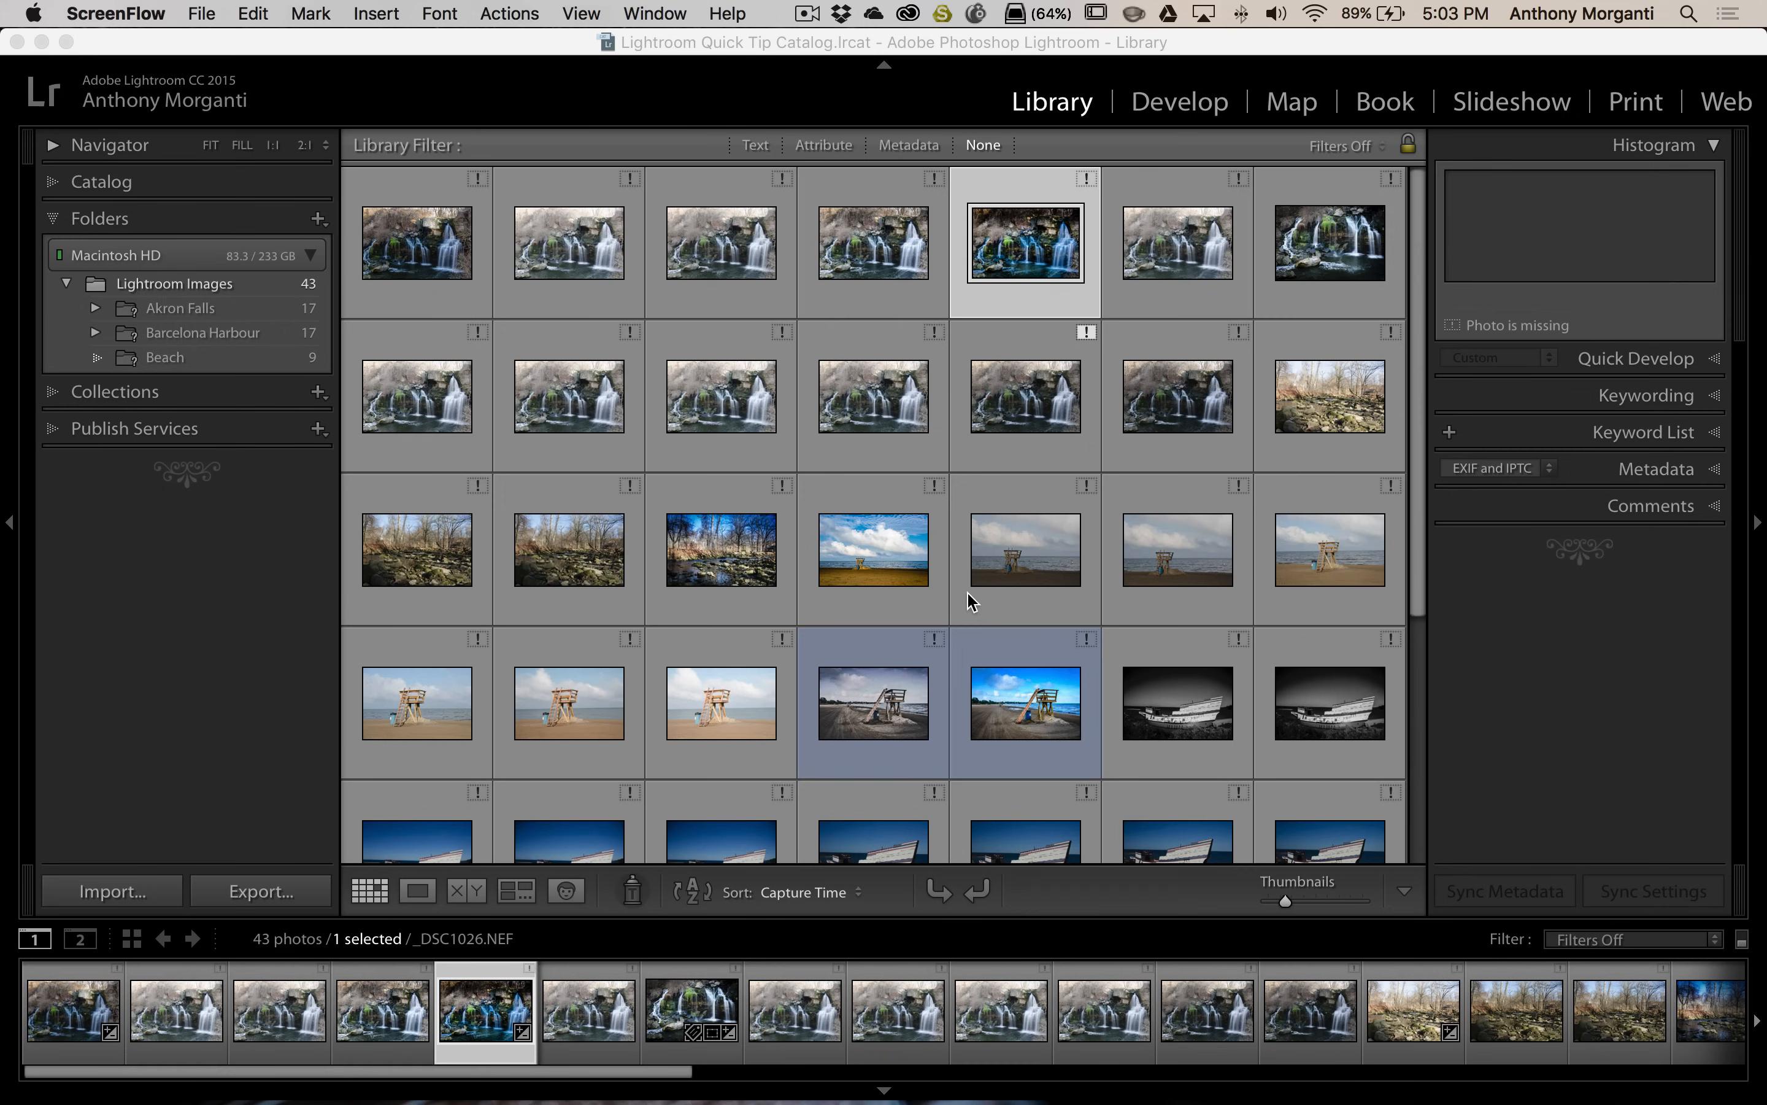
{"action": "mouse_move", "coordinate": [197, 296]}
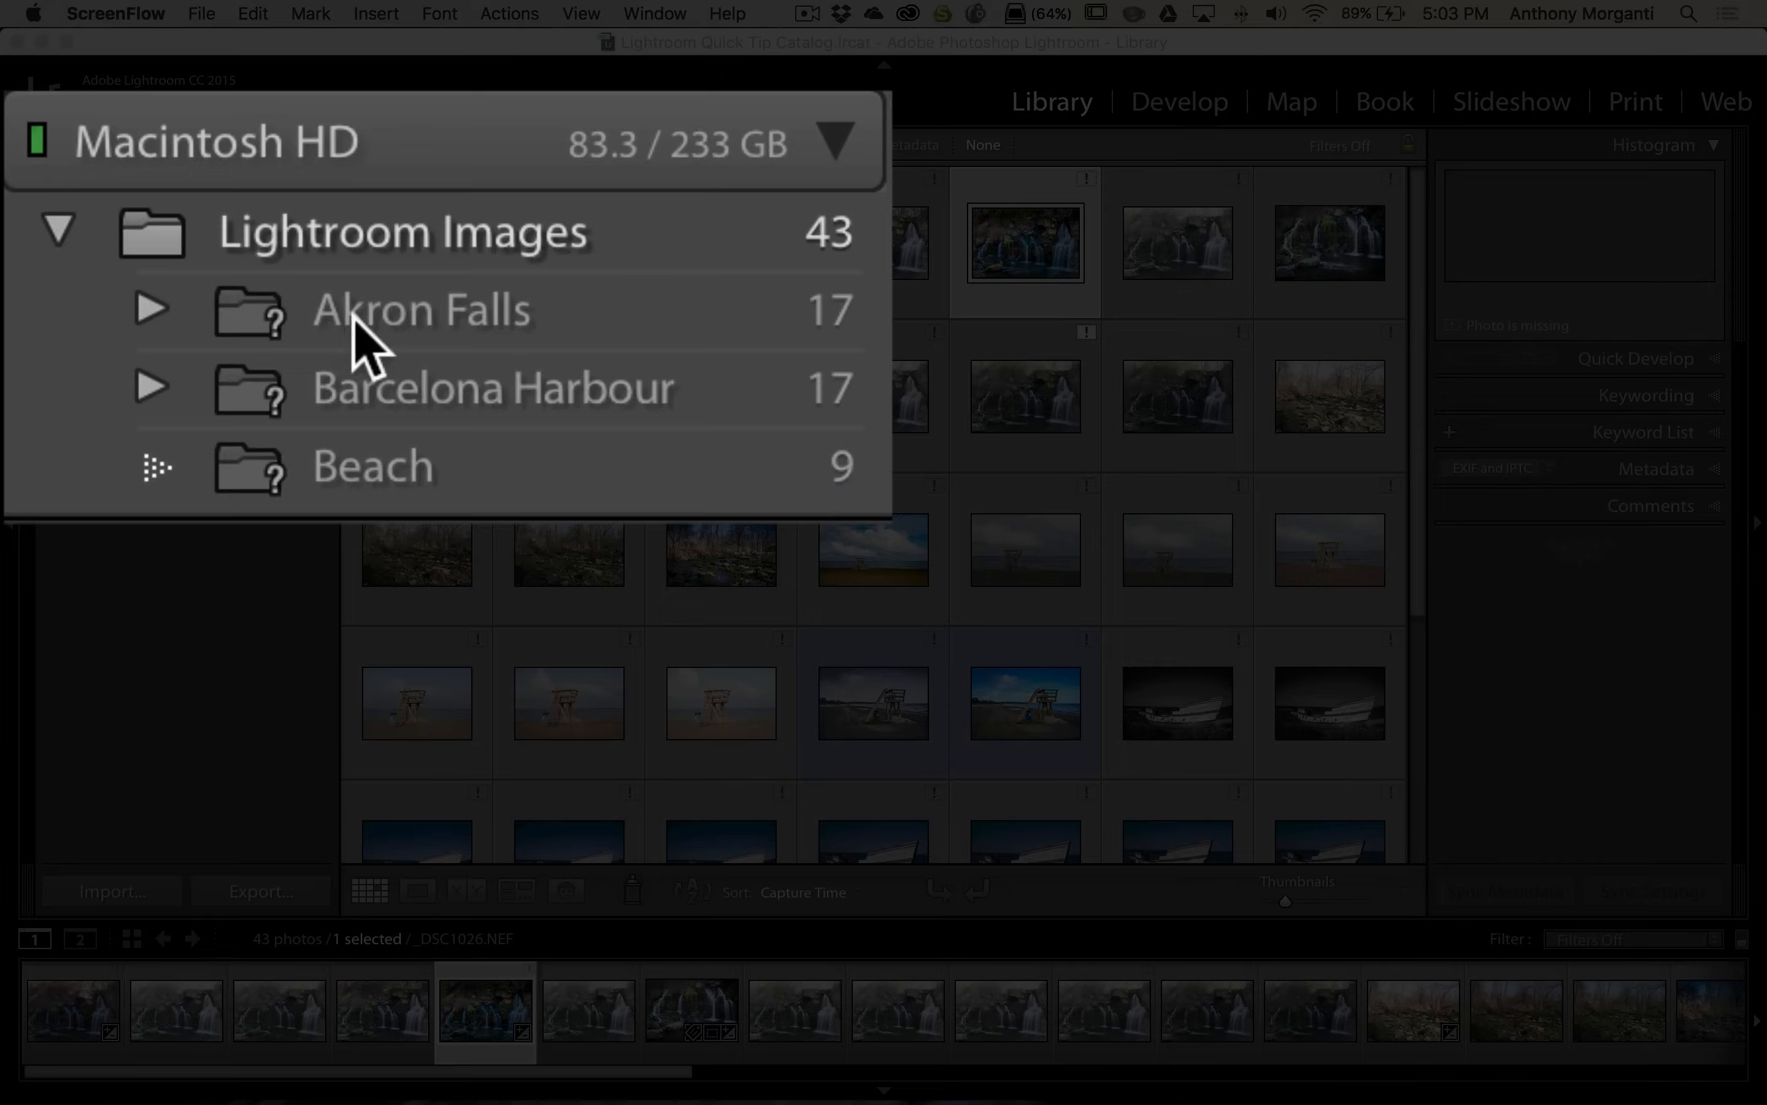
{"action": "mouse_move", "coordinate": [282, 507]}
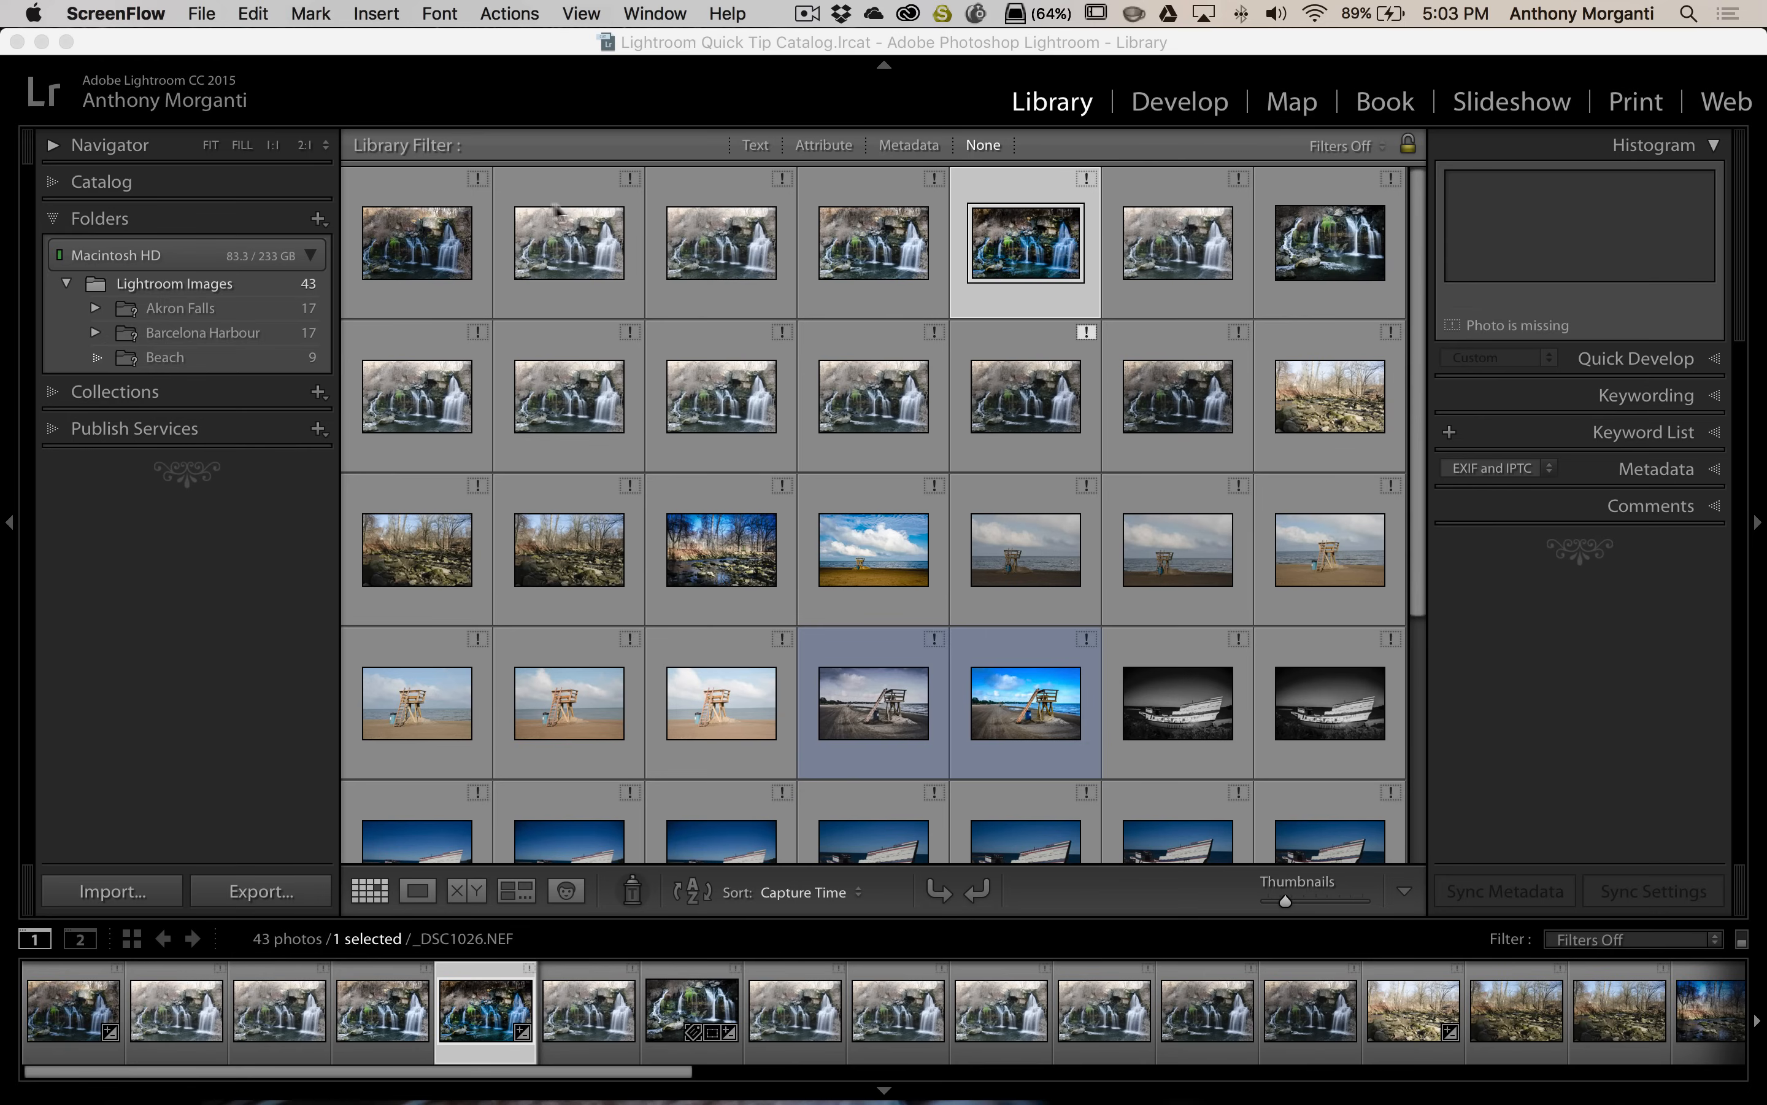
{"action": "mouse_move", "coordinate": [1087, 251]}
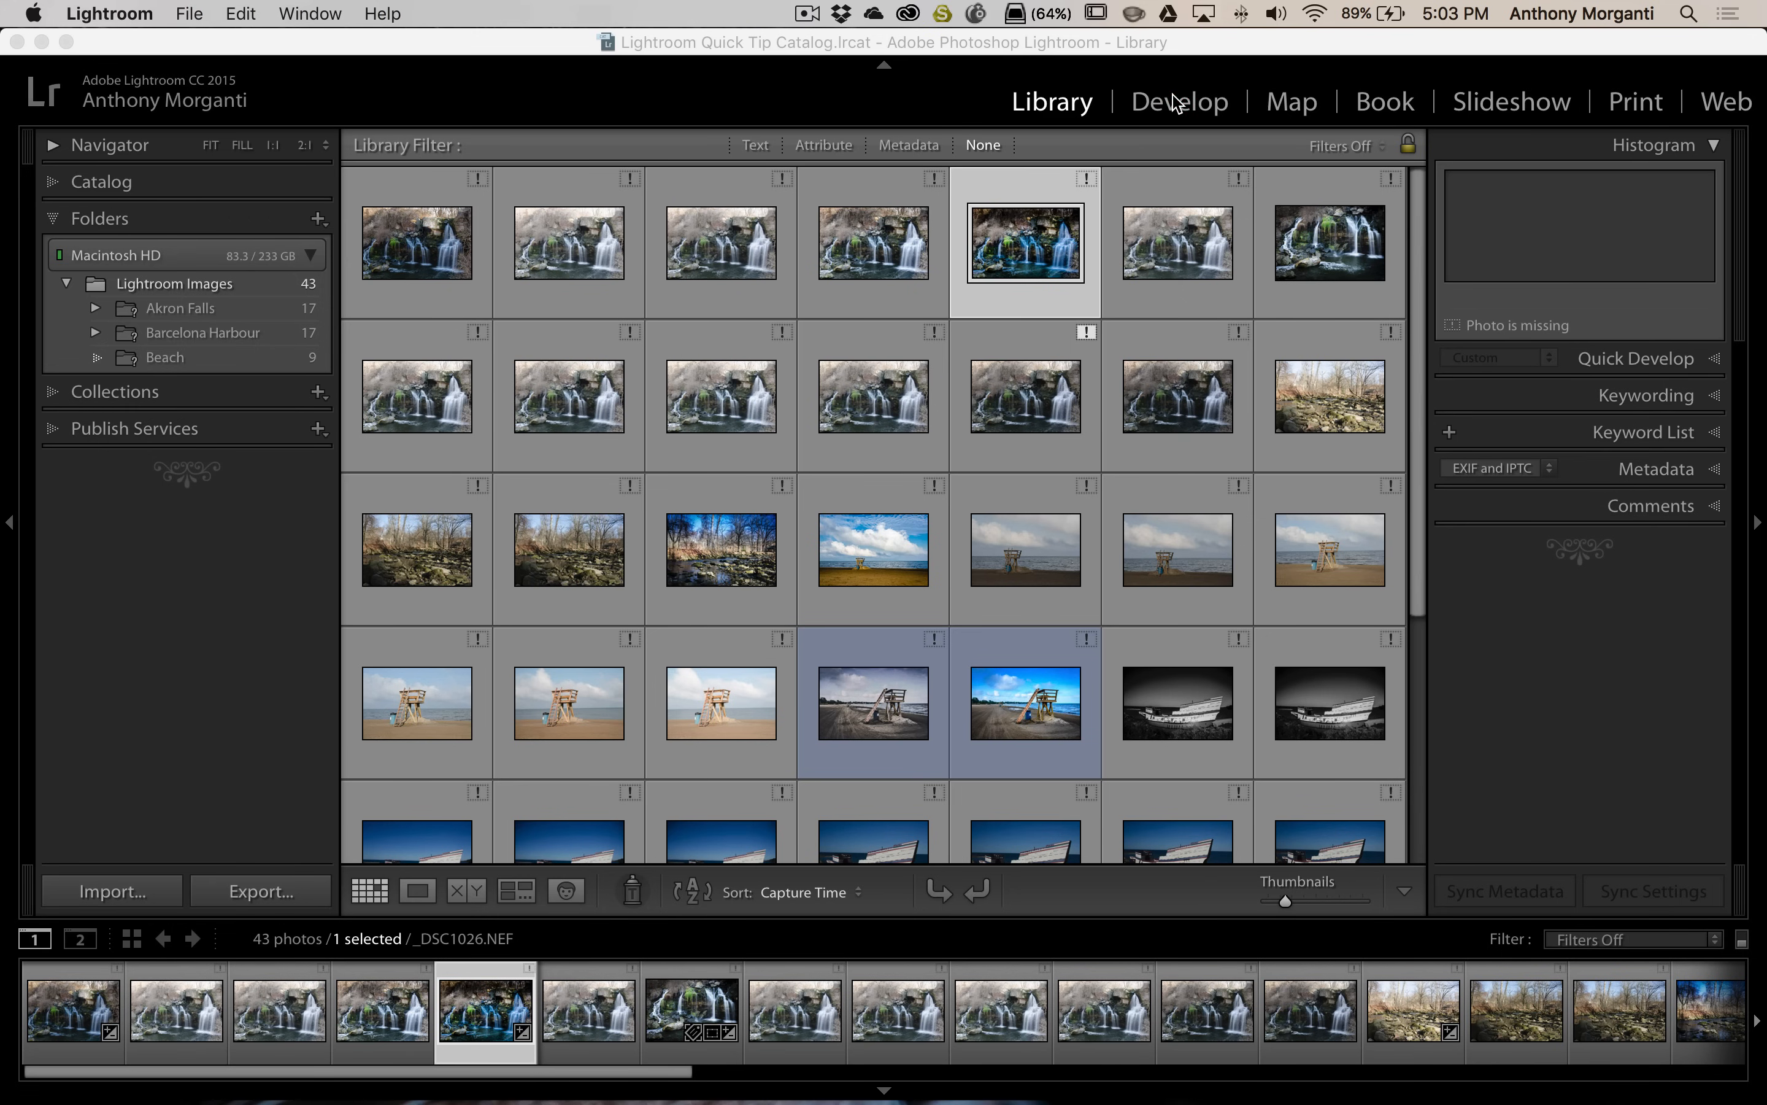
Switch to the Develop module with _DSC1026.NEF and see 'The file could not be found.'
{"action": "left_click", "coordinate": [1180, 100]}
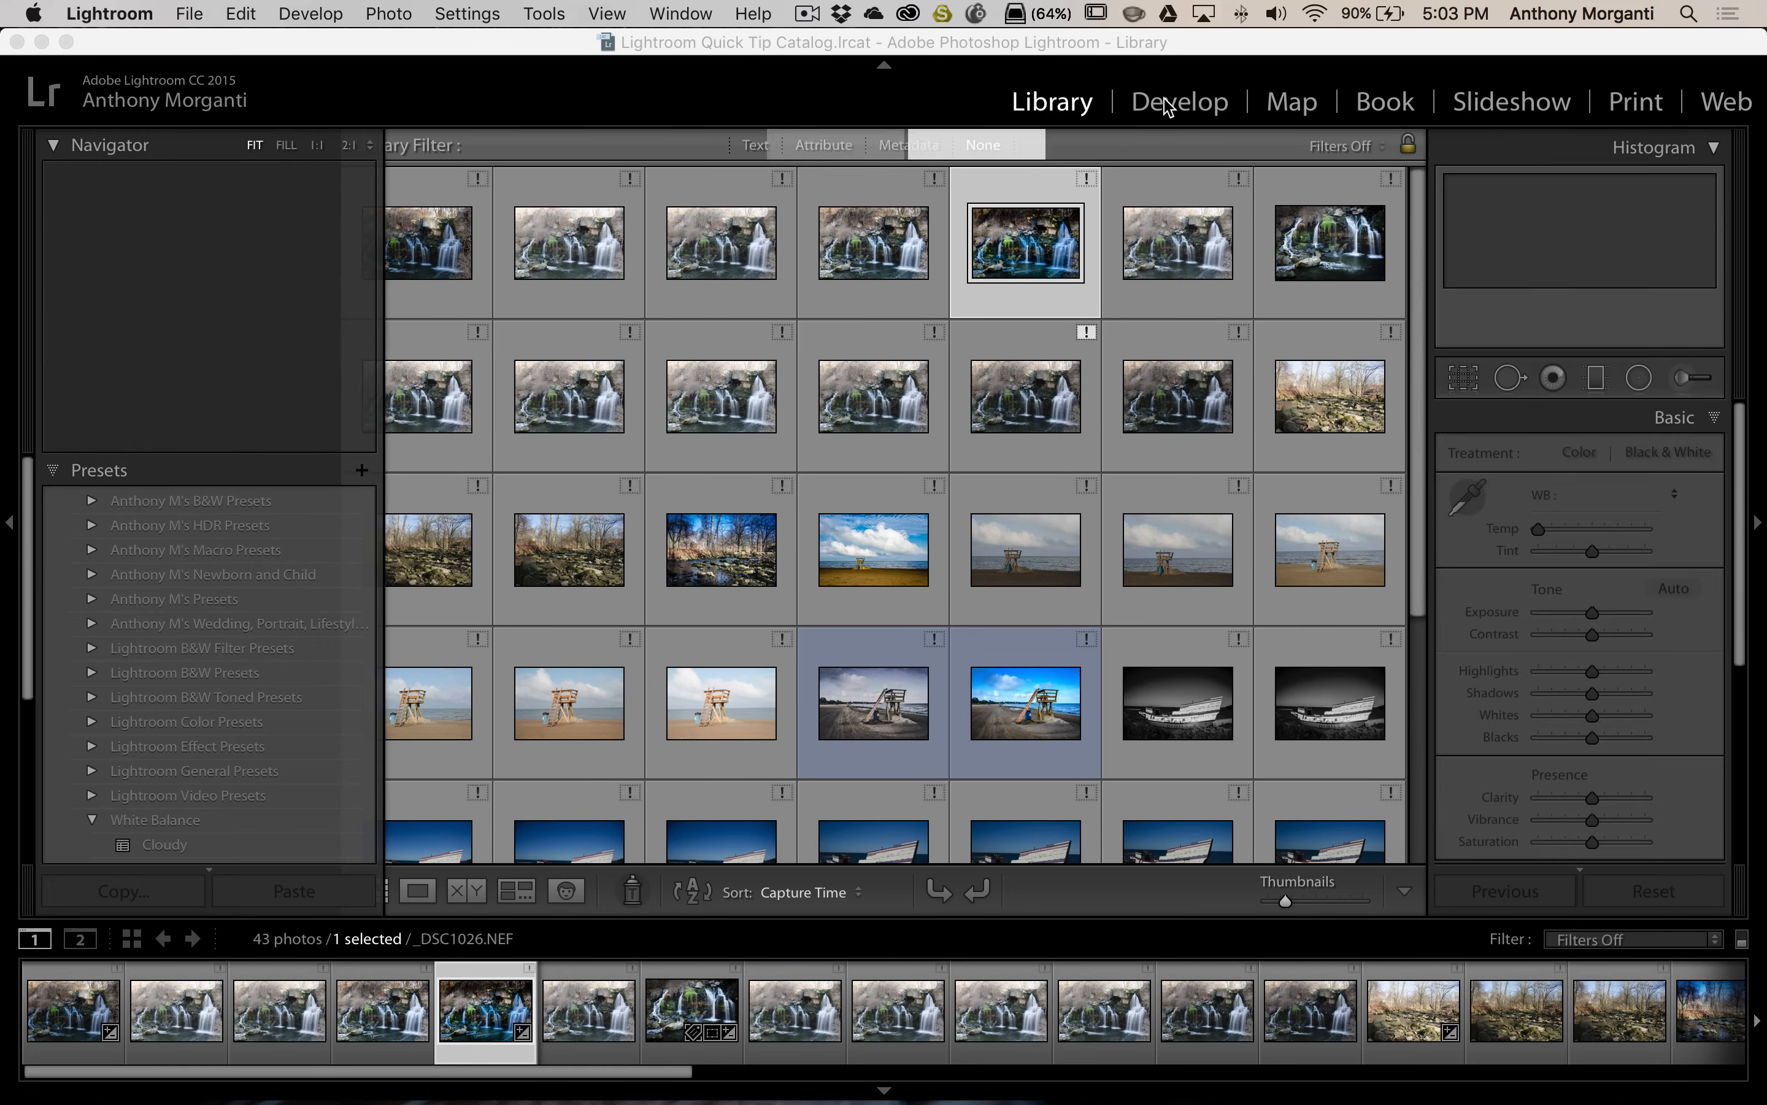
{"action": "left_click", "coordinate": [1179, 102]}
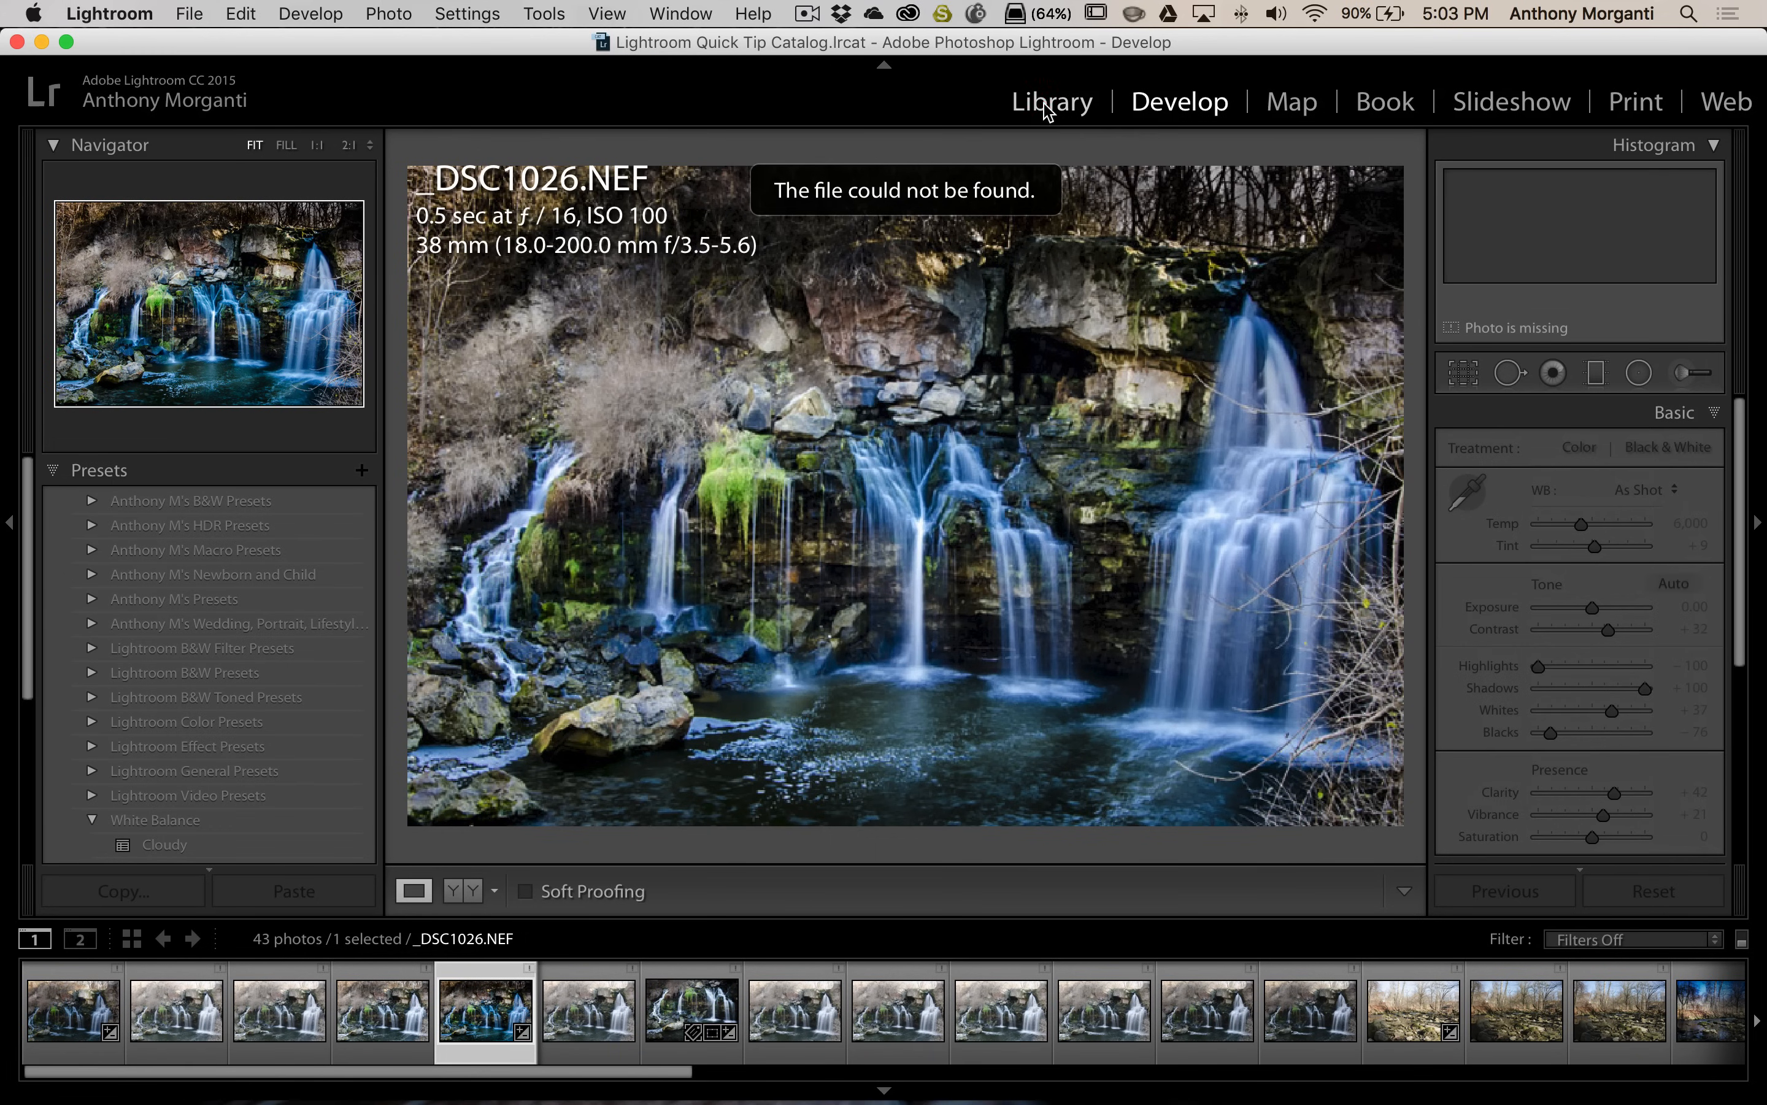
Return to the Library grid showing the Lightroom Images folder's 43 photos
{"action": "left_click", "coordinate": [1051, 102]}
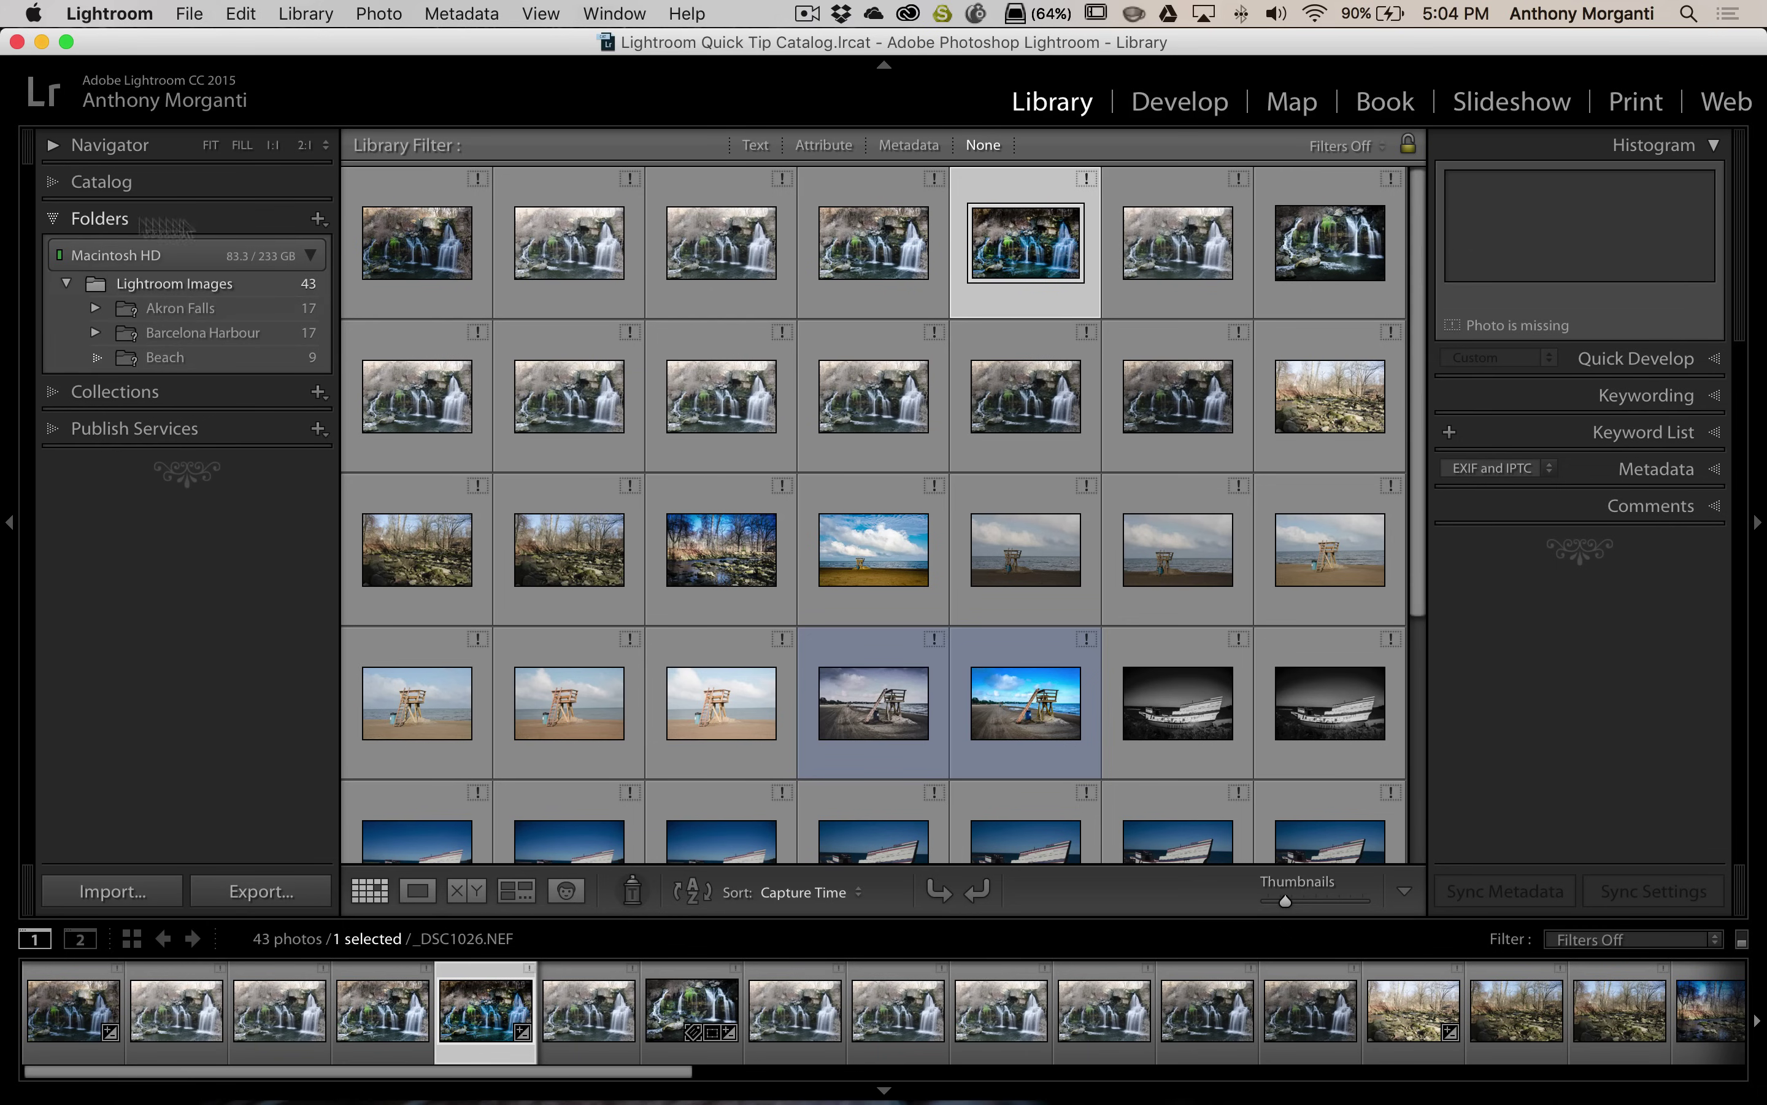
{"action": "mouse_move", "coordinate": [168, 283]}
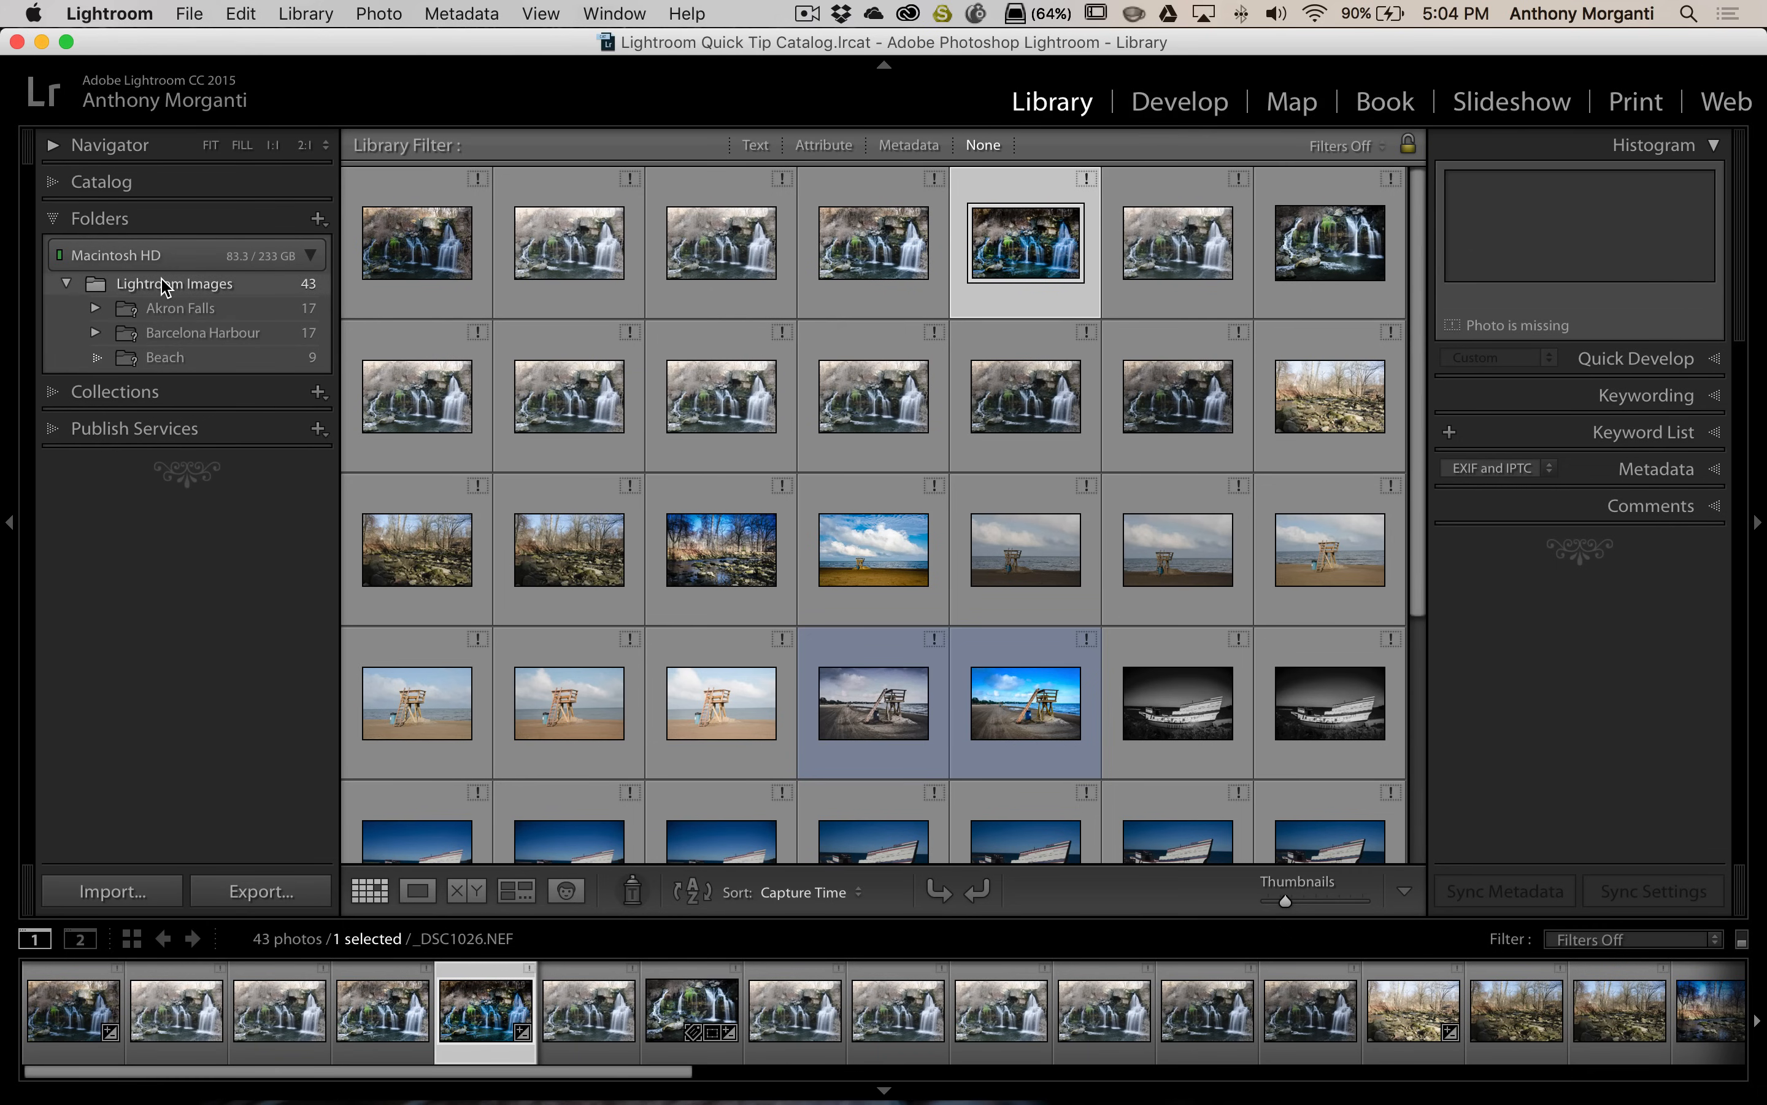
{"action": "mouse_move", "coordinate": [177, 284]}
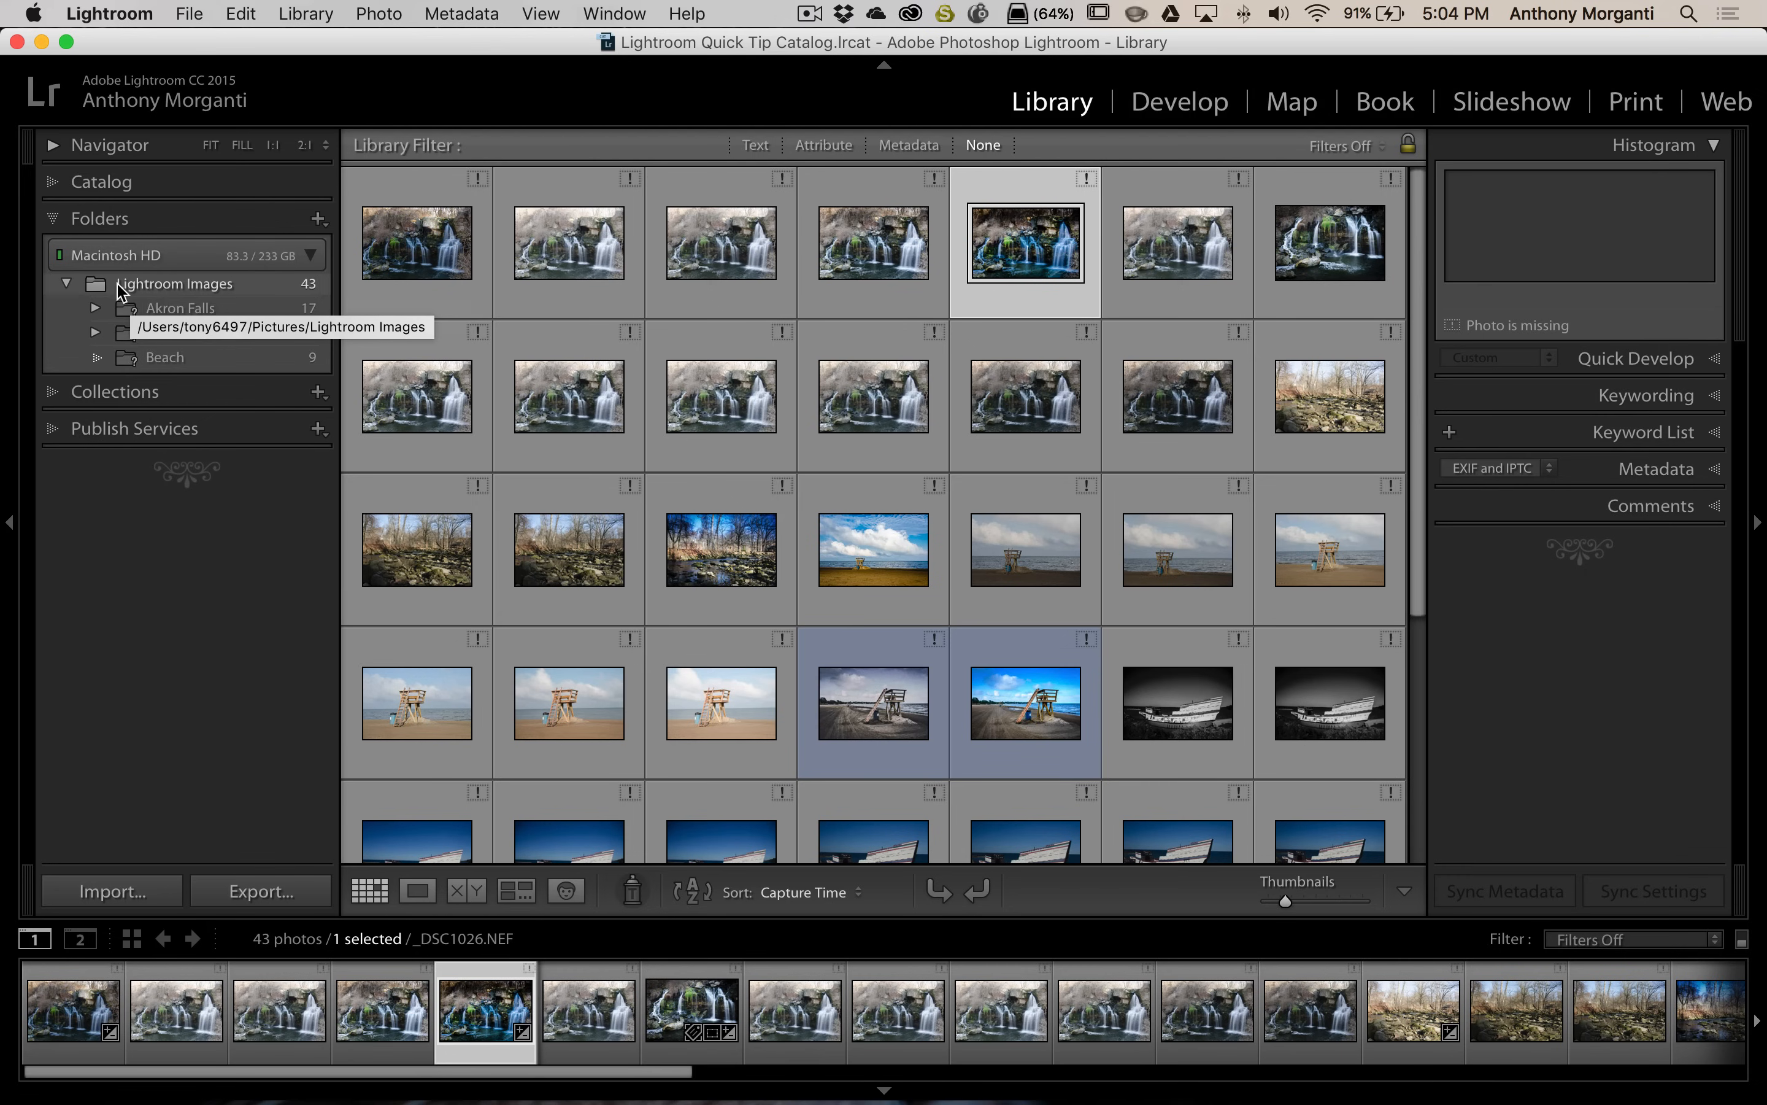
{"action": "mouse_move", "coordinate": [184, 291]}
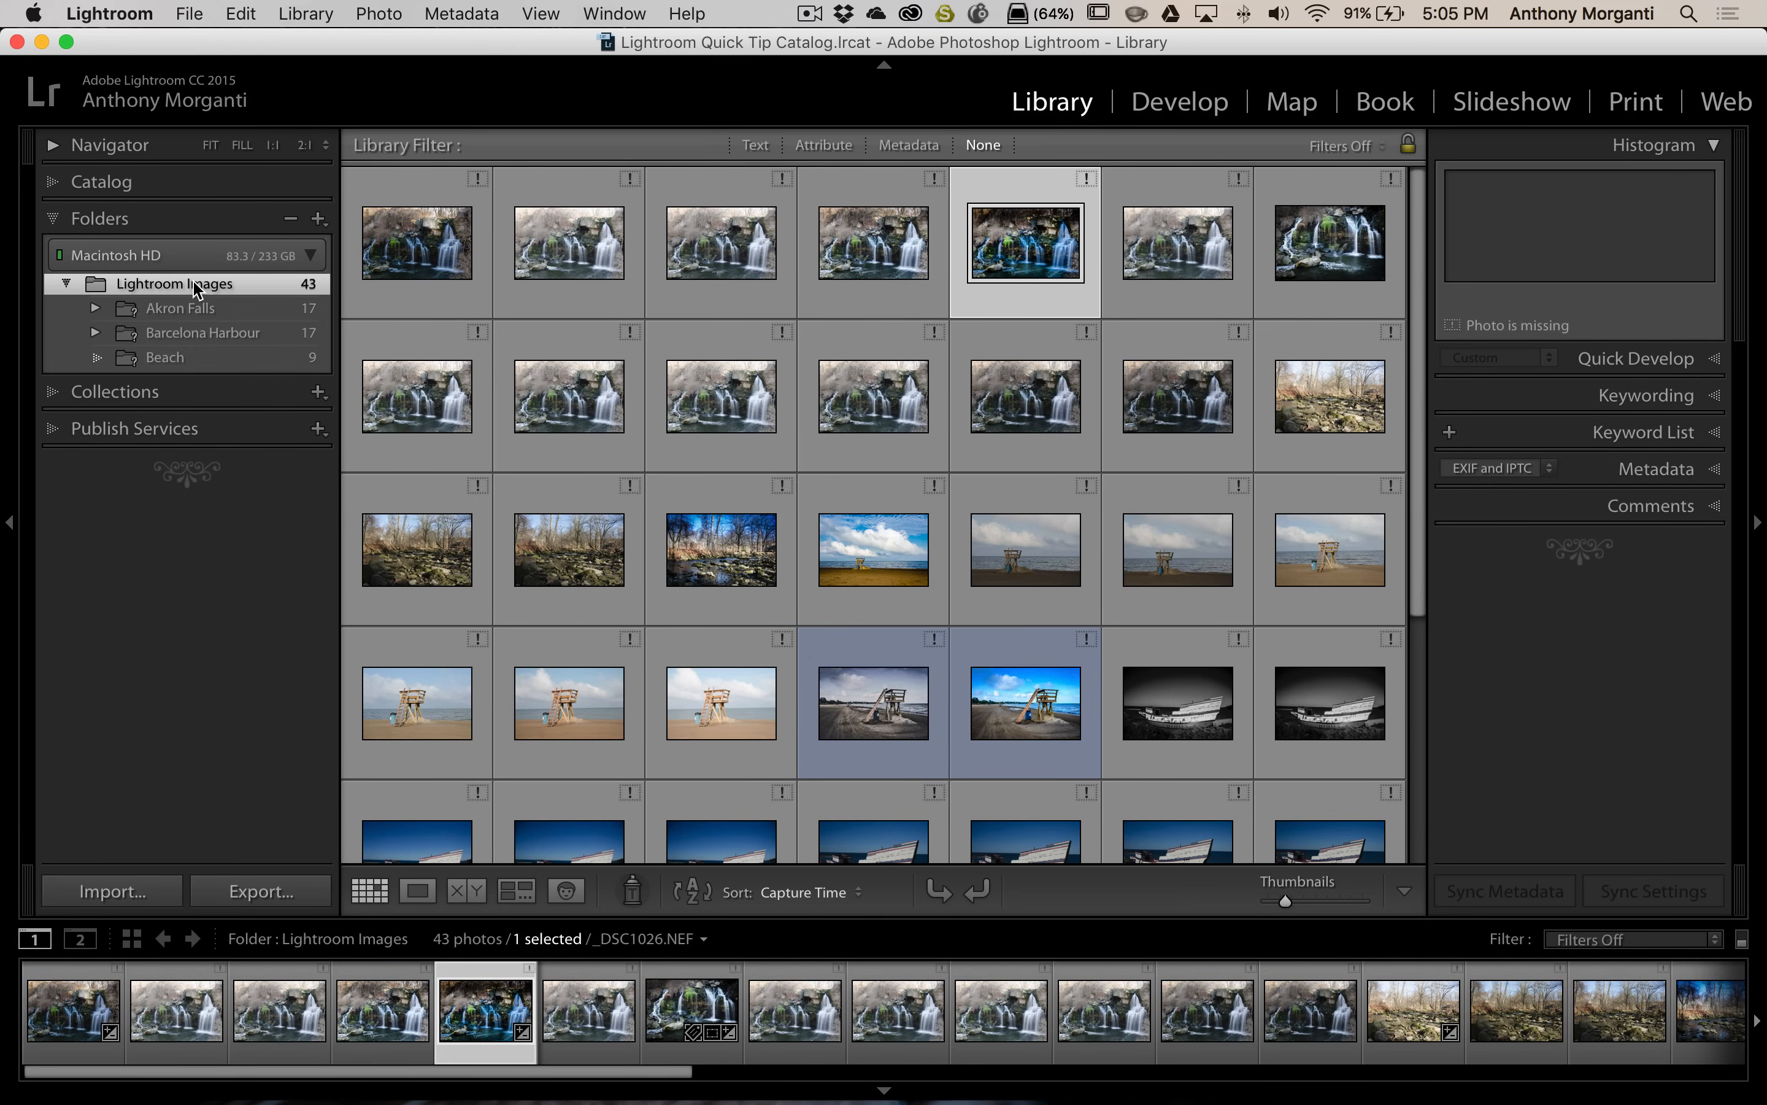
Update the Lightroom Images folder location to New Location For Lightroom Images in Pictures
{"action": "right_click", "coordinate": [176, 283]}
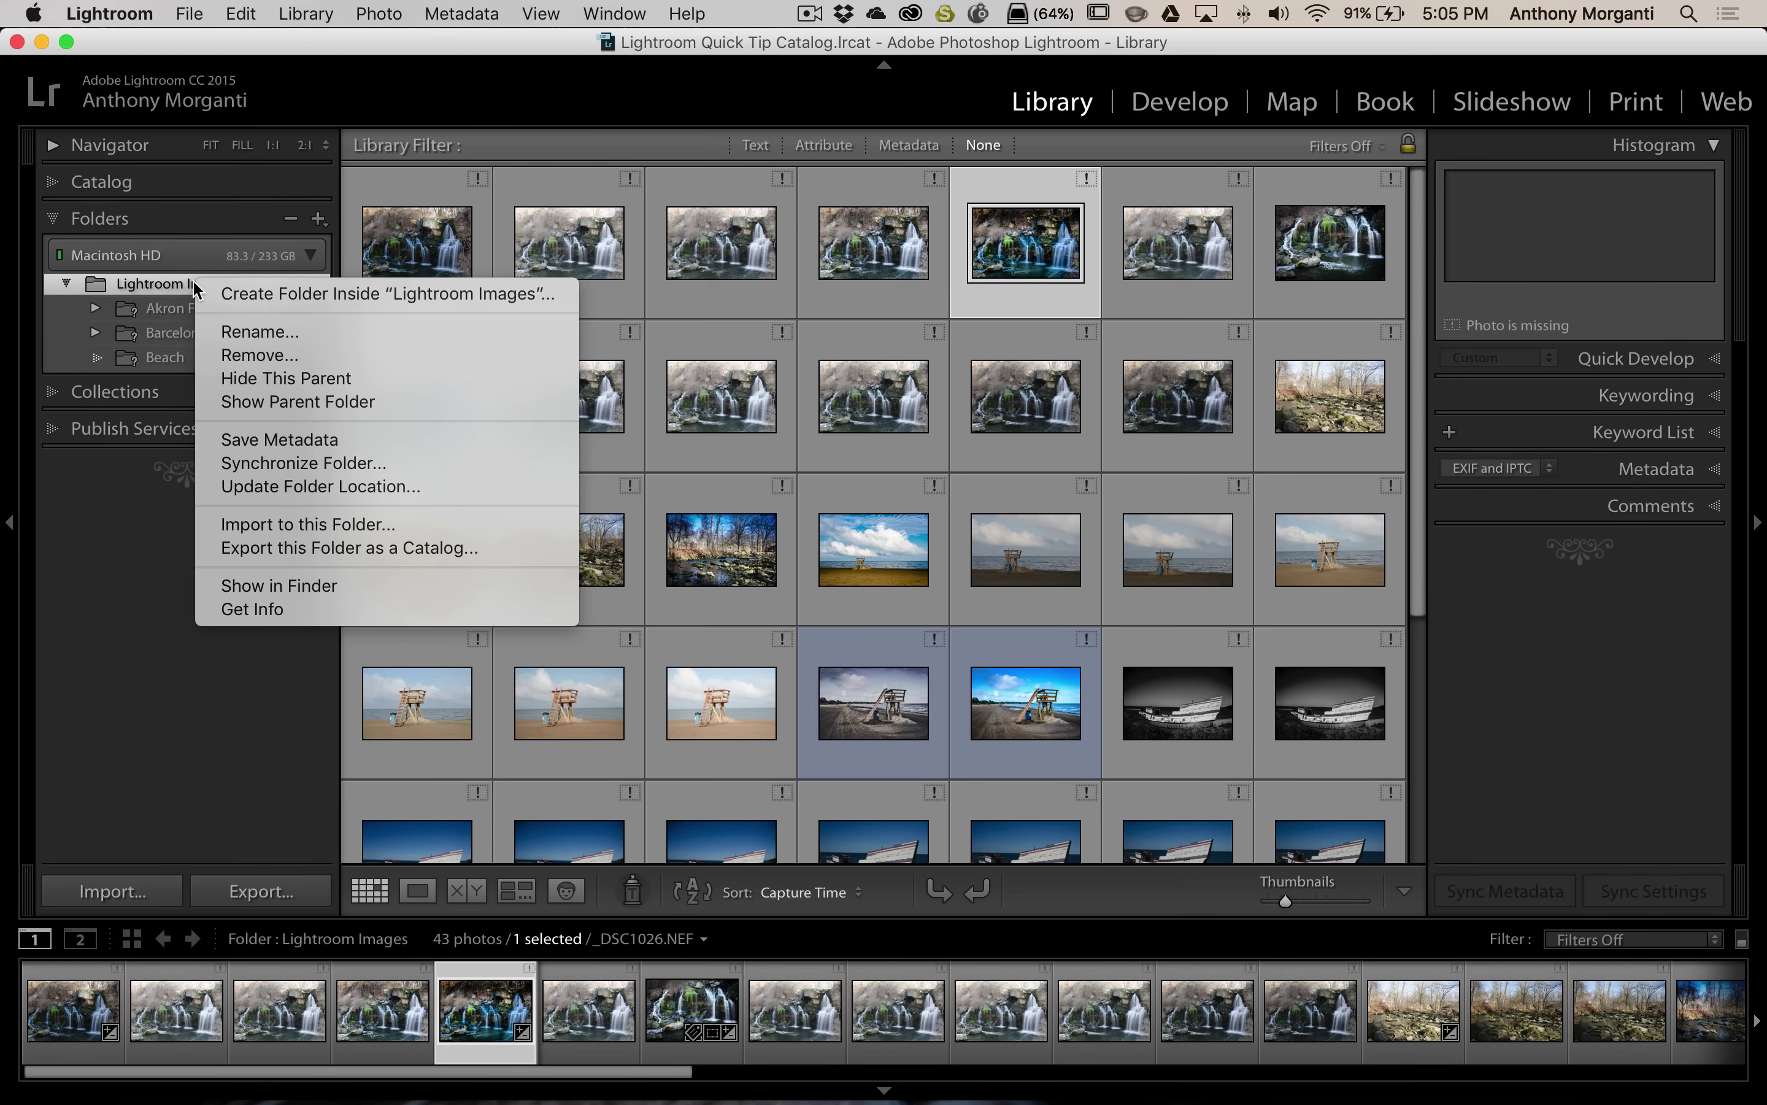
{"action": "mouse_move", "coordinate": [279, 440]}
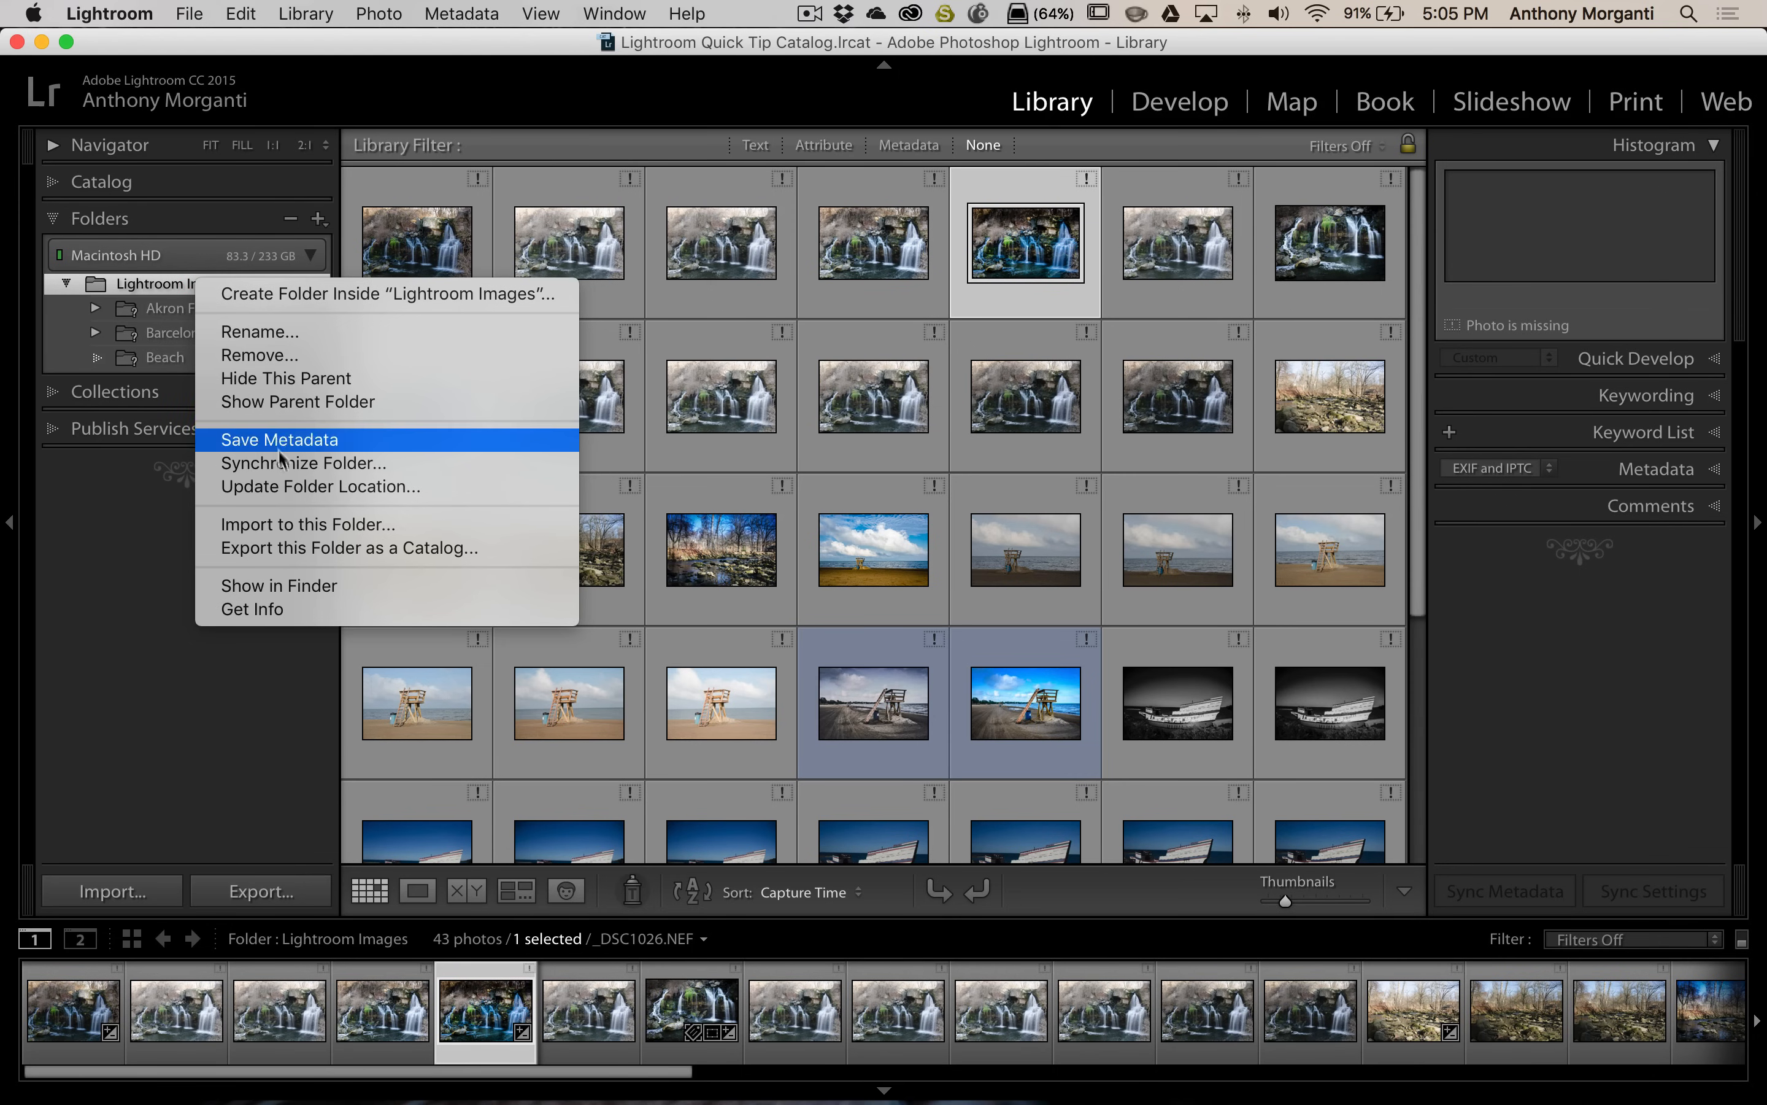
{"action": "mouse_move", "coordinate": [331, 486]}
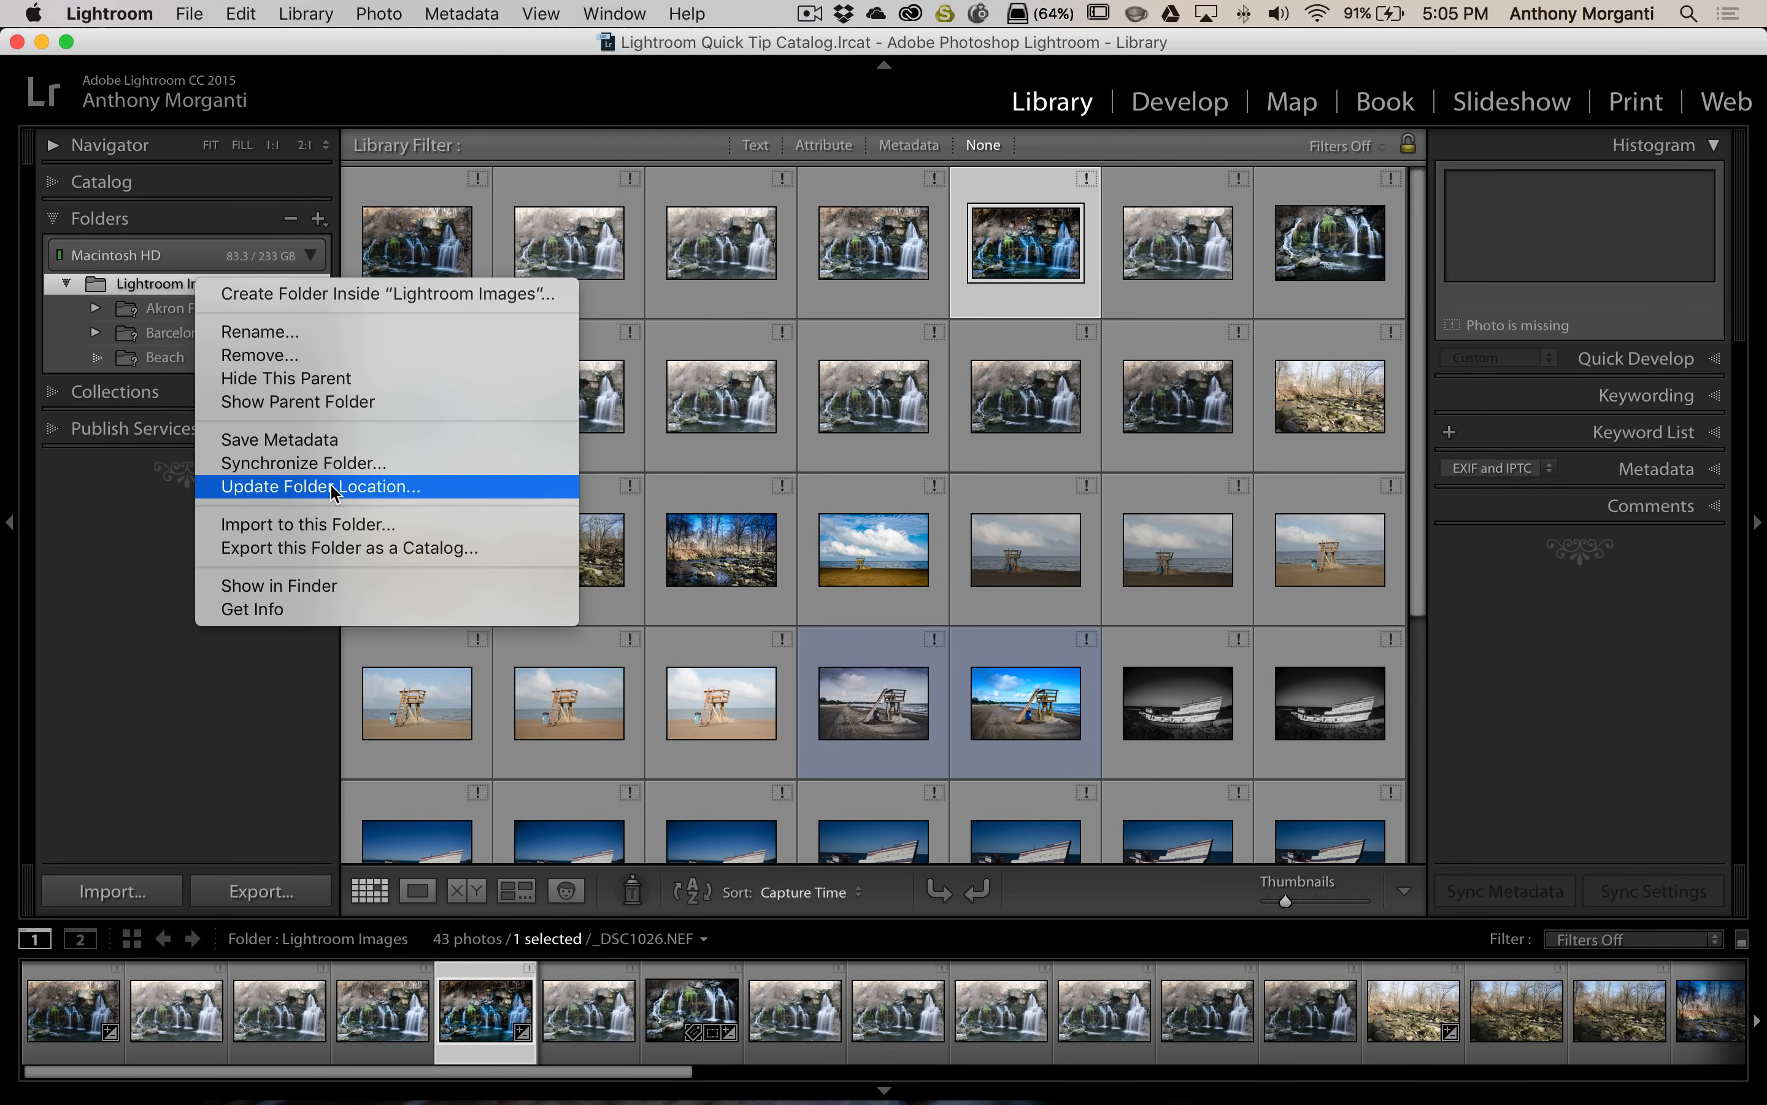
{"action": "left_click", "coordinate": [321, 486]}
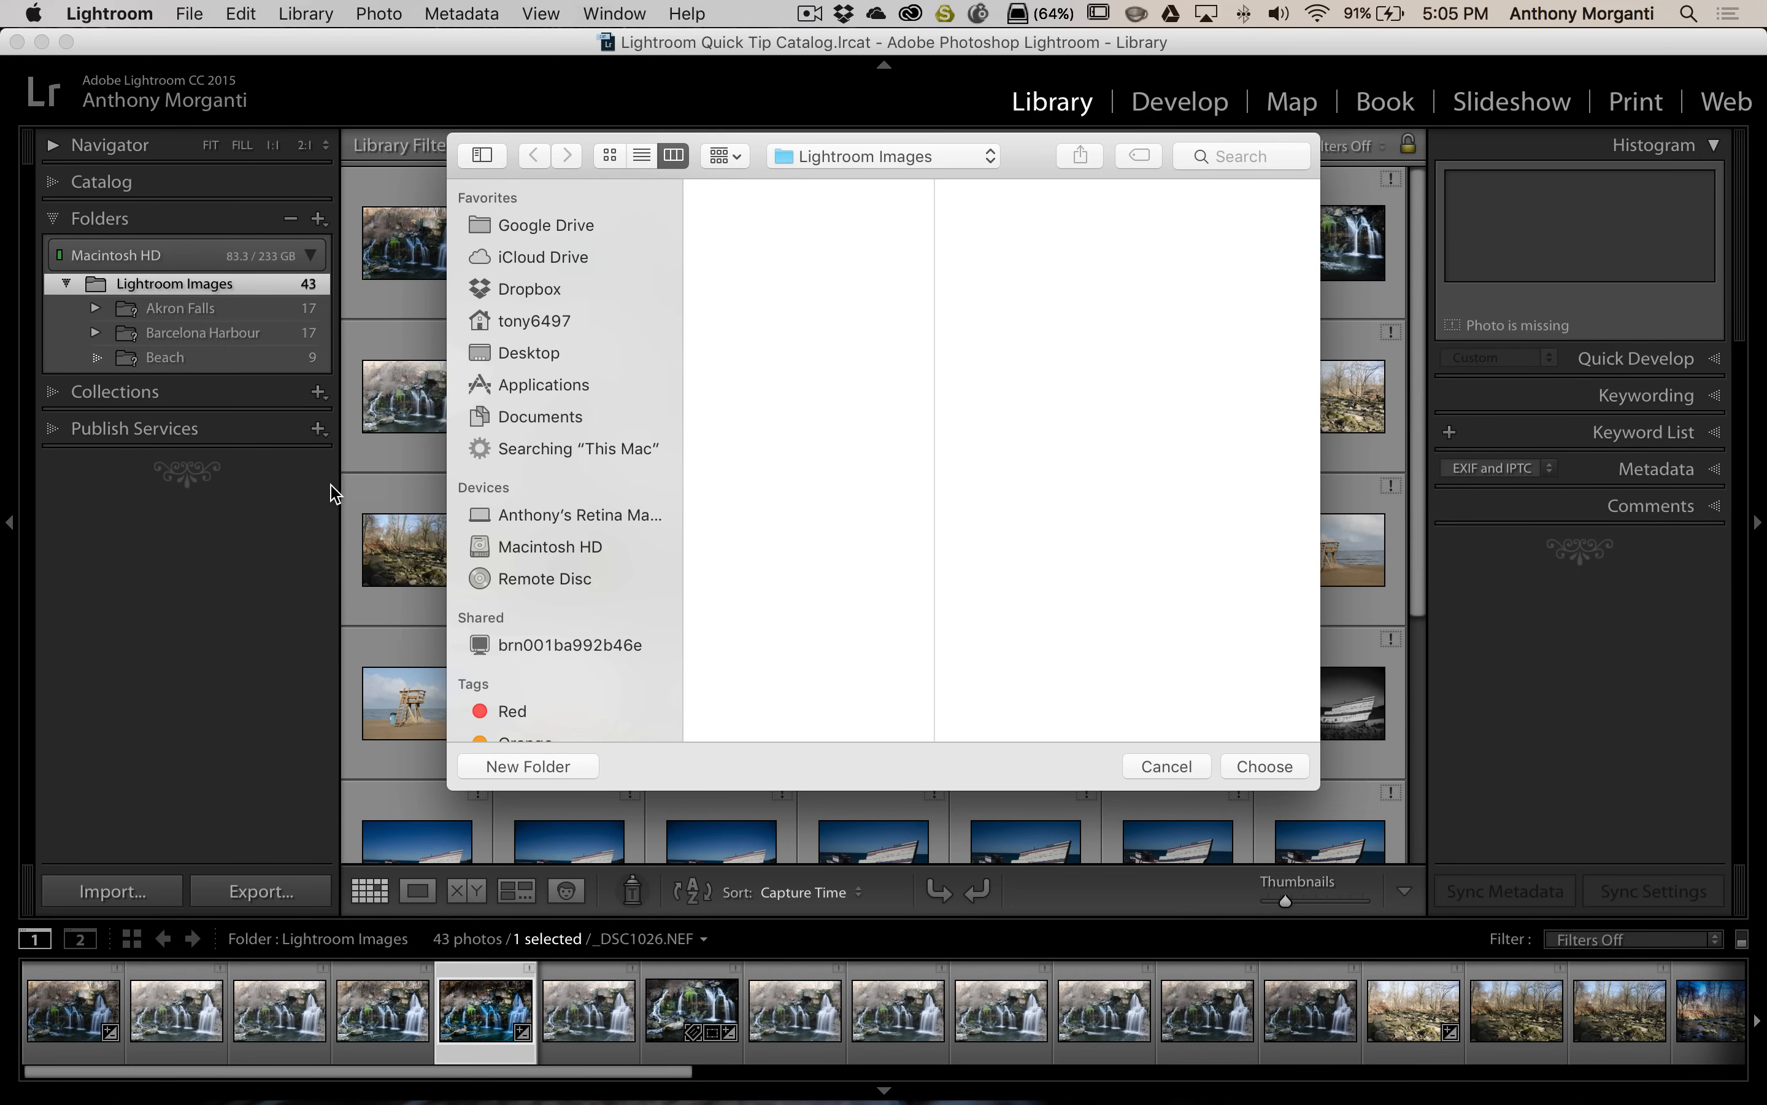
{"action": "left_click", "coordinate": [534, 322]}
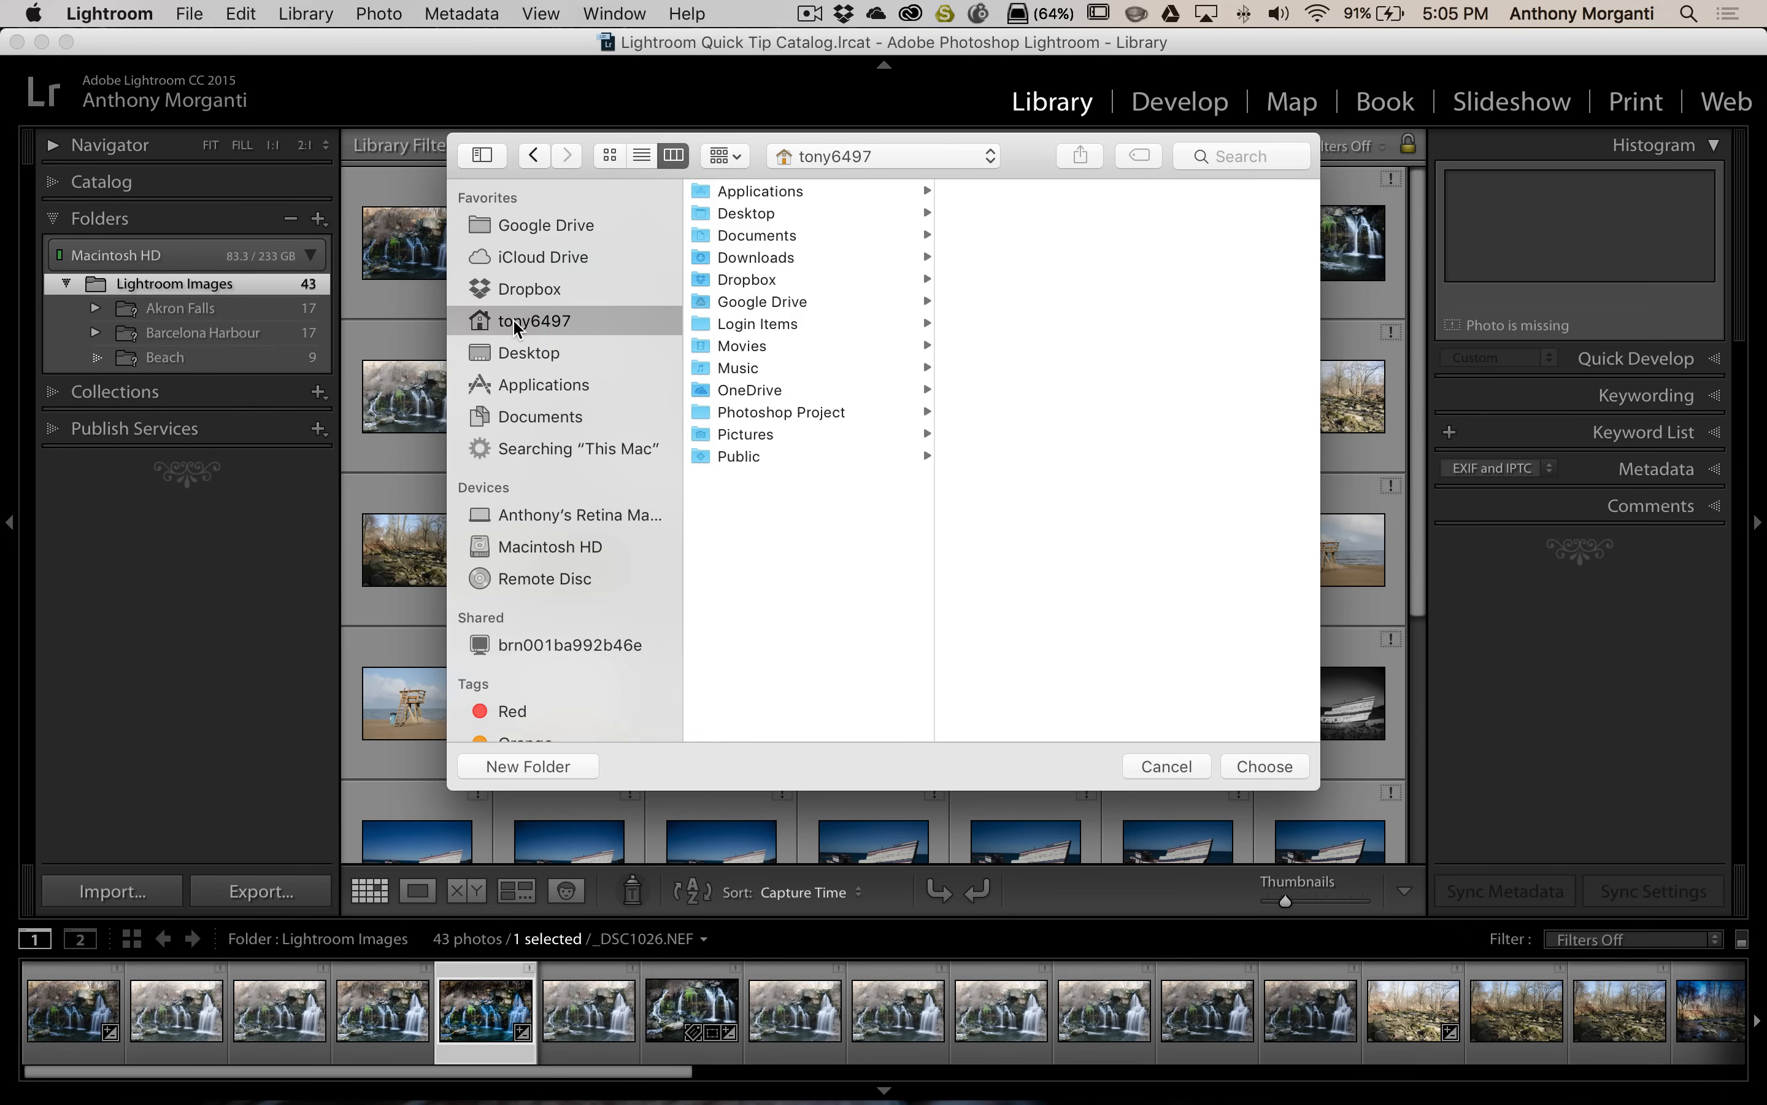
{"action": "mouse_move", "coordinate": [746, 434]}
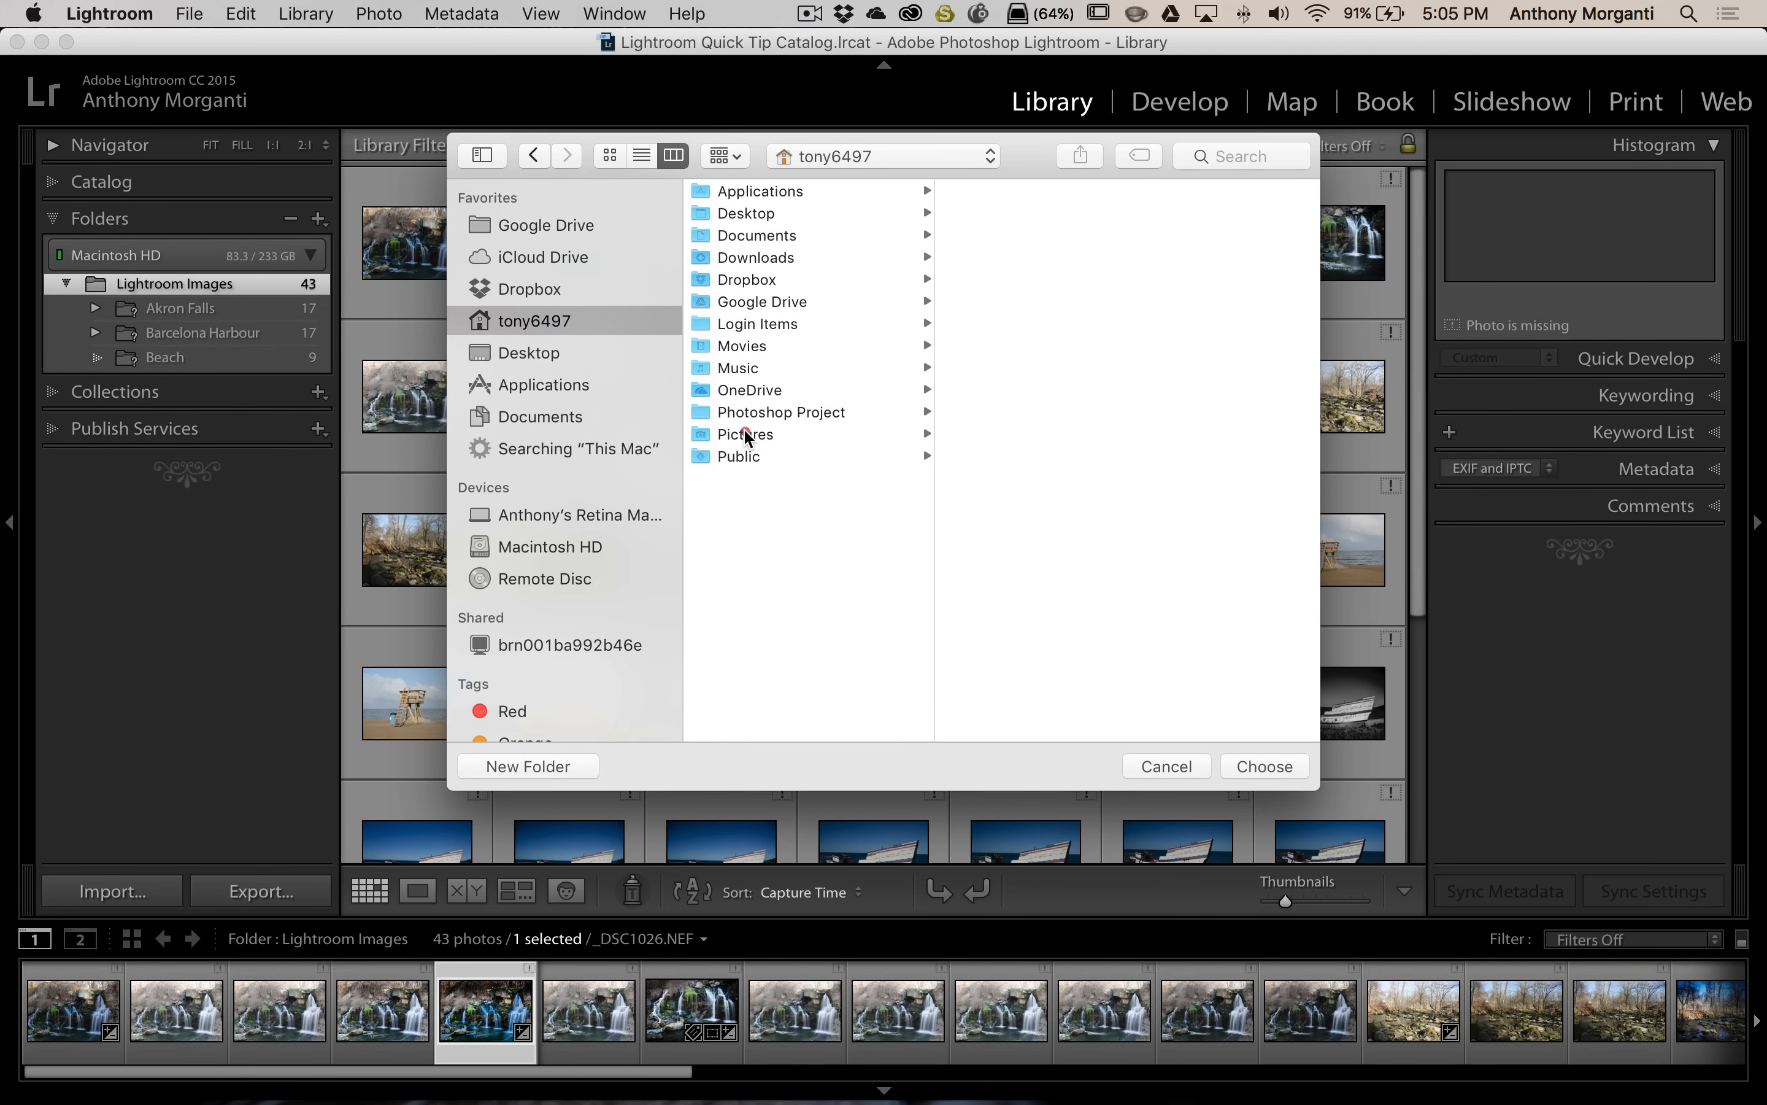
{"action": "left_click", "coordinate": [746, 434]}
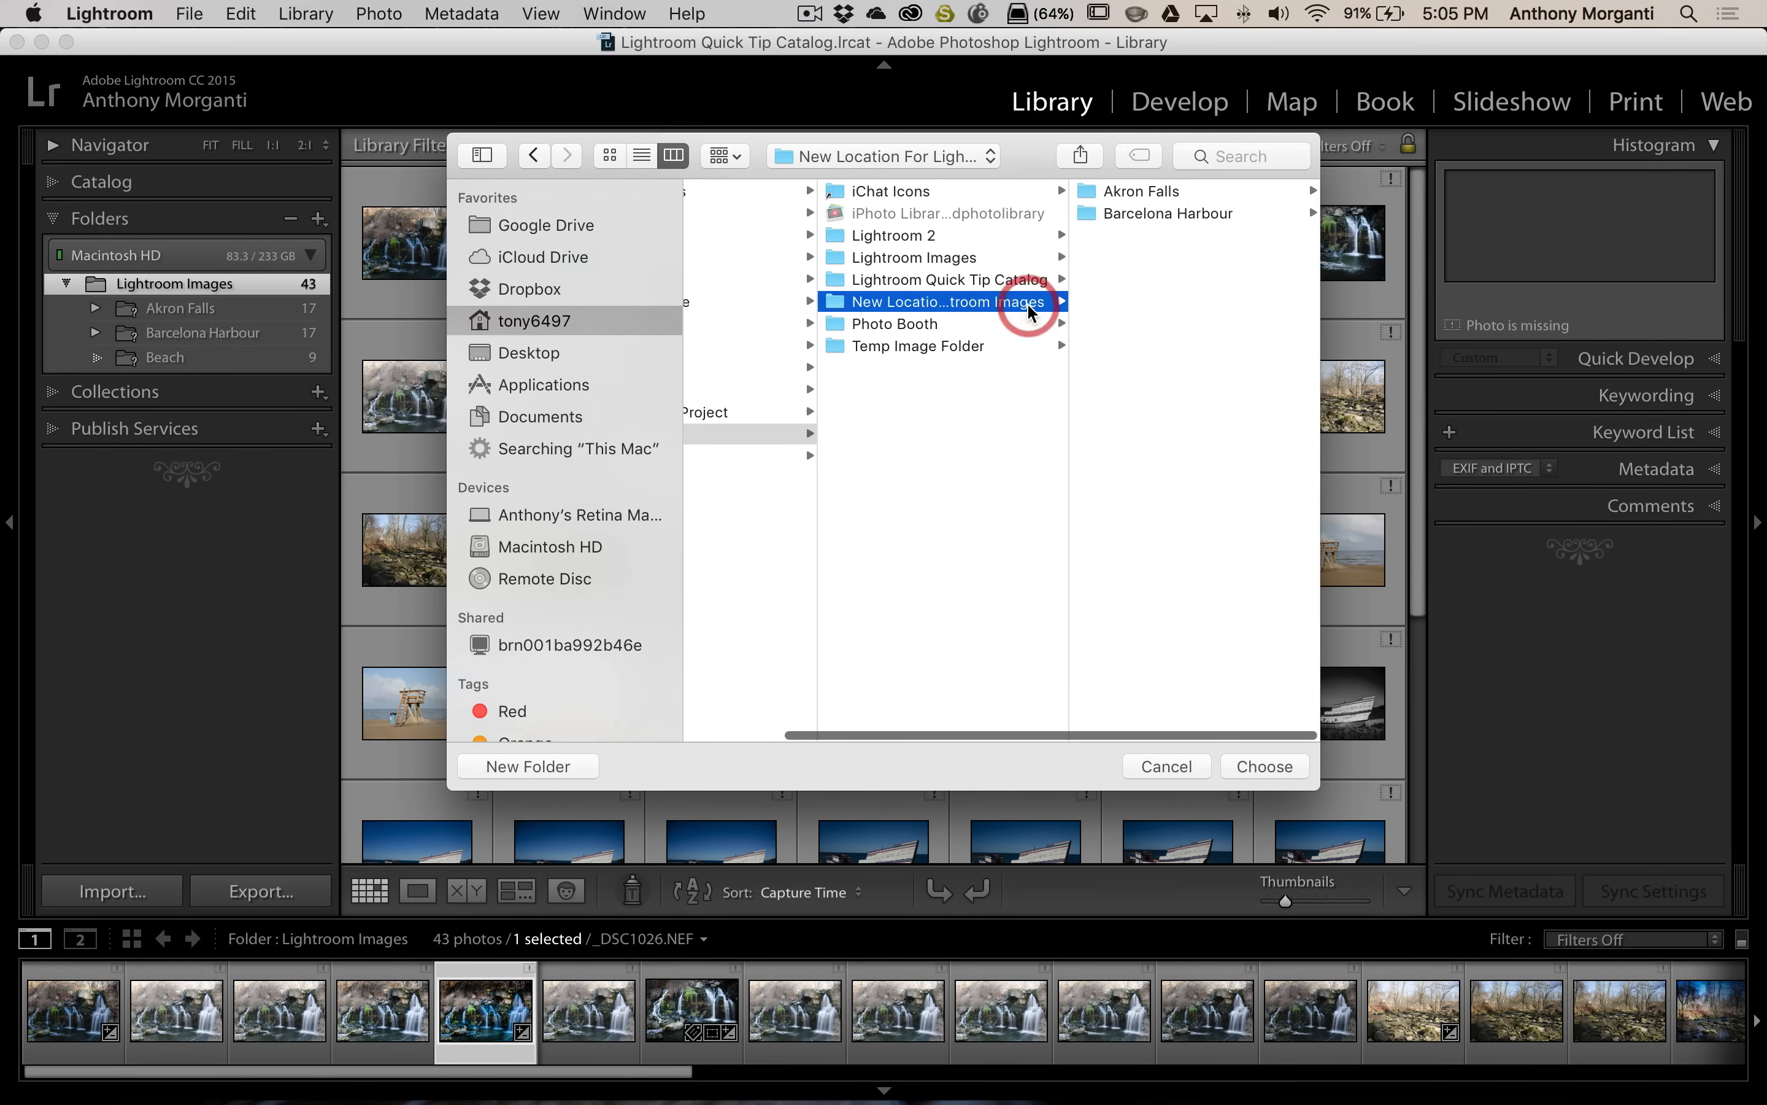
{"action": "mouse_move", "coordinate": [952, 307]}
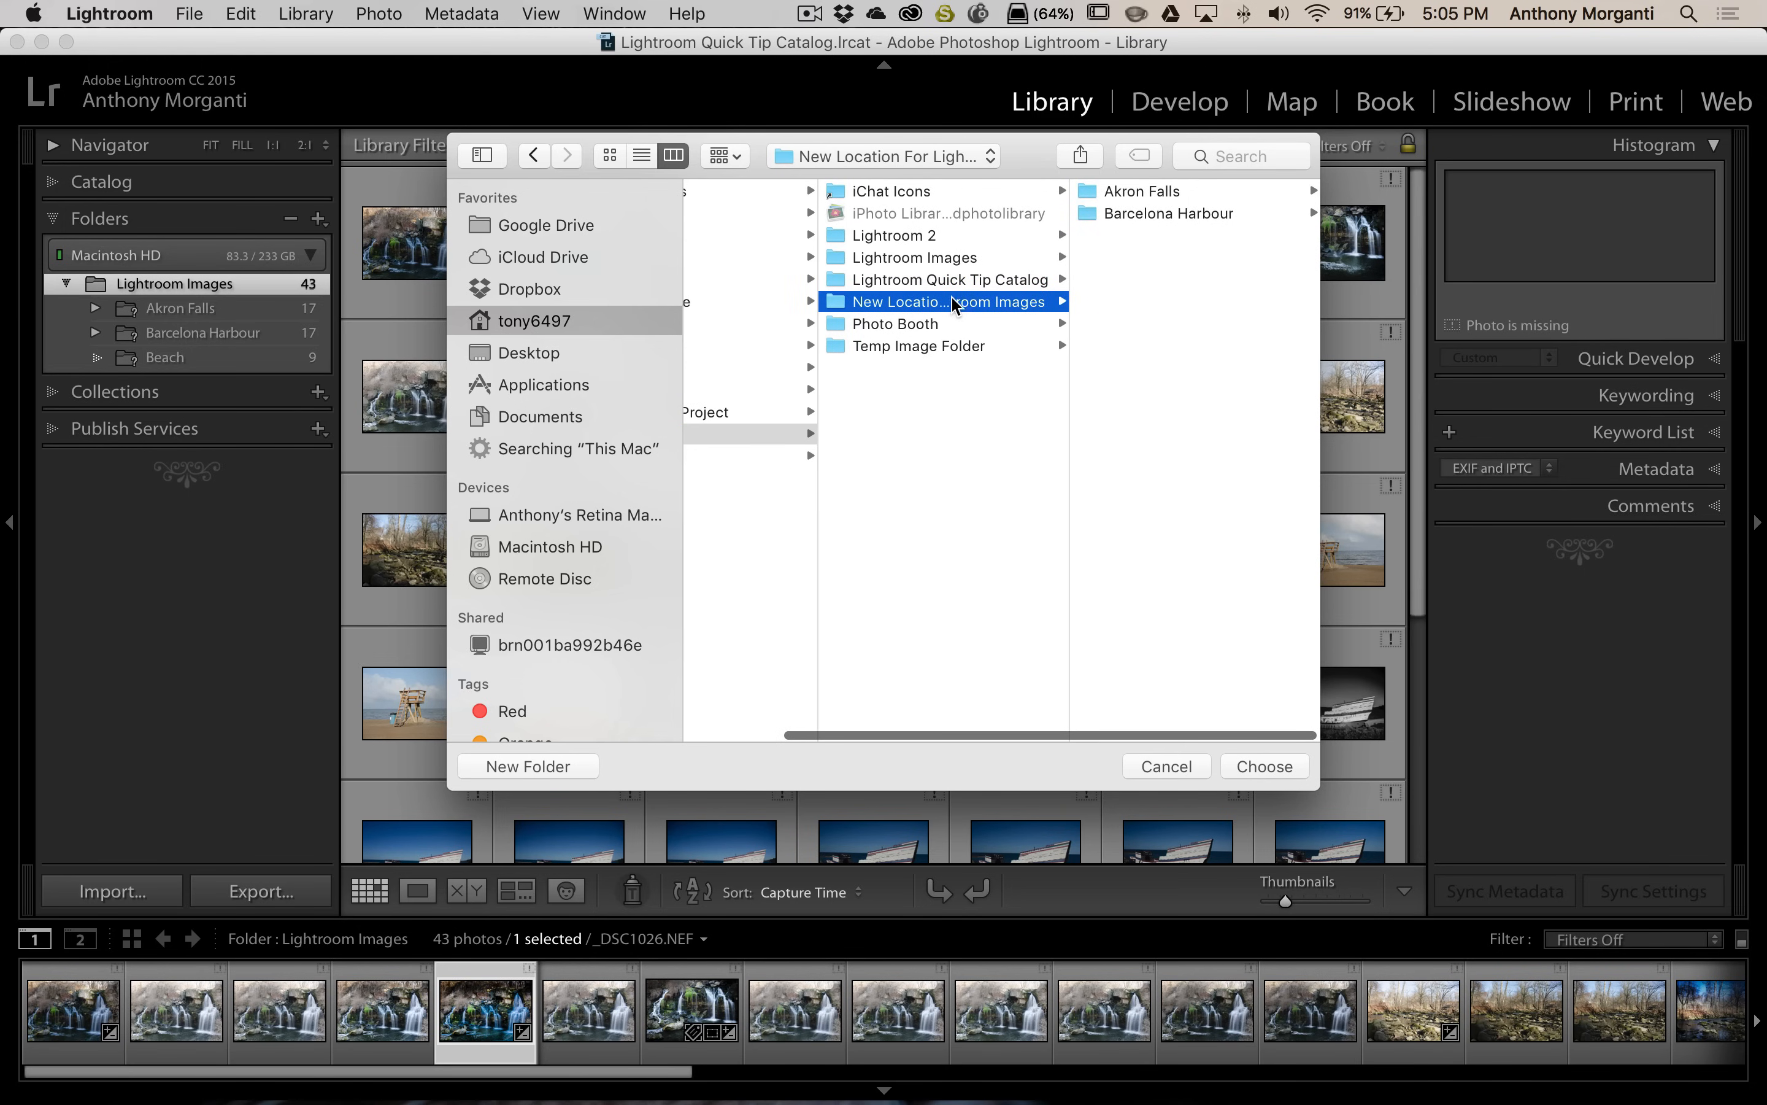
{"action": "mouse_move", "coordinate": [964, 308]}
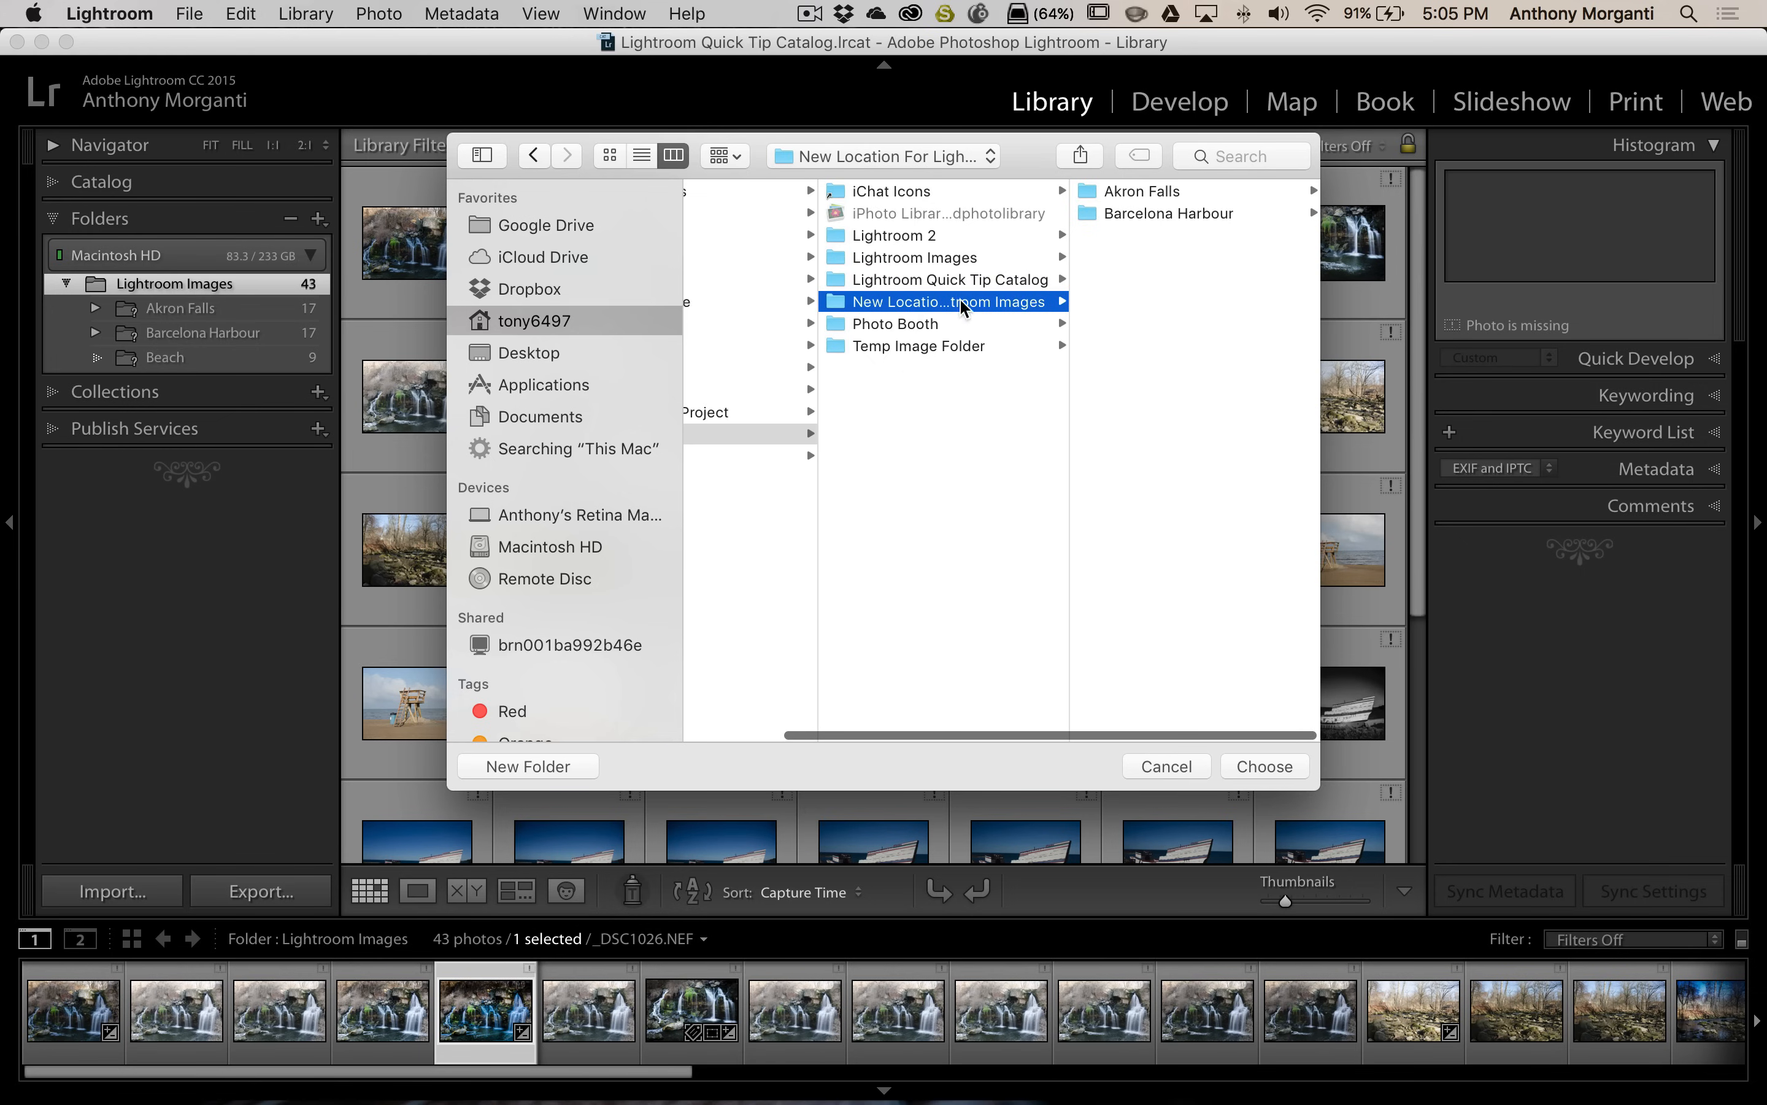
{"action": "mouse_move", "coordinate": [1092, 221]}
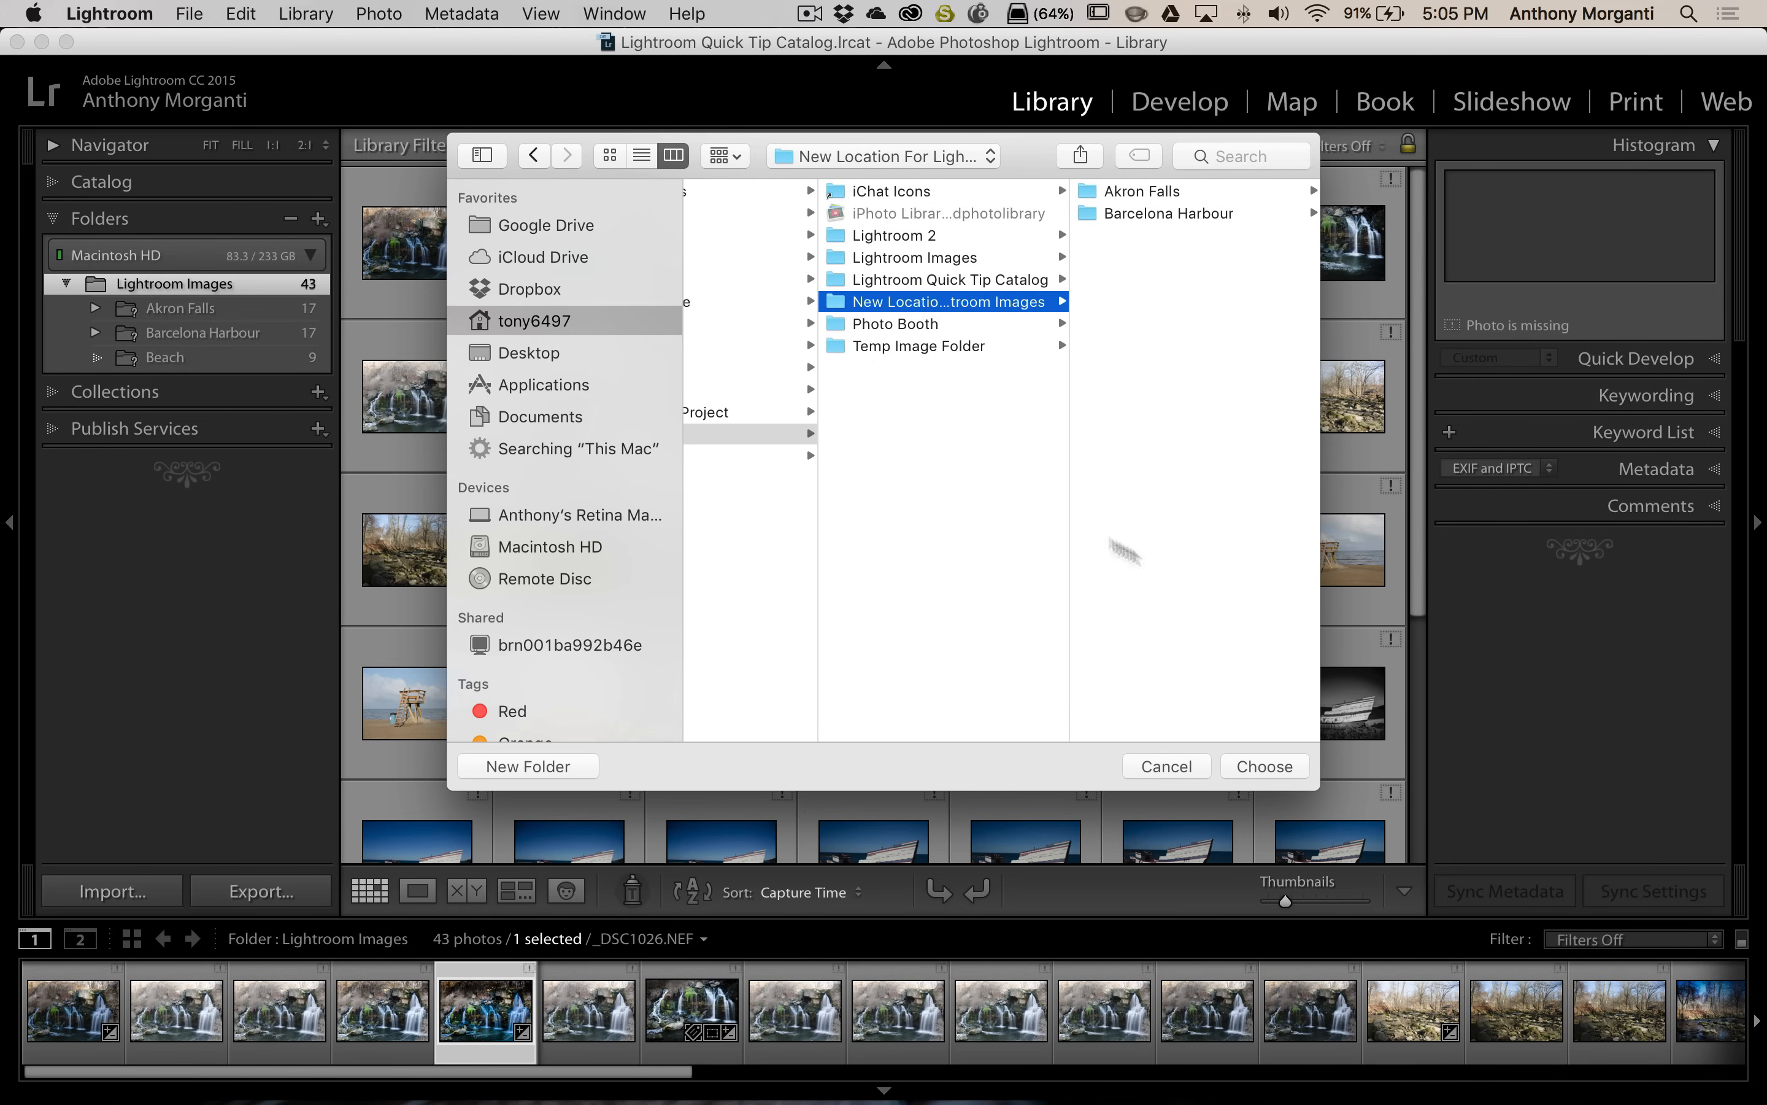
{"action": "mouse_move", "coordinate": [958, 315]}
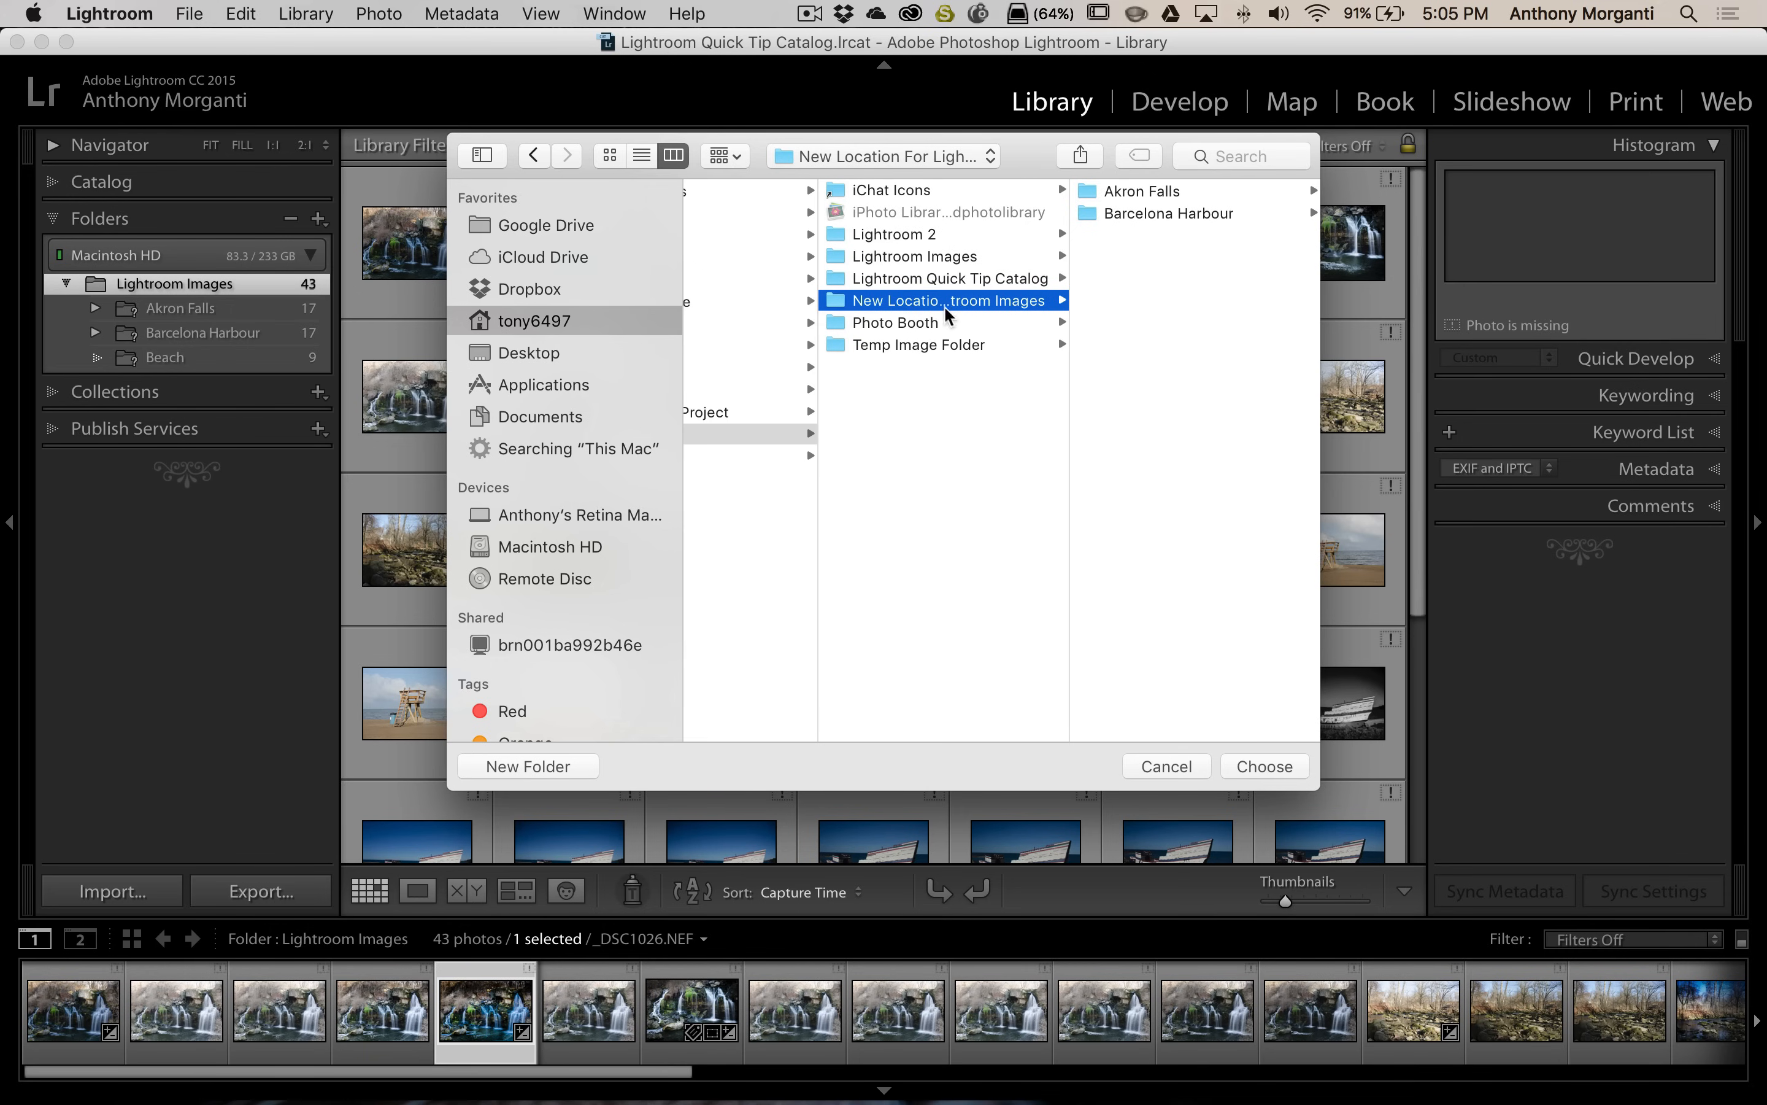
{"action": "mouse_move", "coordinate": [1201, 596]}
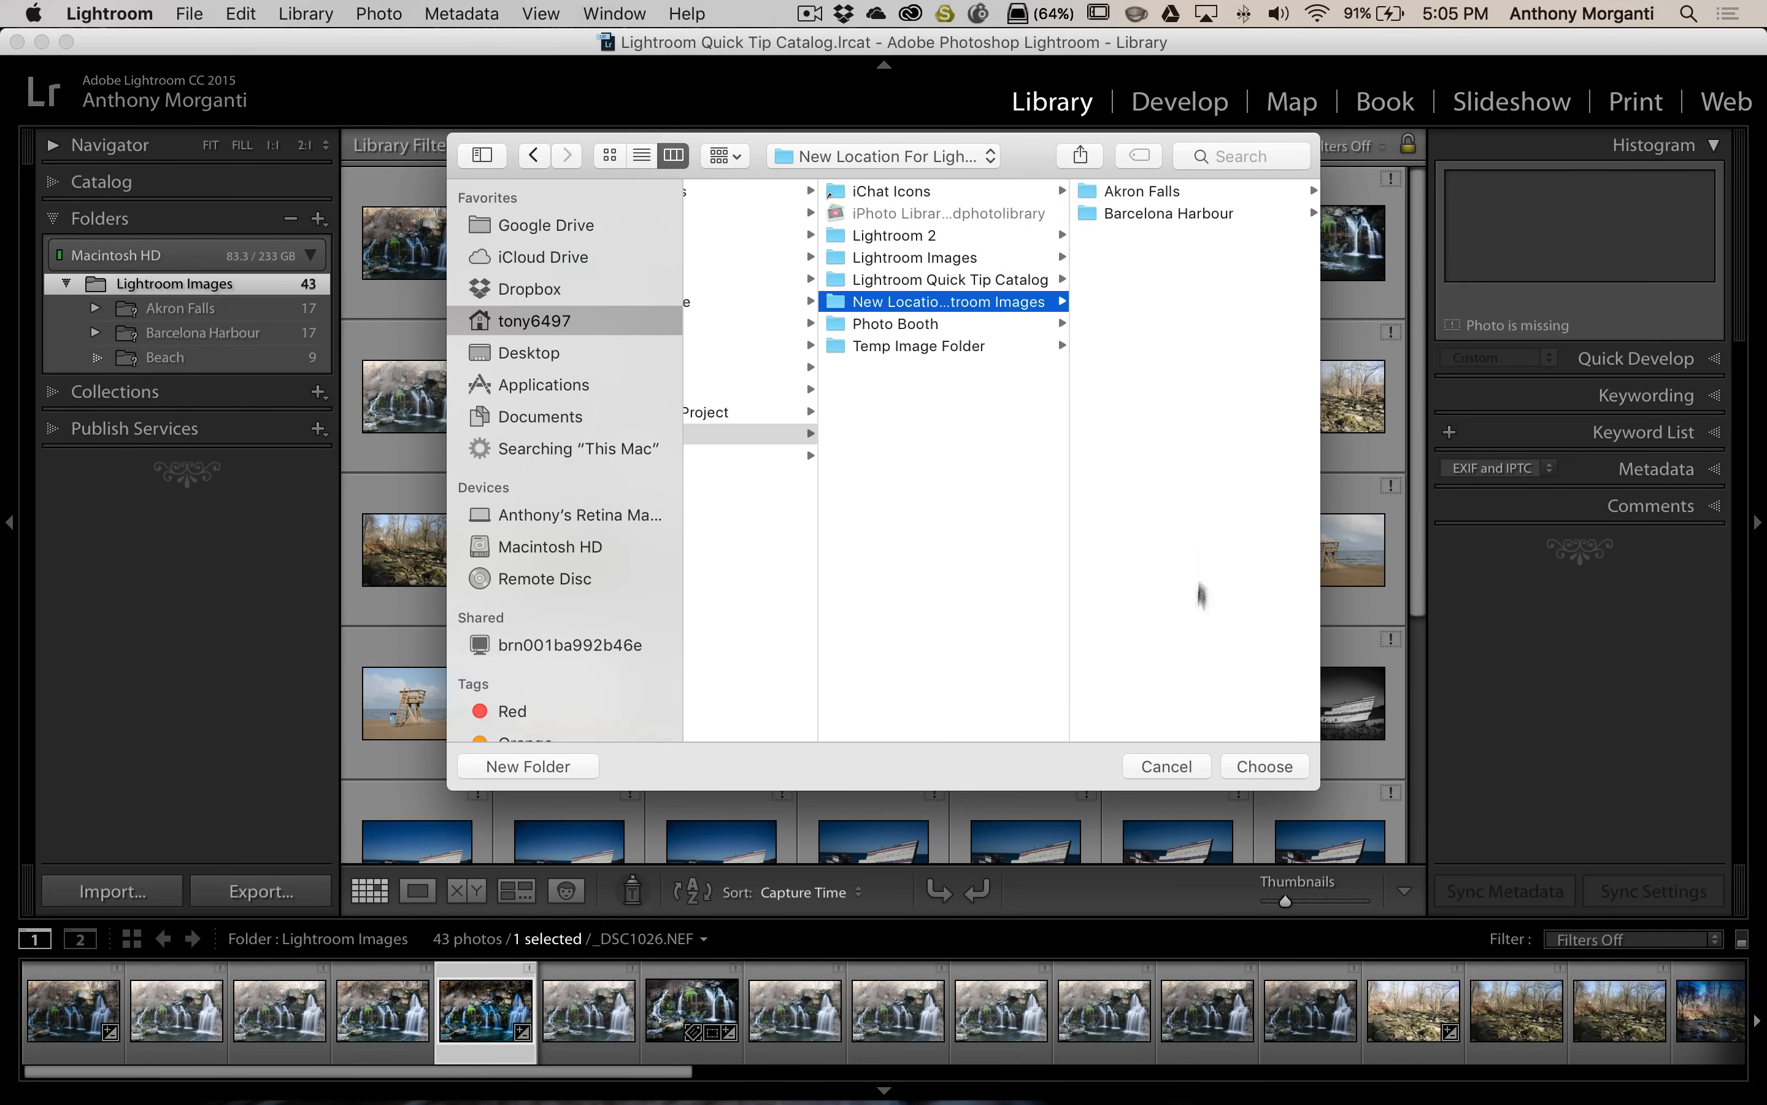
{"action": "mouse_move", "coordinate": [1255, 772]}
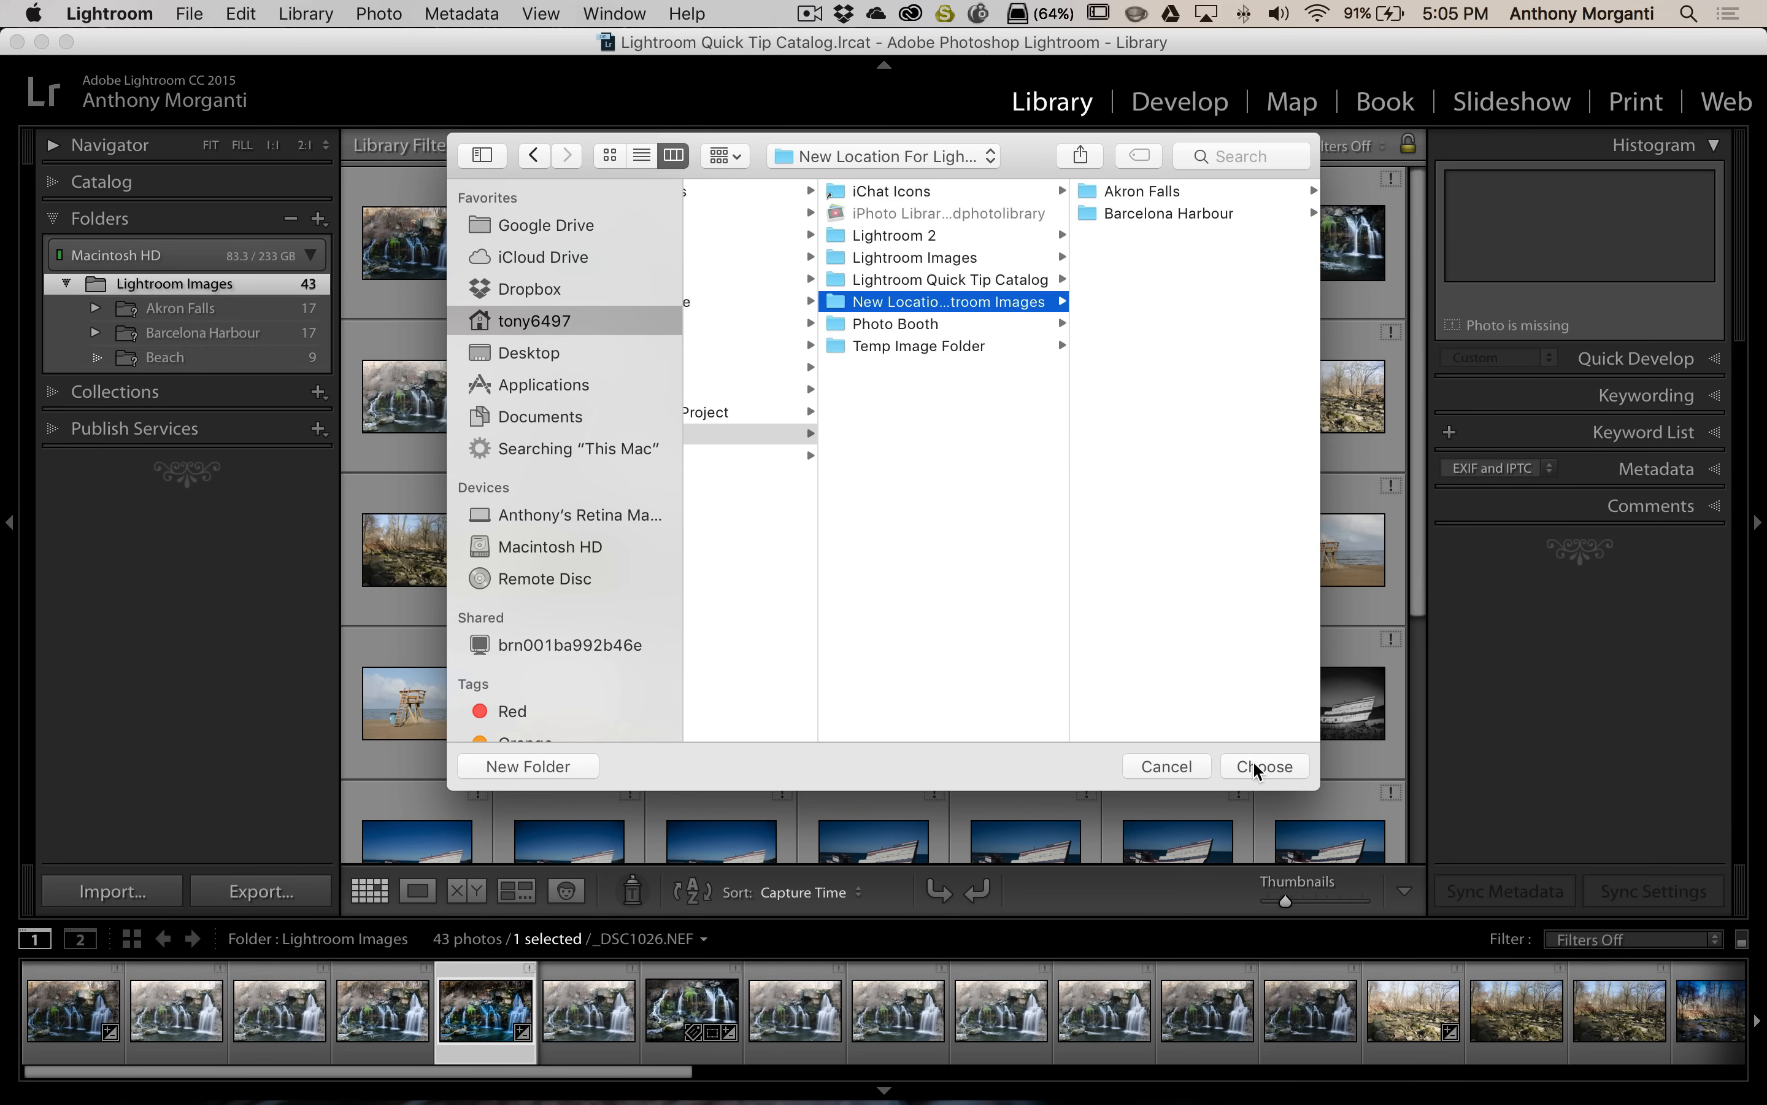
{"action": "left_click", "coordinate": [1262, 766]}
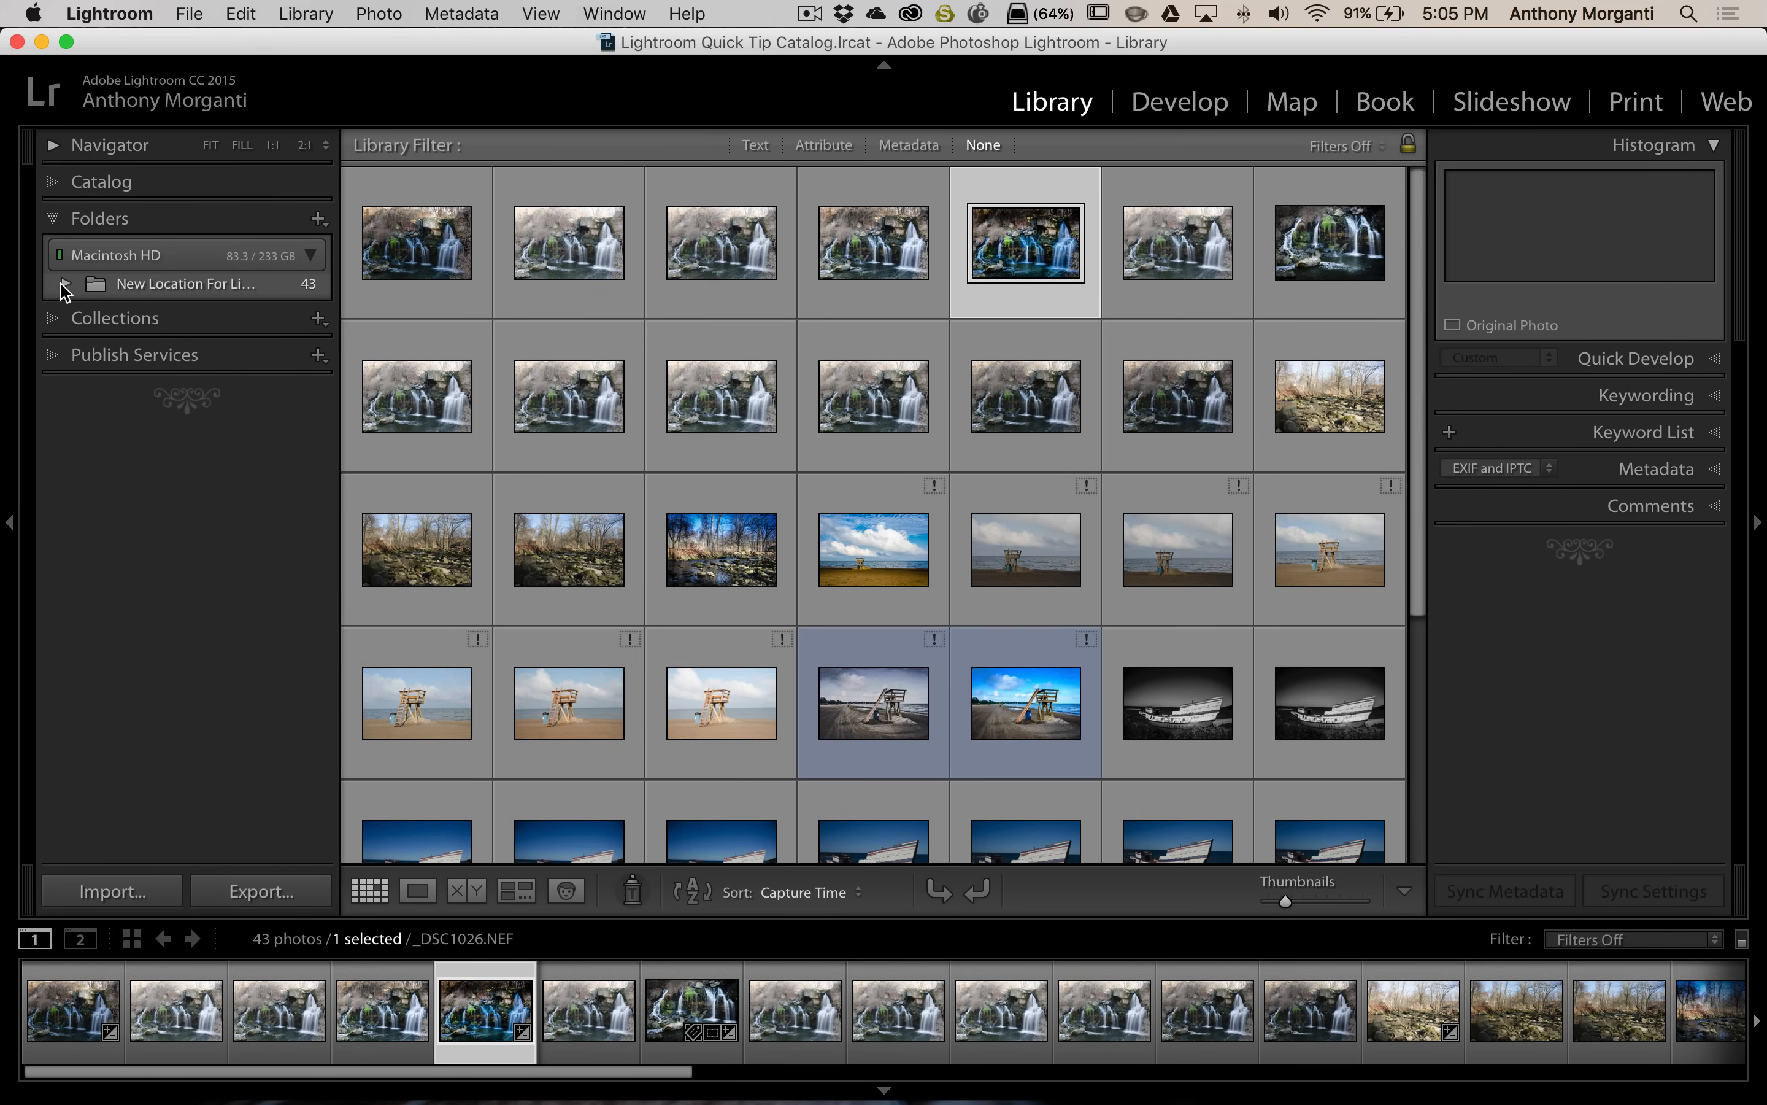
Expand the relinked folder, browse Akron Falls and Barcelona Harbour, then select the missing Beach folder
{"action": "left_click", "coordinate": [64, 283]}
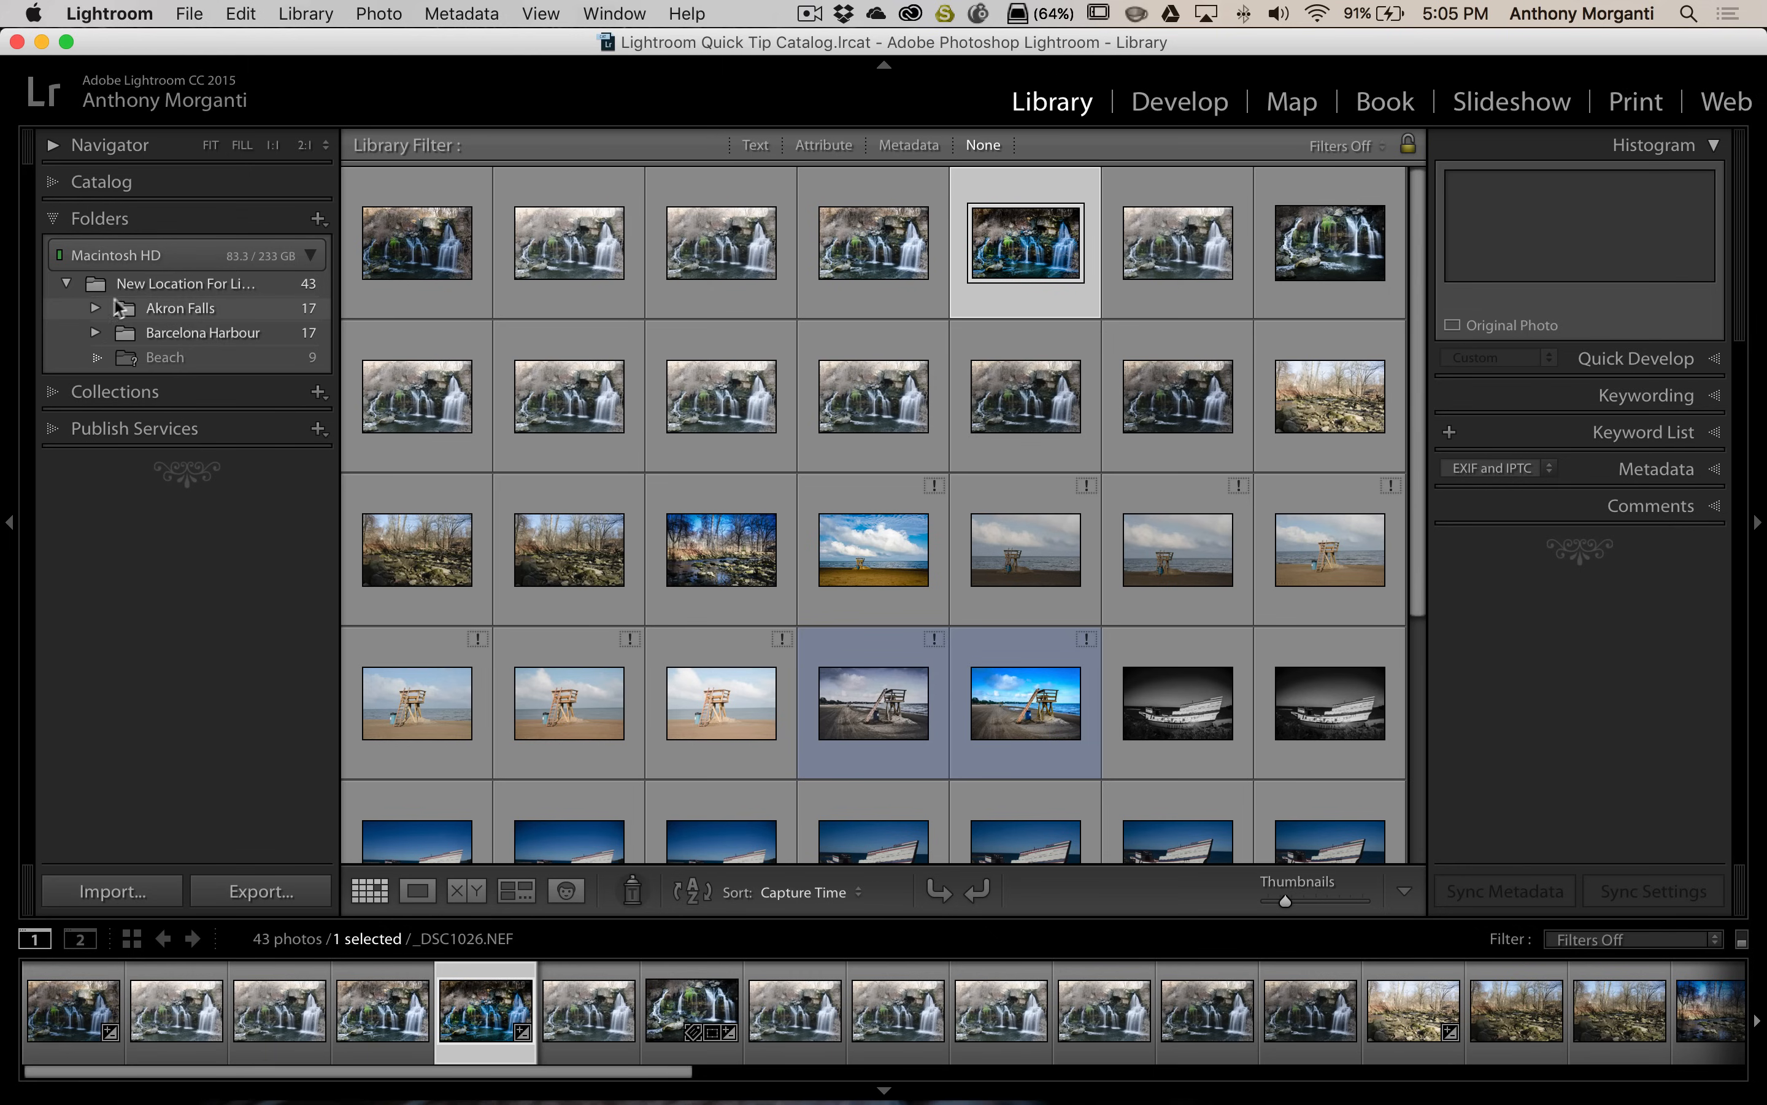
{"action": "left_click", "coordinate": [178, 308]}
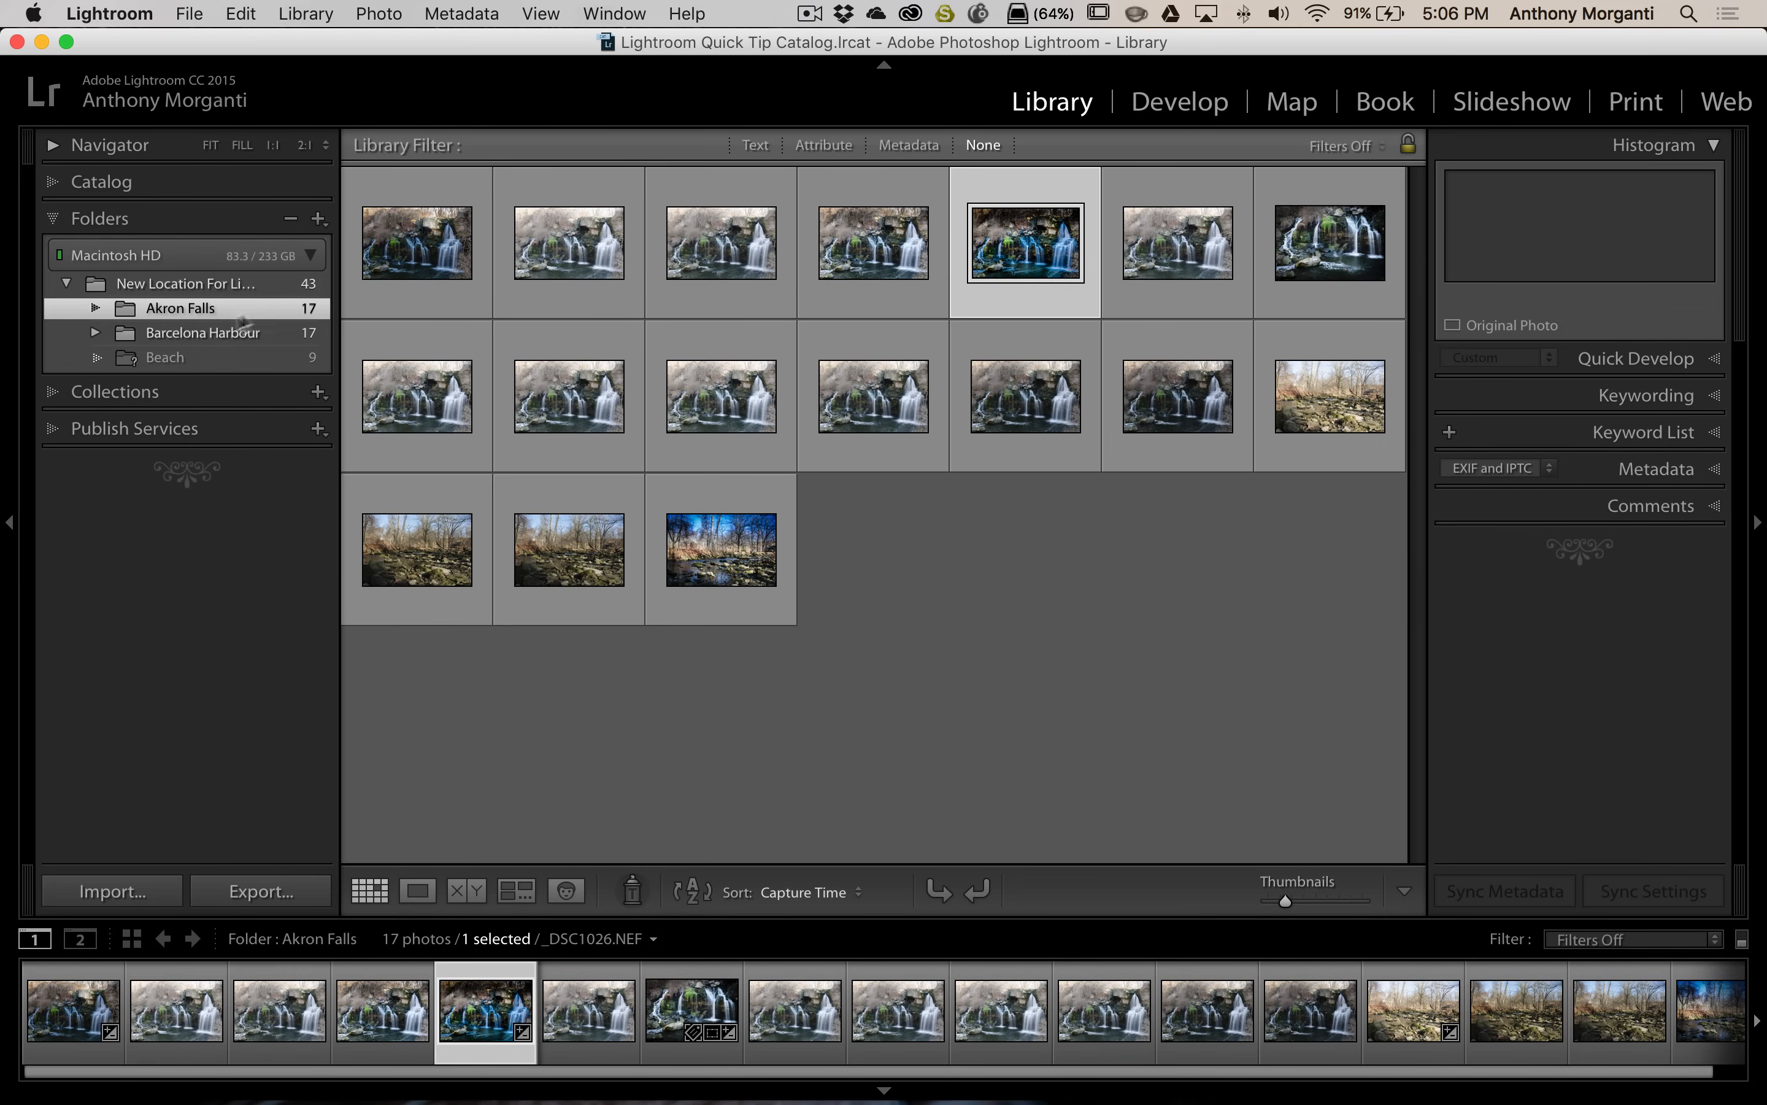
{"action": "left_click", "coordinate": [203, 331]}
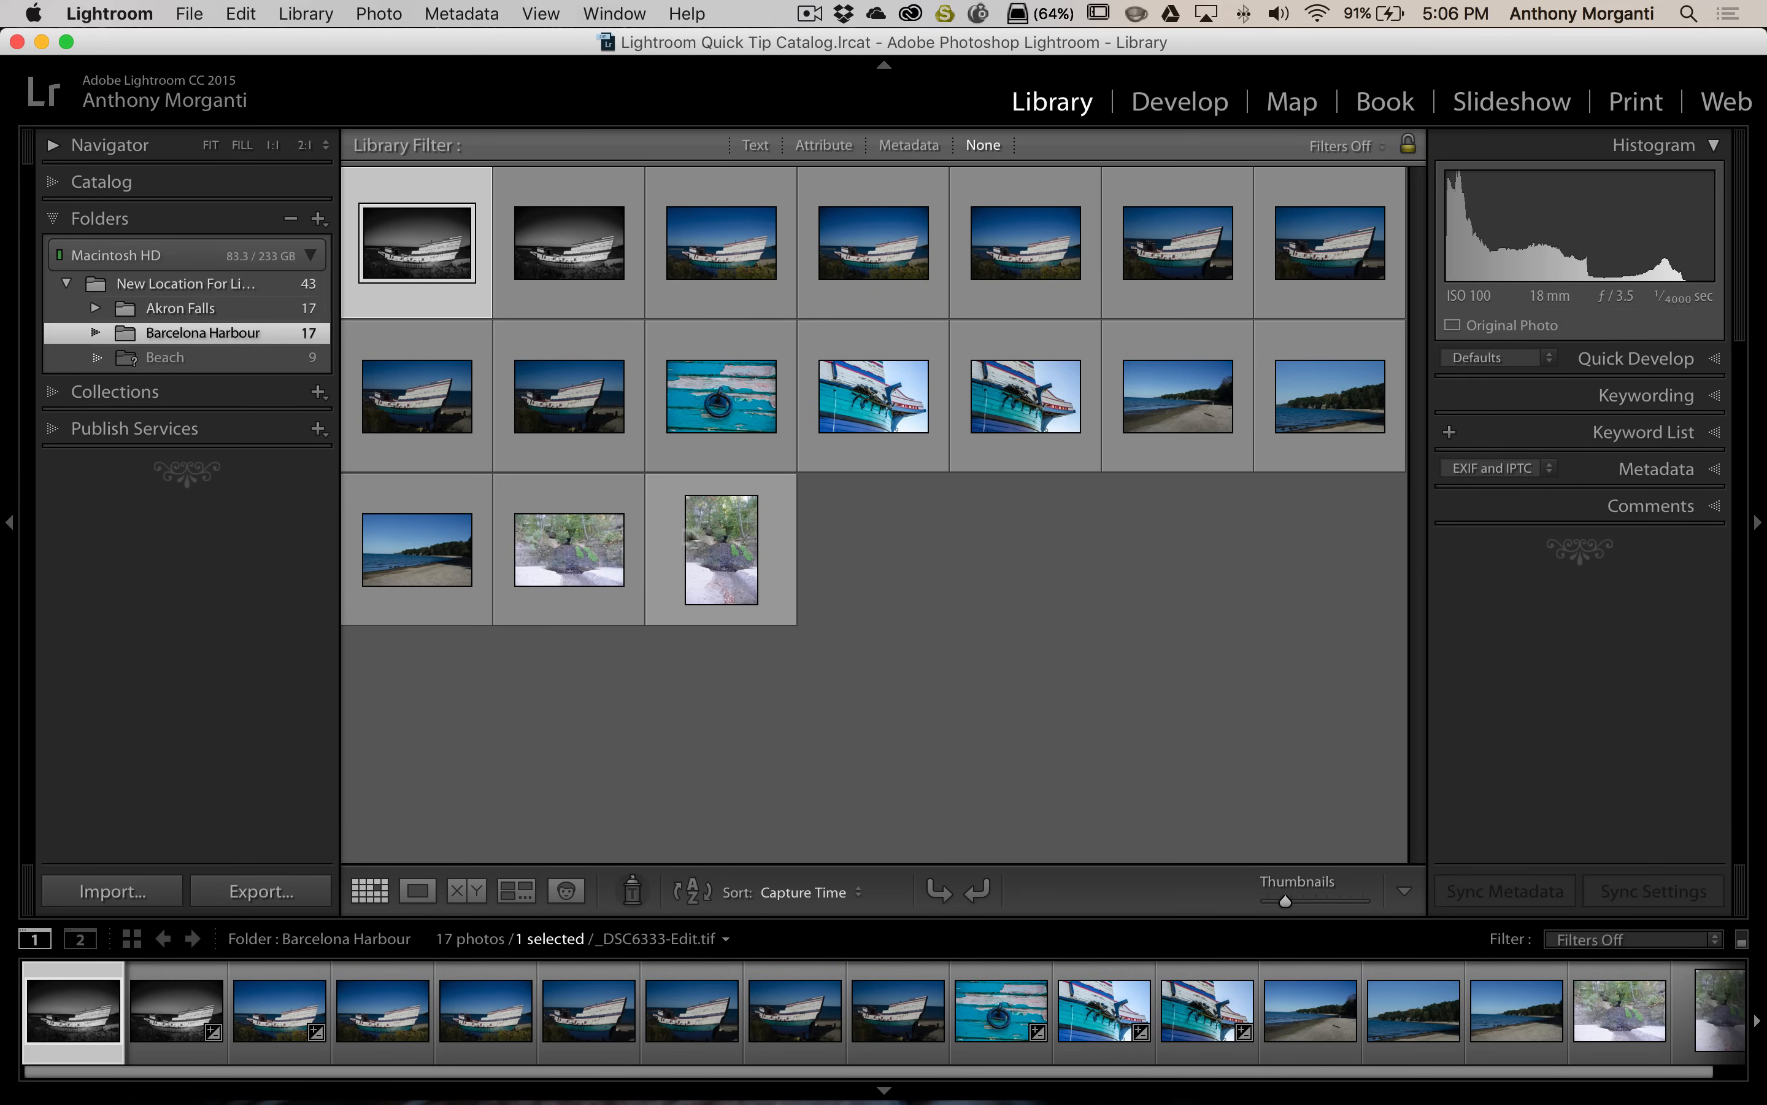
{"action": "mouse_move", "coordinate": [164, 361]}
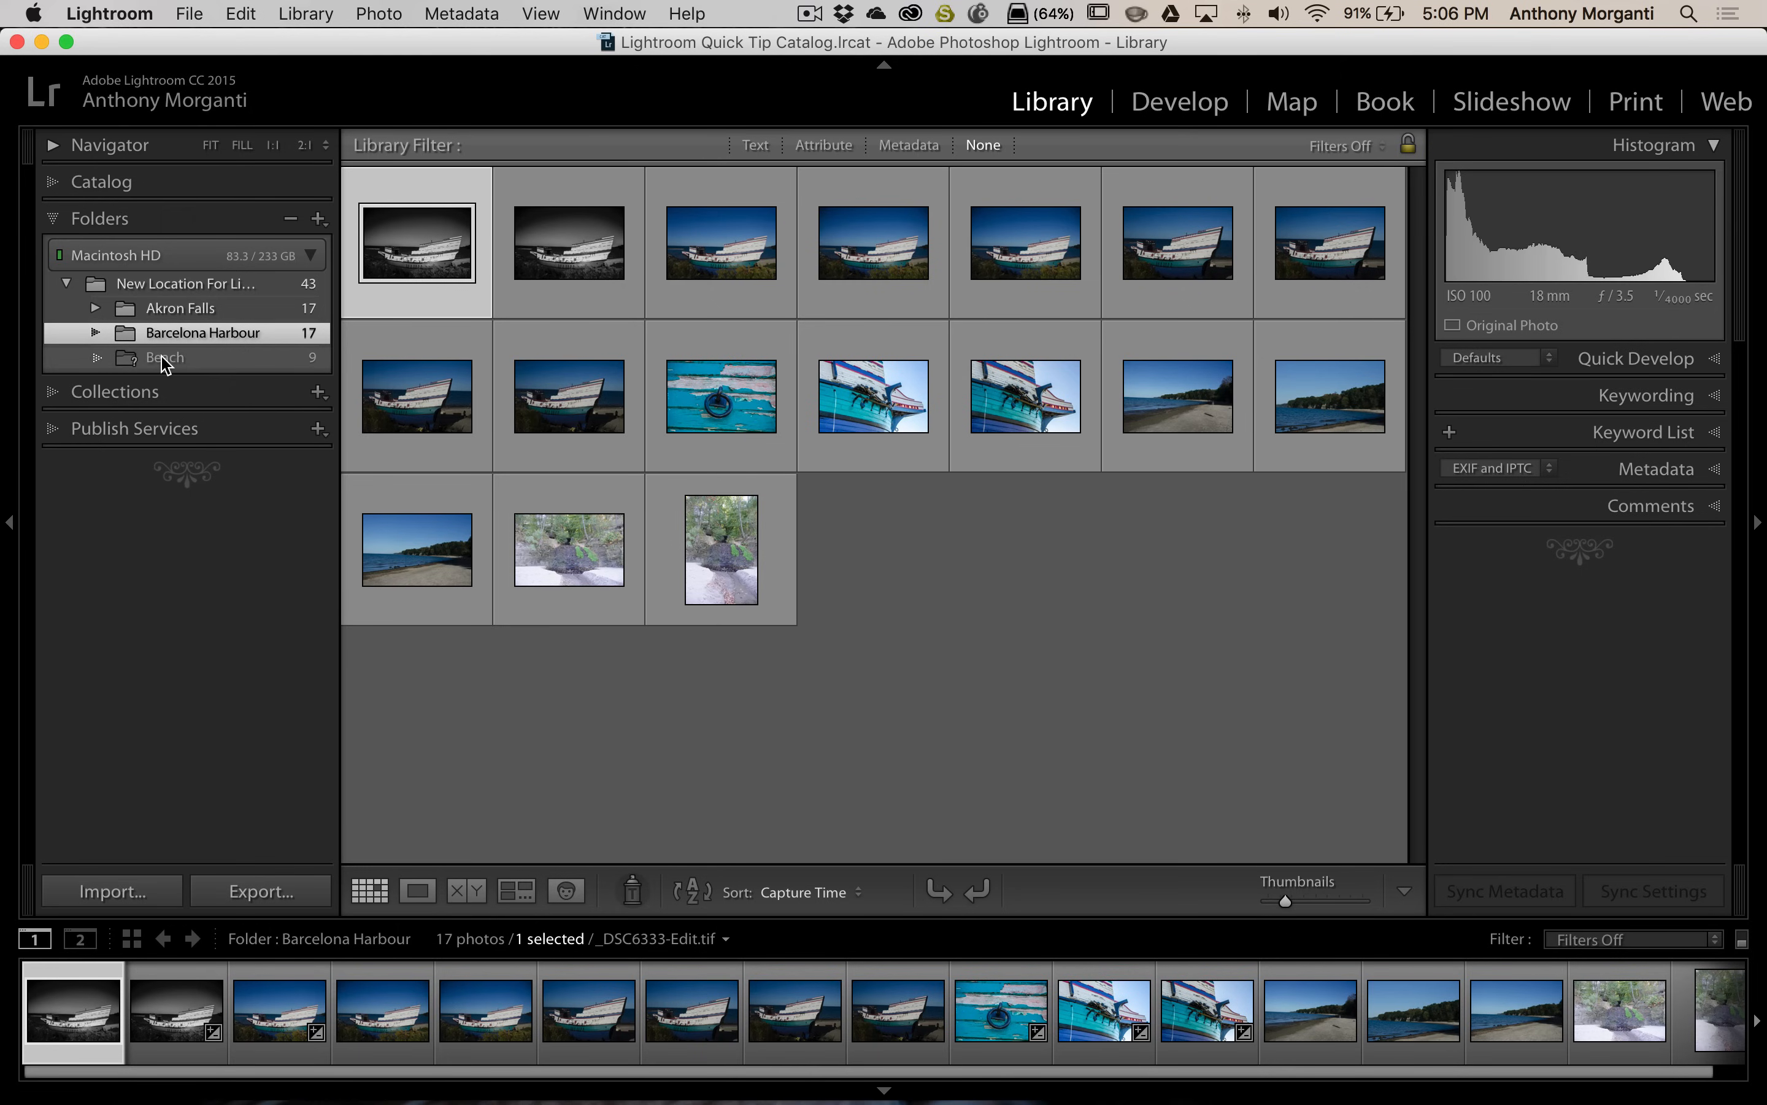
{"action": "left_click", "coordinate": [166, 357]}
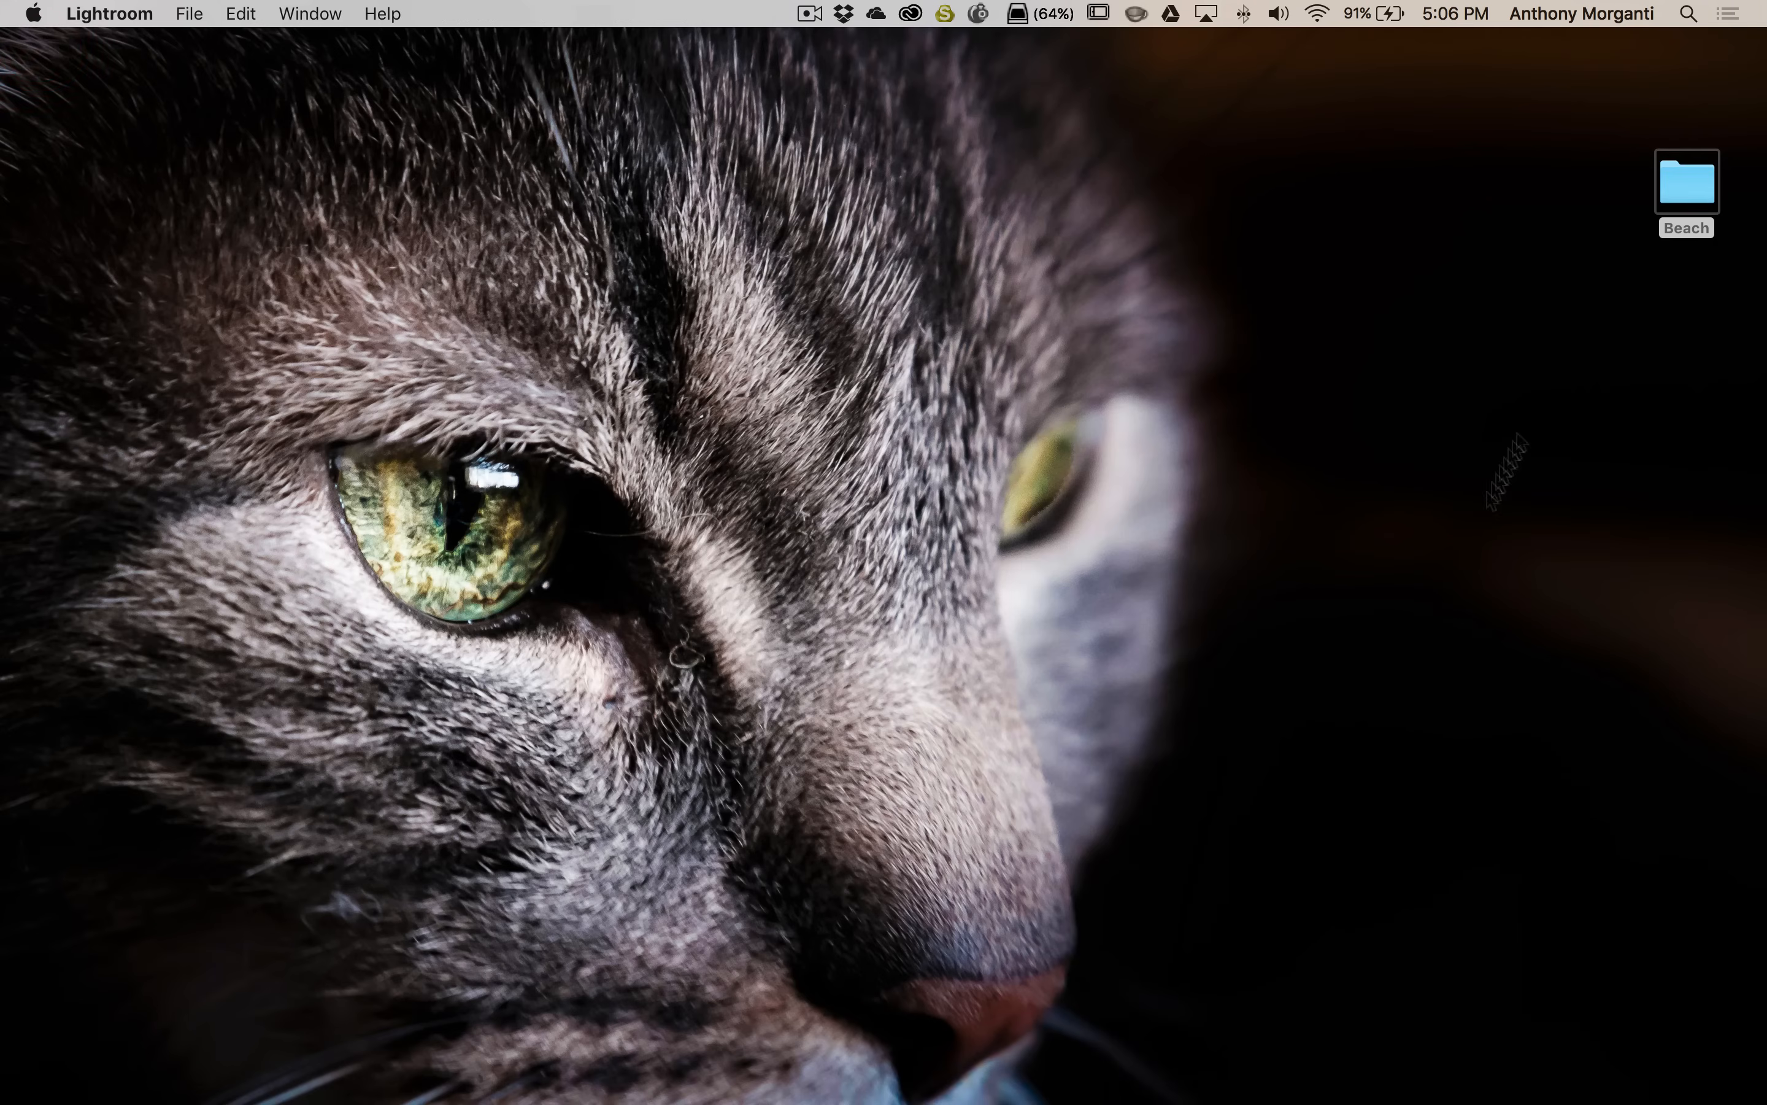
{"action": "mouse_move", "coordinate": [1302, 1054]}
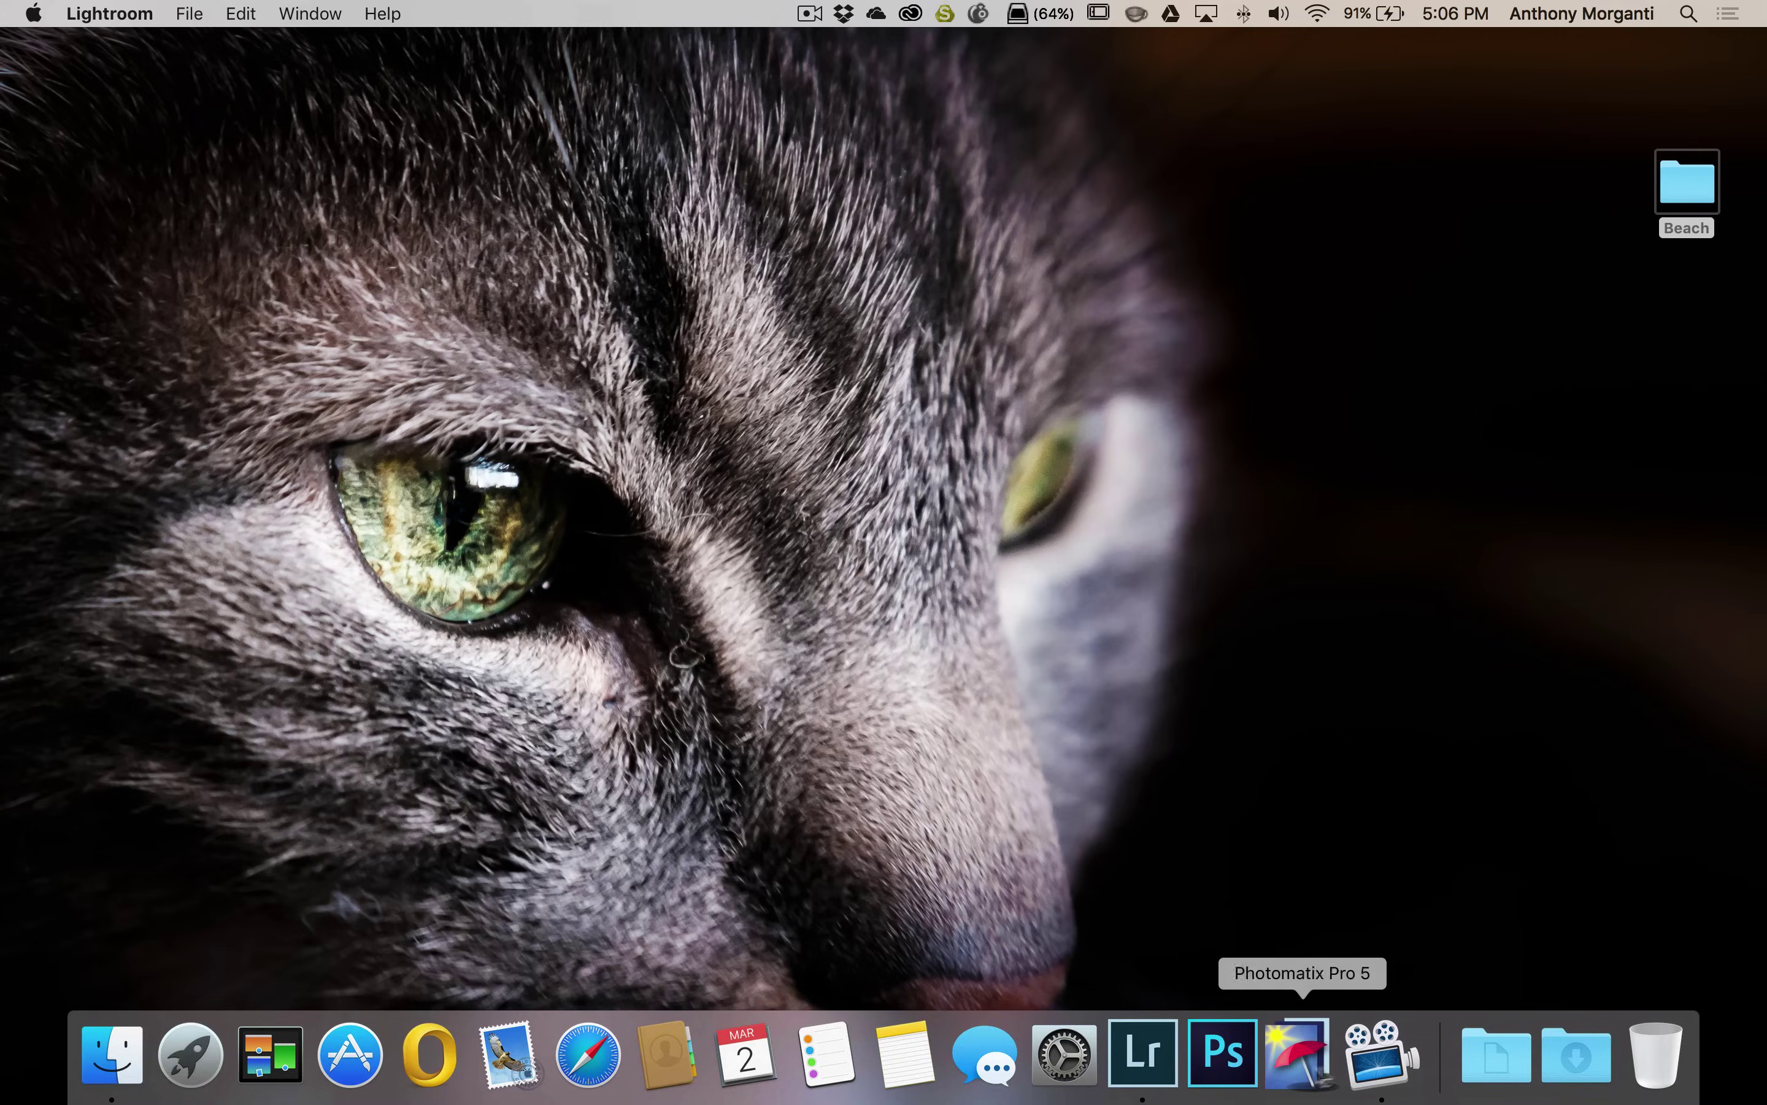
{"action": "left_click", "coordinate": [1141, 1053]}
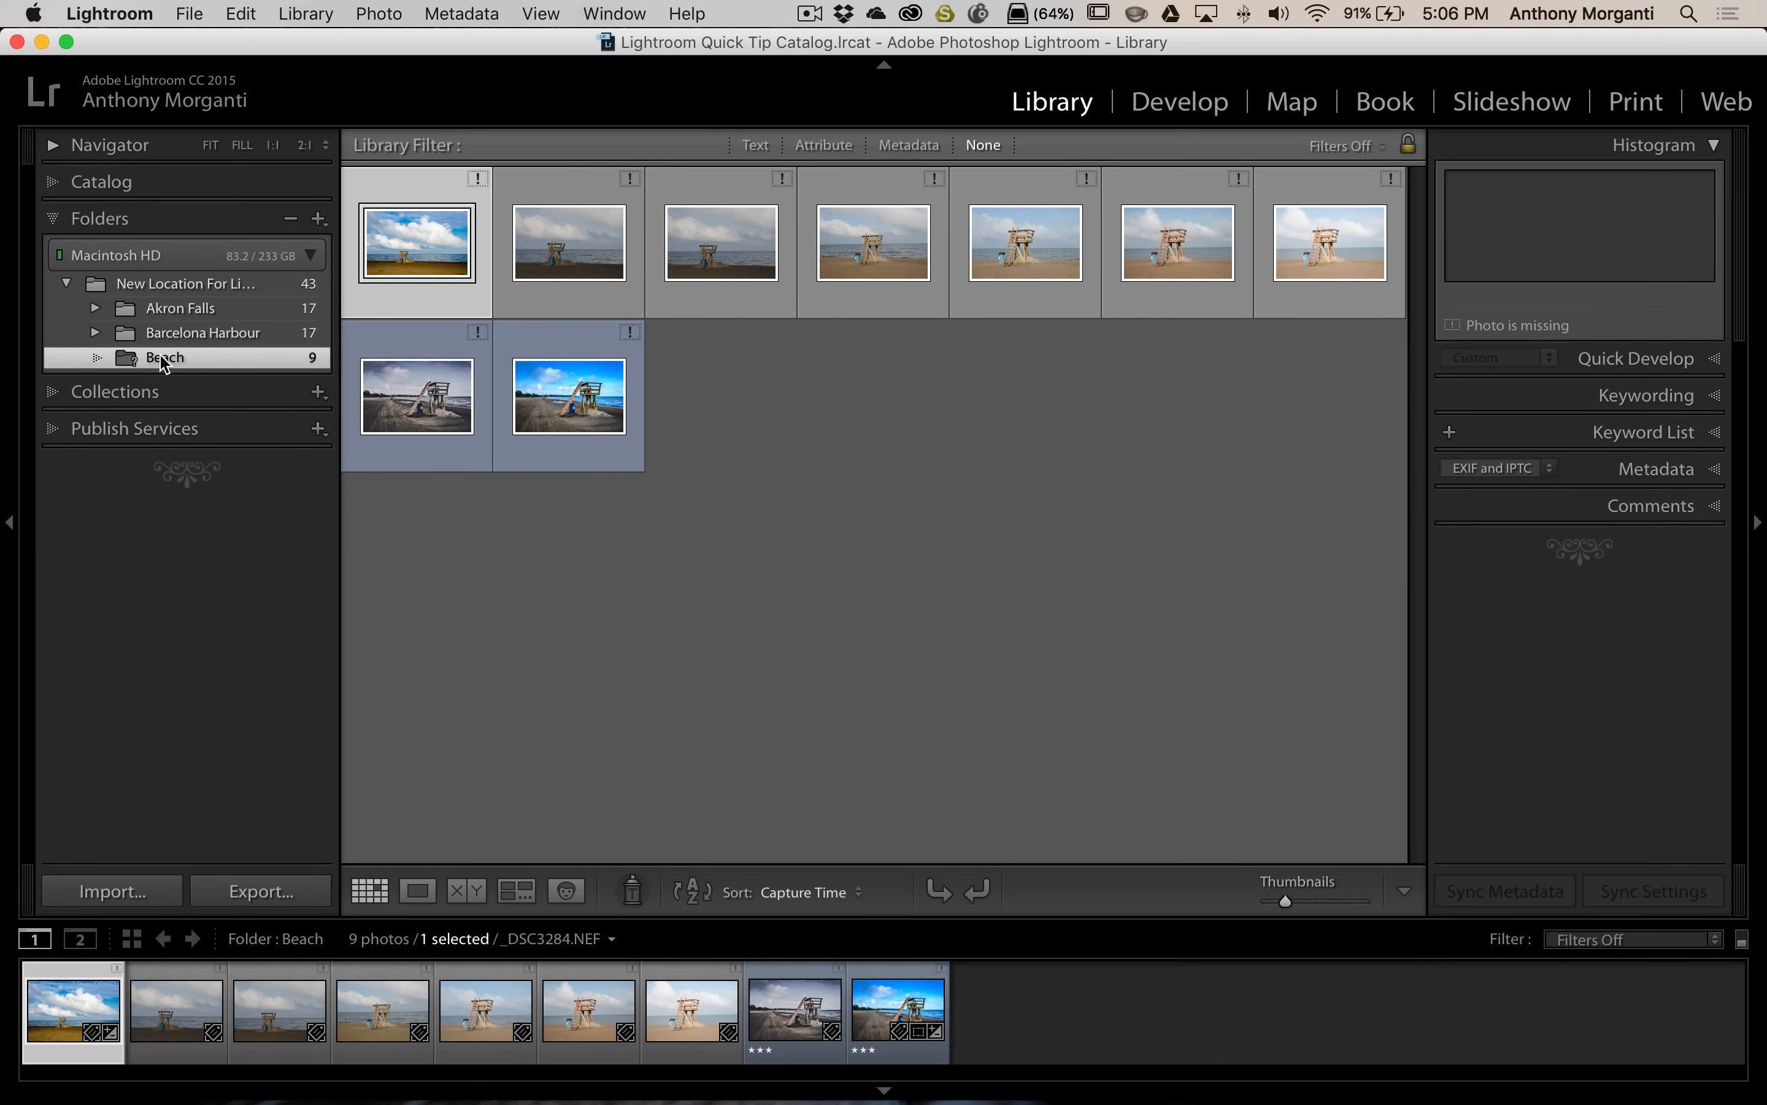
{"action": "mouse_move", "coordinate": [207, 366]}
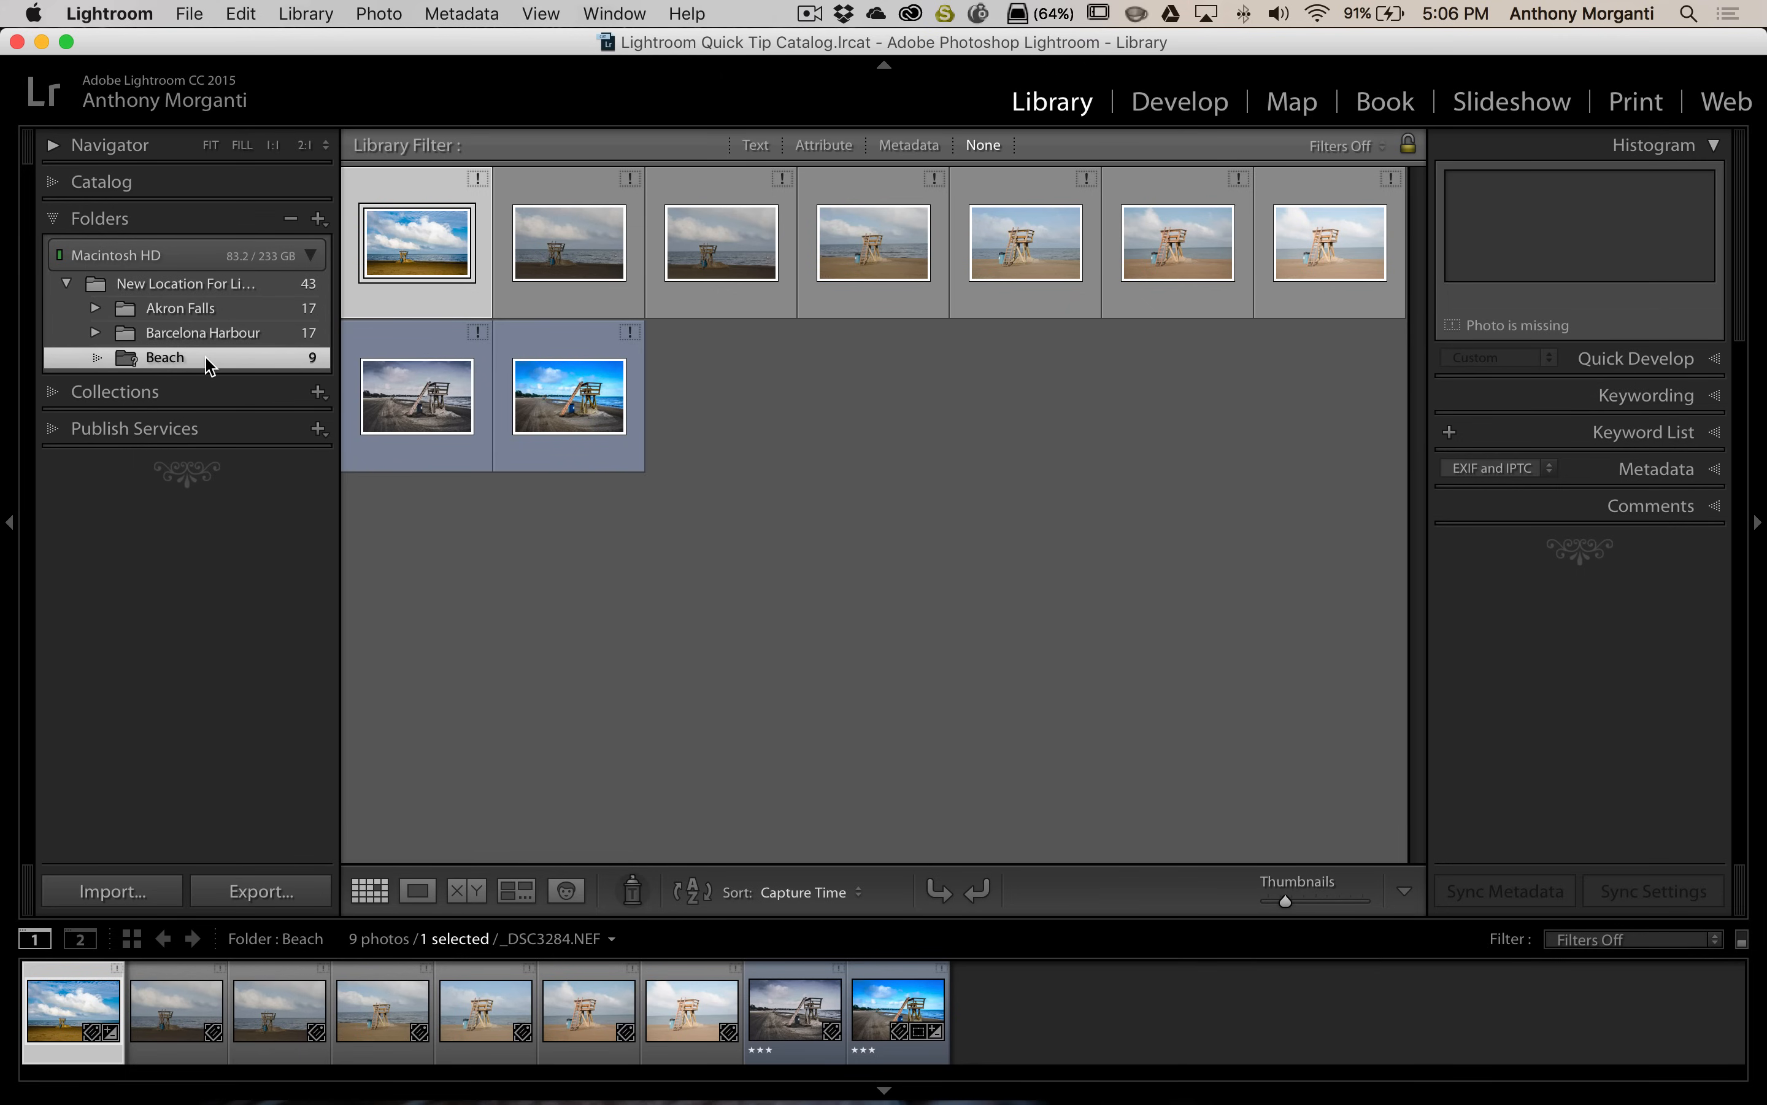
Relink the missing Beach folder to the Beach folder on the Desktop via Find Missing Folder
{"action": "right_click", "coordinate": [166, 357]}
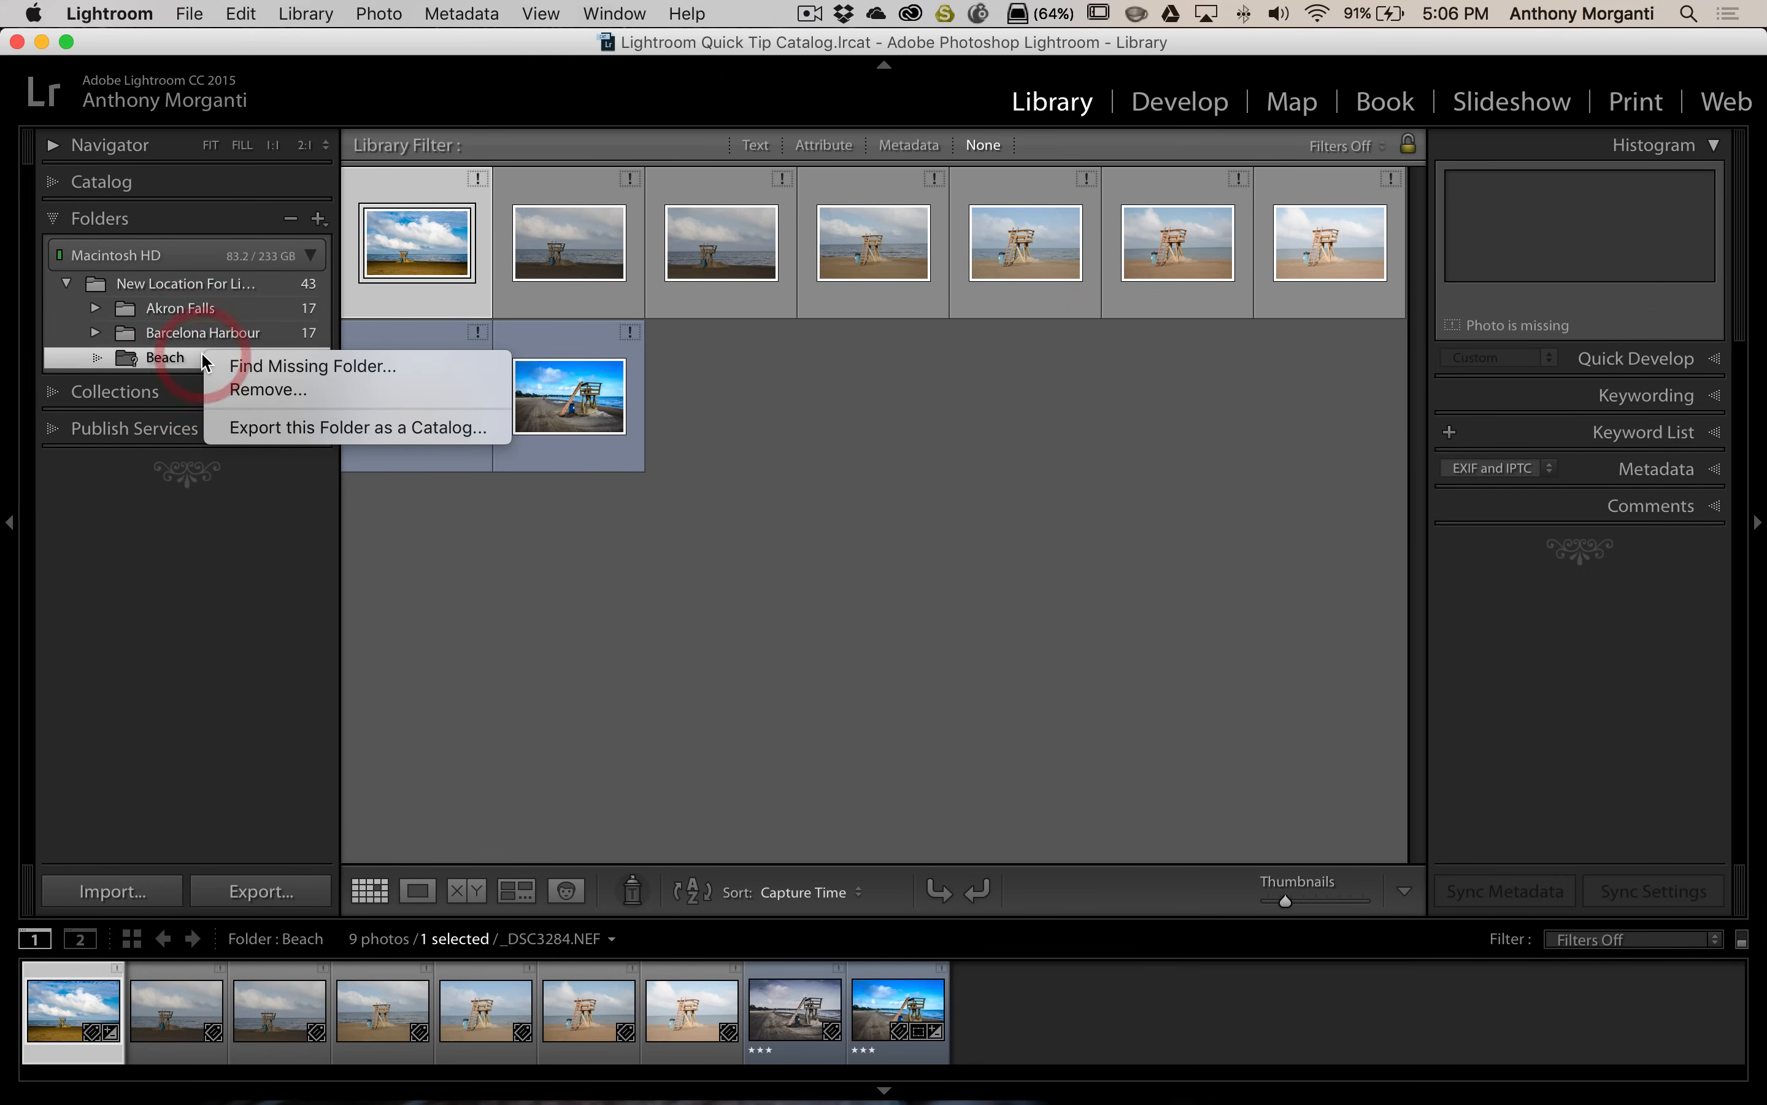
{"action": "mouse_move", "coordinate": [203, 364]}
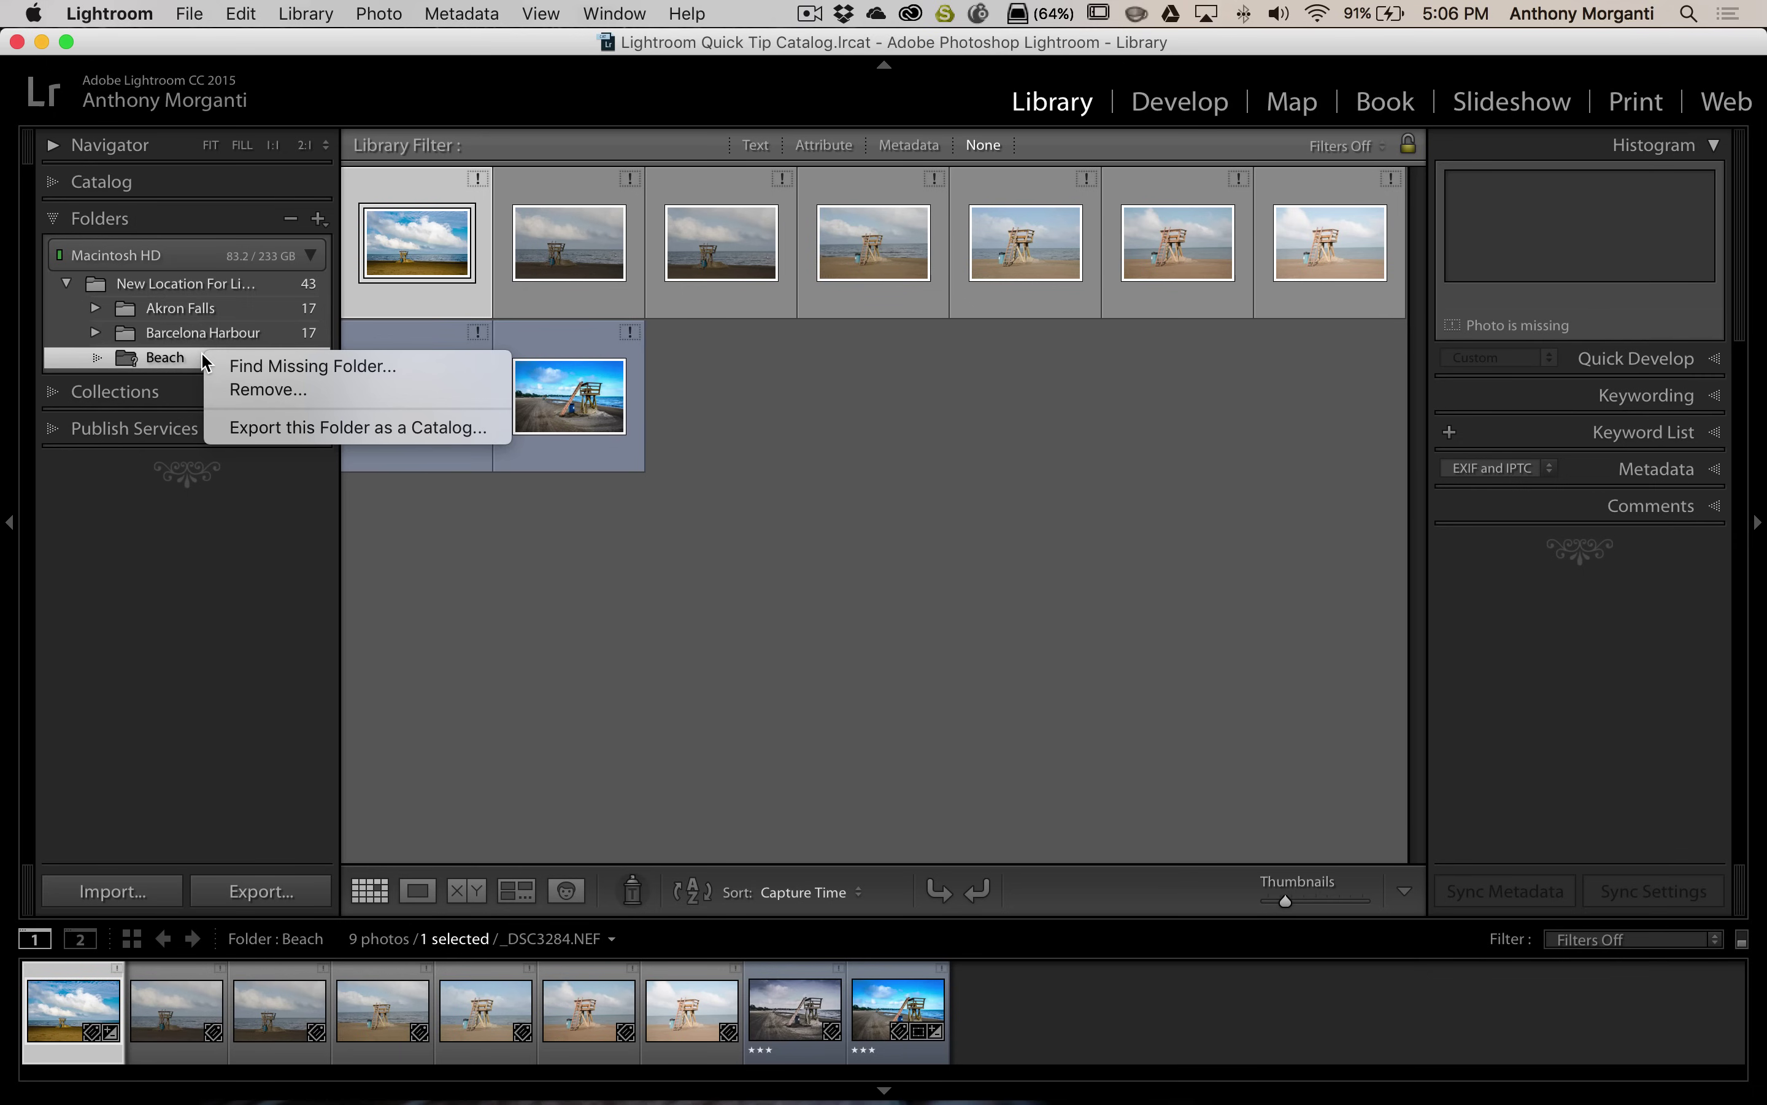
{"action": "mouse_move", "coordinate": [313, 366]}
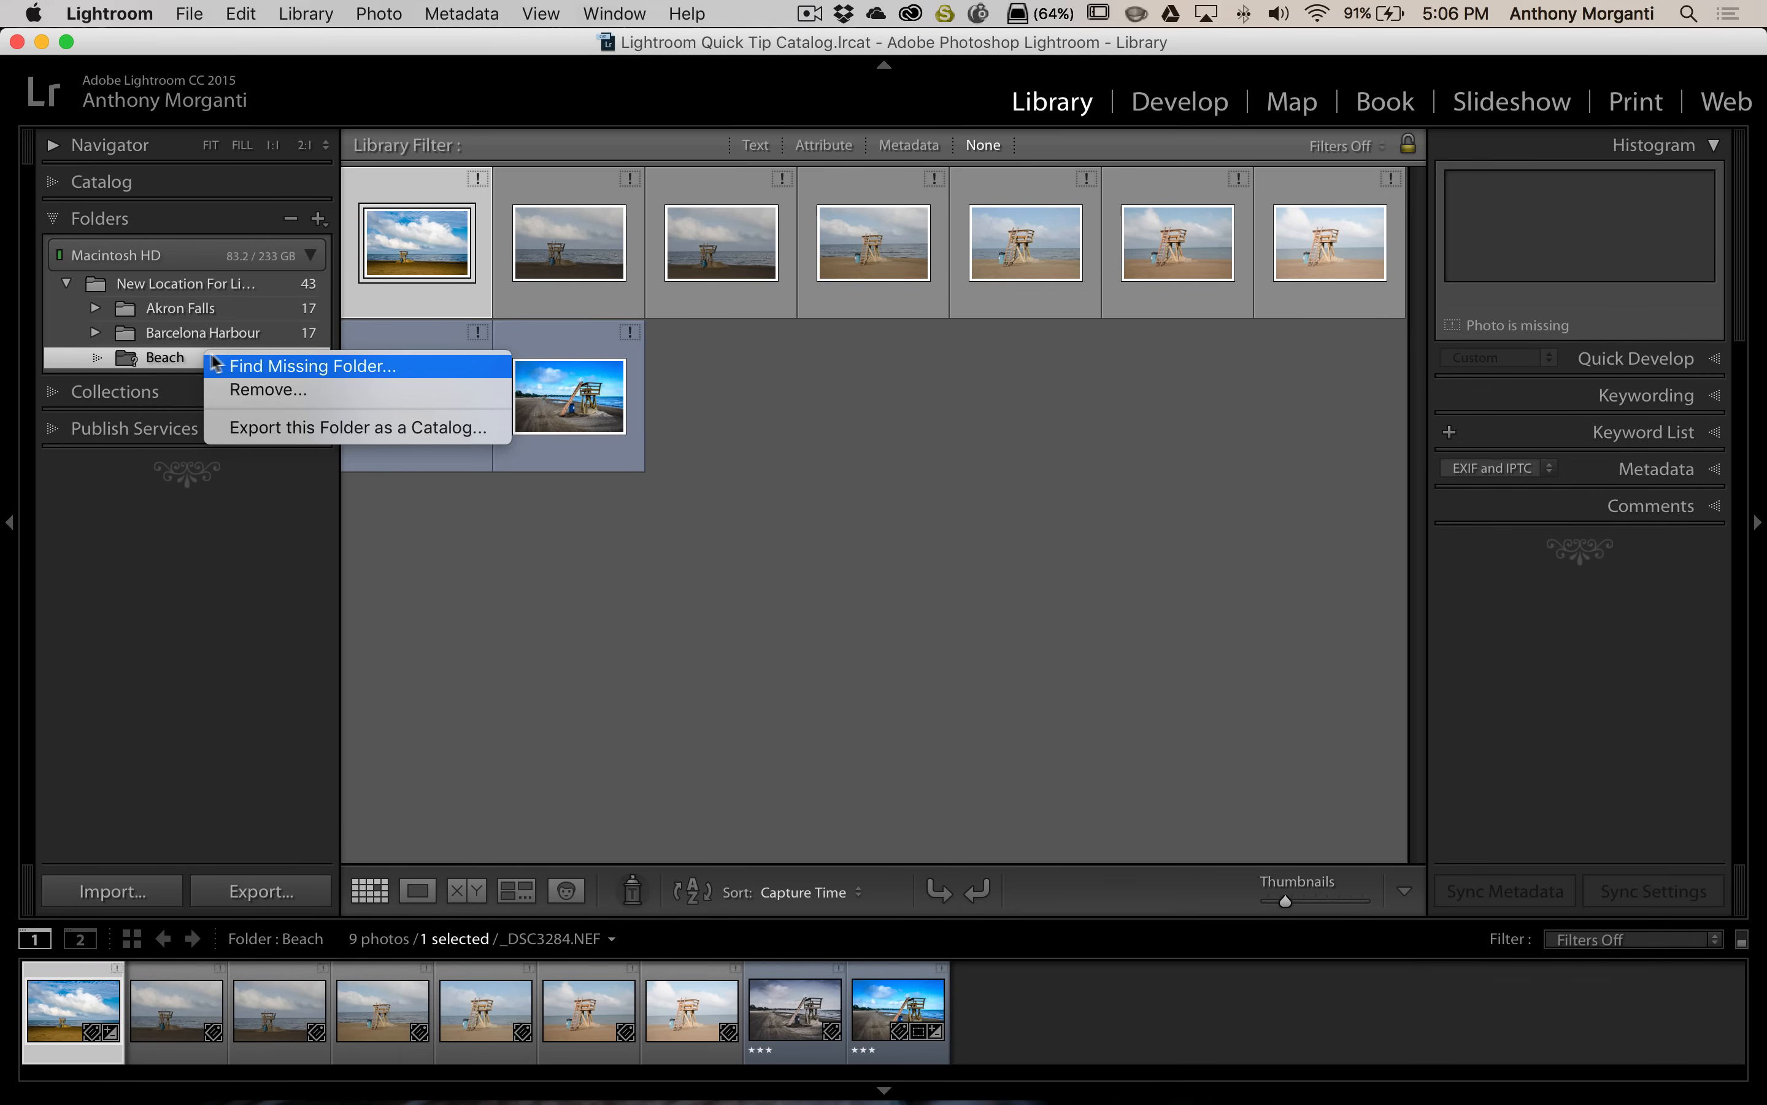
{"action": "mouse_move", "coordinate": [301, 374]}
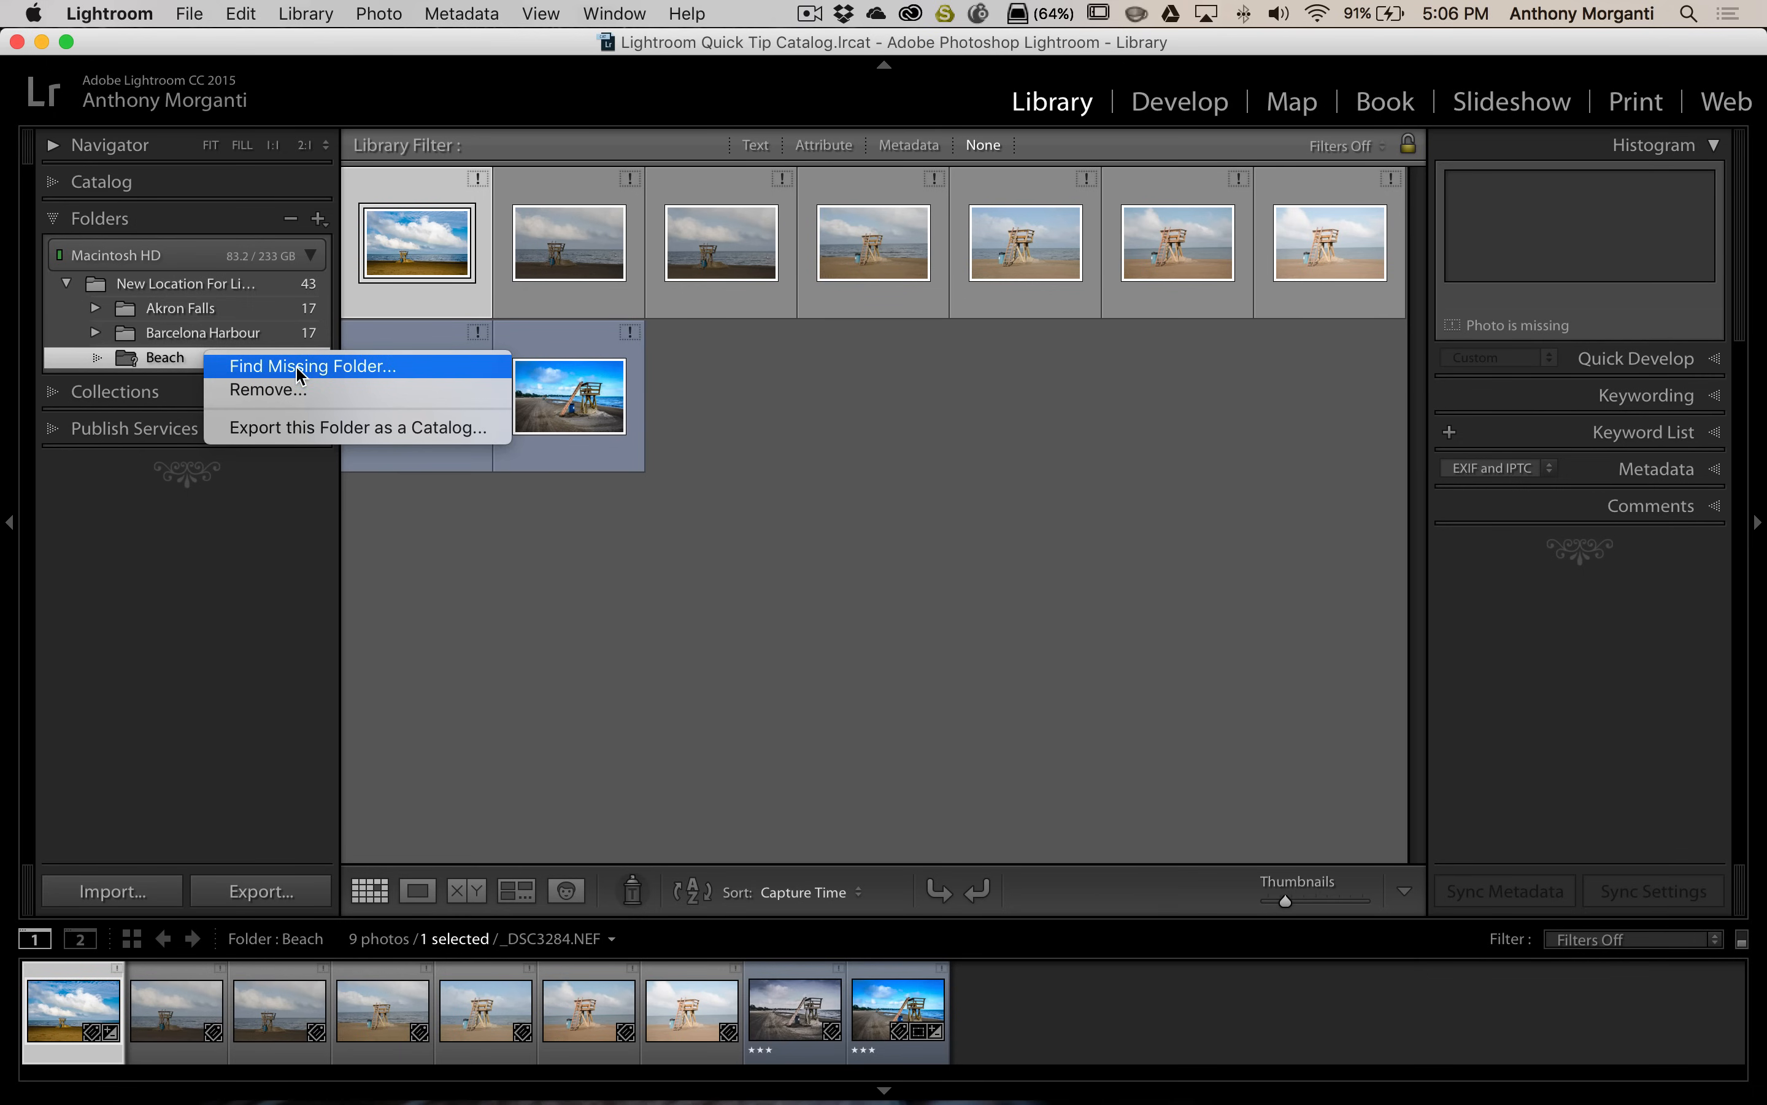
{"action": "left_click", "coordinate": [312, 365]}
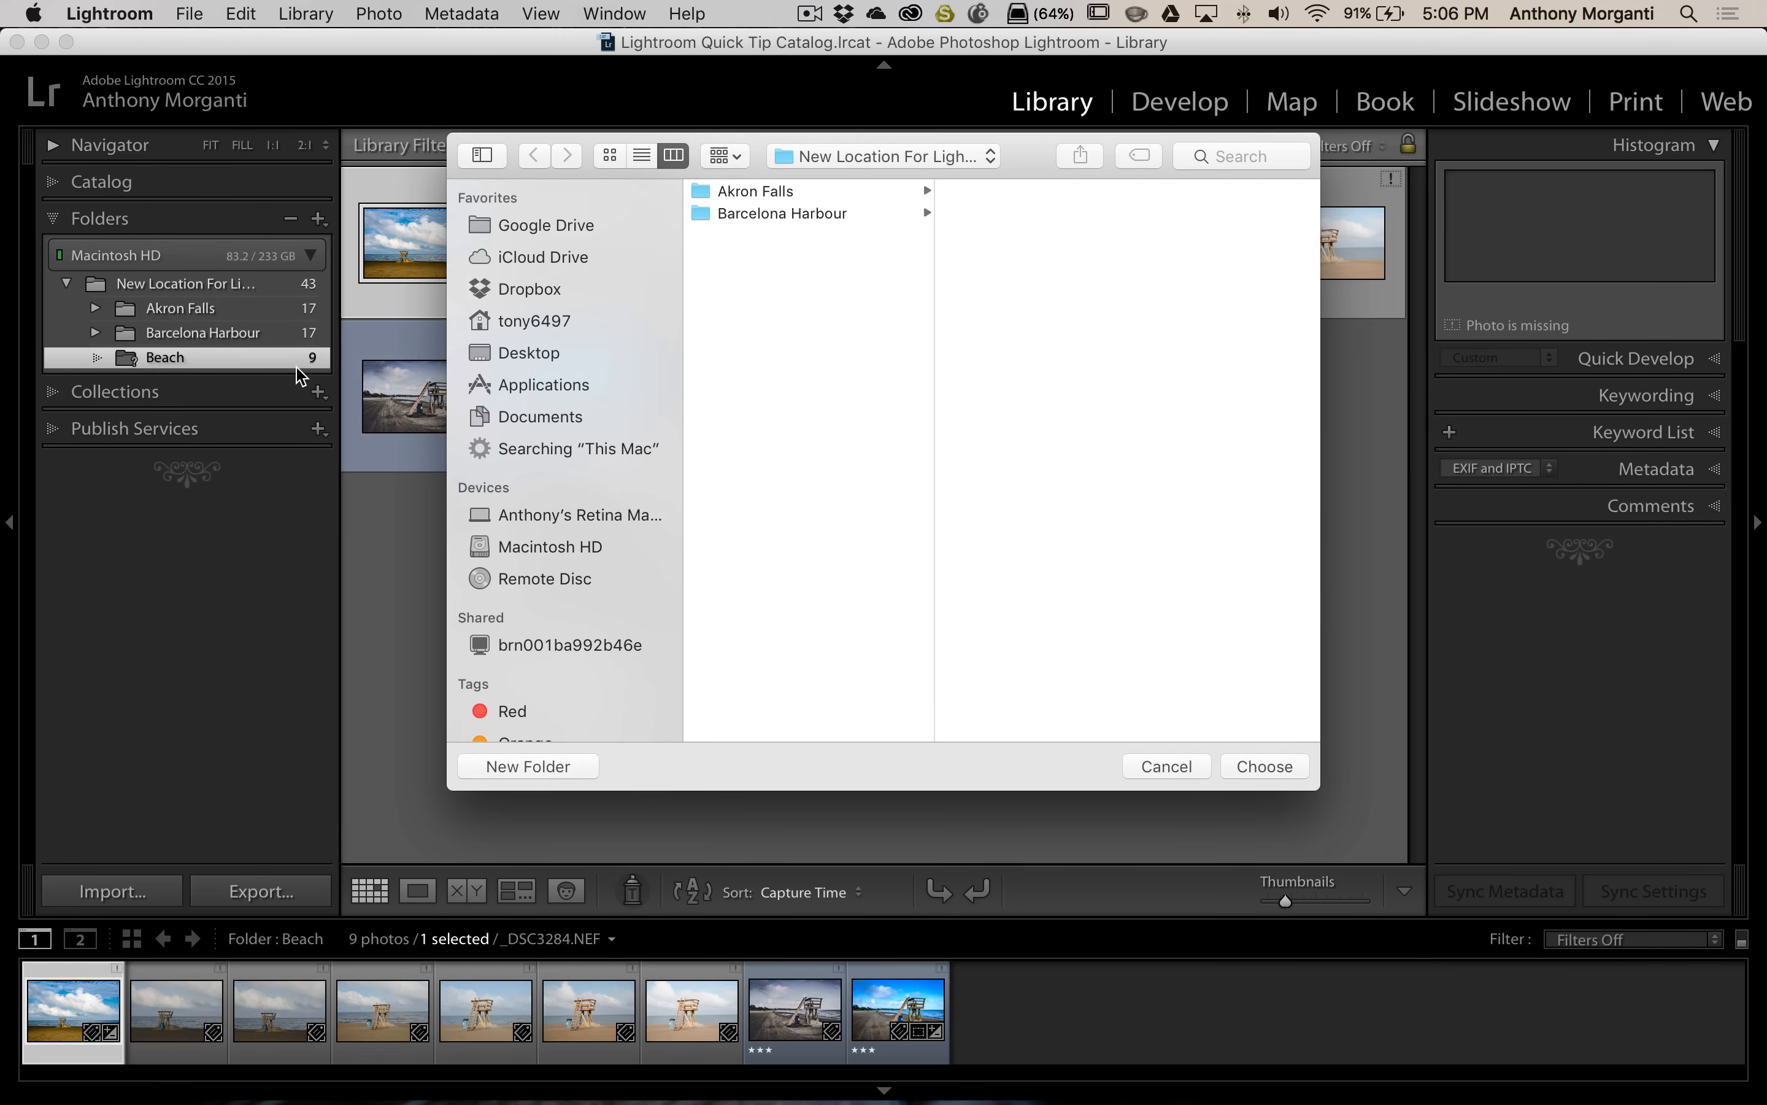
{"action": "left_click", "coordinate": [528, 352]}
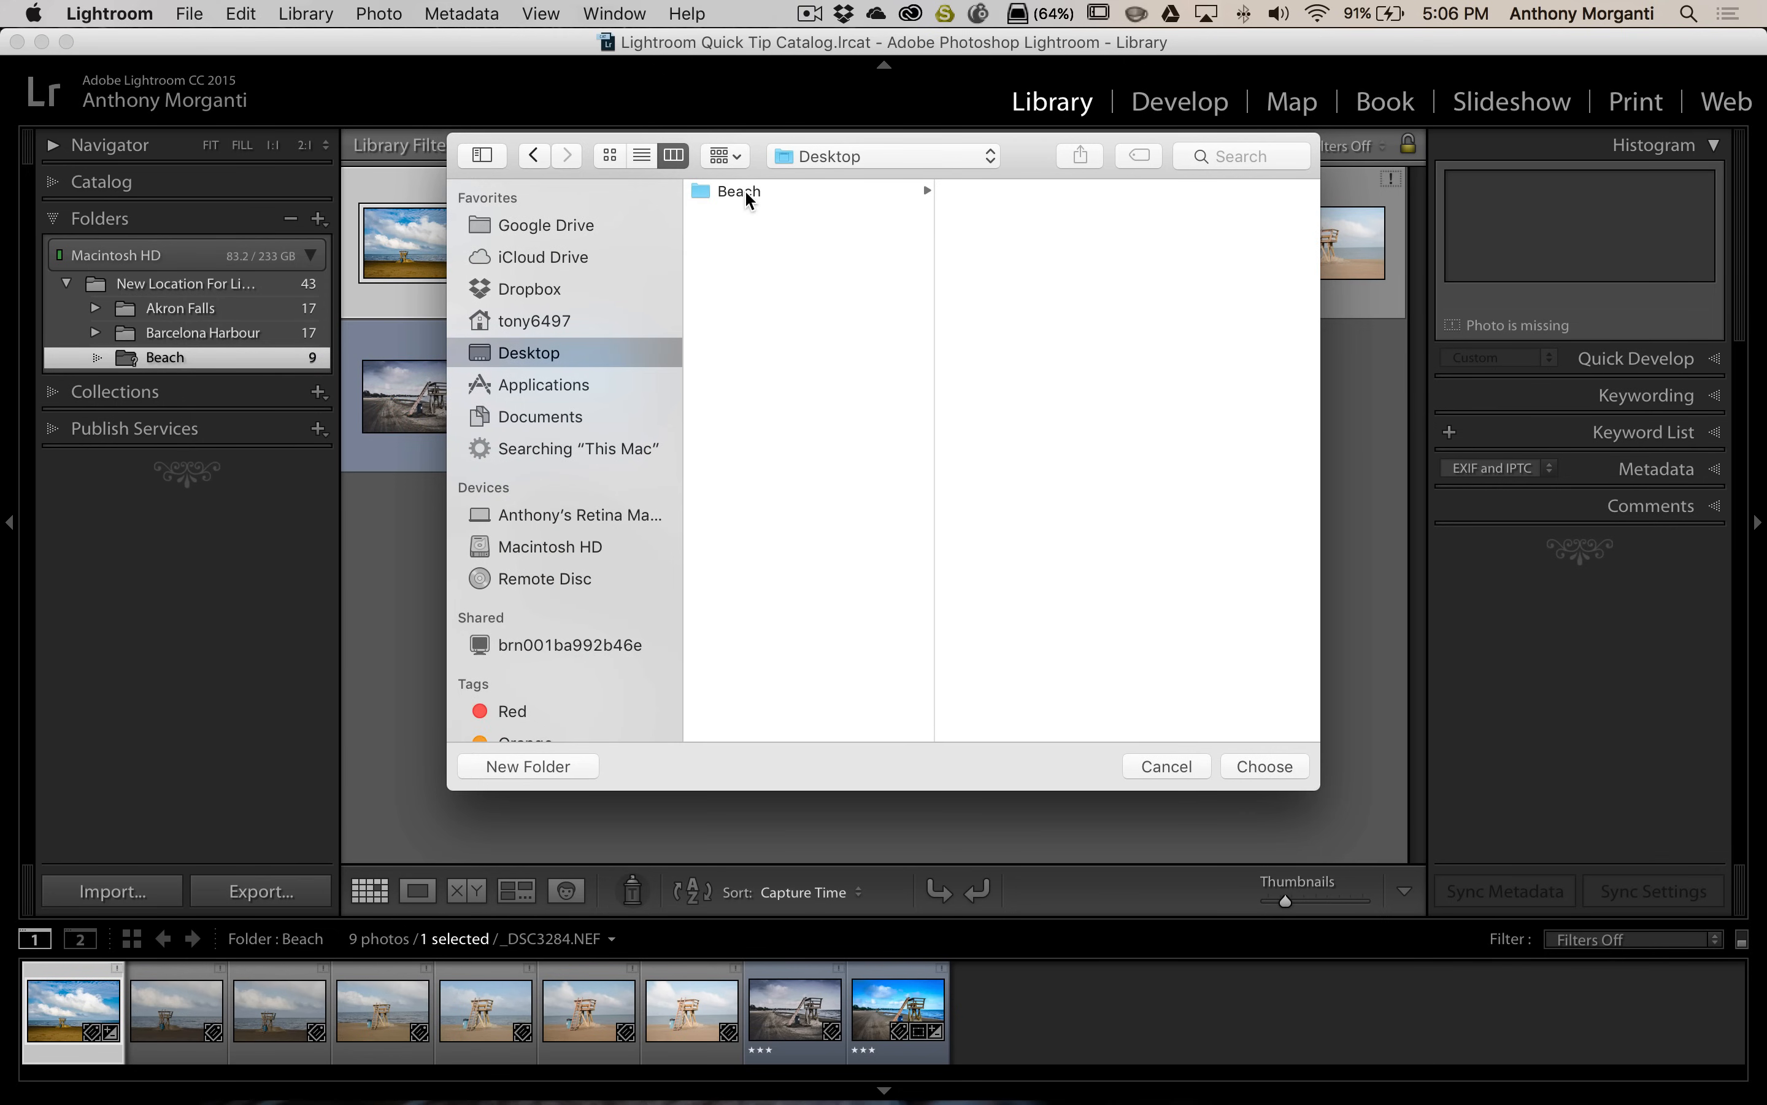
{"action": "left_click", "coordinate": [738, 190]}
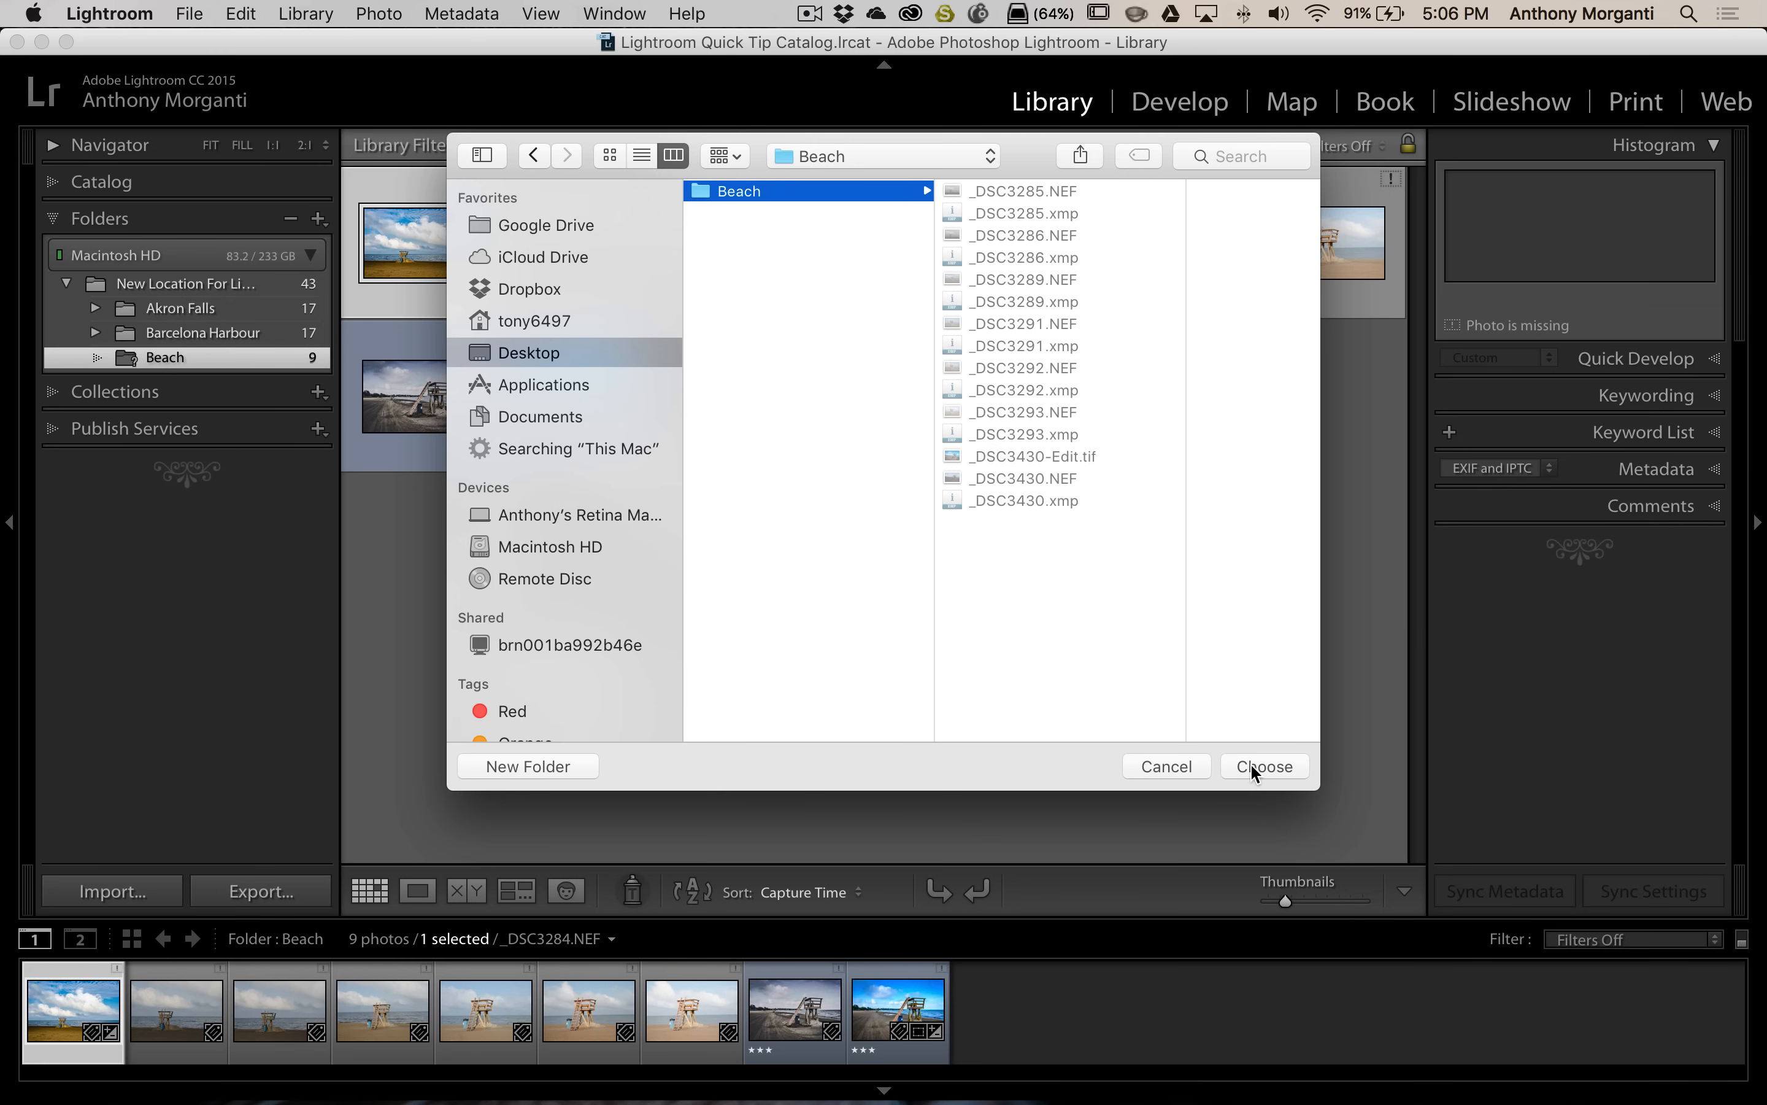
{"action": "left_click", "coordinate": [1263, 766]}
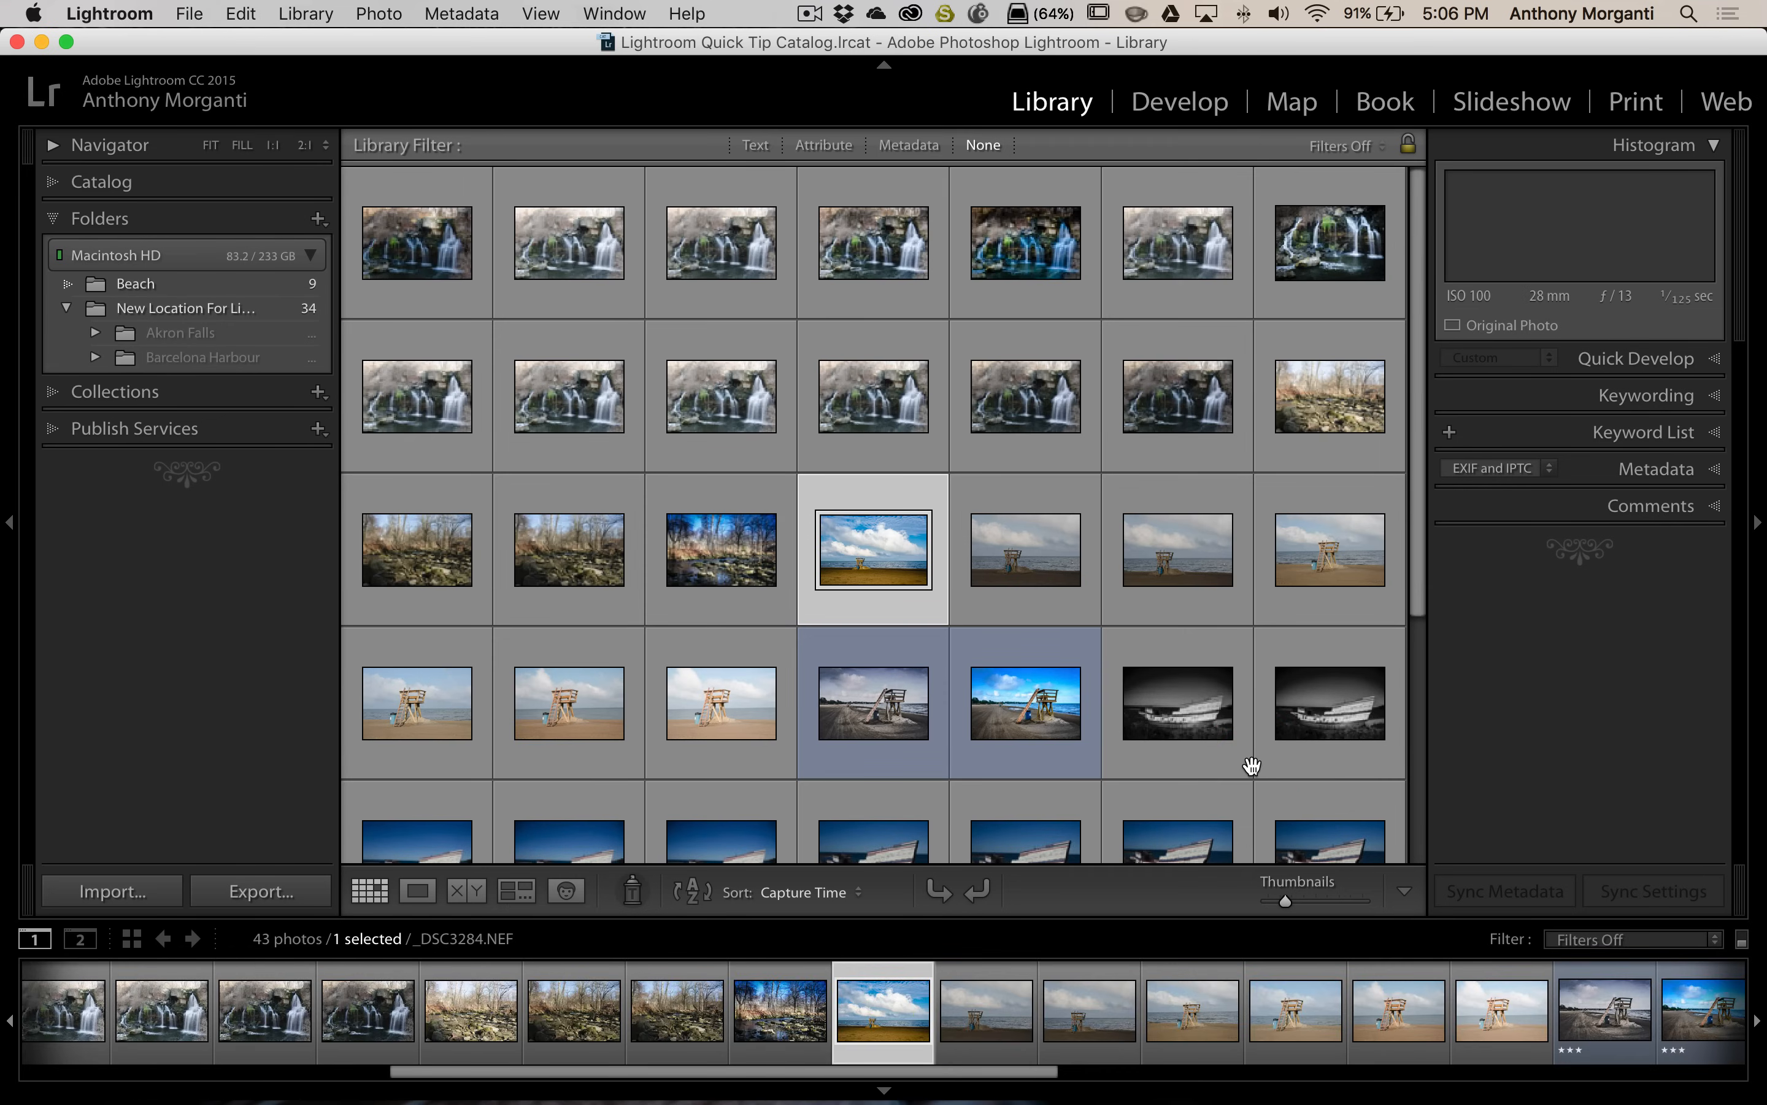
Select the top-level relinked Beach folder to show its 9 photos
{"action": "left_click", "coordinate": [124, 254]}
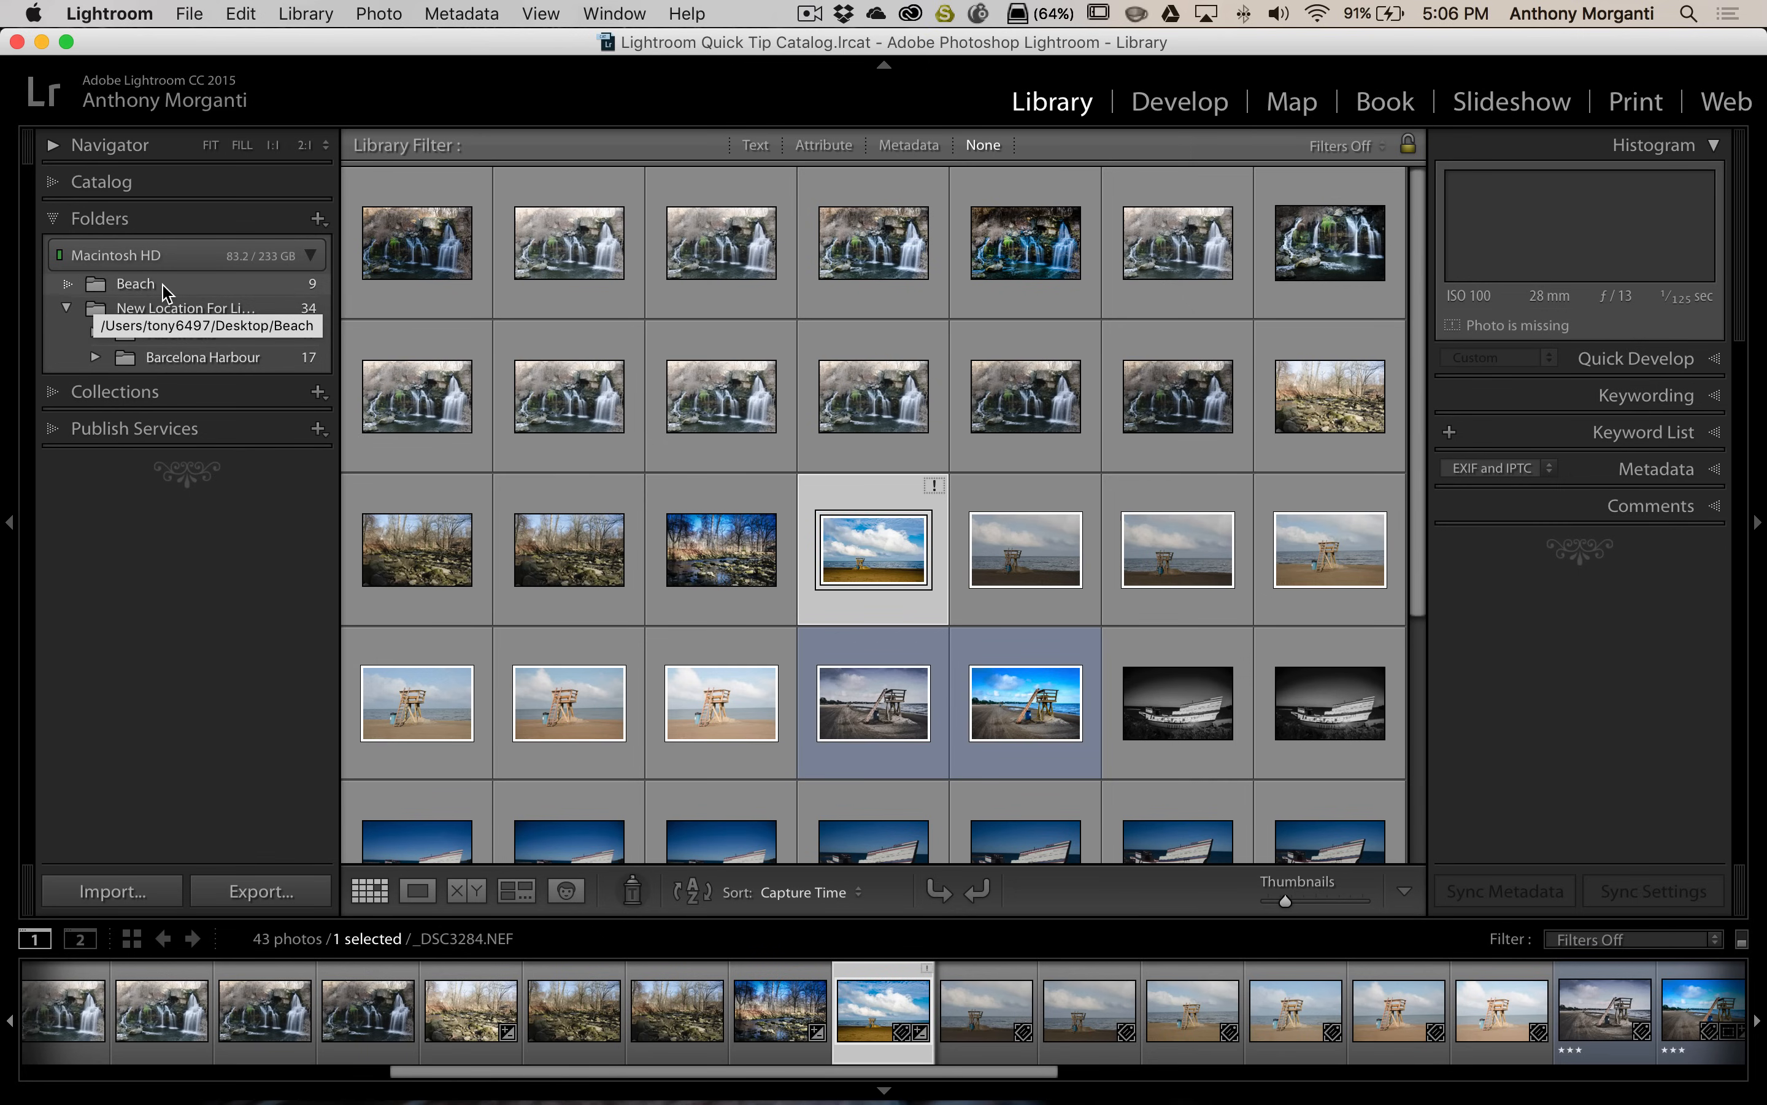
{"action": "left_click", "coordinate": [134, 284]}
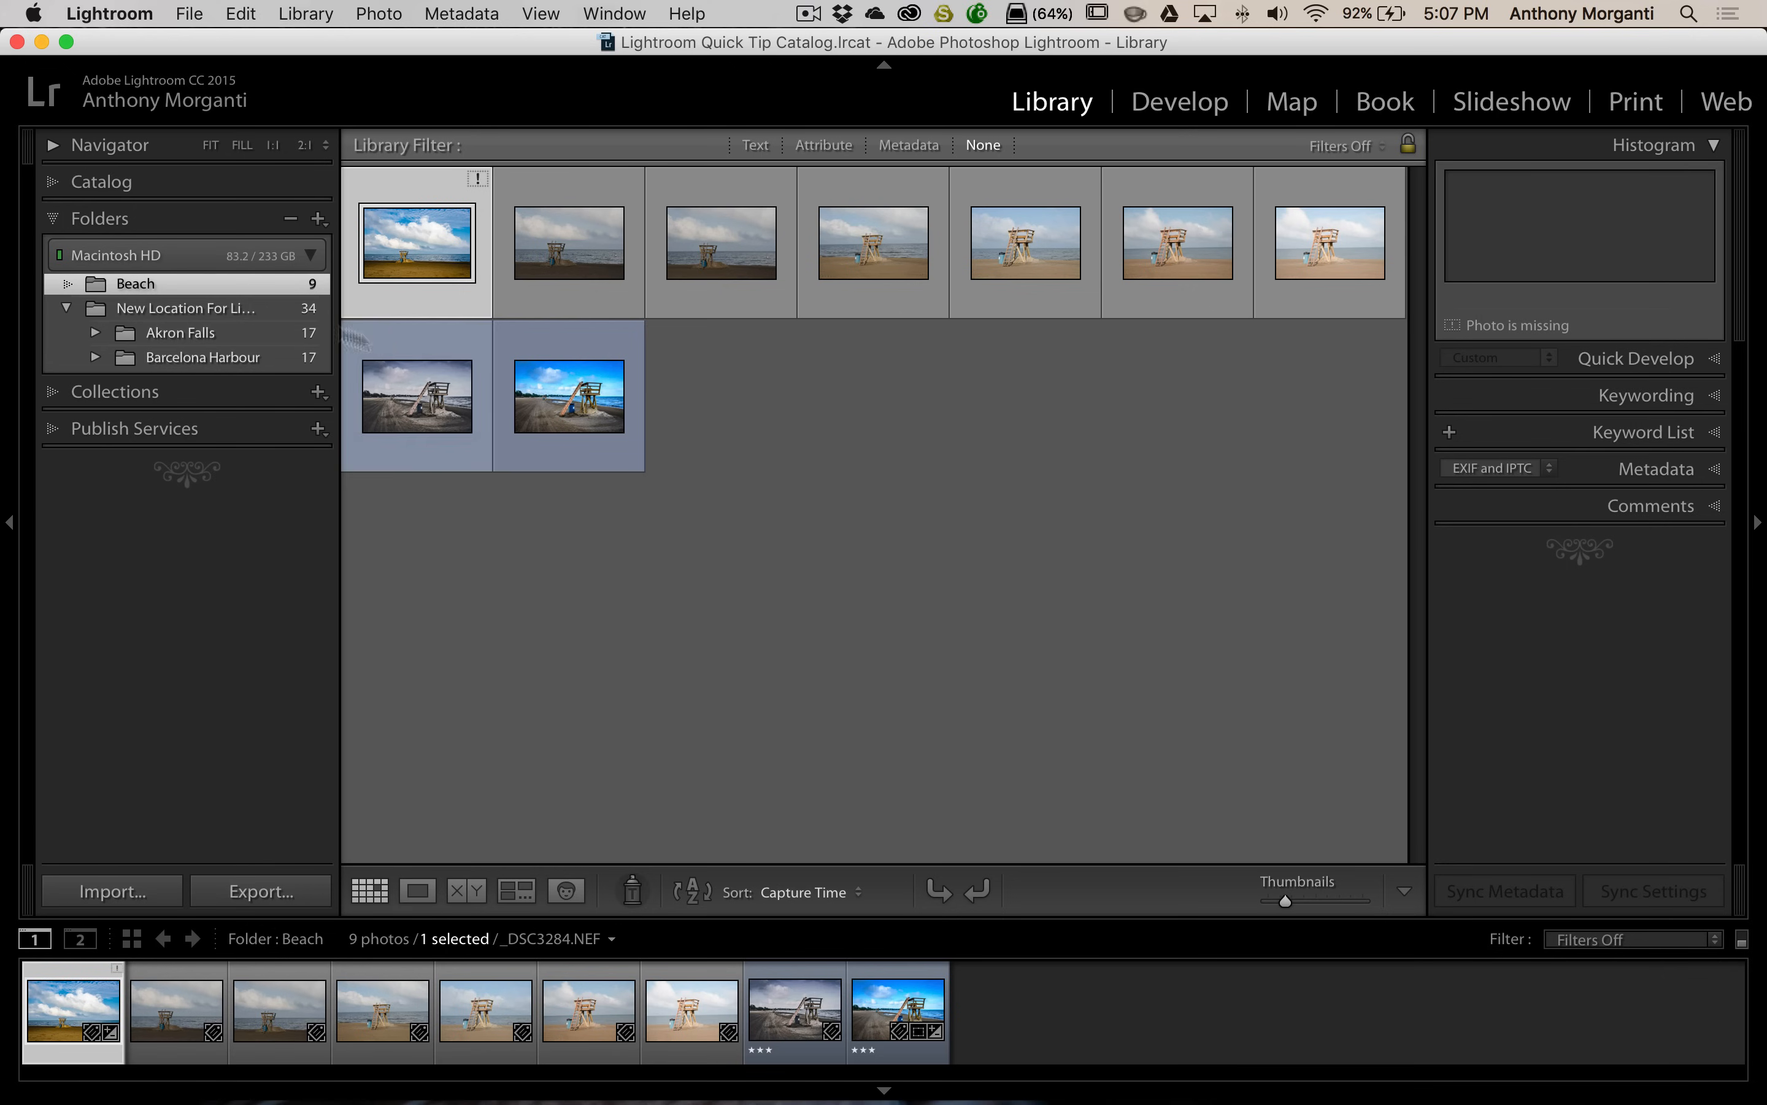
{"action": "mouse_move", "coordinate": [141, 316]}
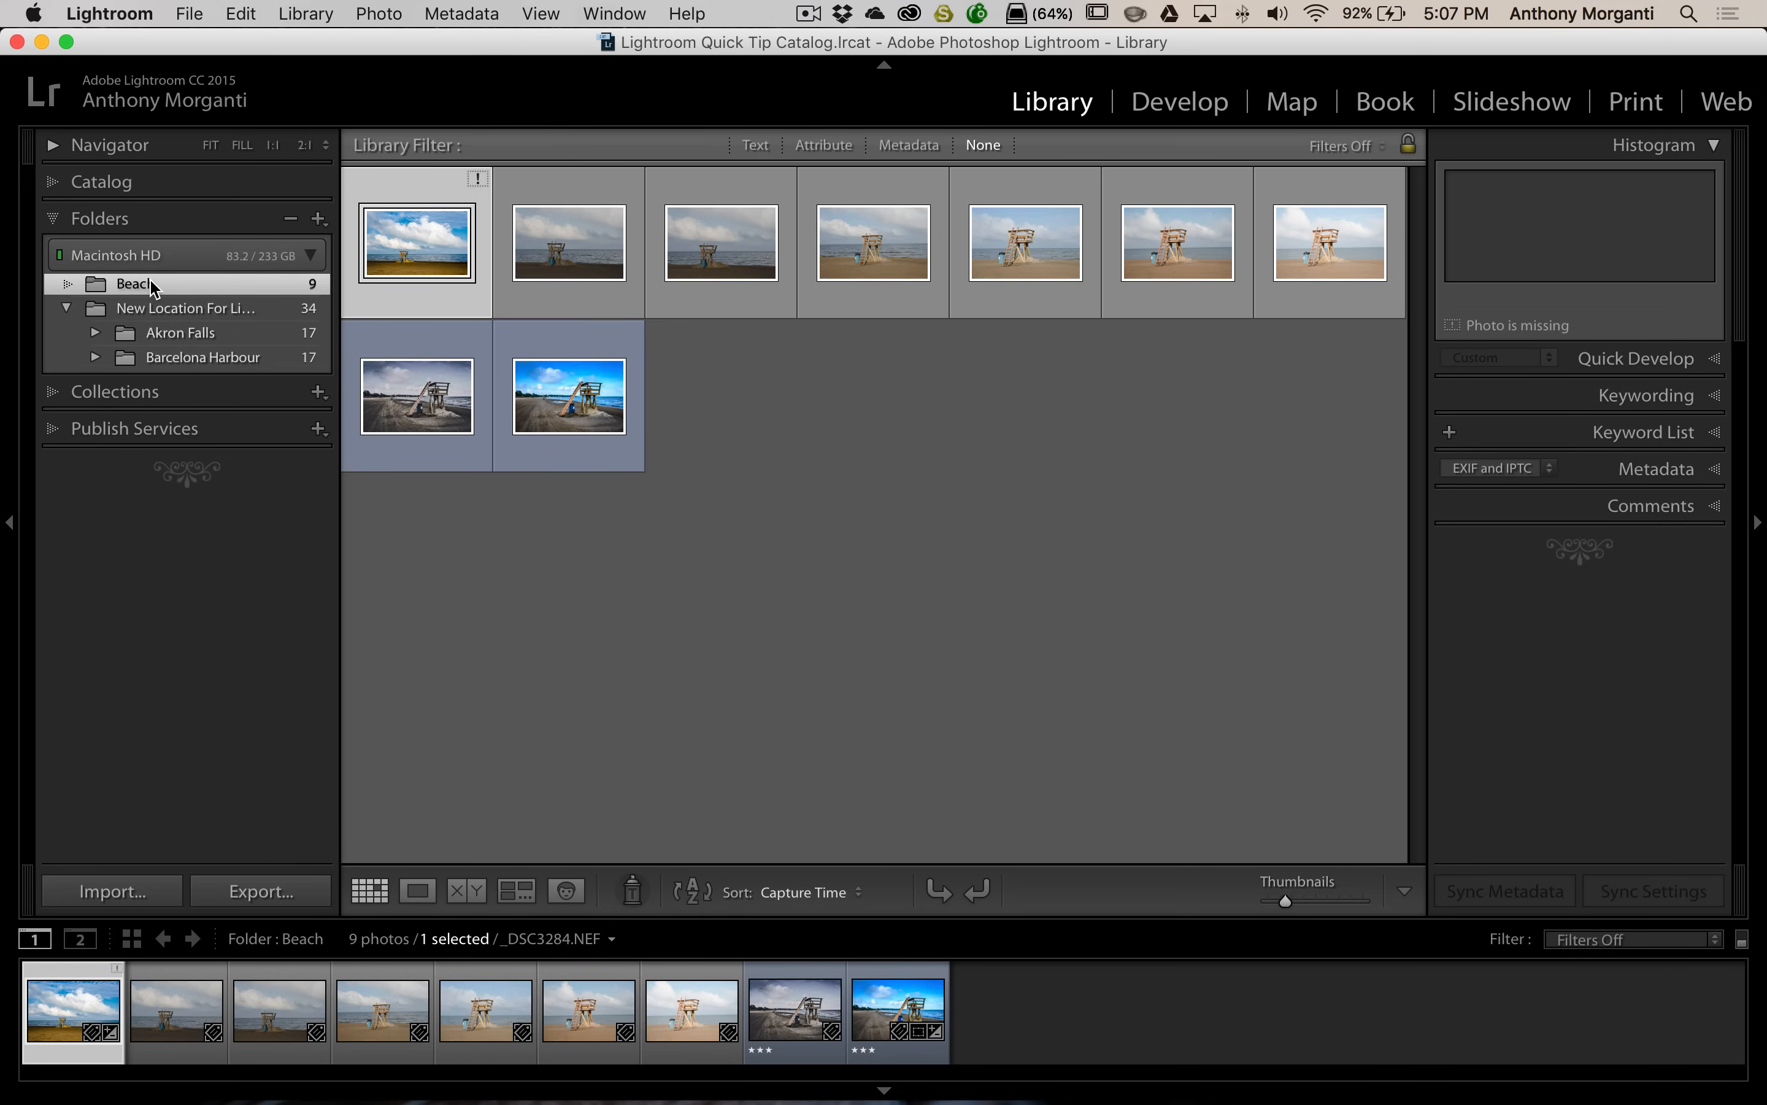
Move the Beach folder back under New Location For Lightroom Images, restoring the 43-photo total
{"action": "left_click", "coordinate": [187, 308]}
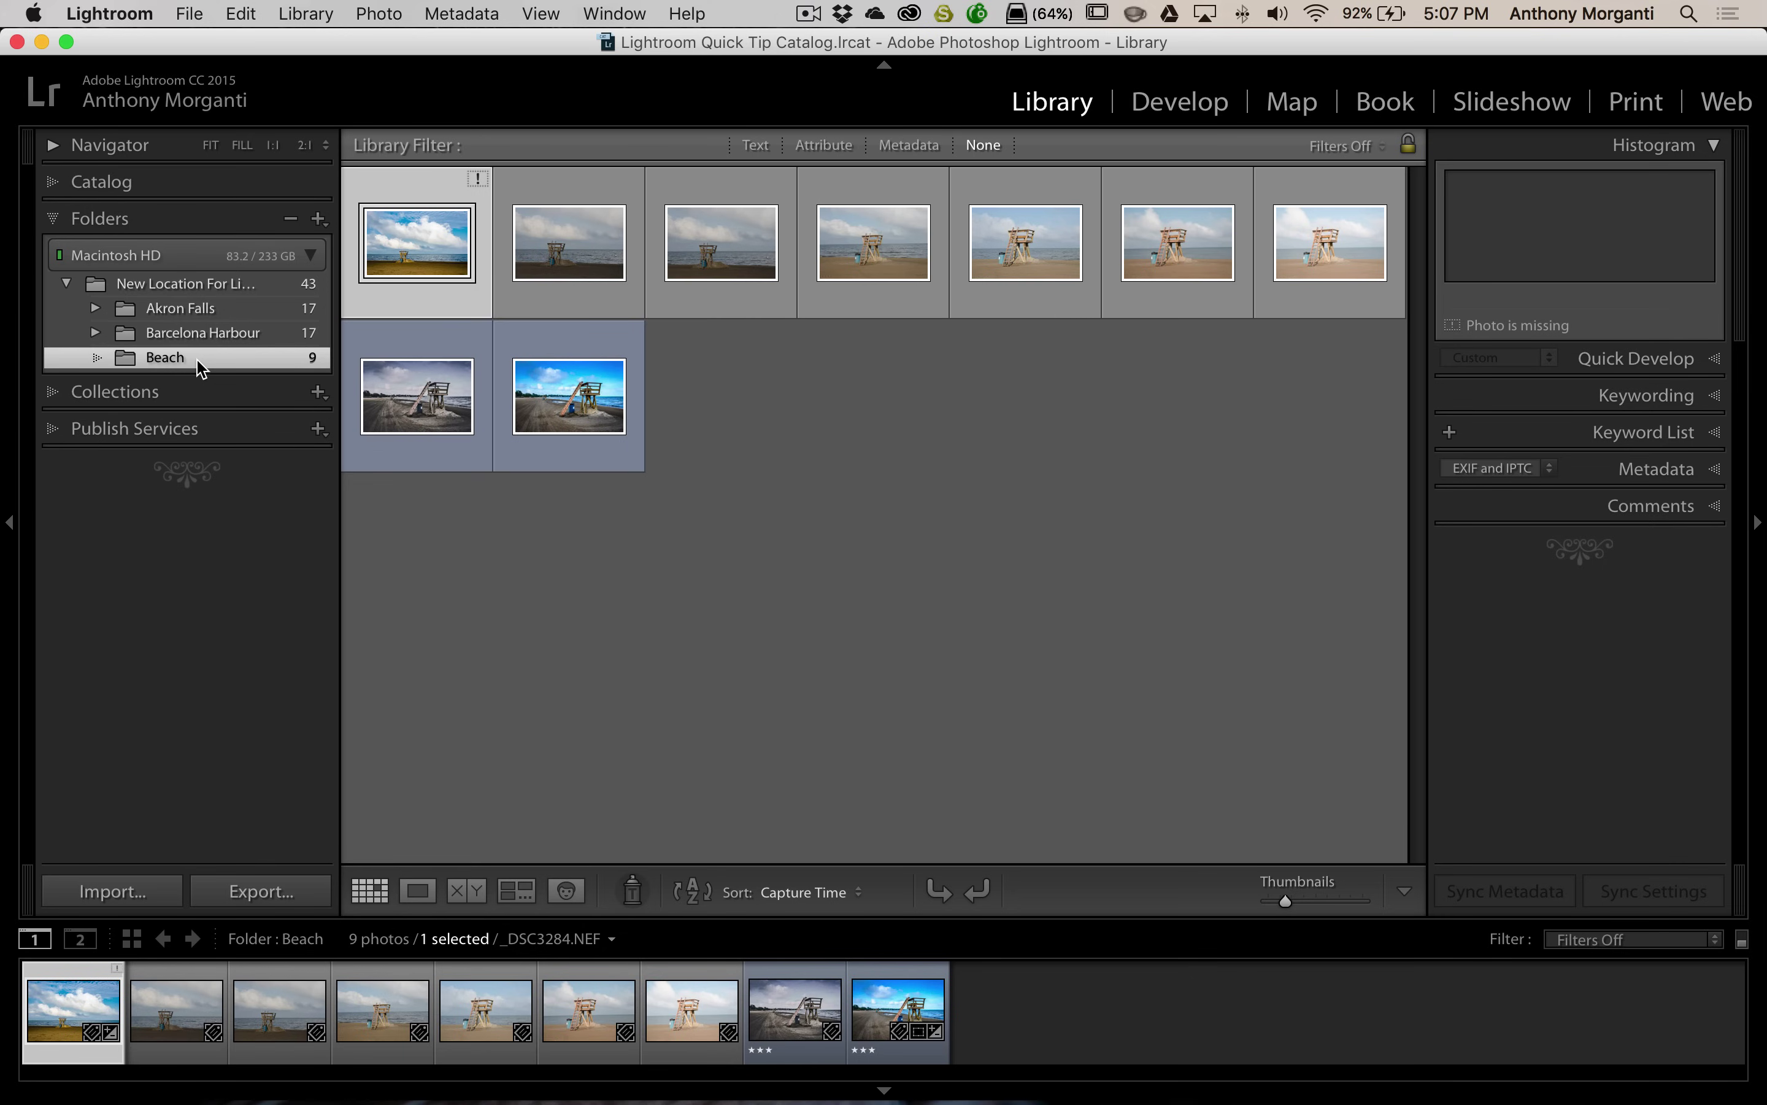
{"action": "mouse_move", "coordinate": [205, 370]}
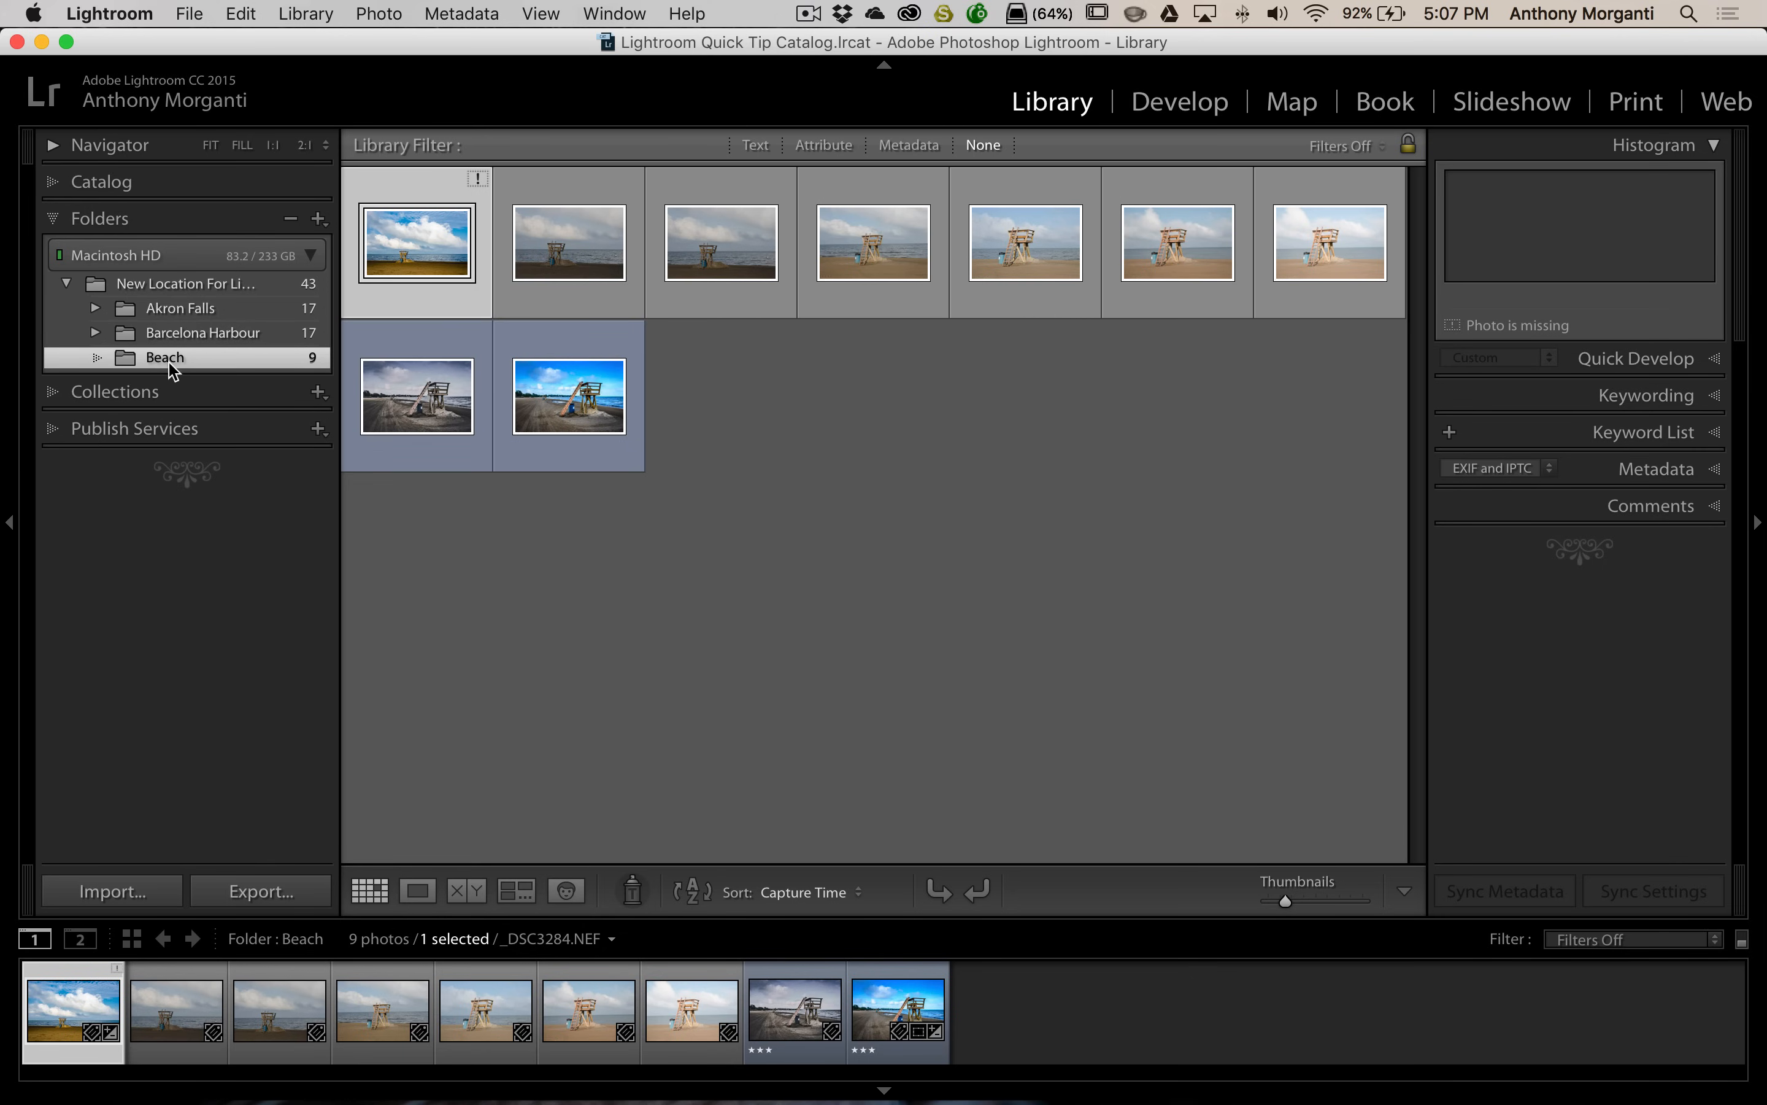
{"action": "mouse_move", "coordinate": [165, 357]}
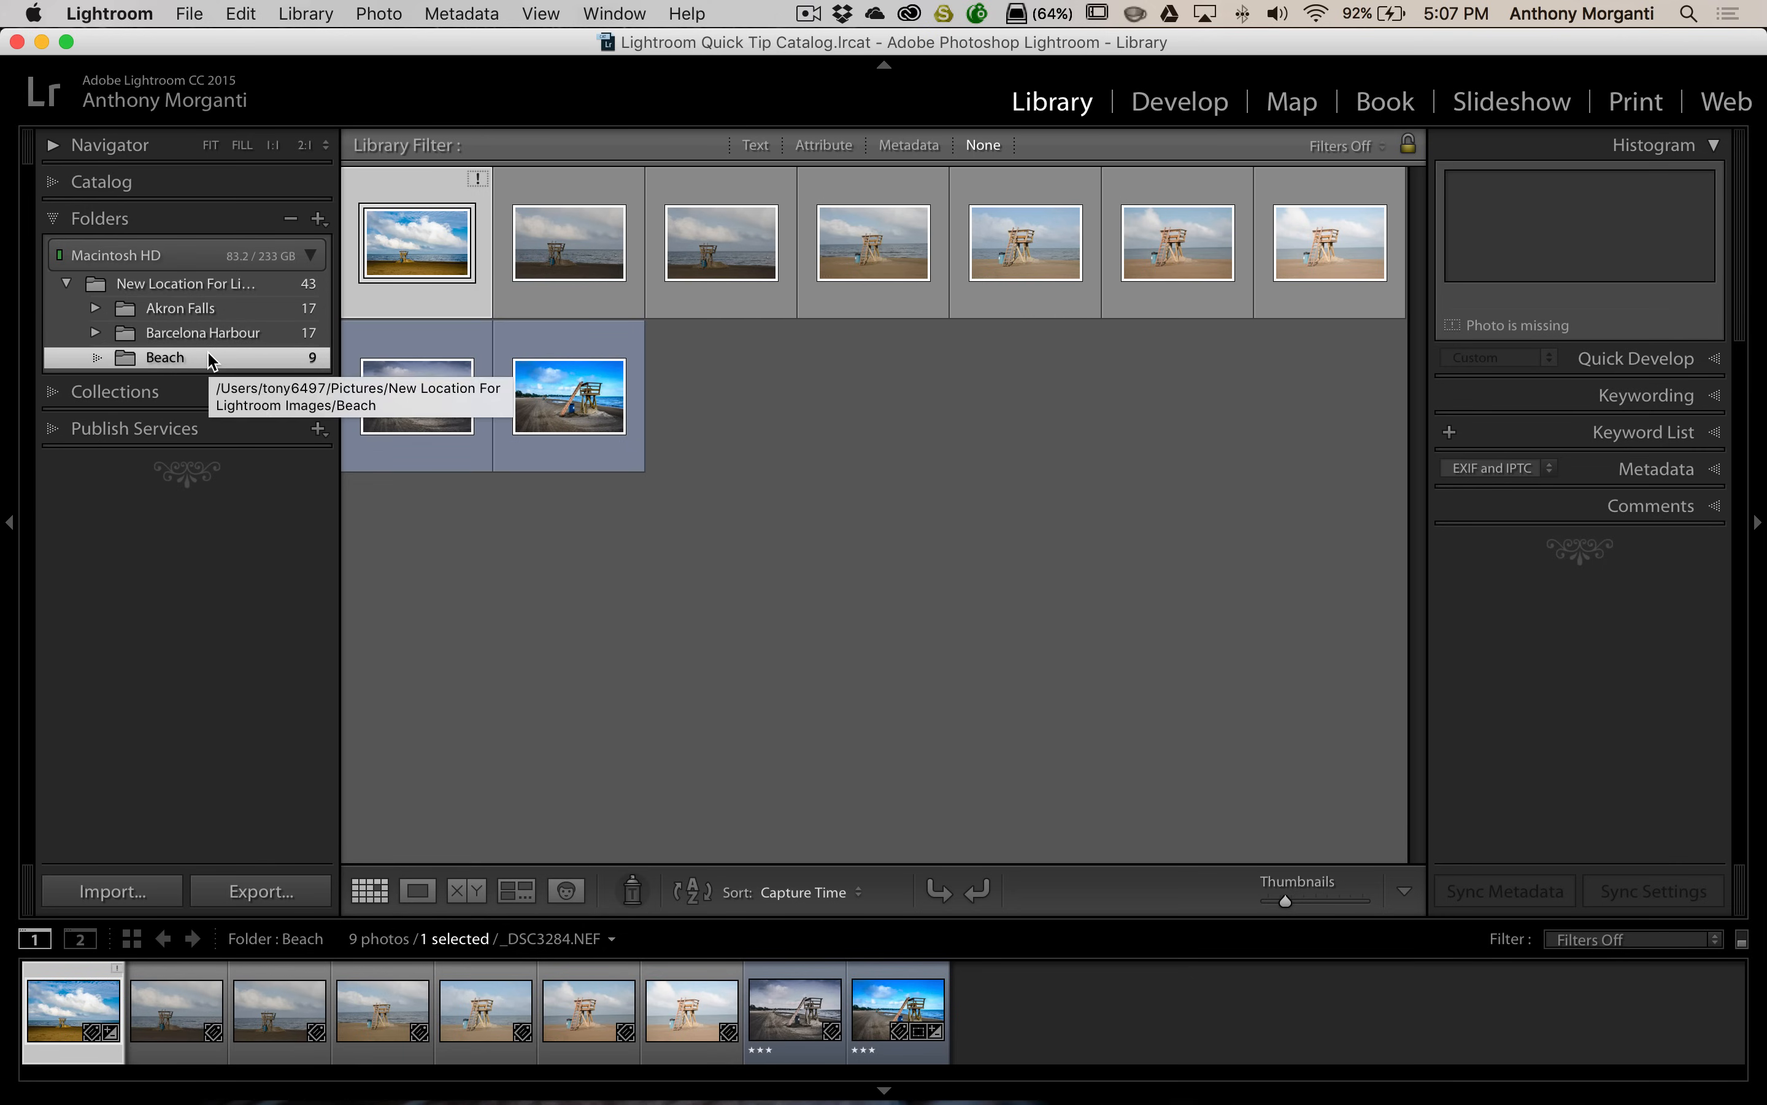
{"action": "mouse_move", "coordinate": [81, 122]}
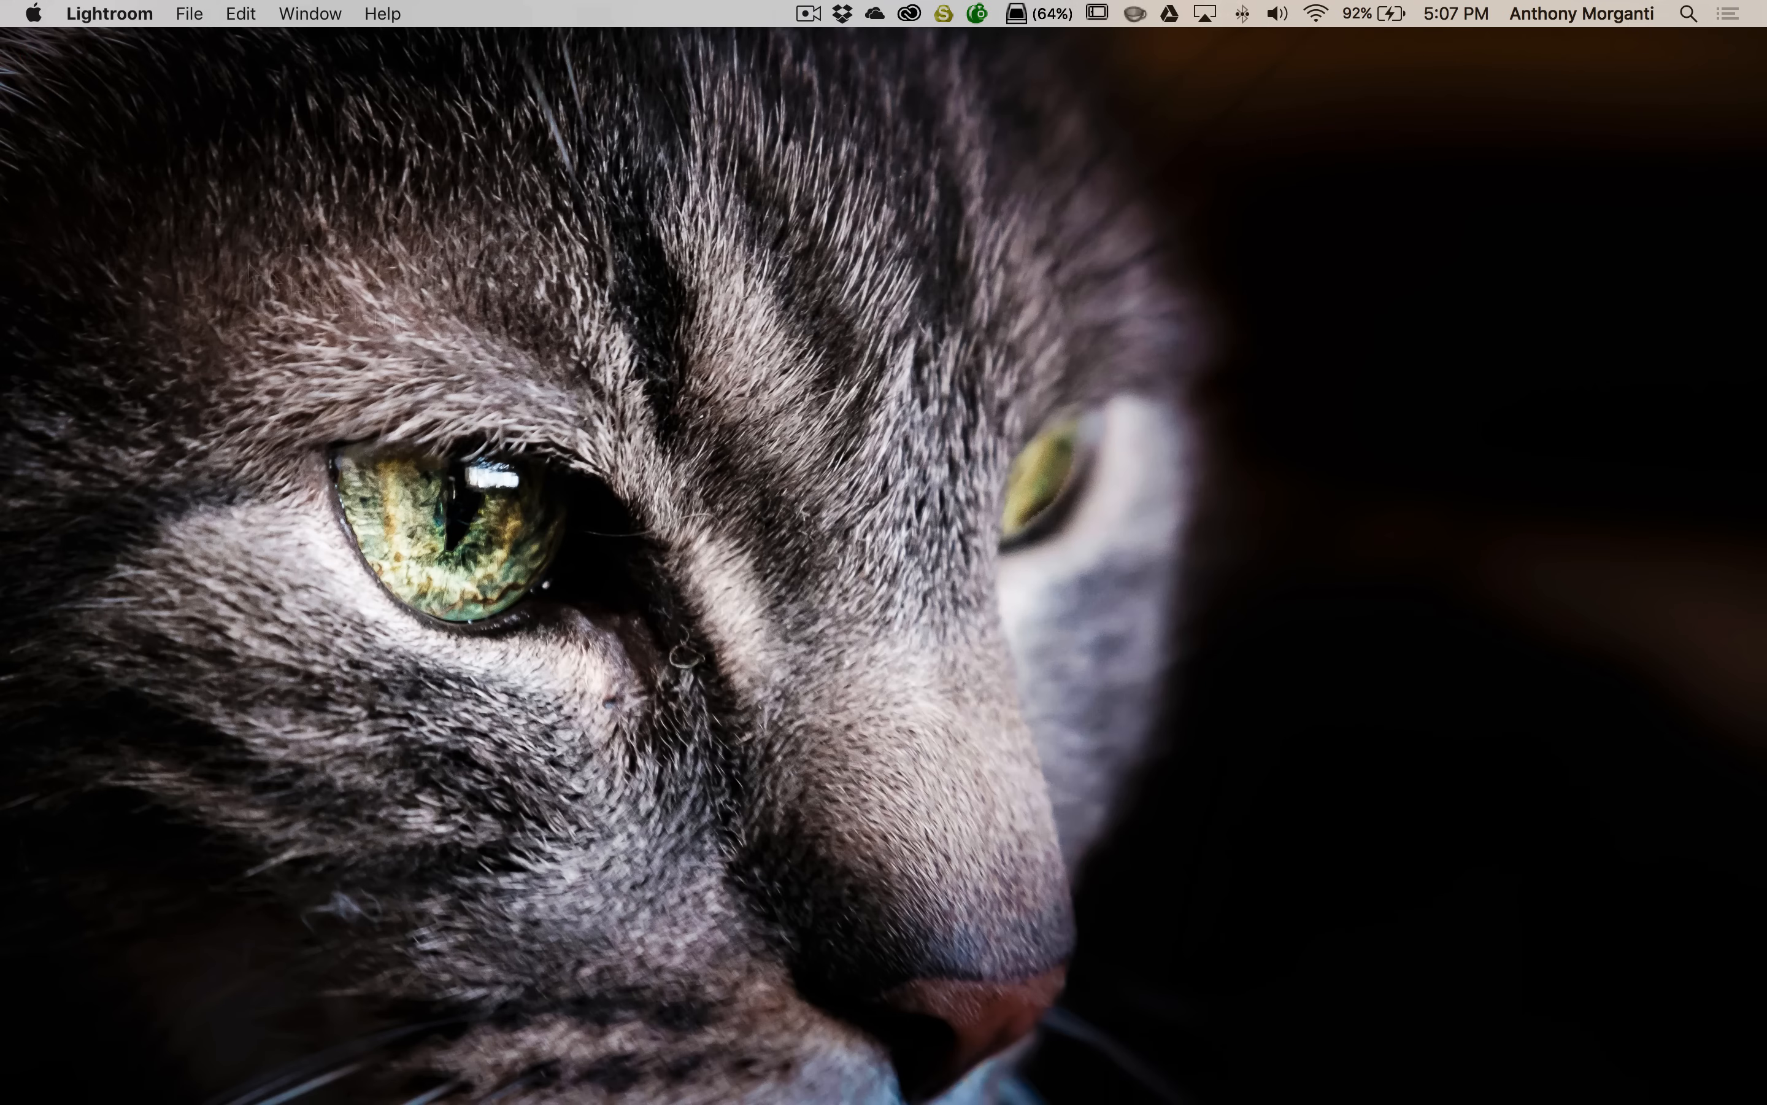
{"action": "mouse_move", "coordinate": [1455, 310]}
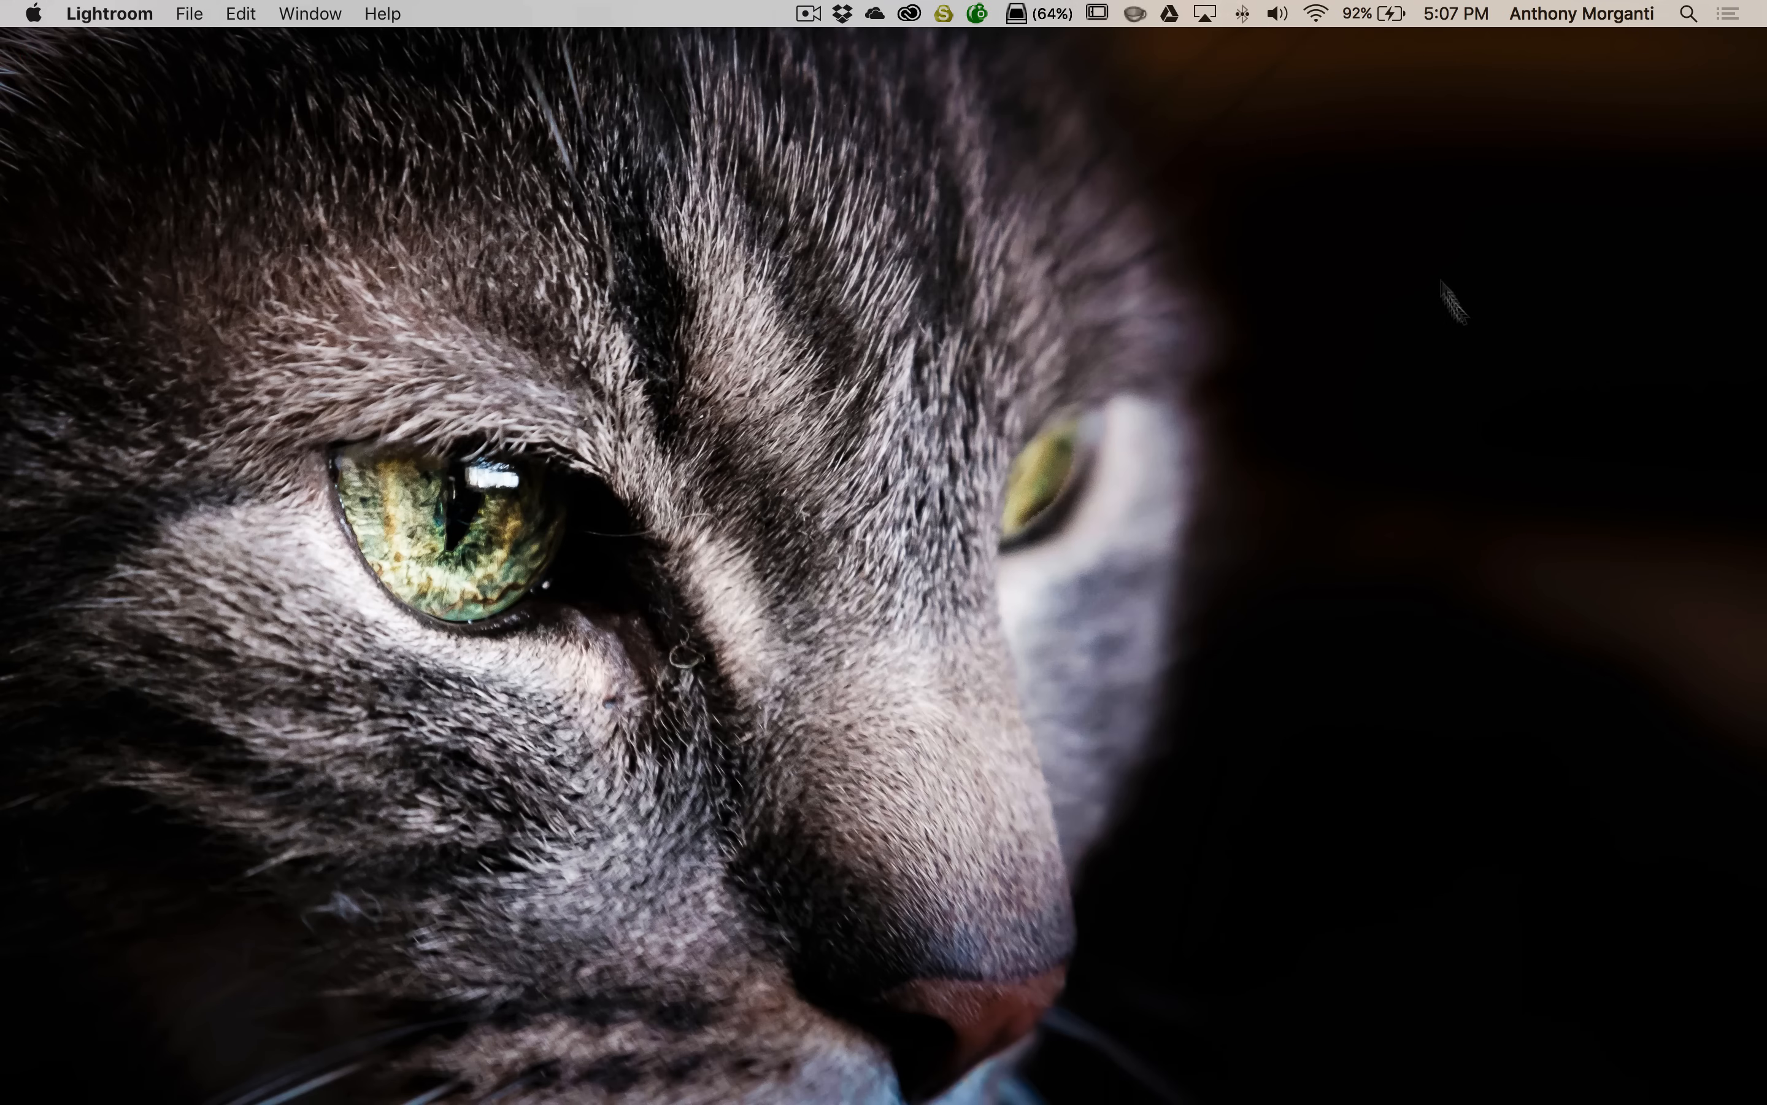
{"action": "mouse_move", "coordinate": [1223, 1054]}
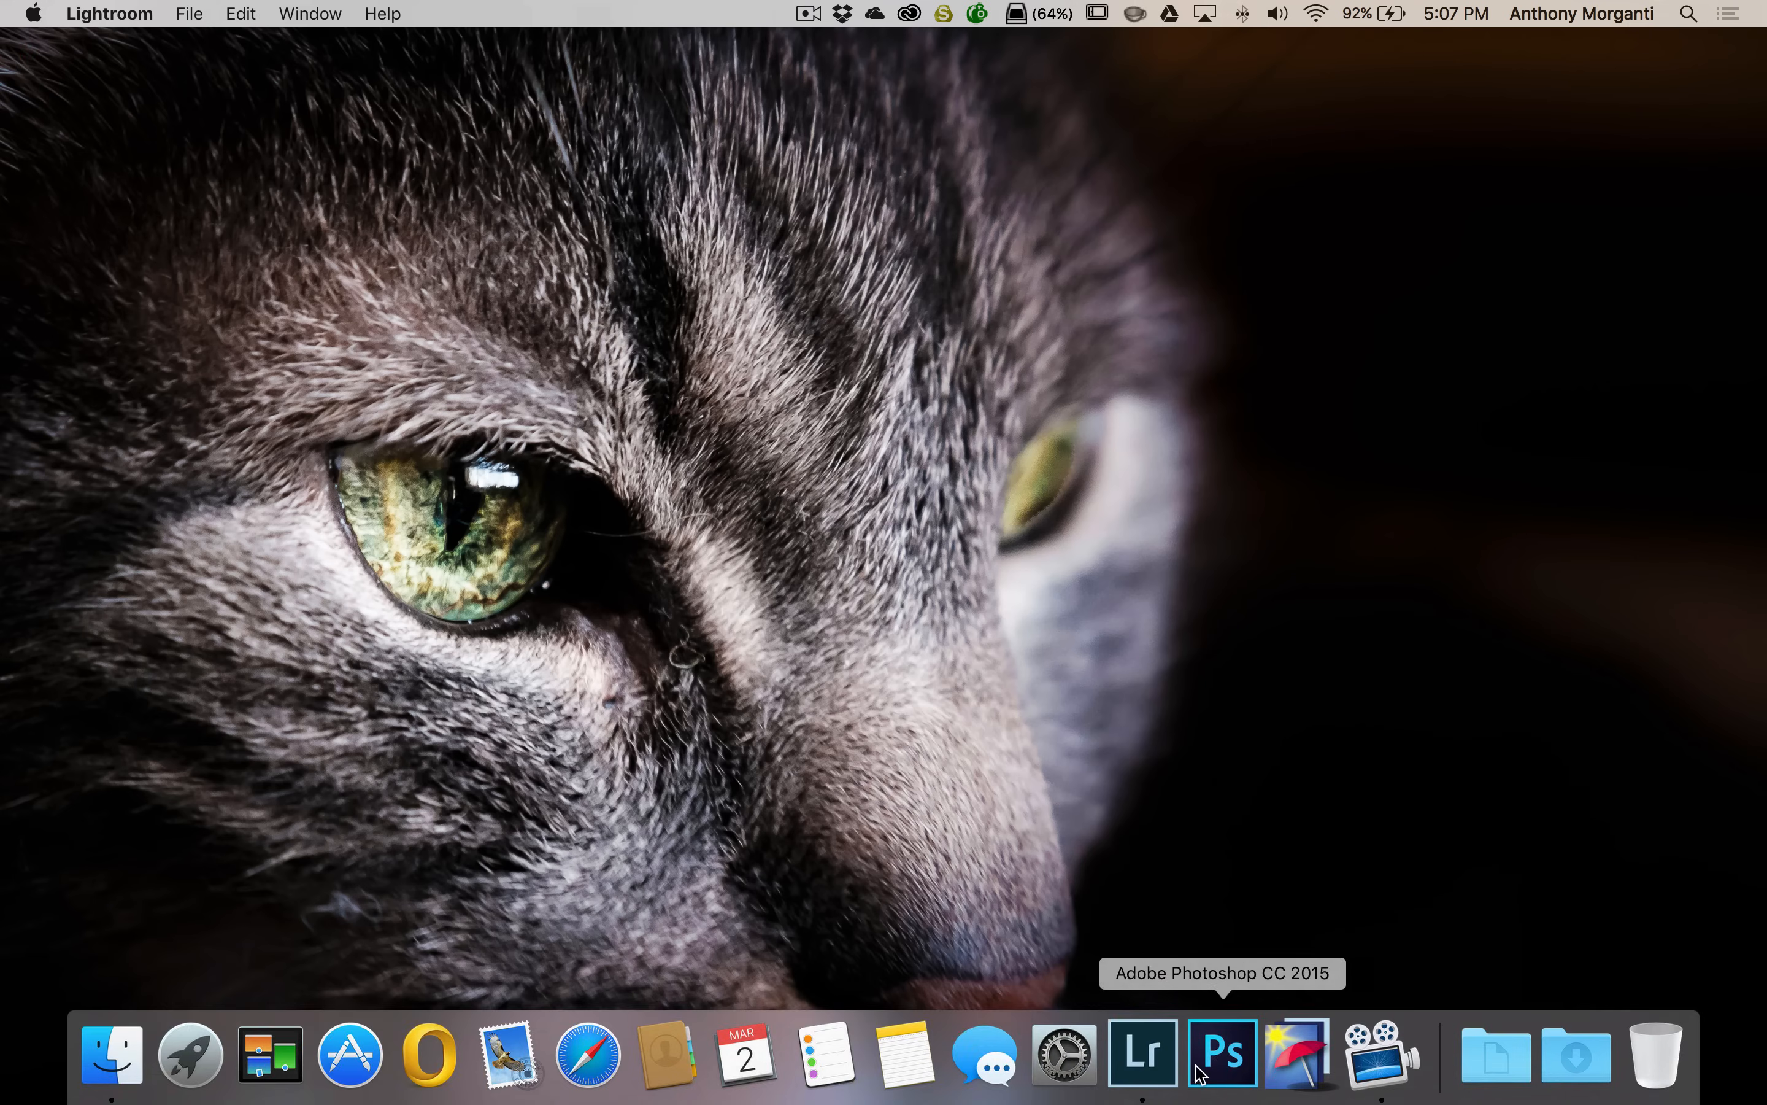
{"action": "left_click", "coordinate": [1142, 1054]}
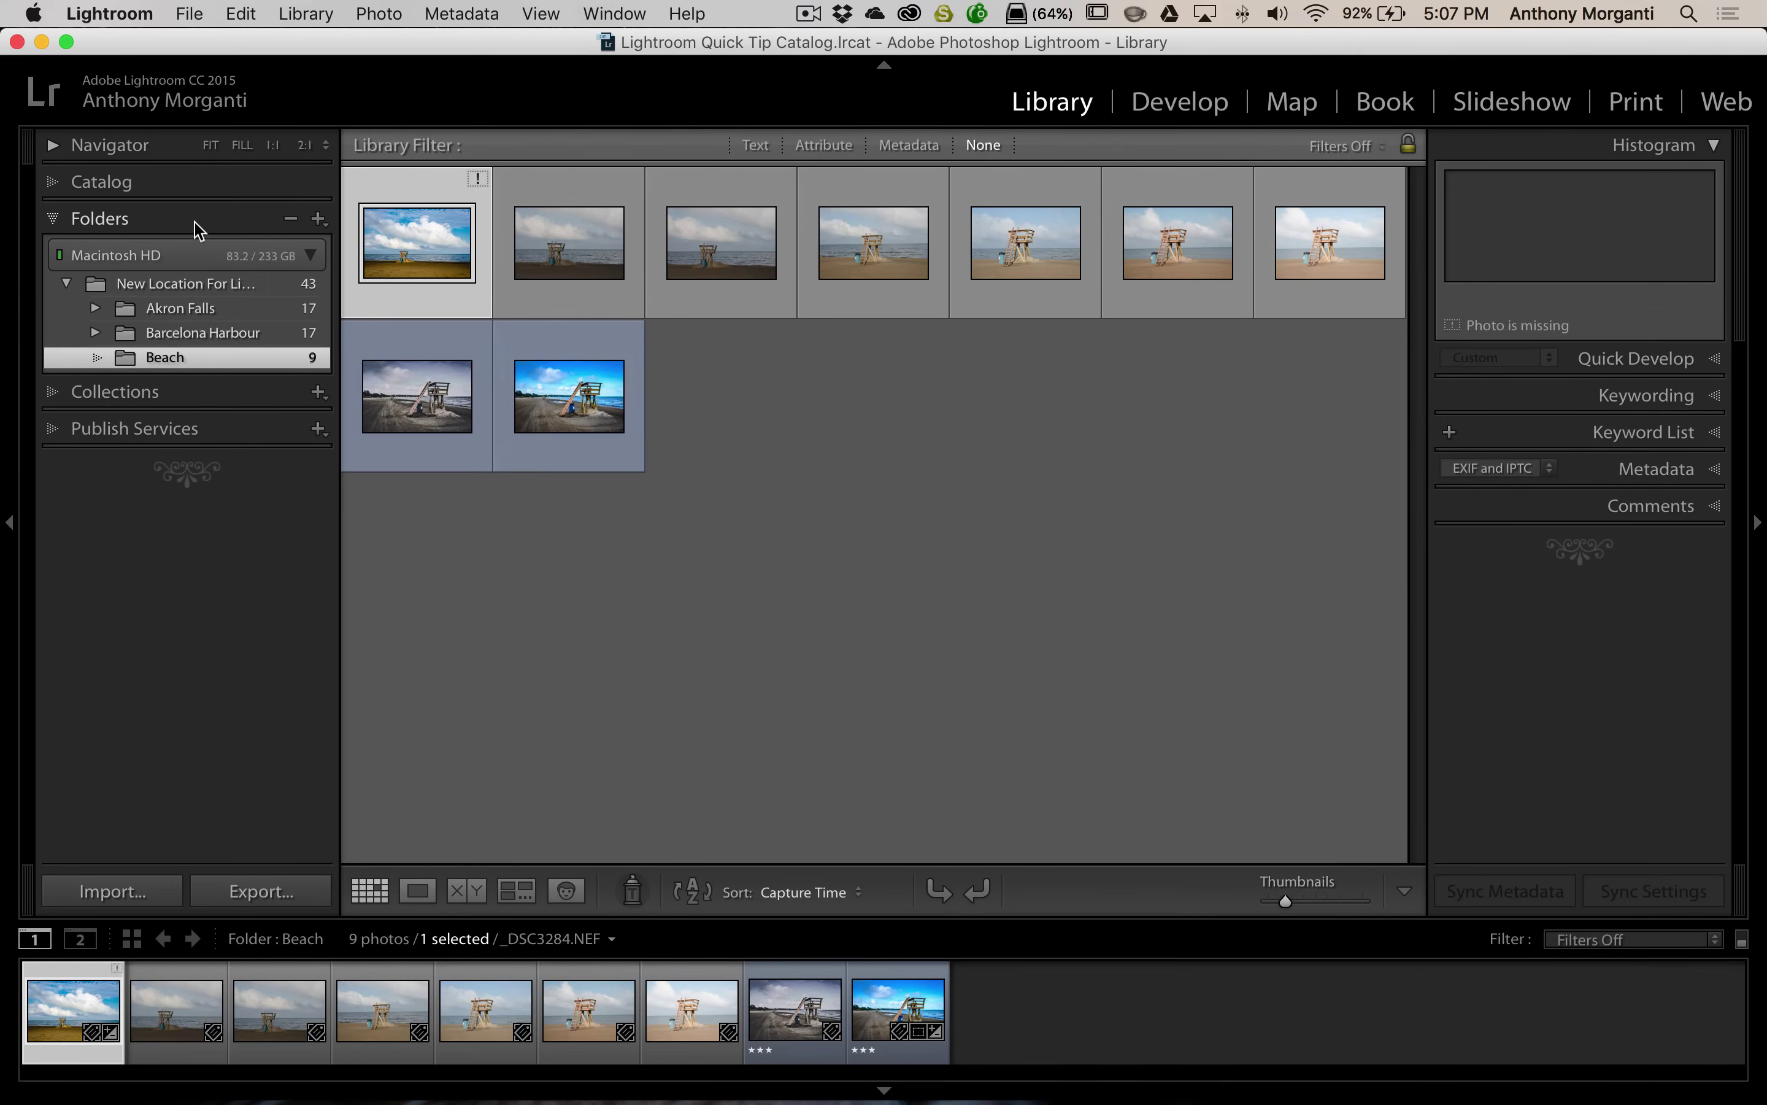
{"action": "mouse_move", "coordinate": [324, 226]}
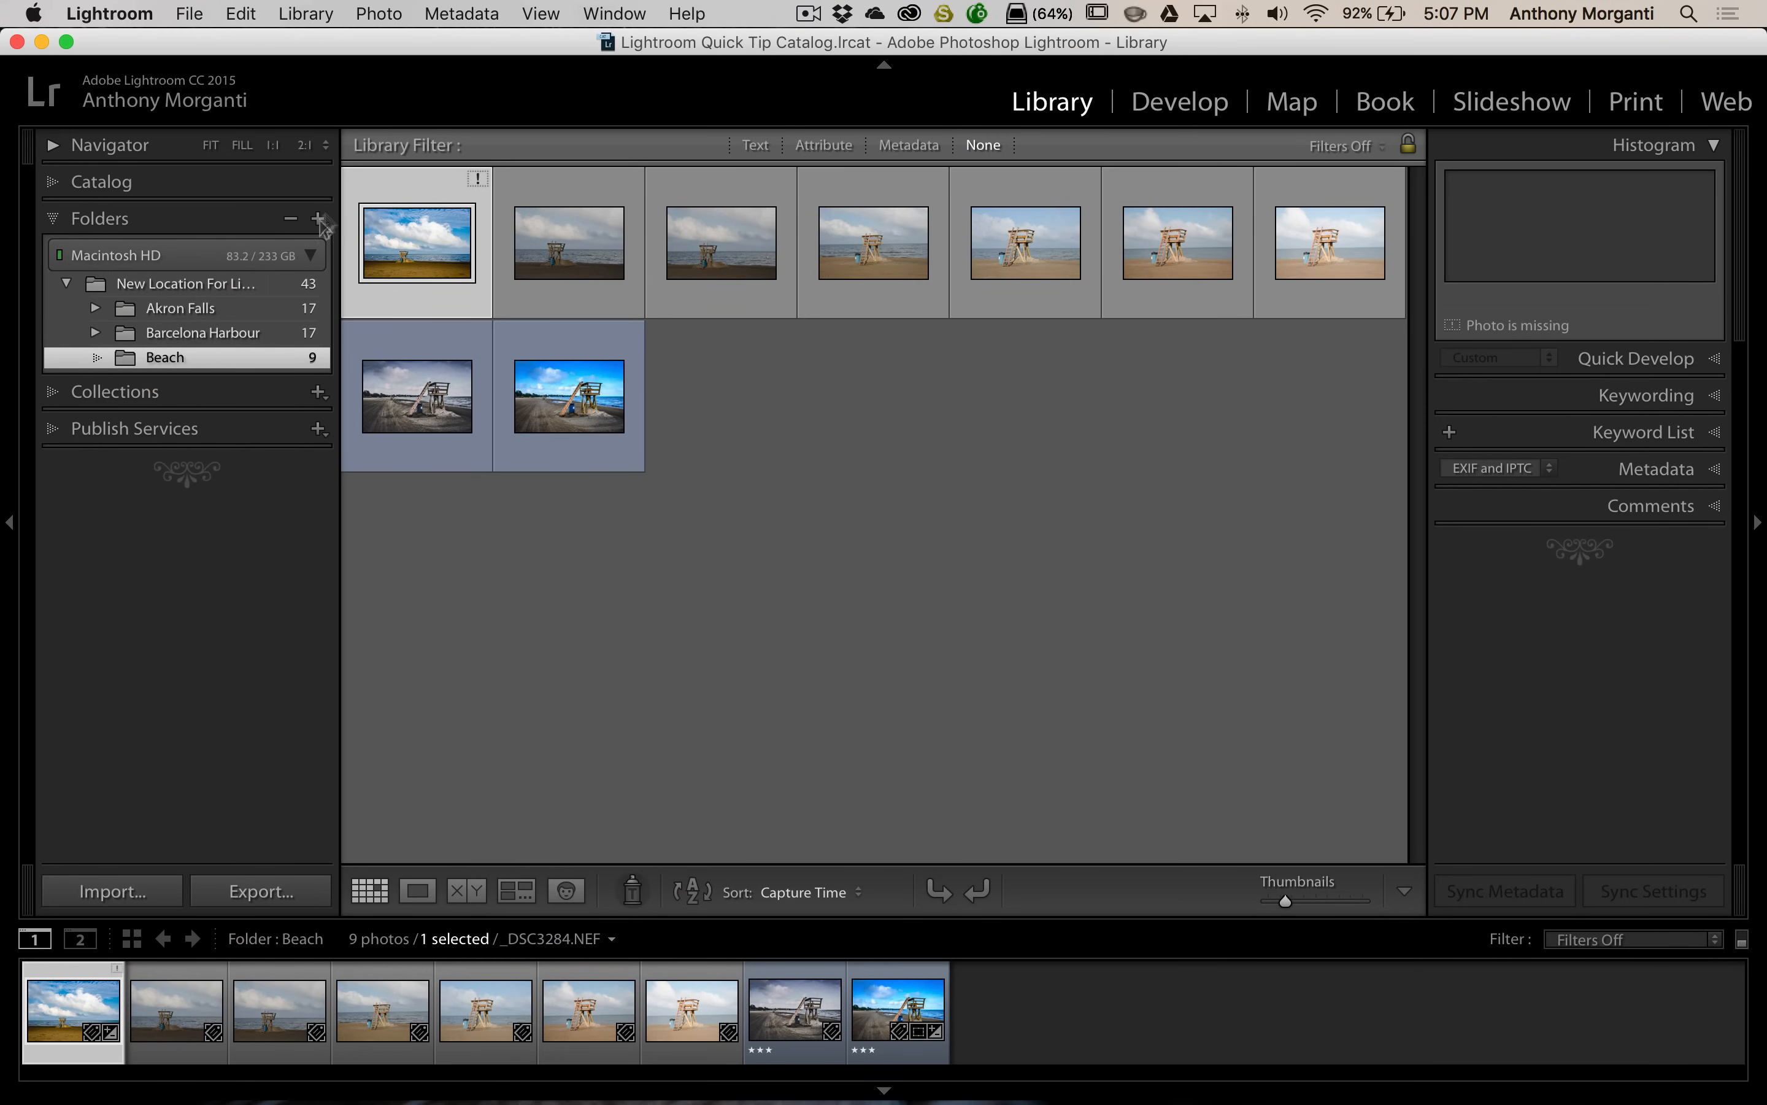
{"action": "mouse_move", "coordinate": [432, 249]}
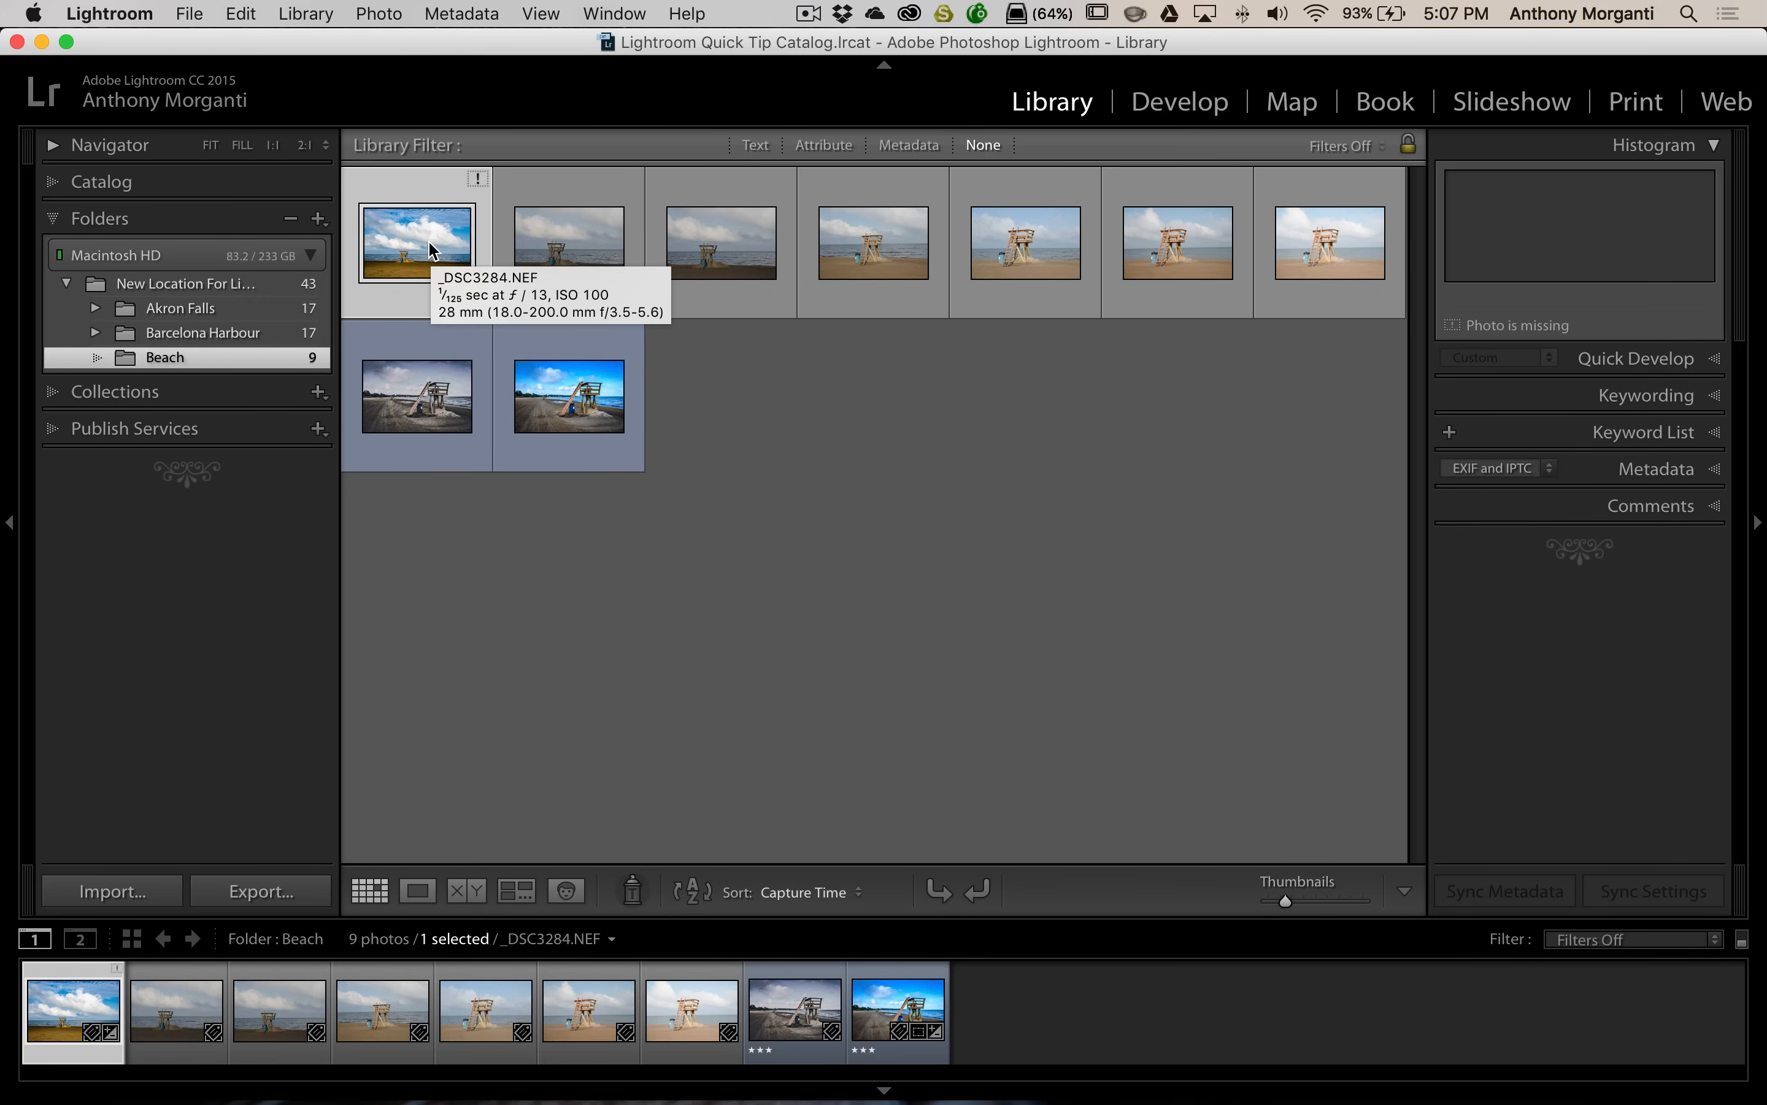
{"action": "mouse_move", "coordinate": [417, 242]}
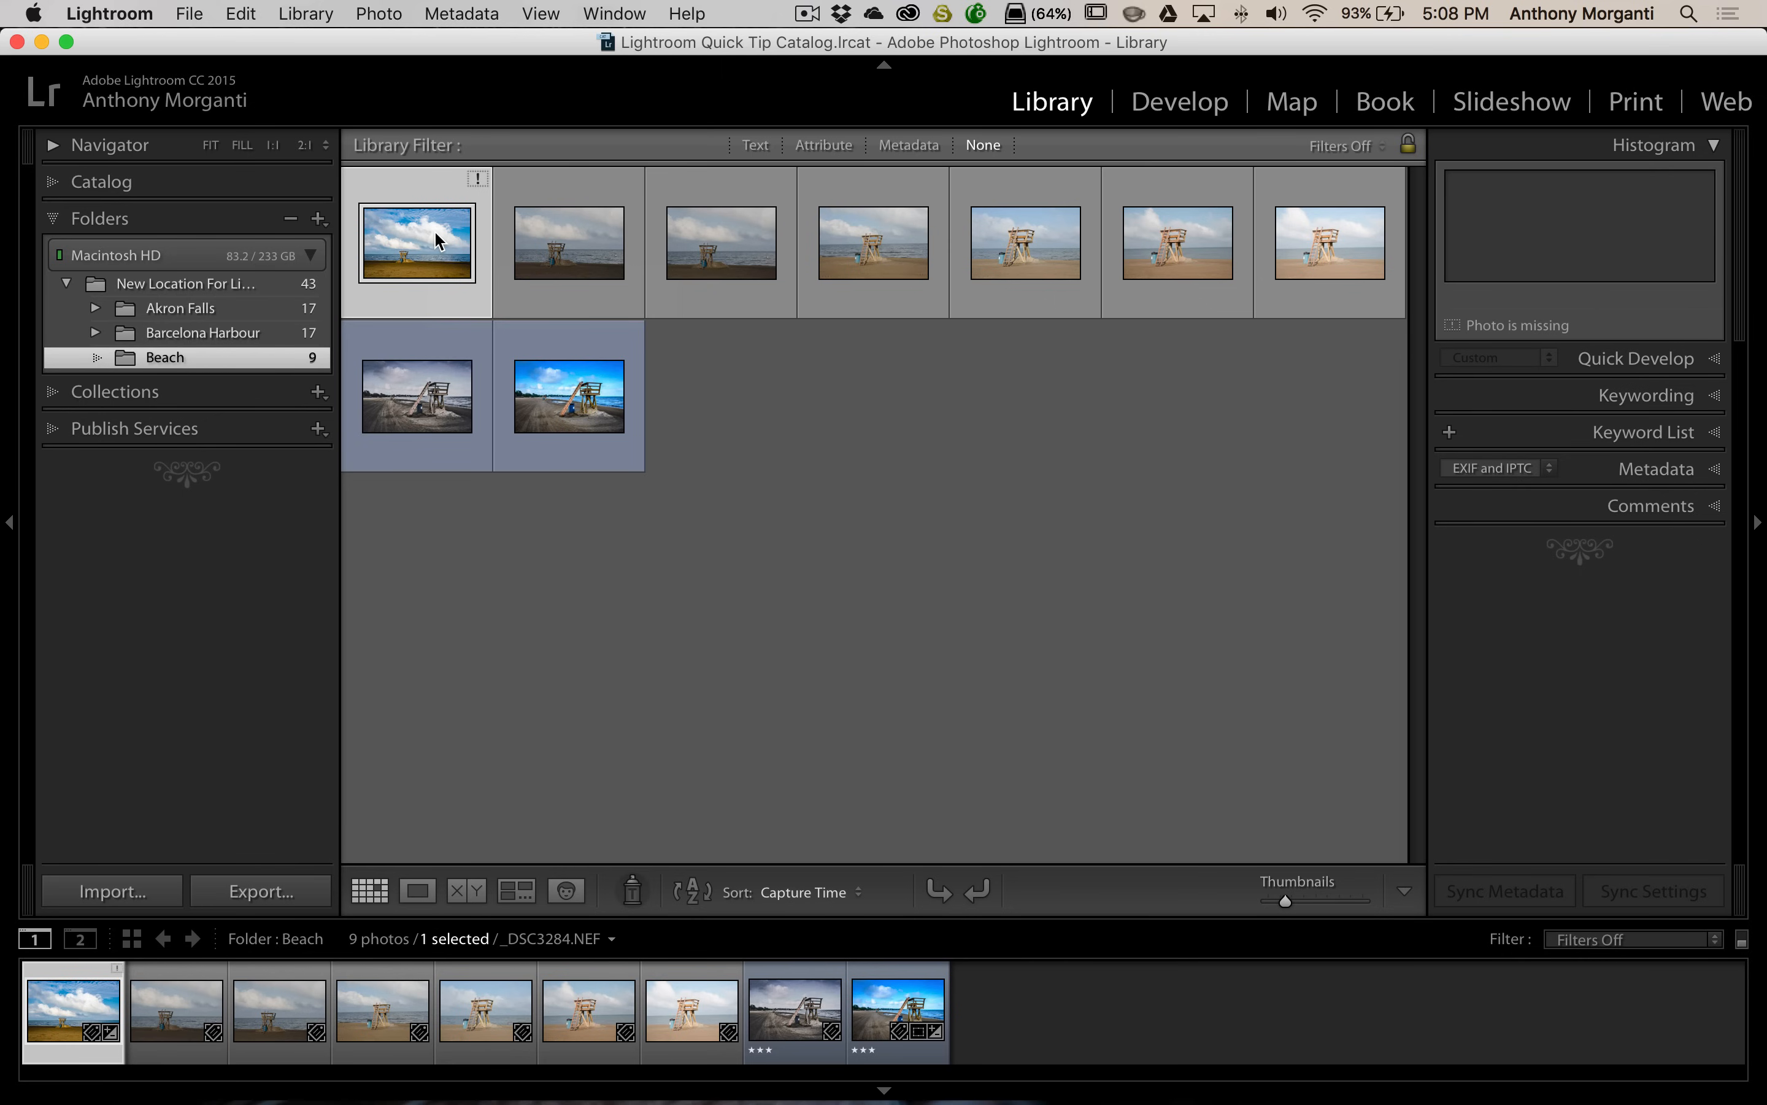
{"action": "right_click", "coordinate": [416, 242]}
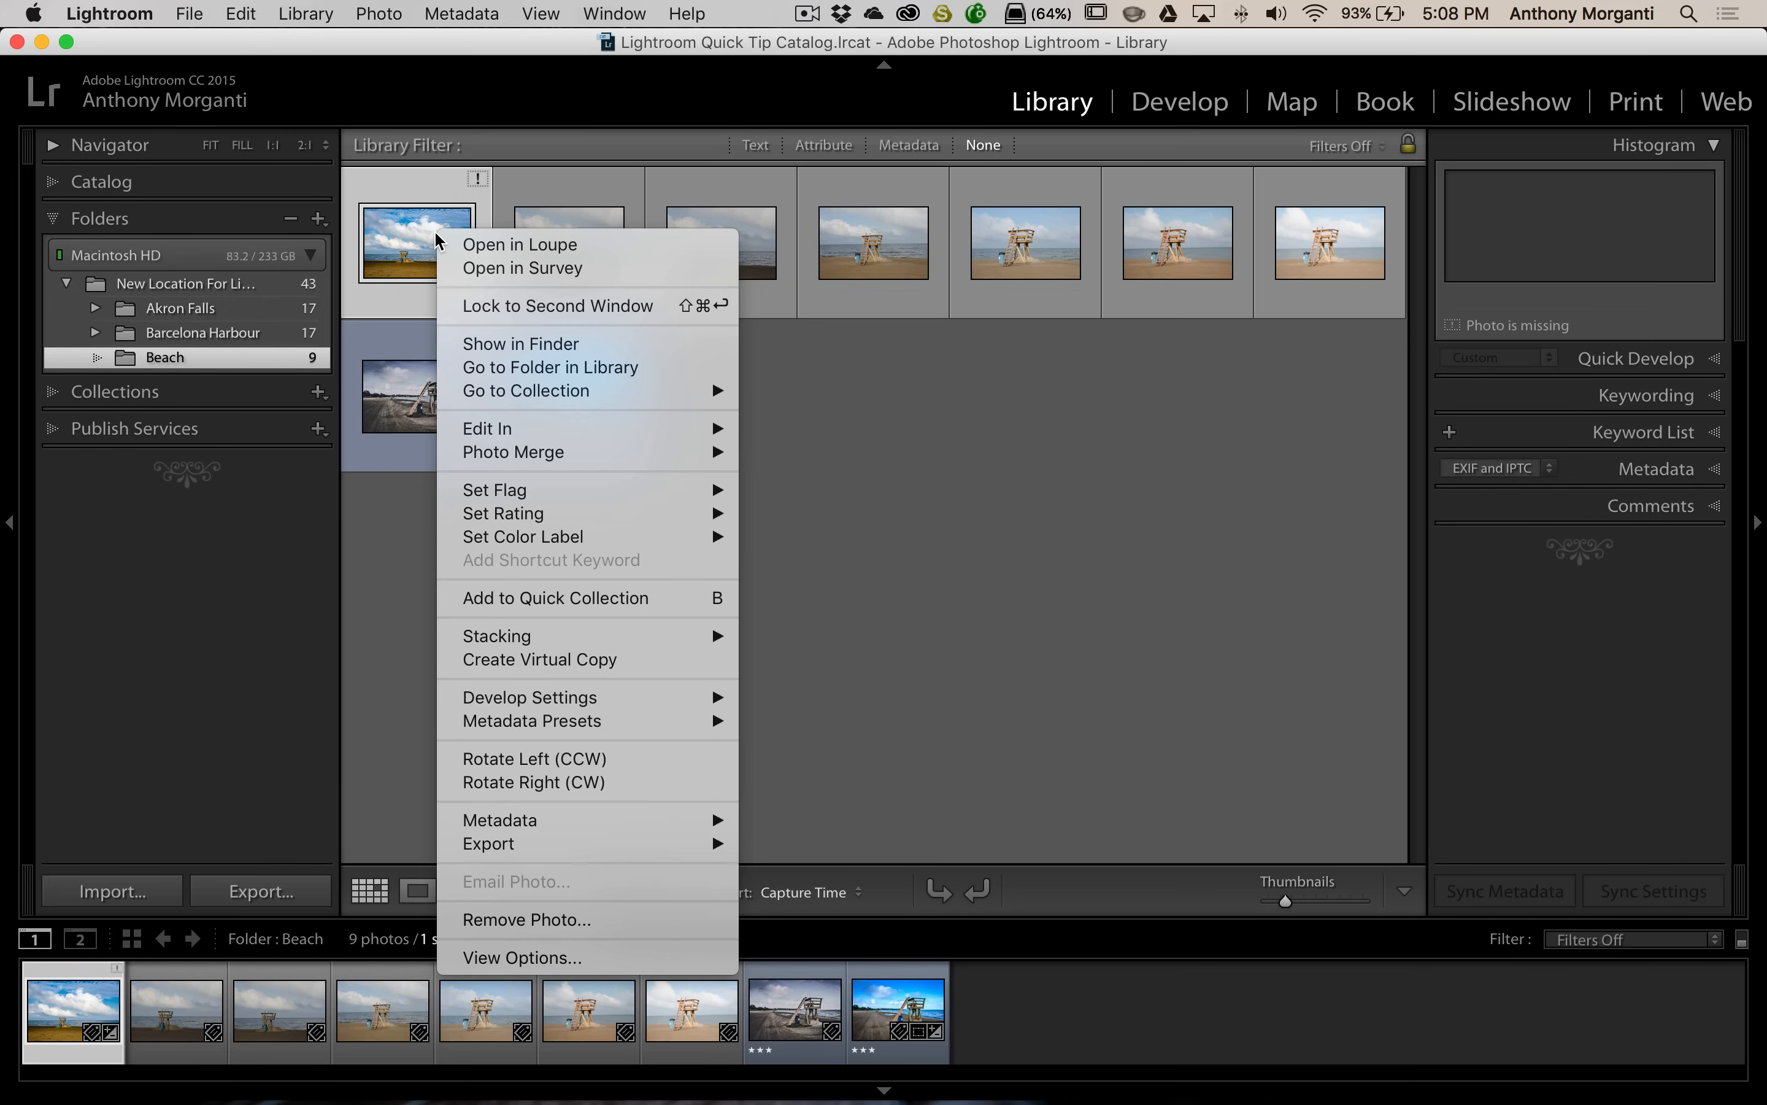
{"action": "mouse_move", "coordinate": [412, 203]}
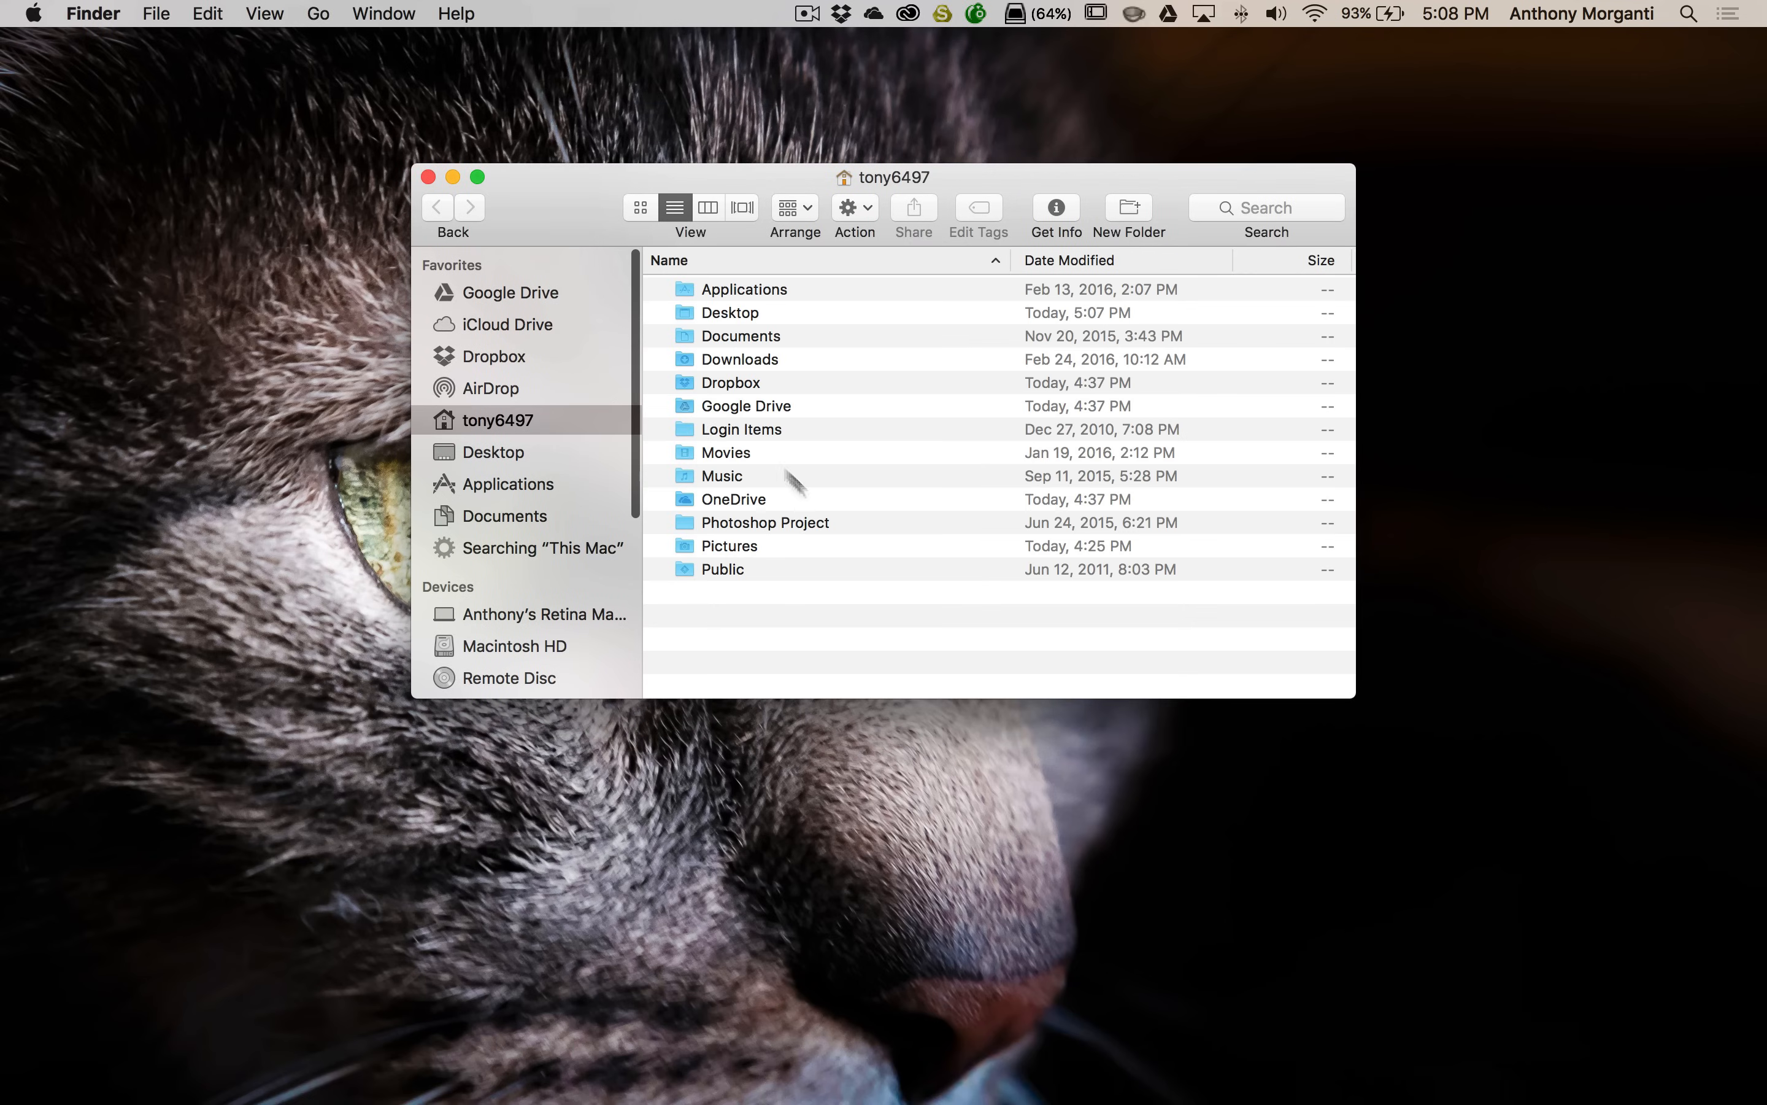
{"action": "mouse_move", "coordinate": [567, 426]}
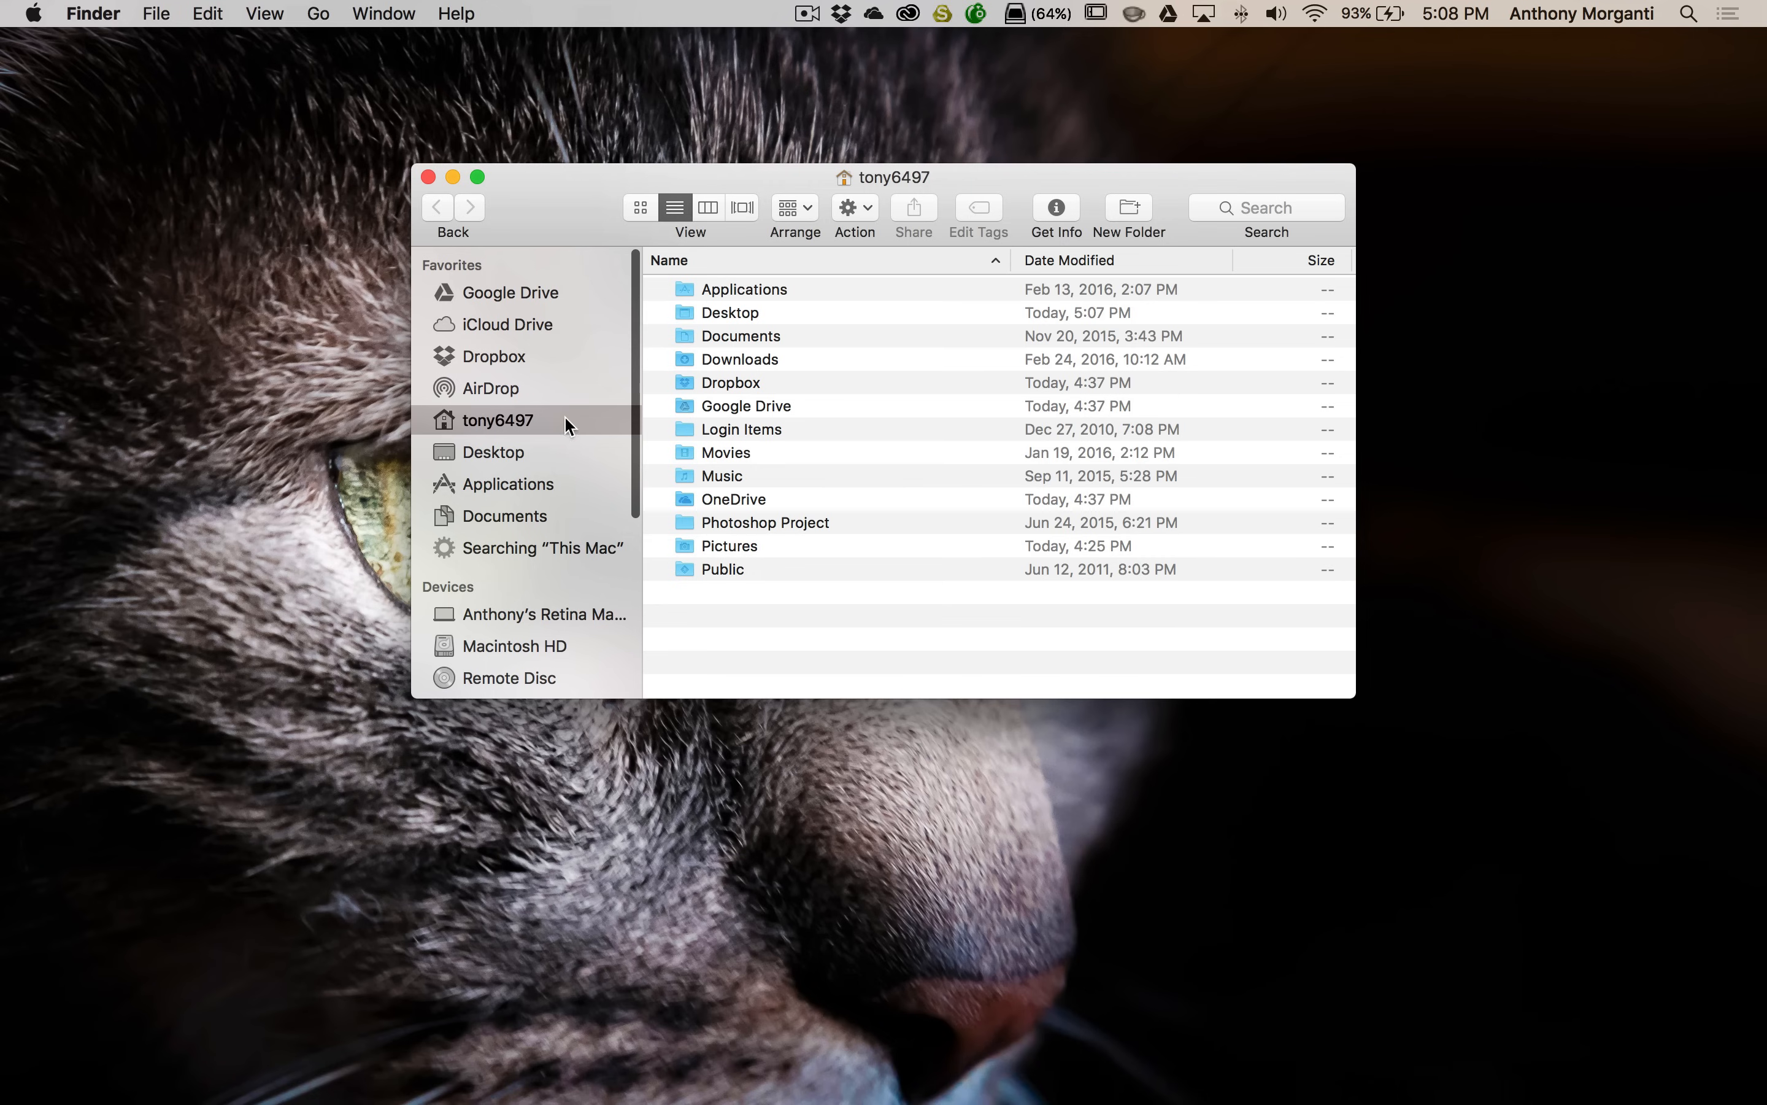
Browse Pictures and Temp Image Folder in Finder to reveal the _DSC3284 NEF and xmp files
{"action": "double_click", "coordinate": [728, 545]}
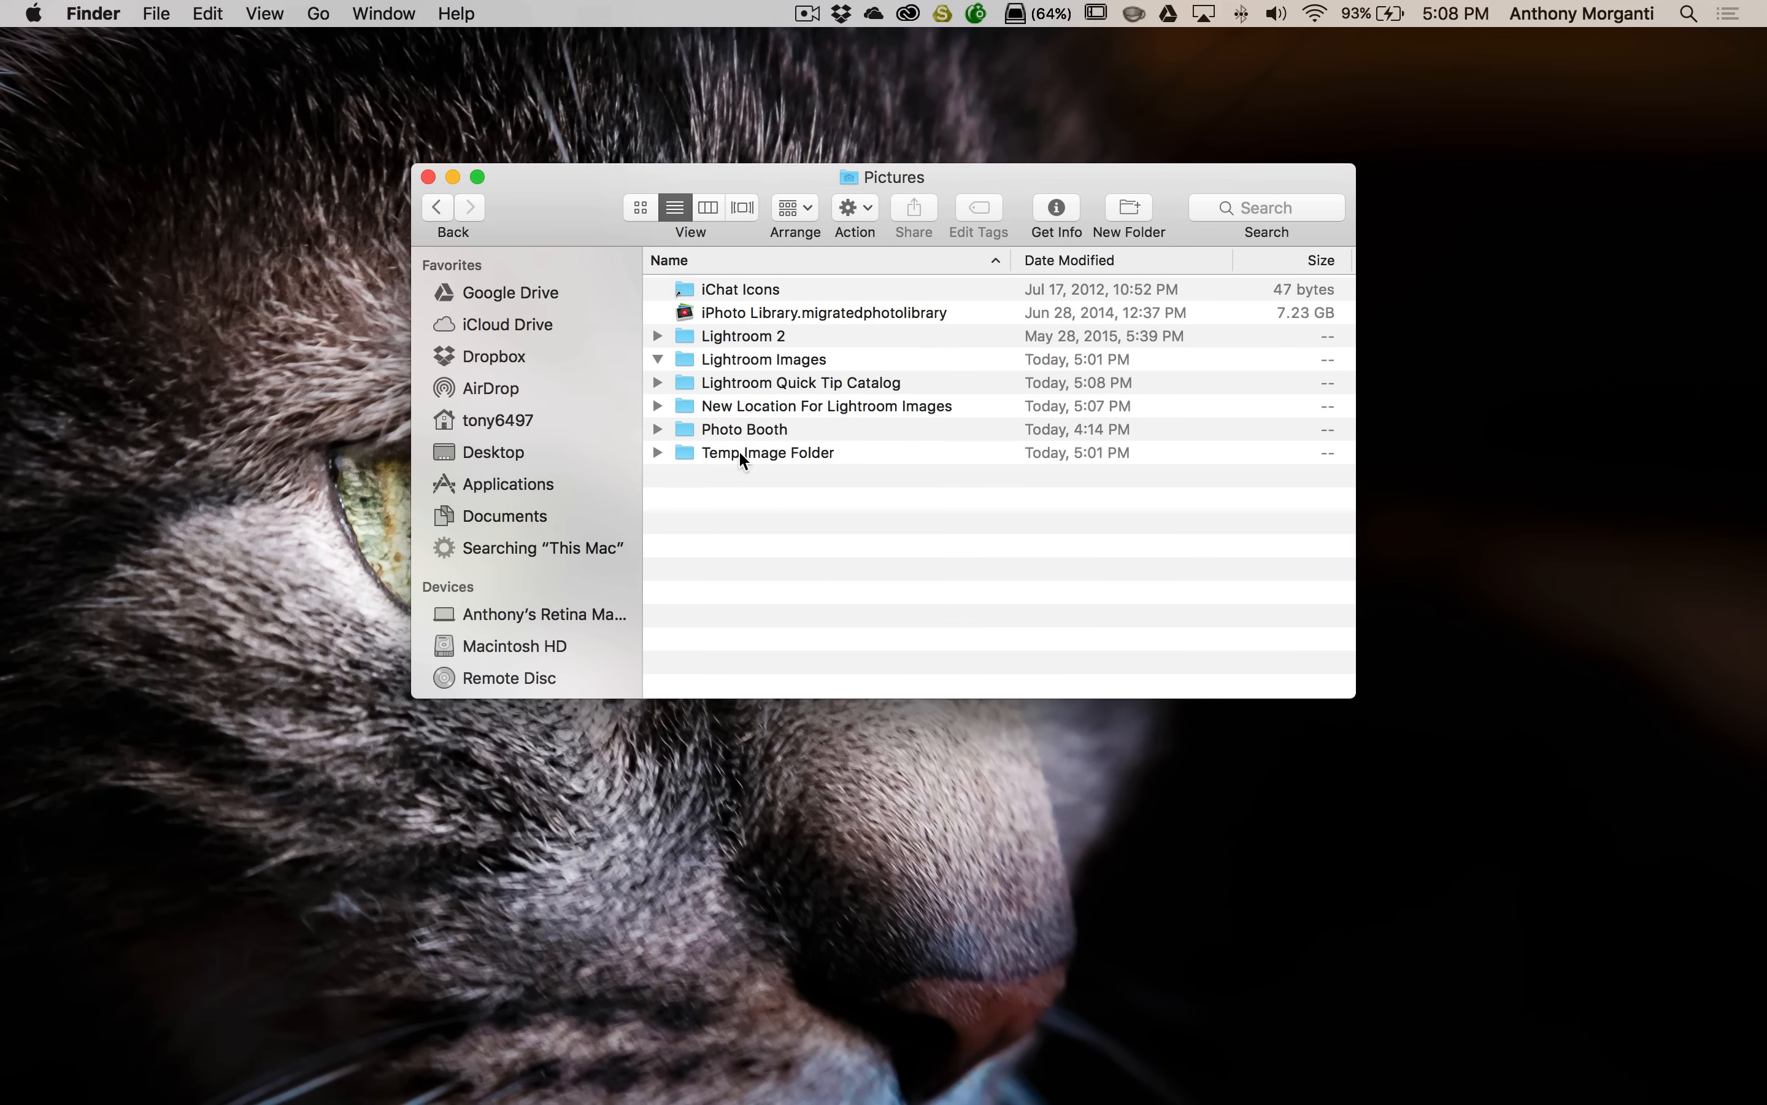
{"action": "double_click", "coordinate": [767, 452]}
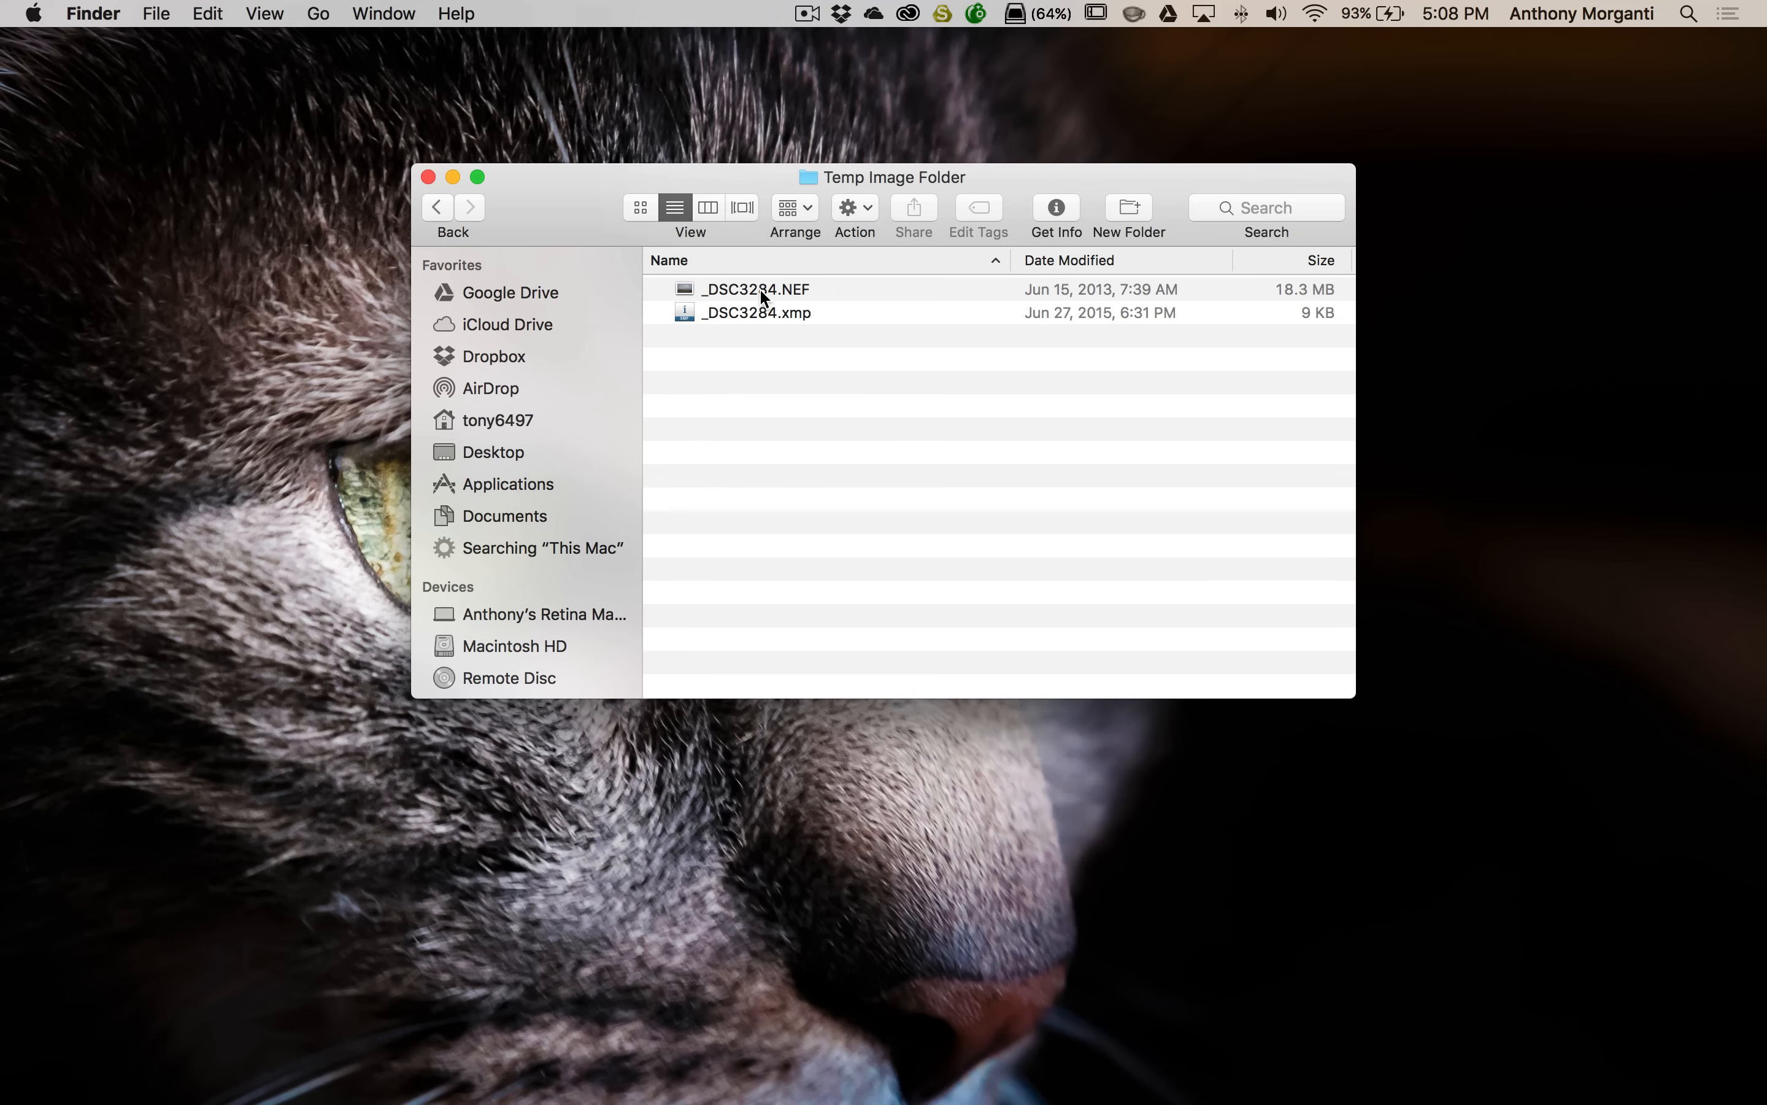
{"action": "mouse_move", "coordinate": [707, 319]}
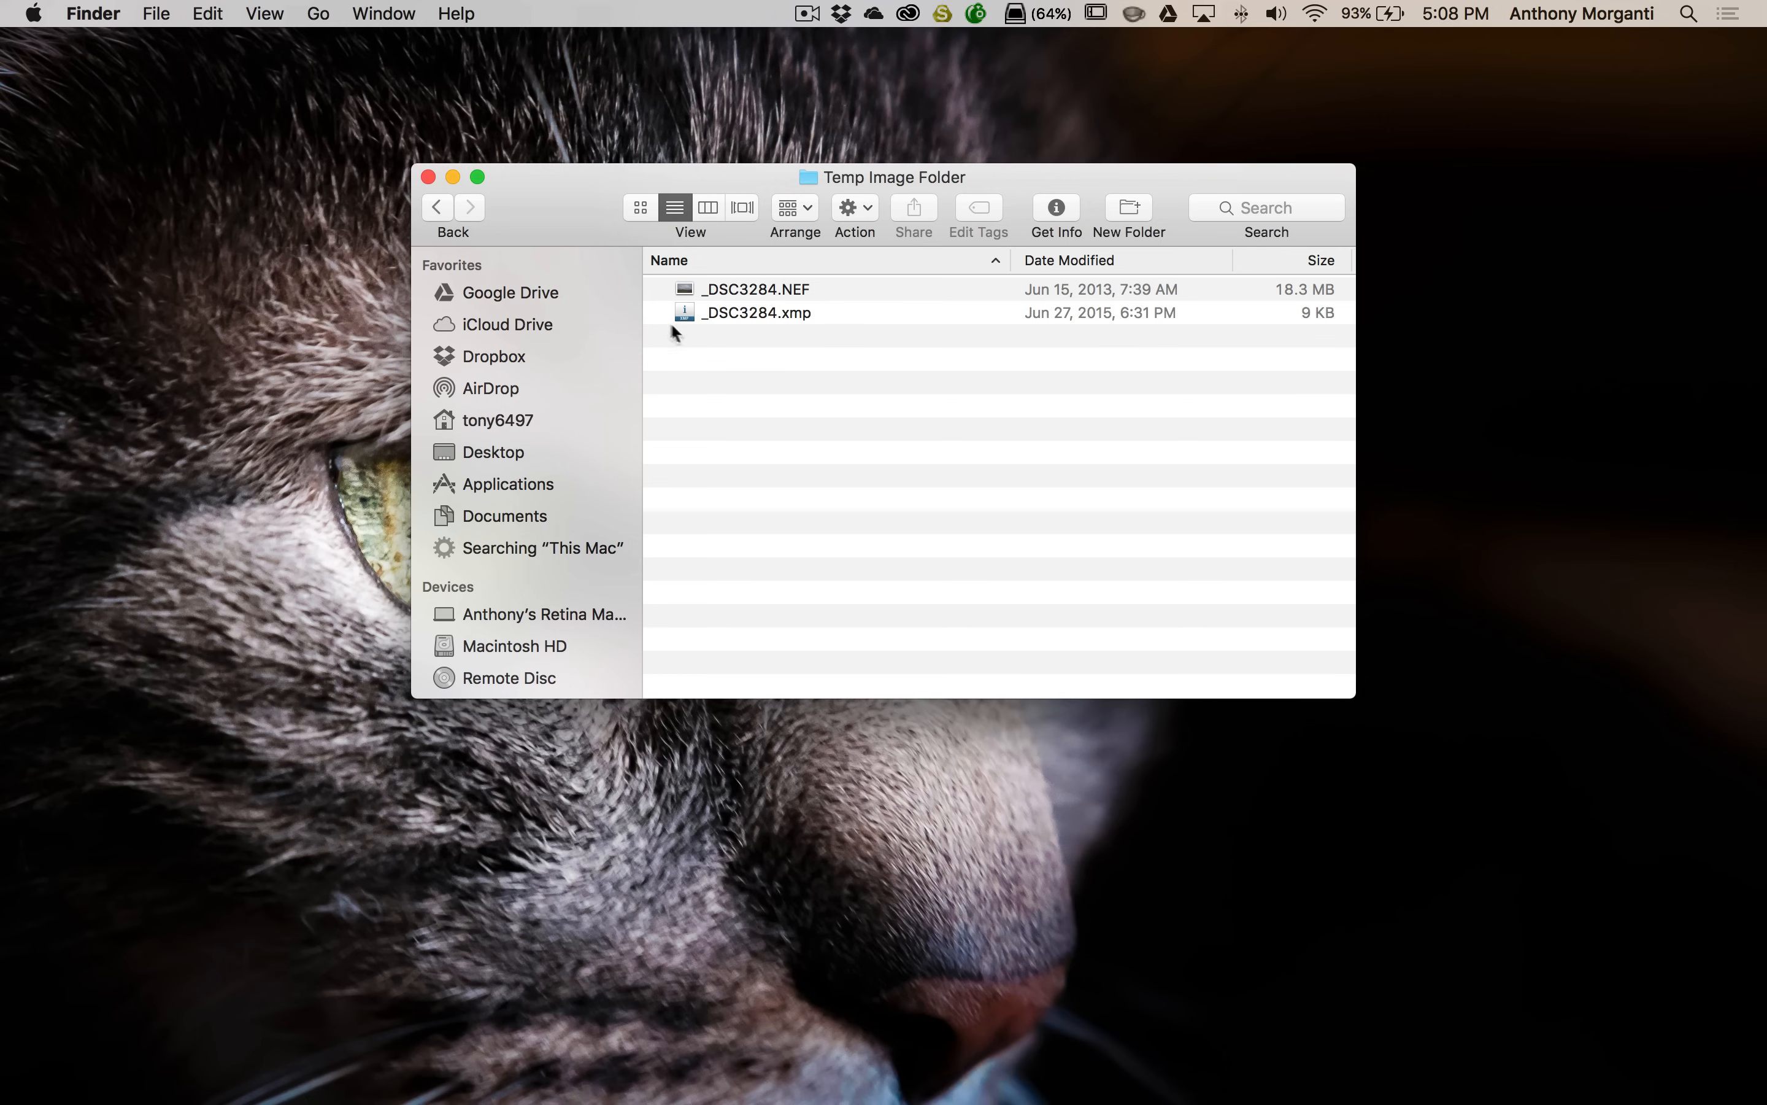
{"action": "mouse_move", "coordinate": [719, 296]}
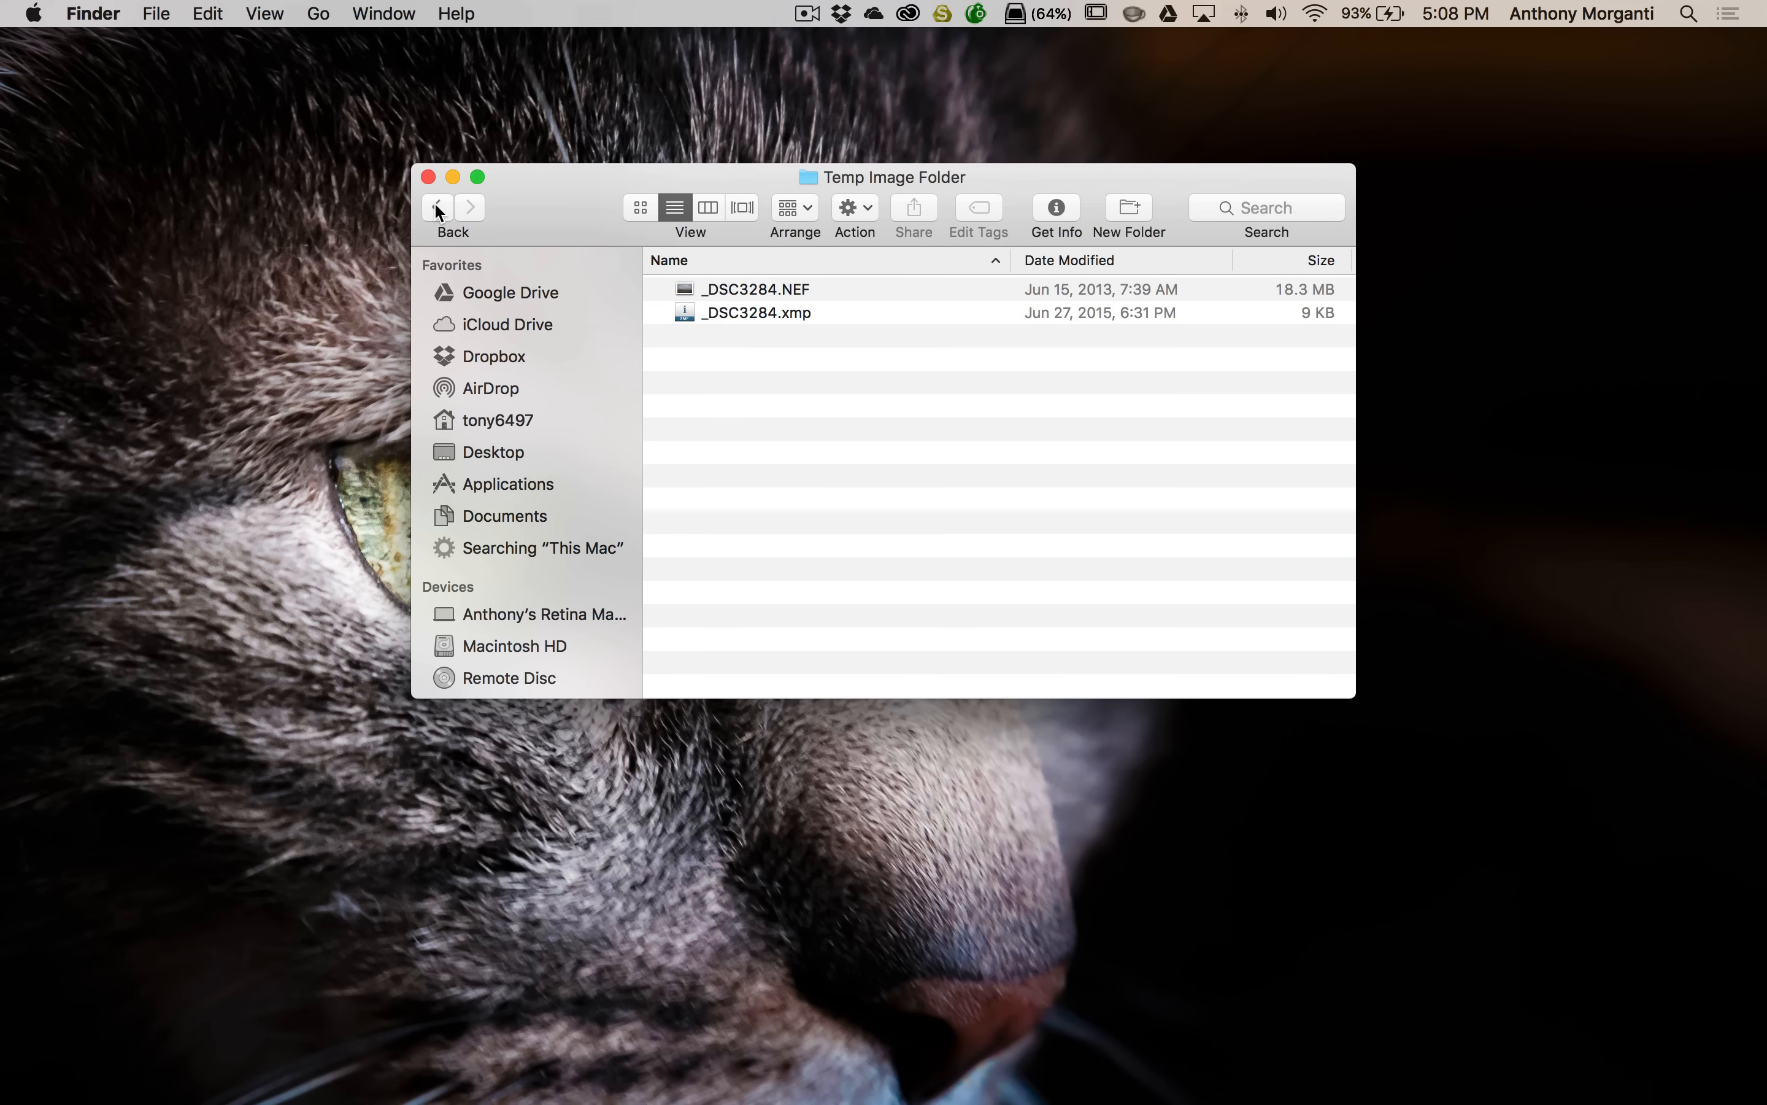
{"action": "left_click", "coordinate": [436, 206]}
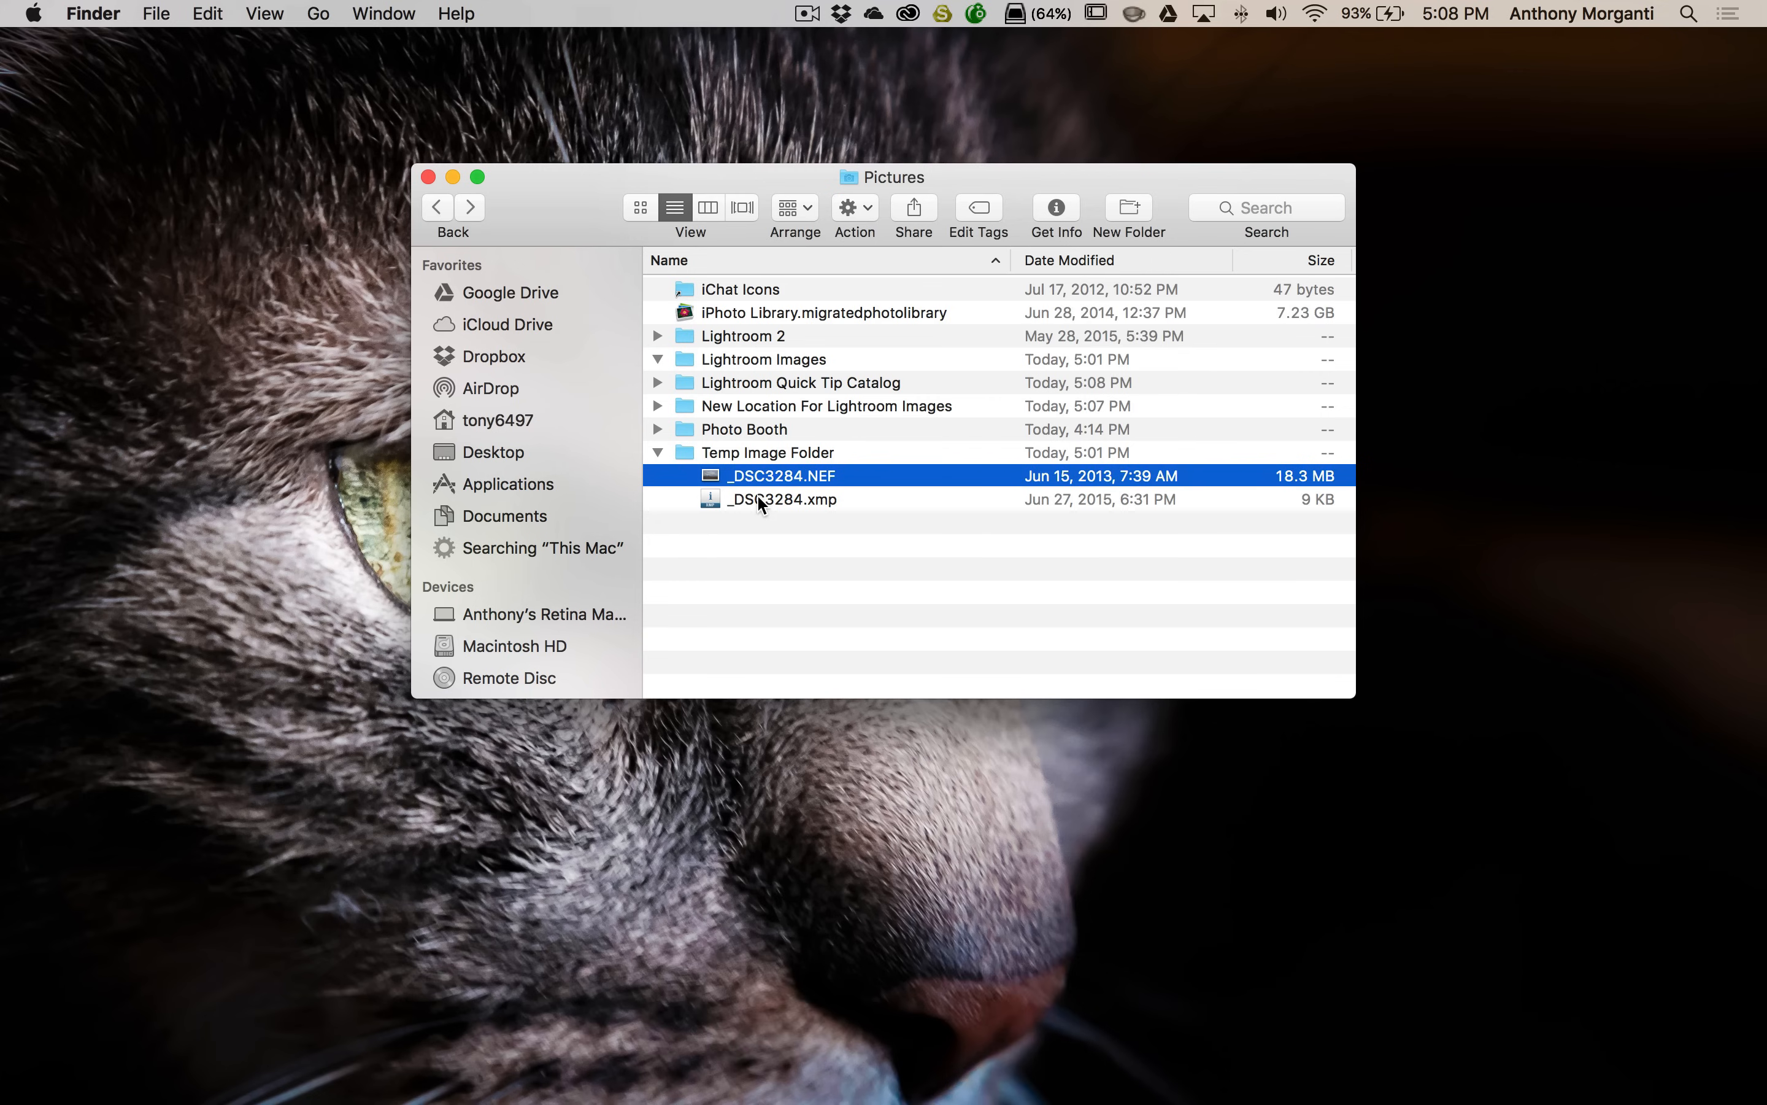
Select both _DSC3284 files and open the Beach folder inside New Location For Lightroom Images
{"action": "left_click", "coordinate": [781, 500]}
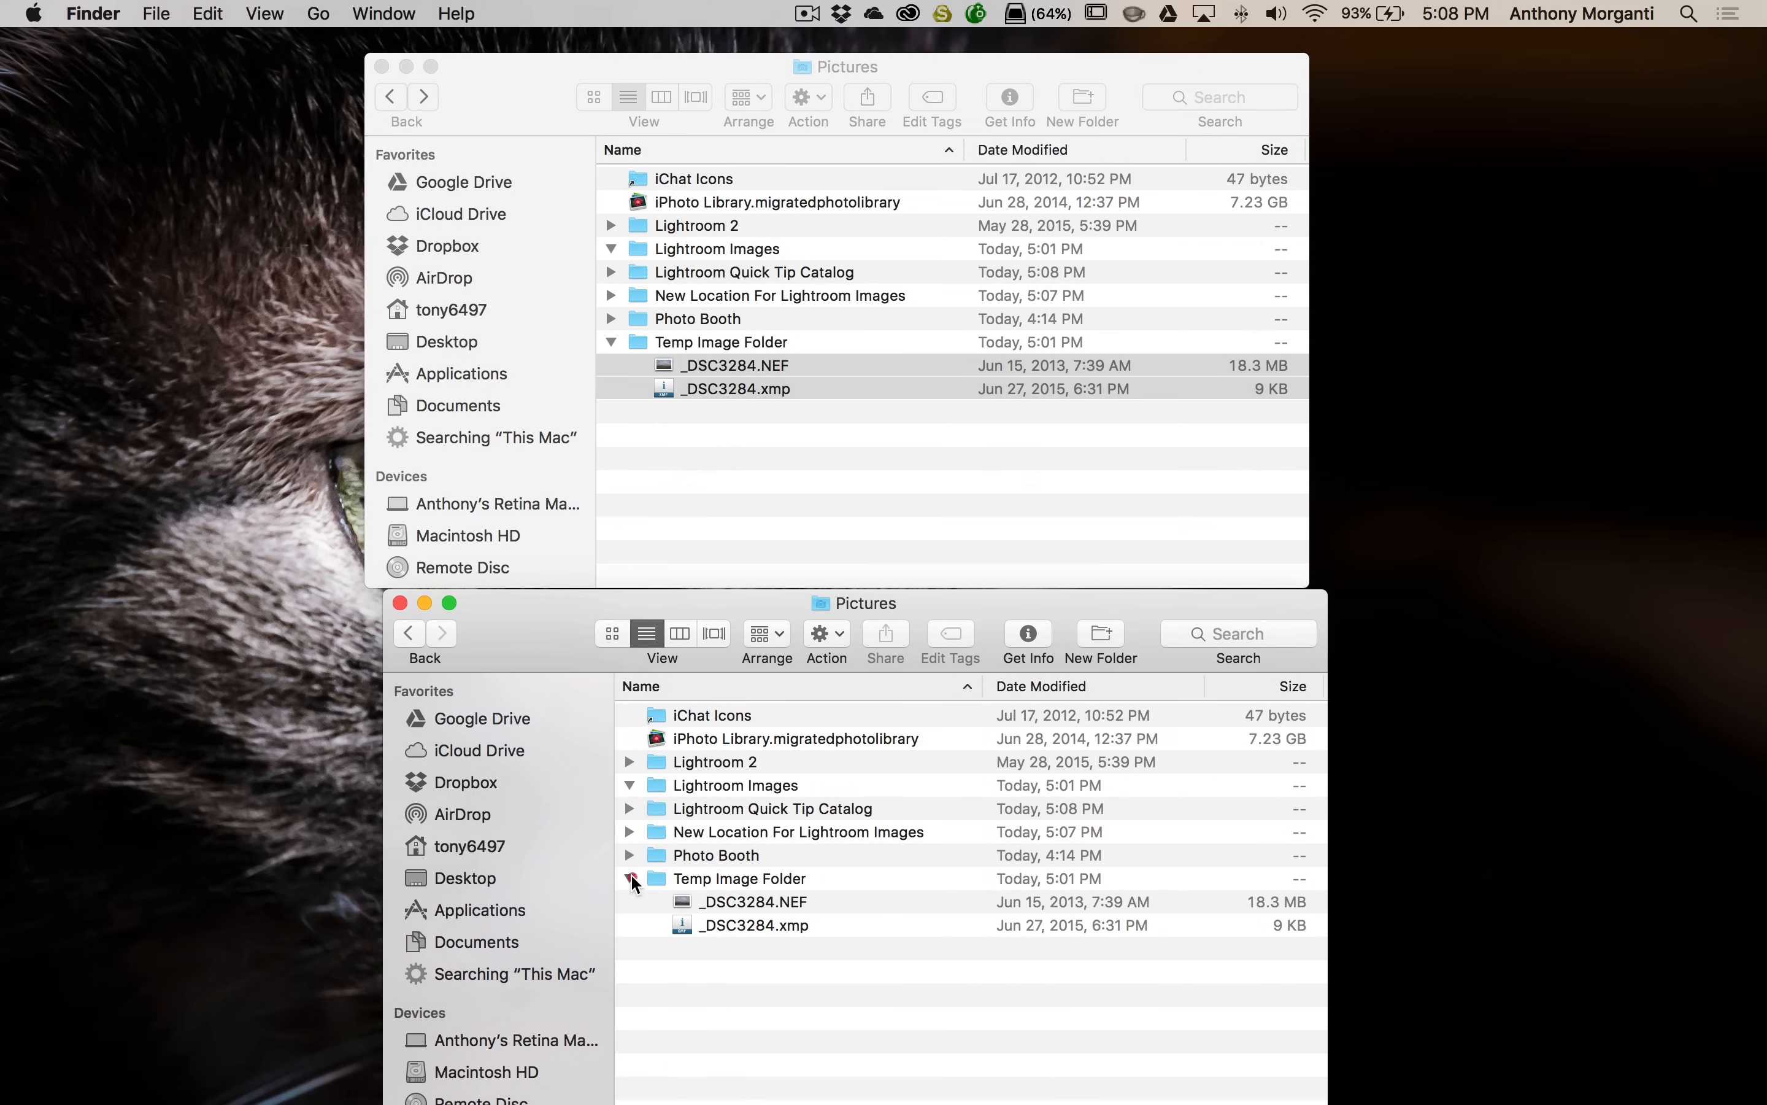
{"action": "left_click", "coordinate": [631, 877]}
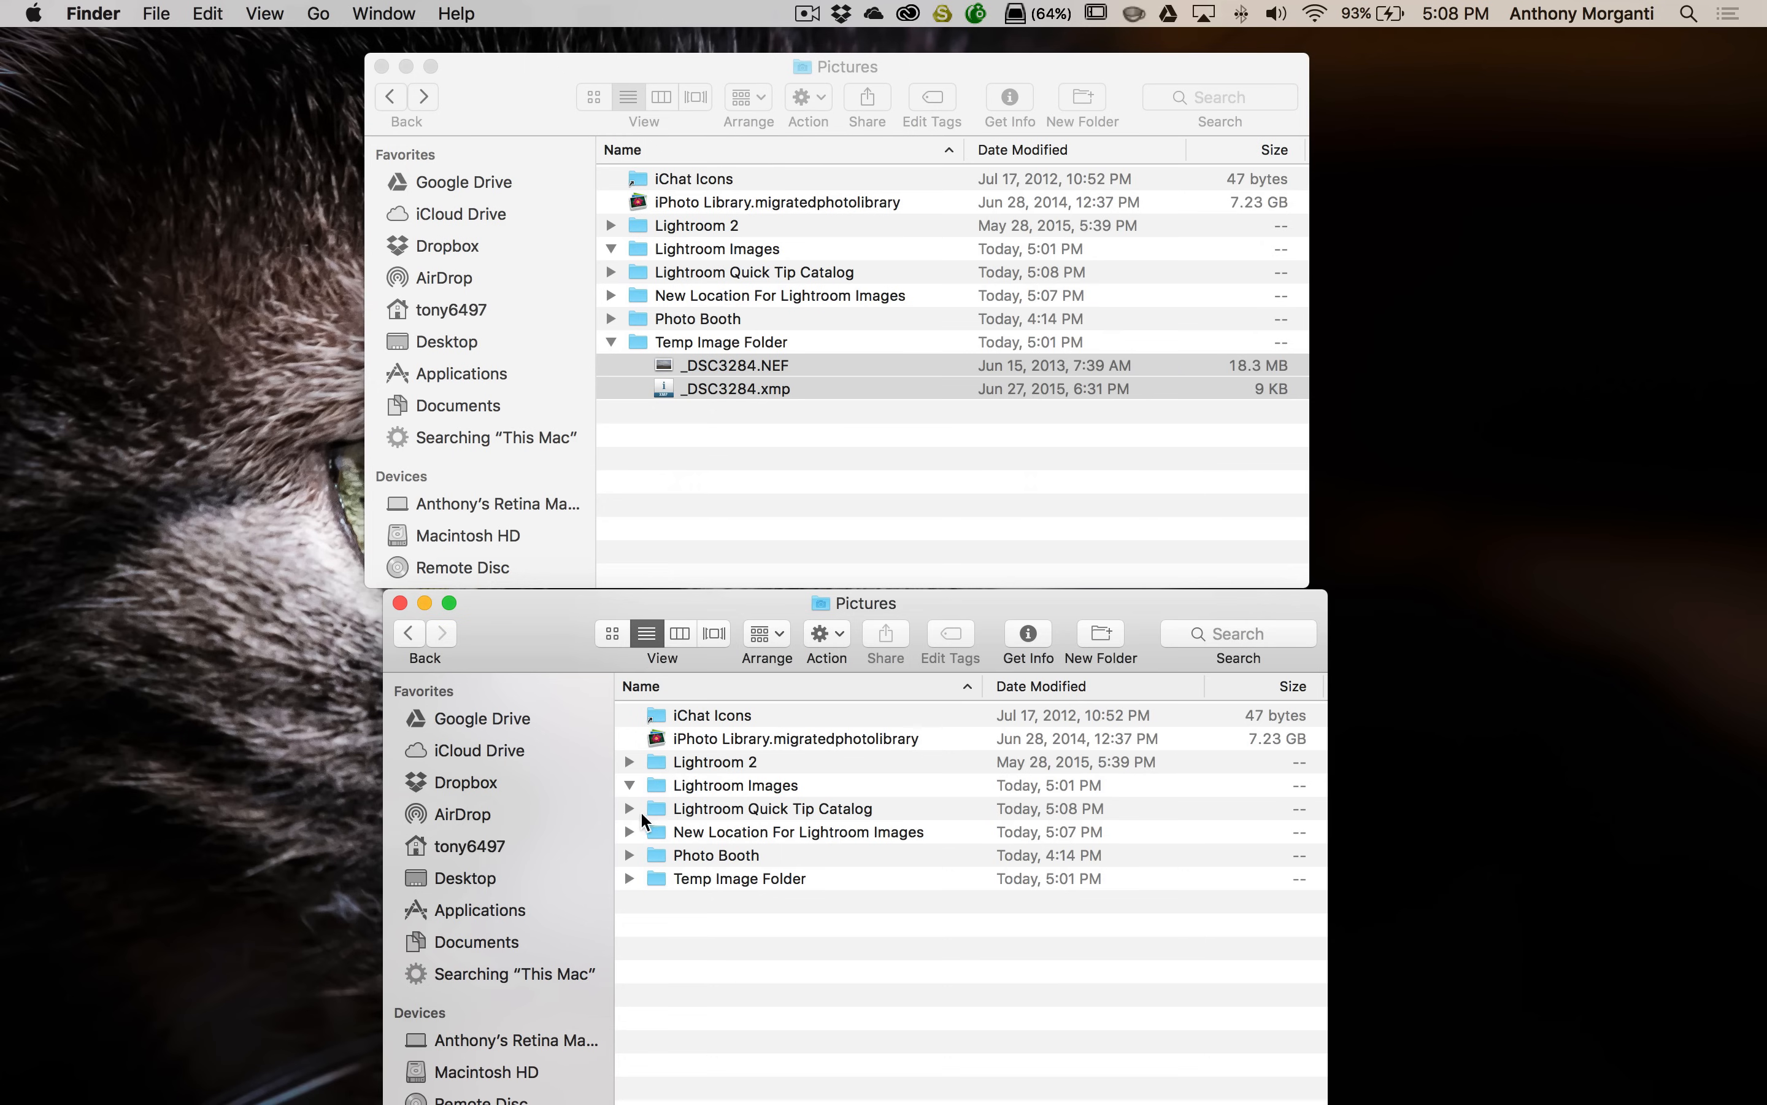
{"action": "left_click", "coordinate": [631, 832]}
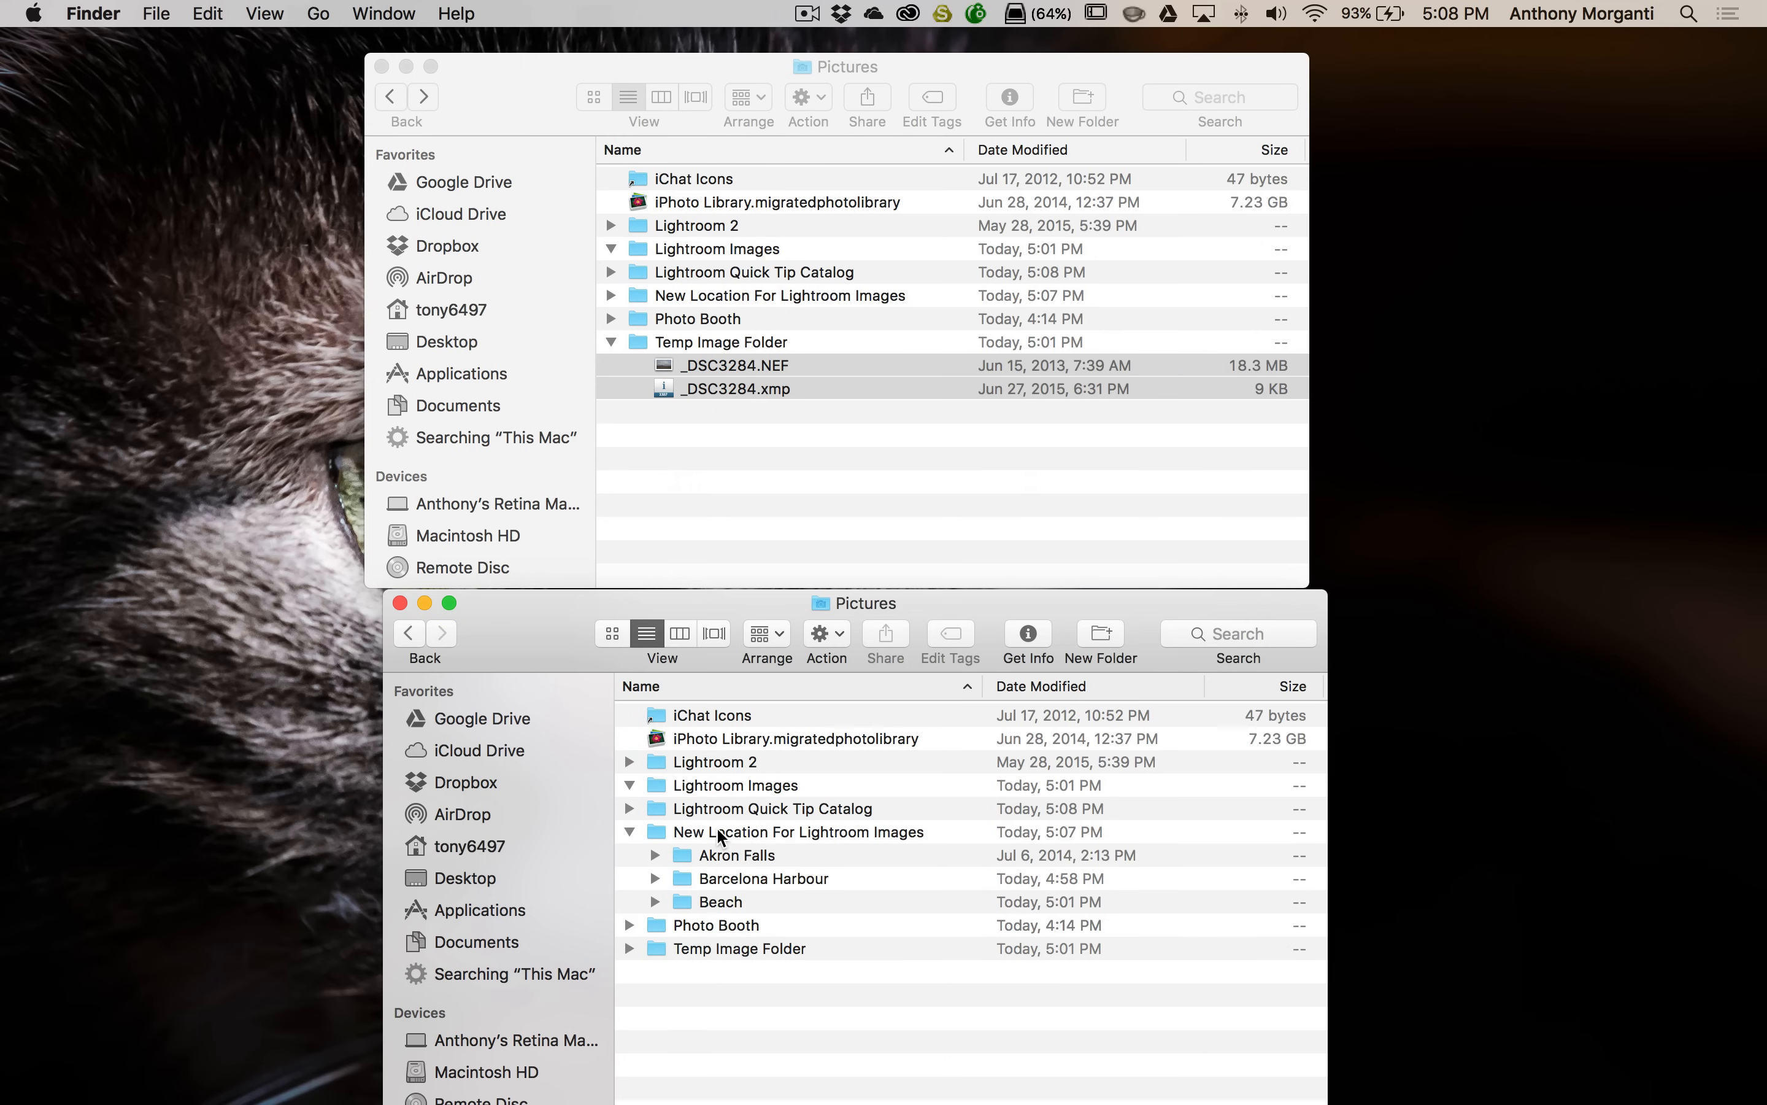
{"action": "mouse_move", "coordinate": [709, 907]}
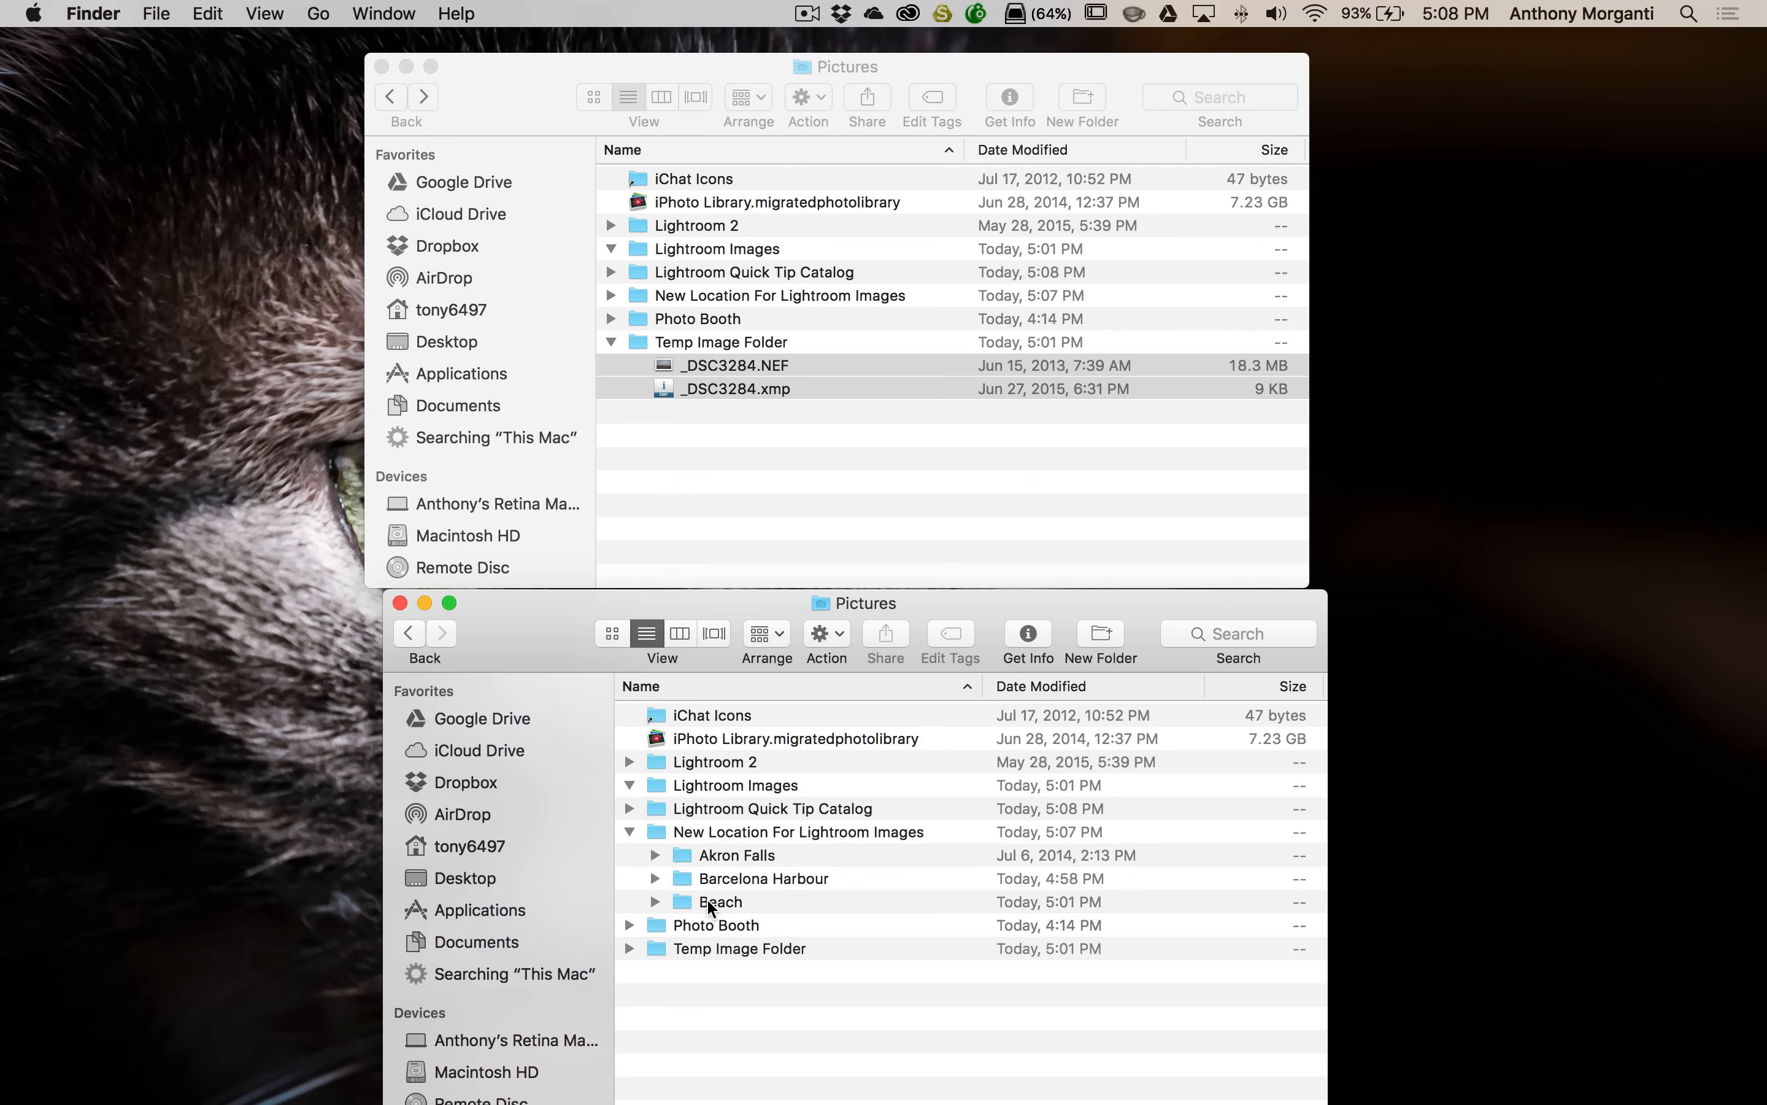
{"action": "double_click", "coordinate": [720, 900]}
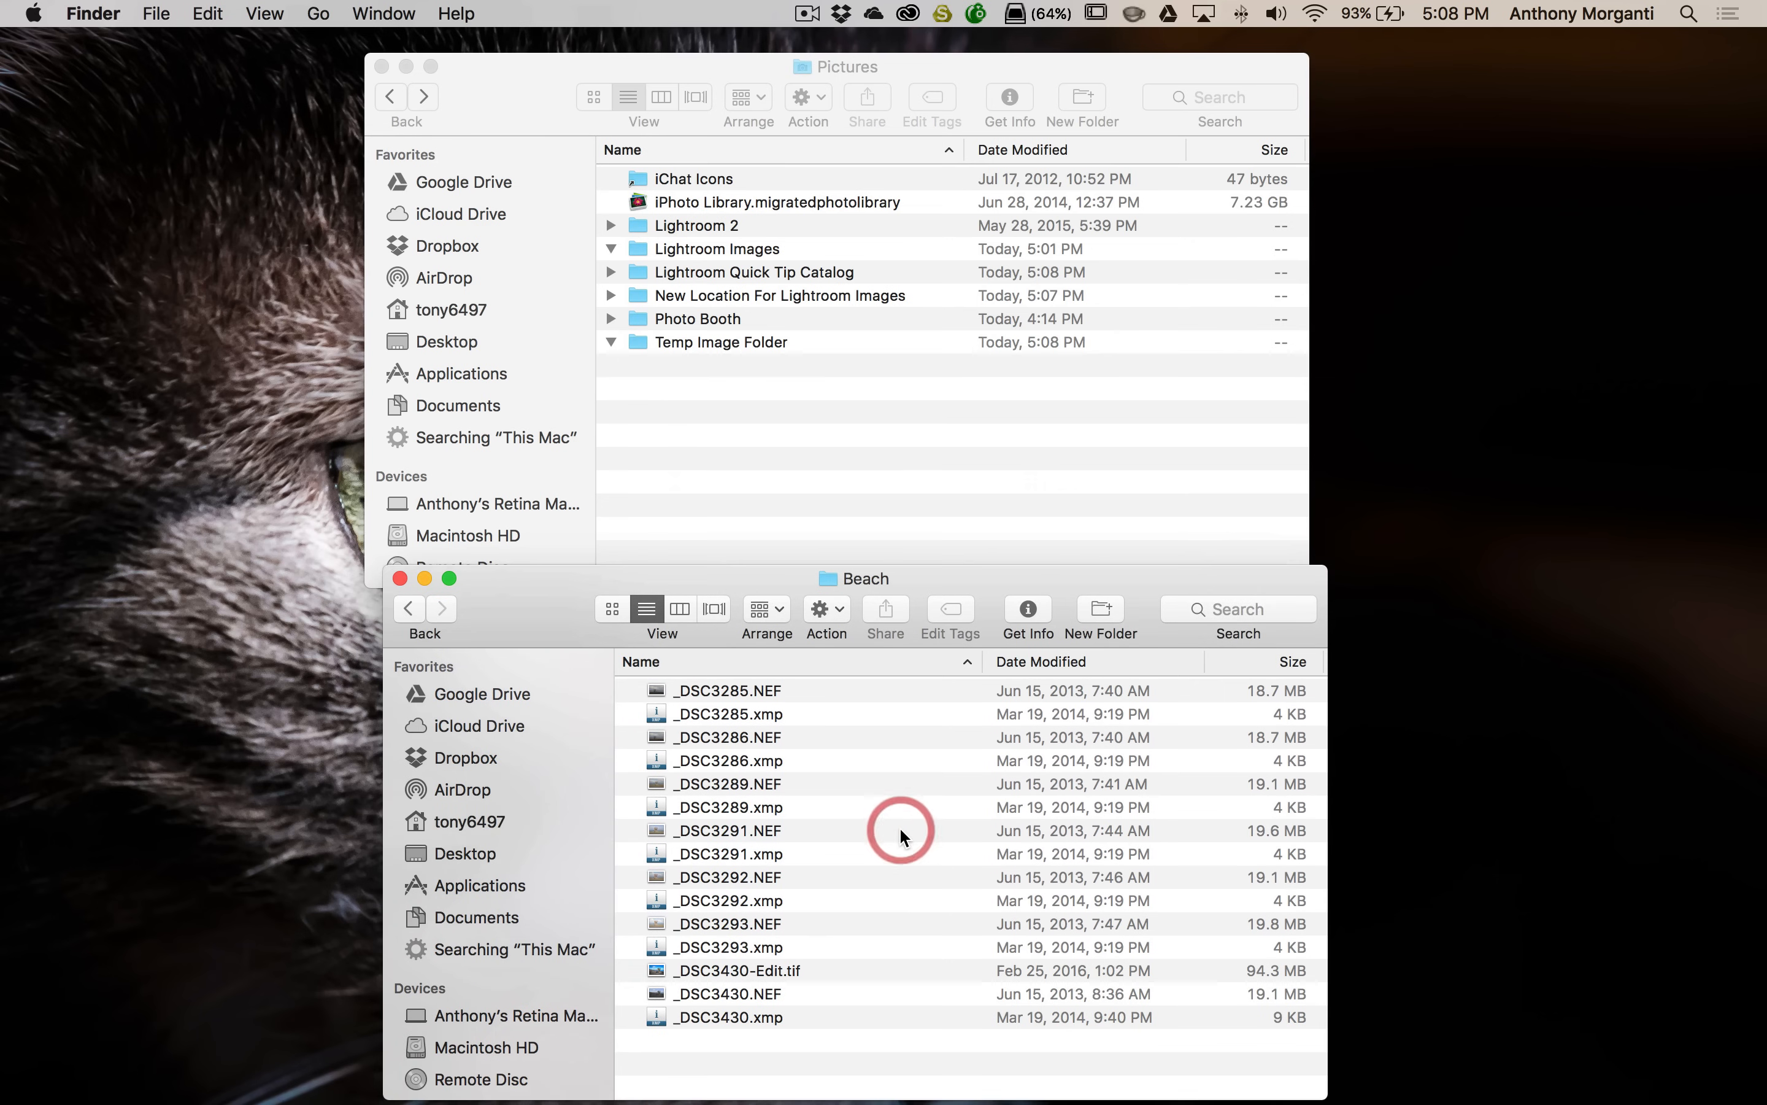
{"action": "left_click", "coordinate": [398, 65]}
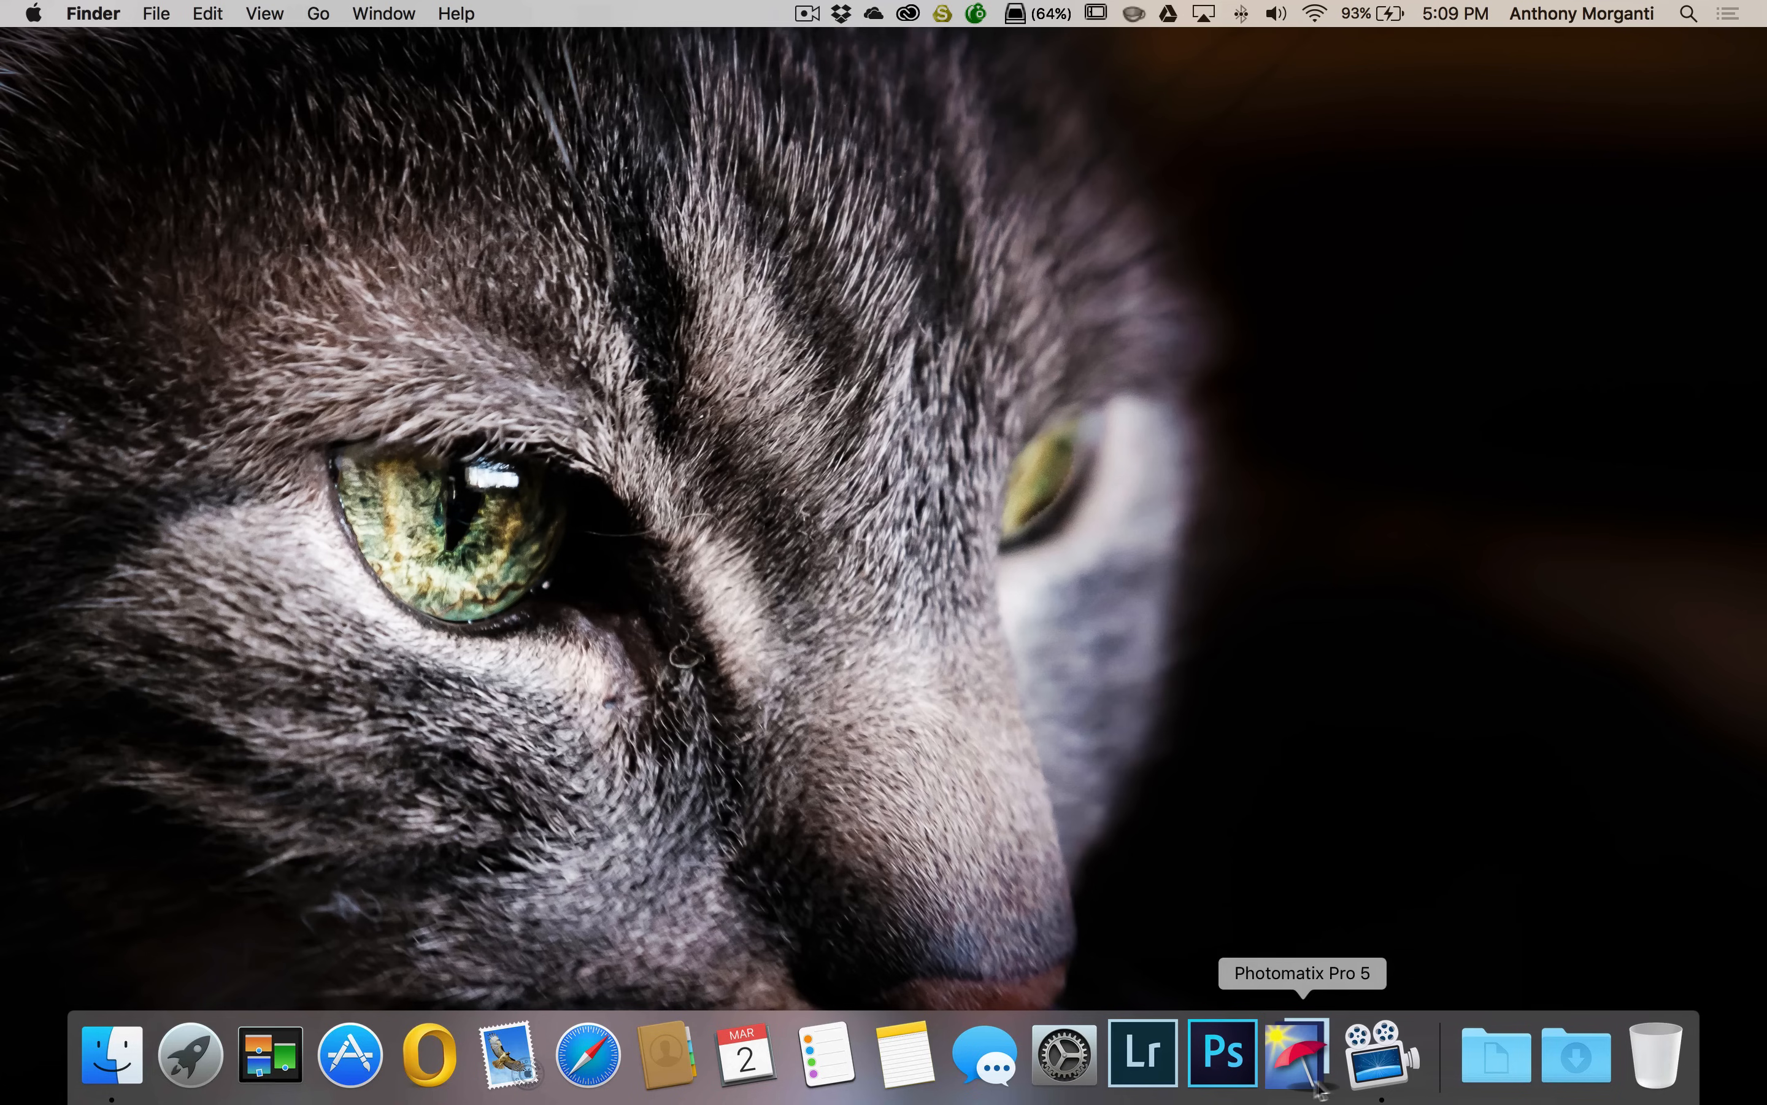
{"action": "mouse_move", "coordinate": [1141, 1052]}
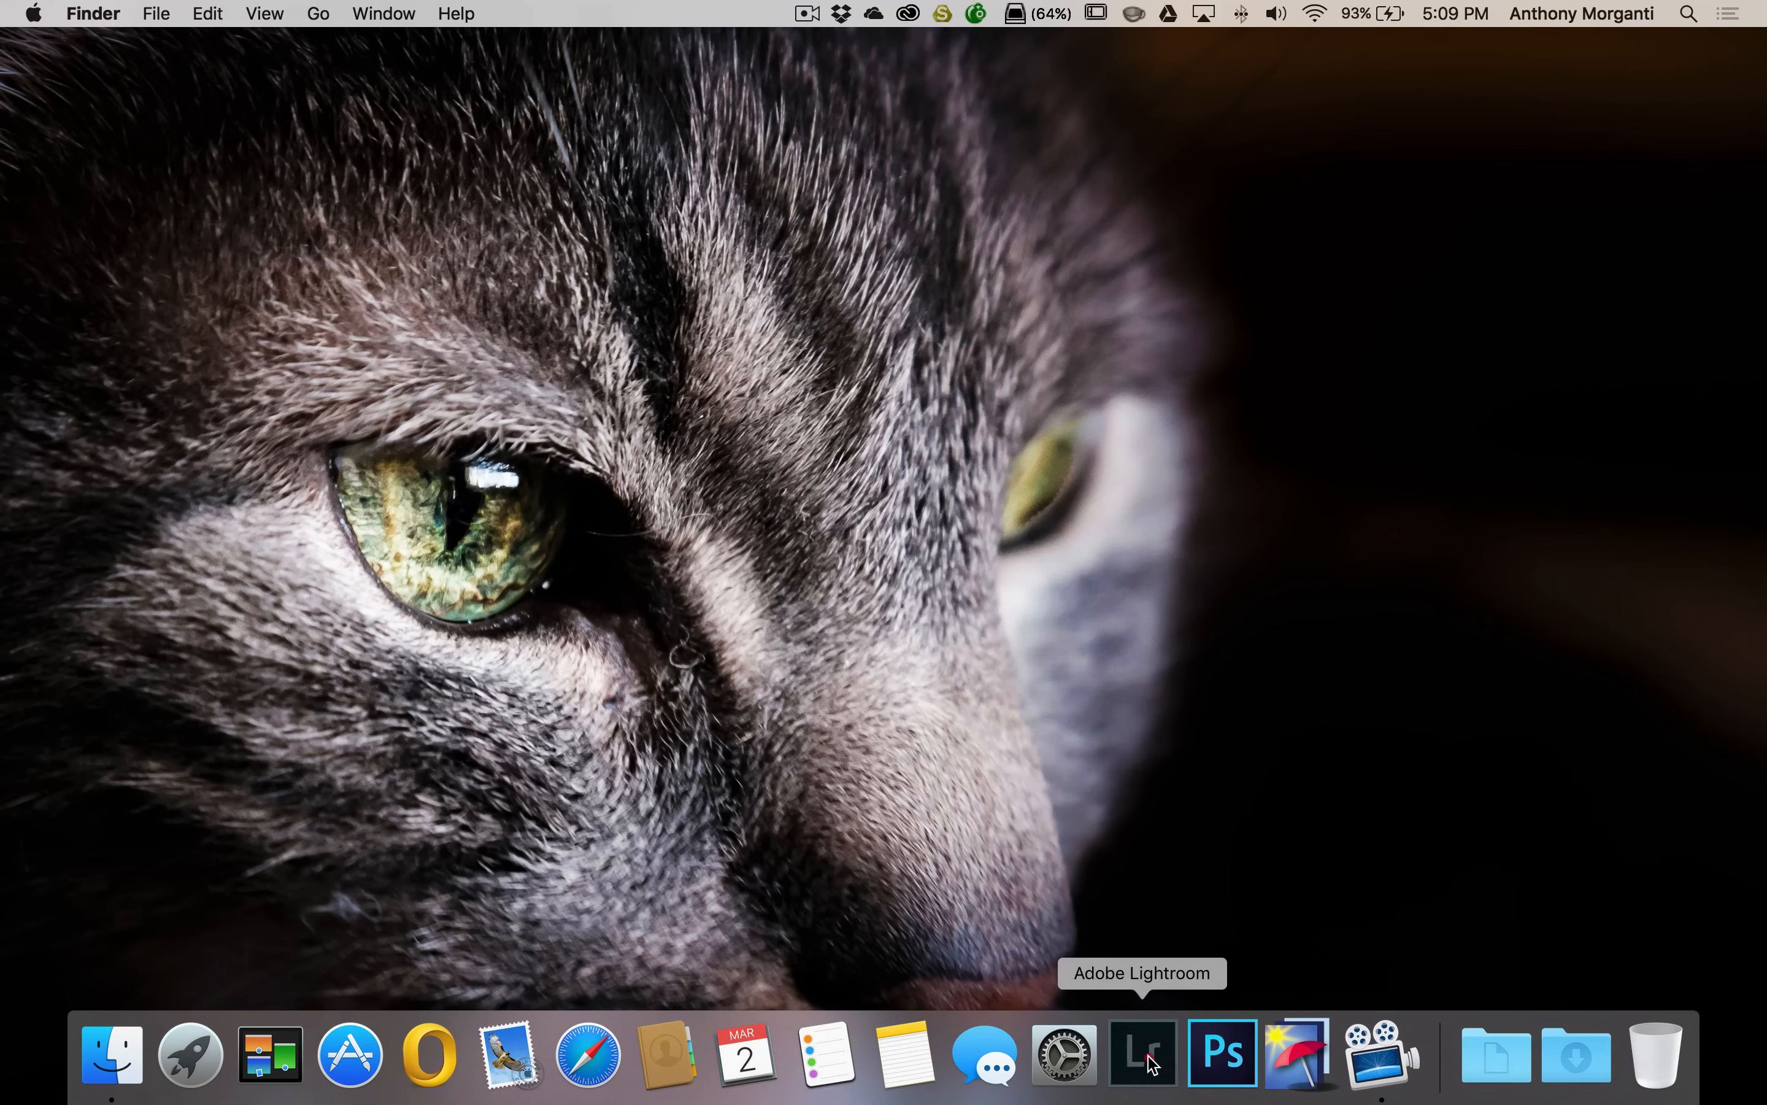
Switch back to Lightroom and select the first Beach photo, _DSC3284.NEF, no longer missing
{"action": "left_click", "coordinate": [1141, 1054]}
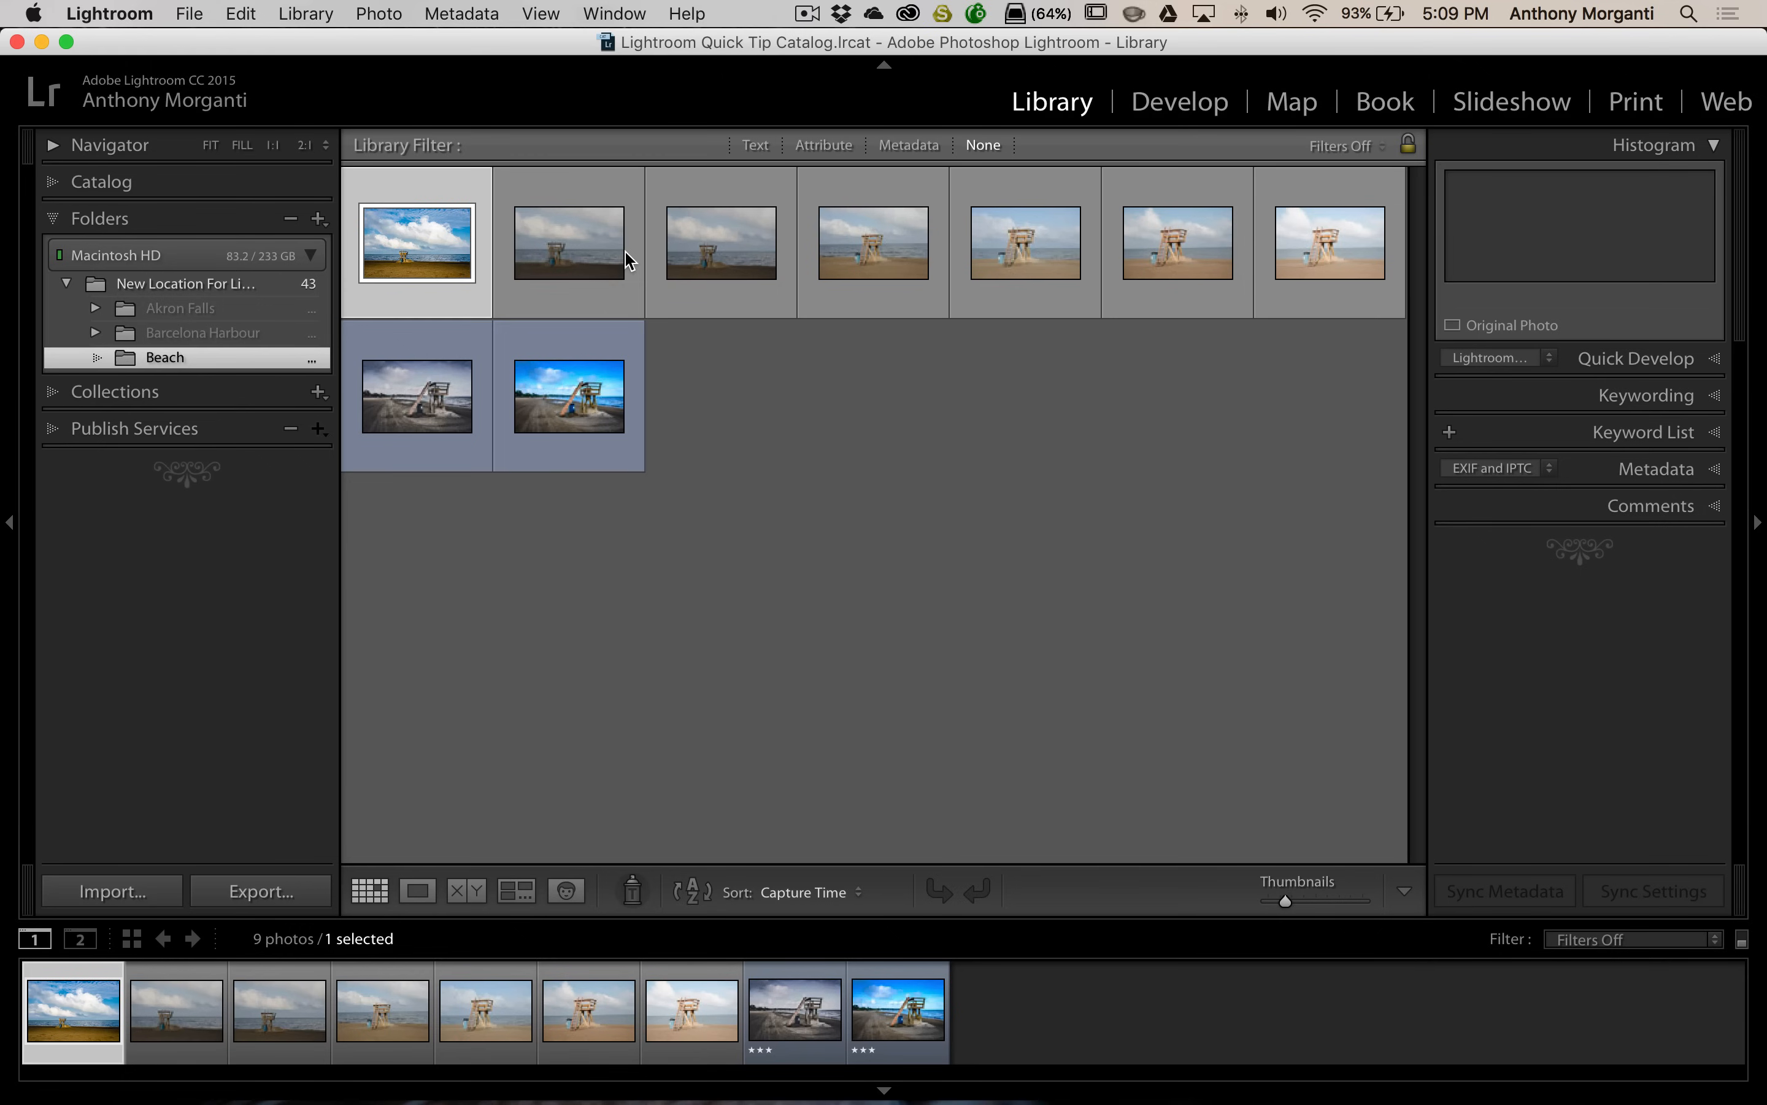
{"action": "left_click", "coordinate": [416, 241]}
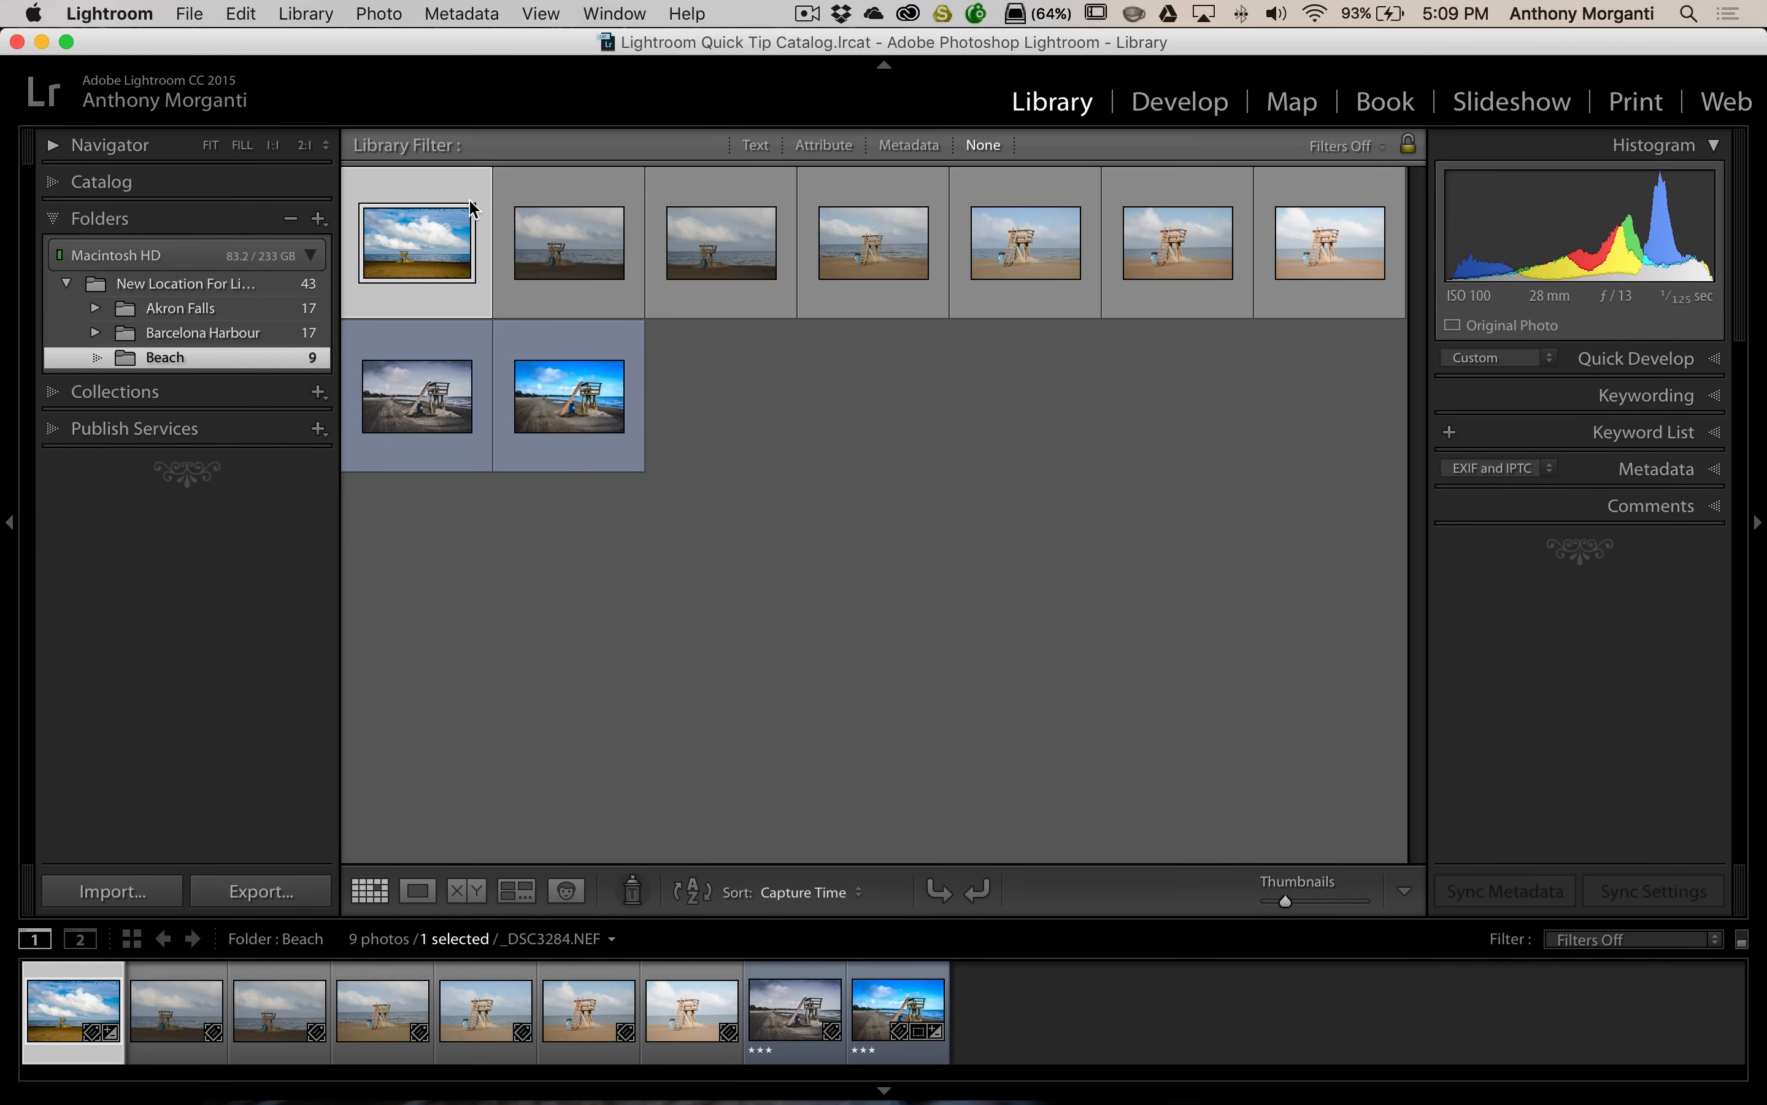
{"action": "mouse_move", "coordinate": [489, 207]}
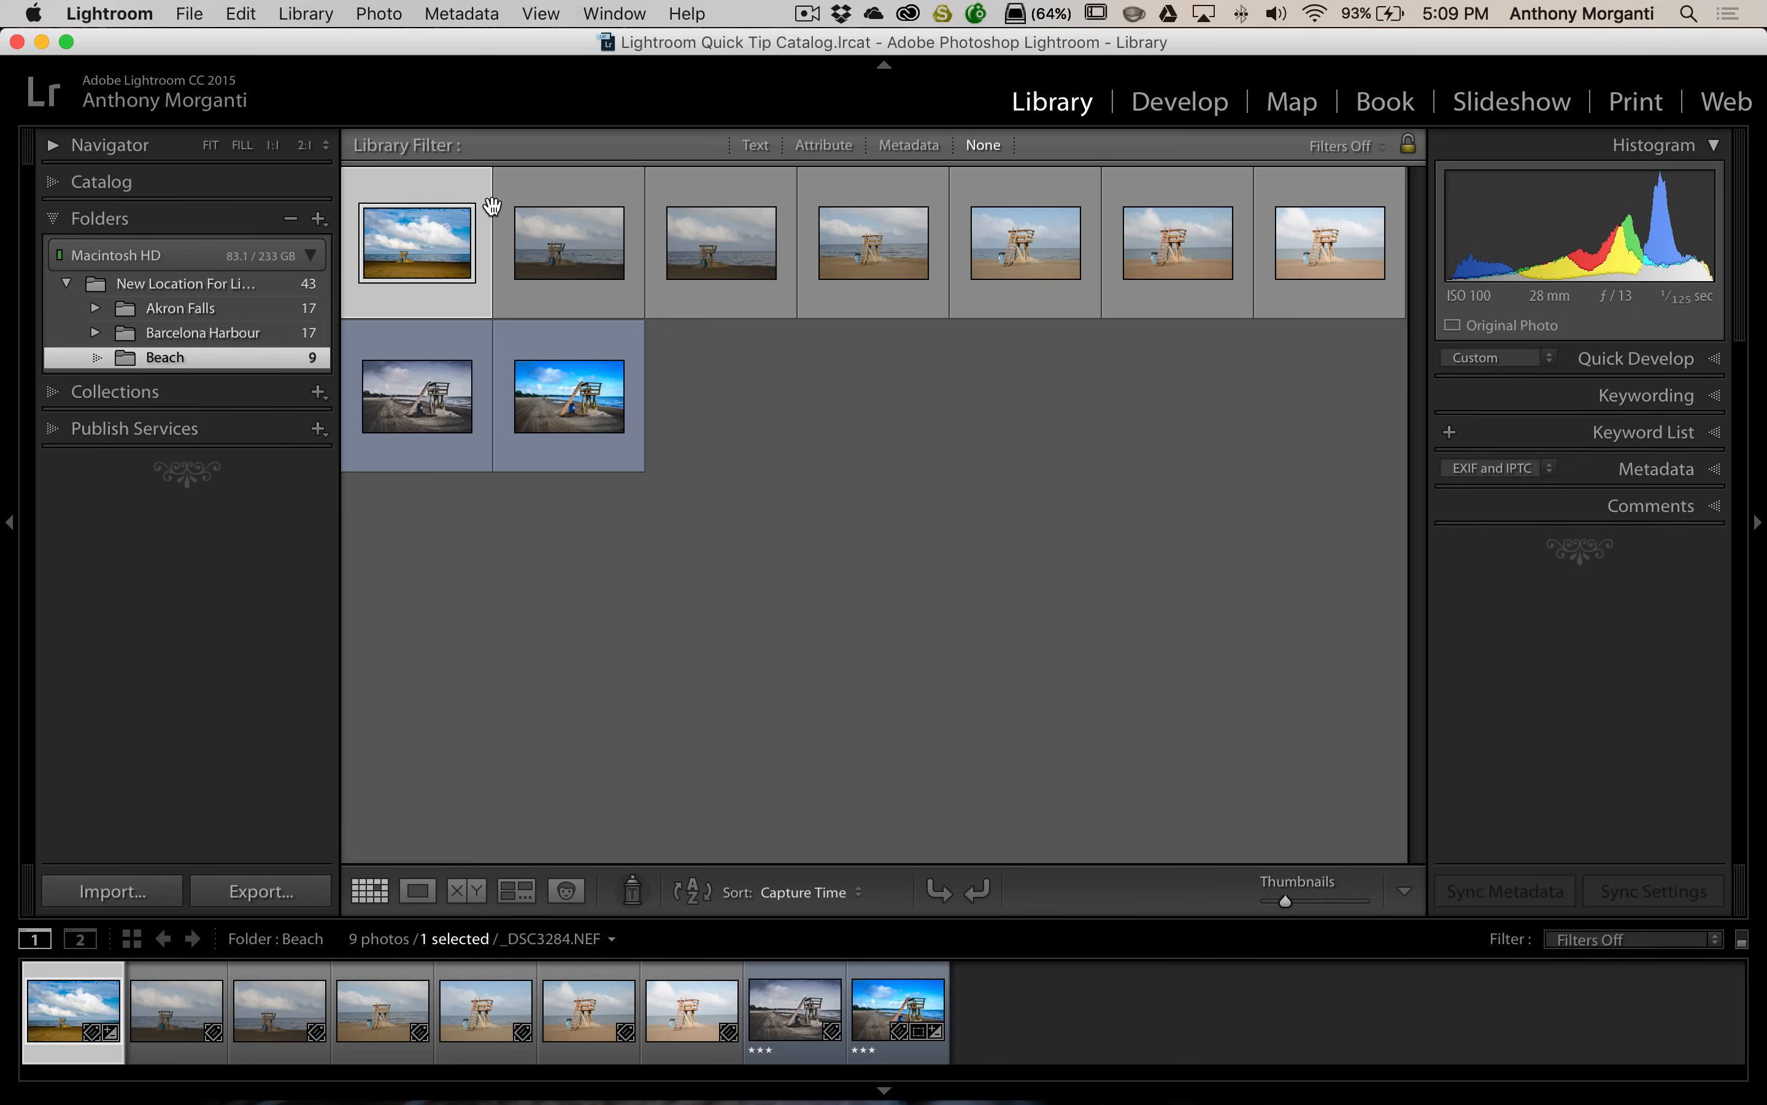
{"action": "mouse_move", "coordinate": [260, 376]}
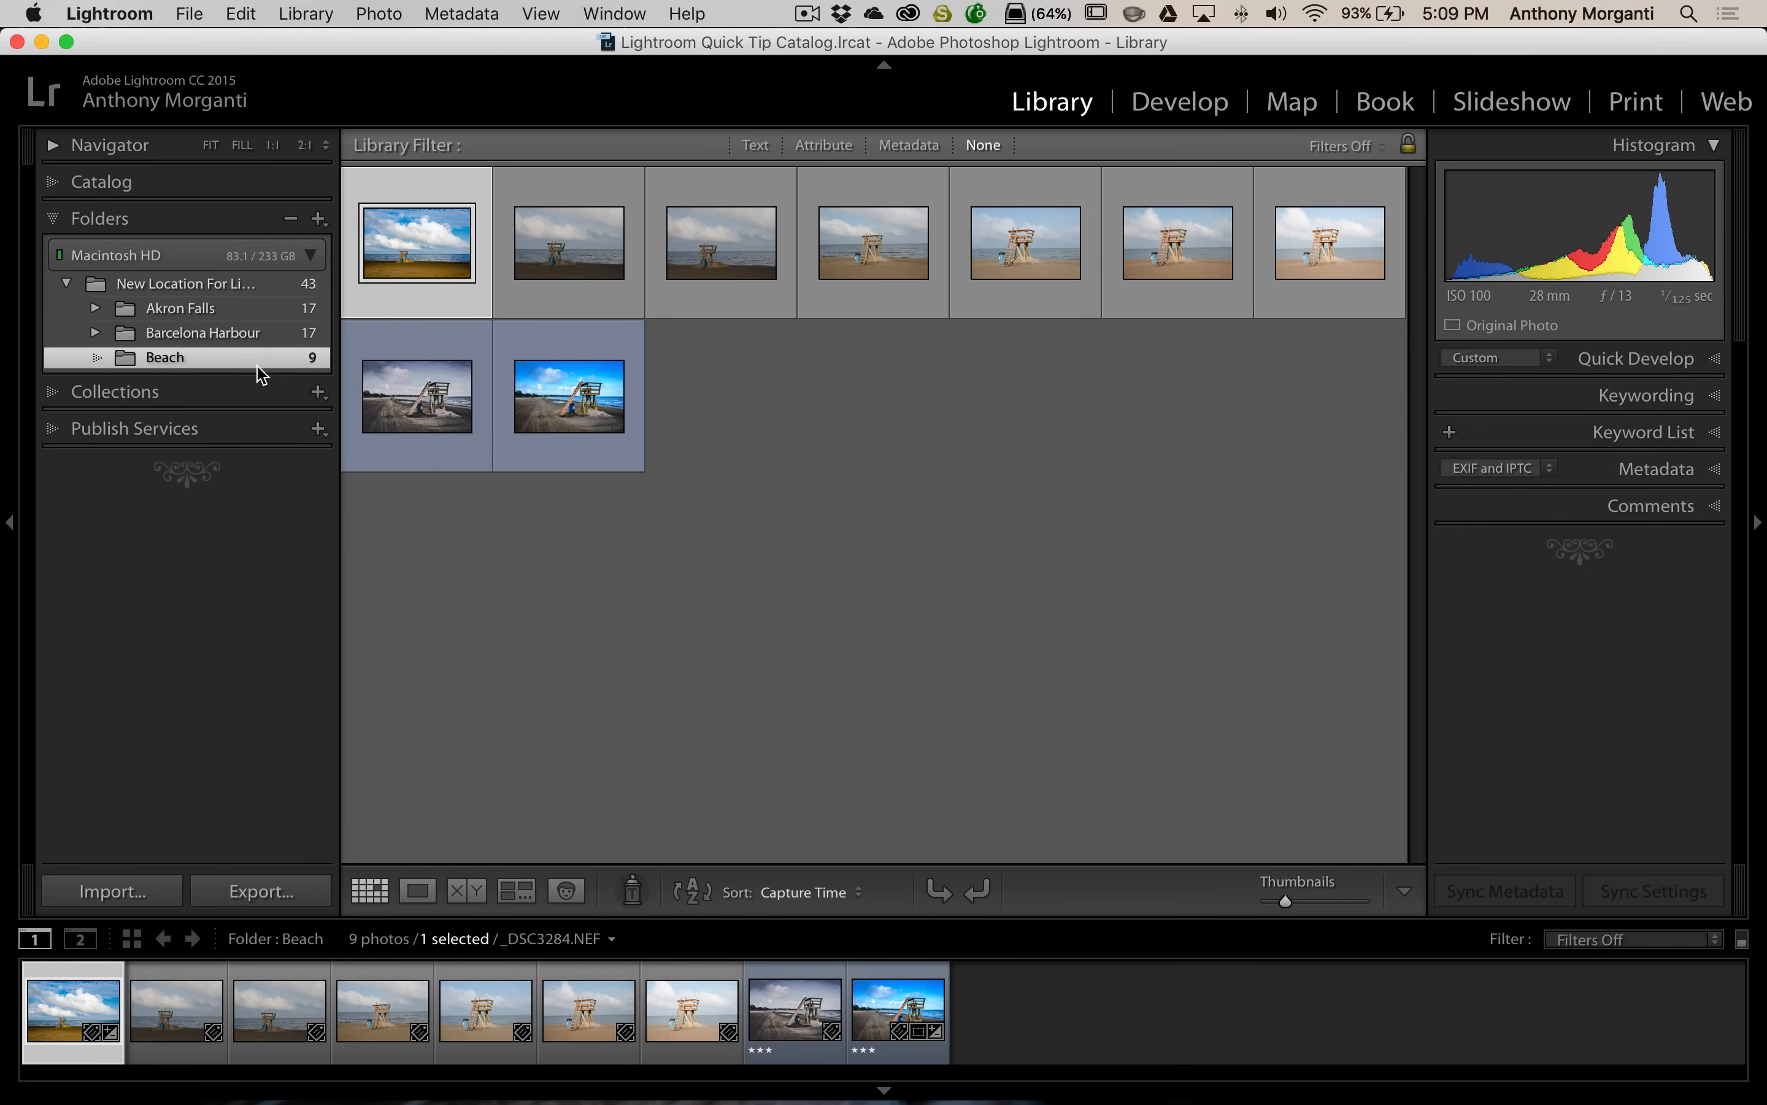
{"action": "mouse_move", "coordinate": [222, 412]}
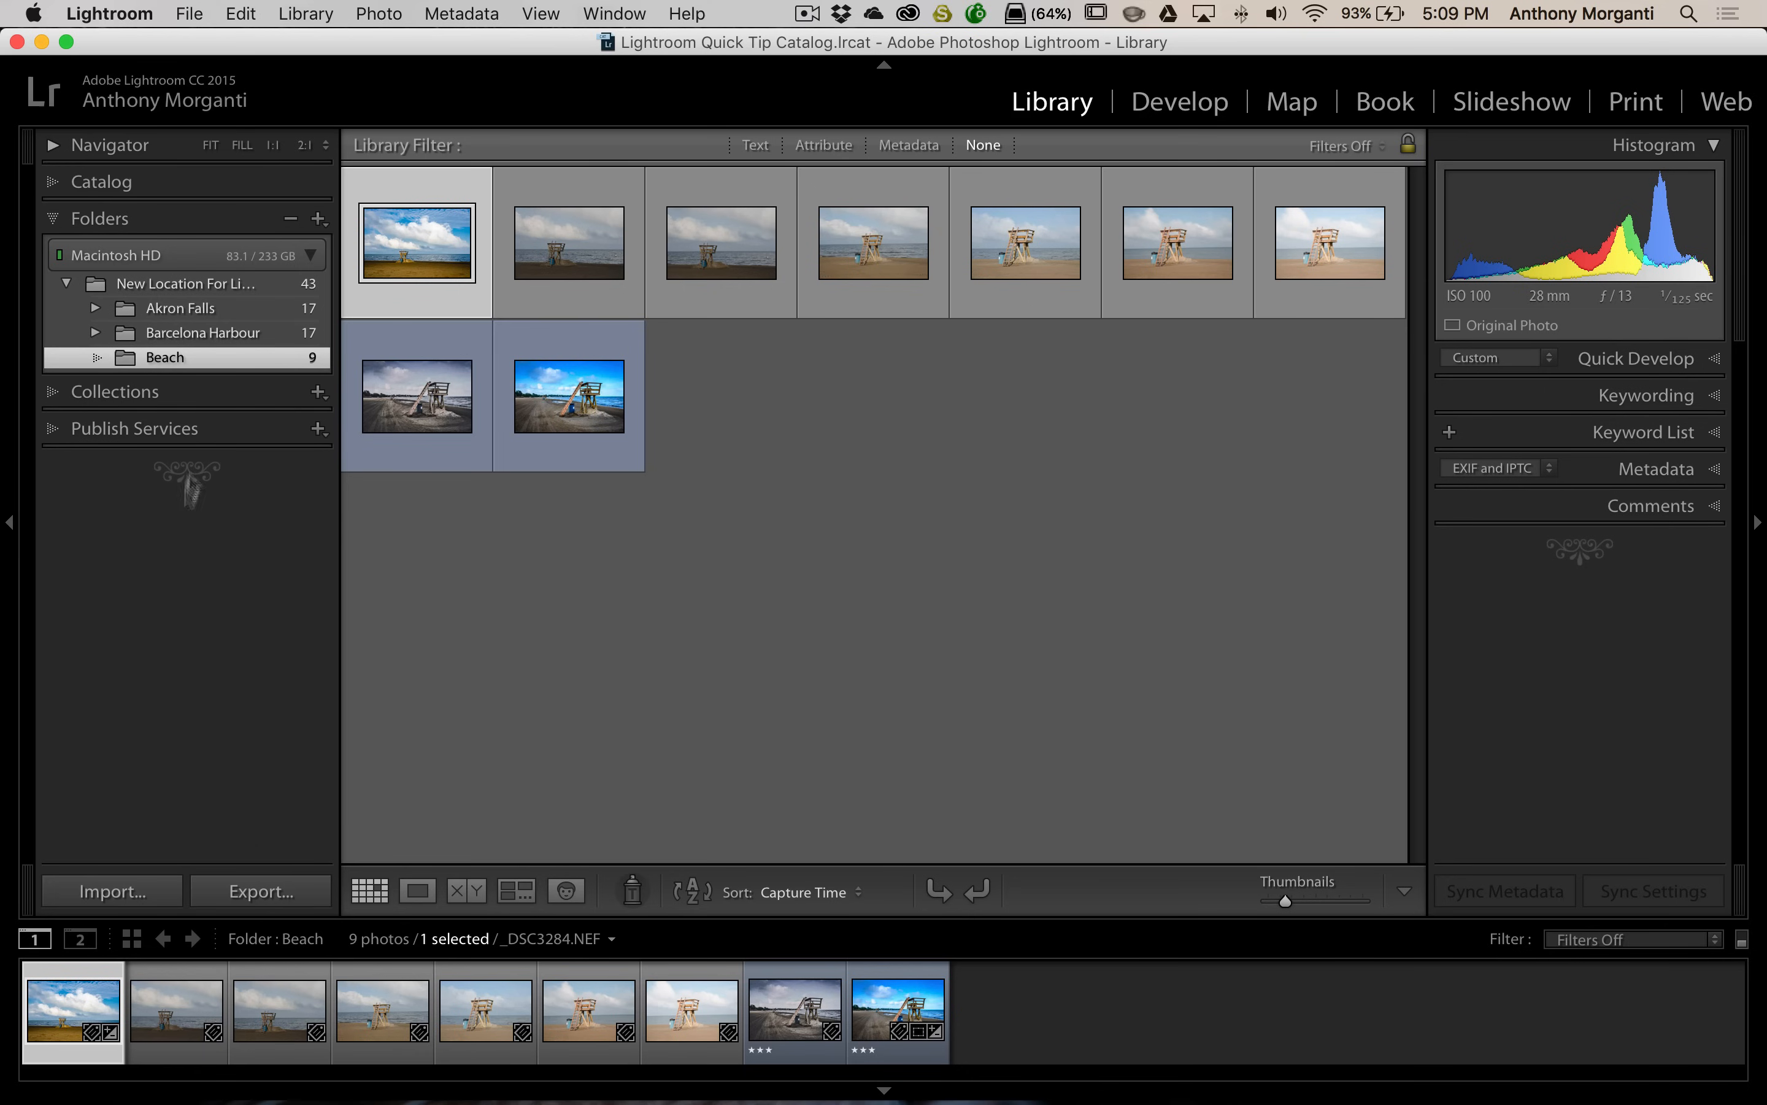
Drag the first three Beach photos onto 10-12-2013 under Barcelona Harbour, then return to Beach with 6 left
{"action": "left_click", "coordinate": [279, 1012]}
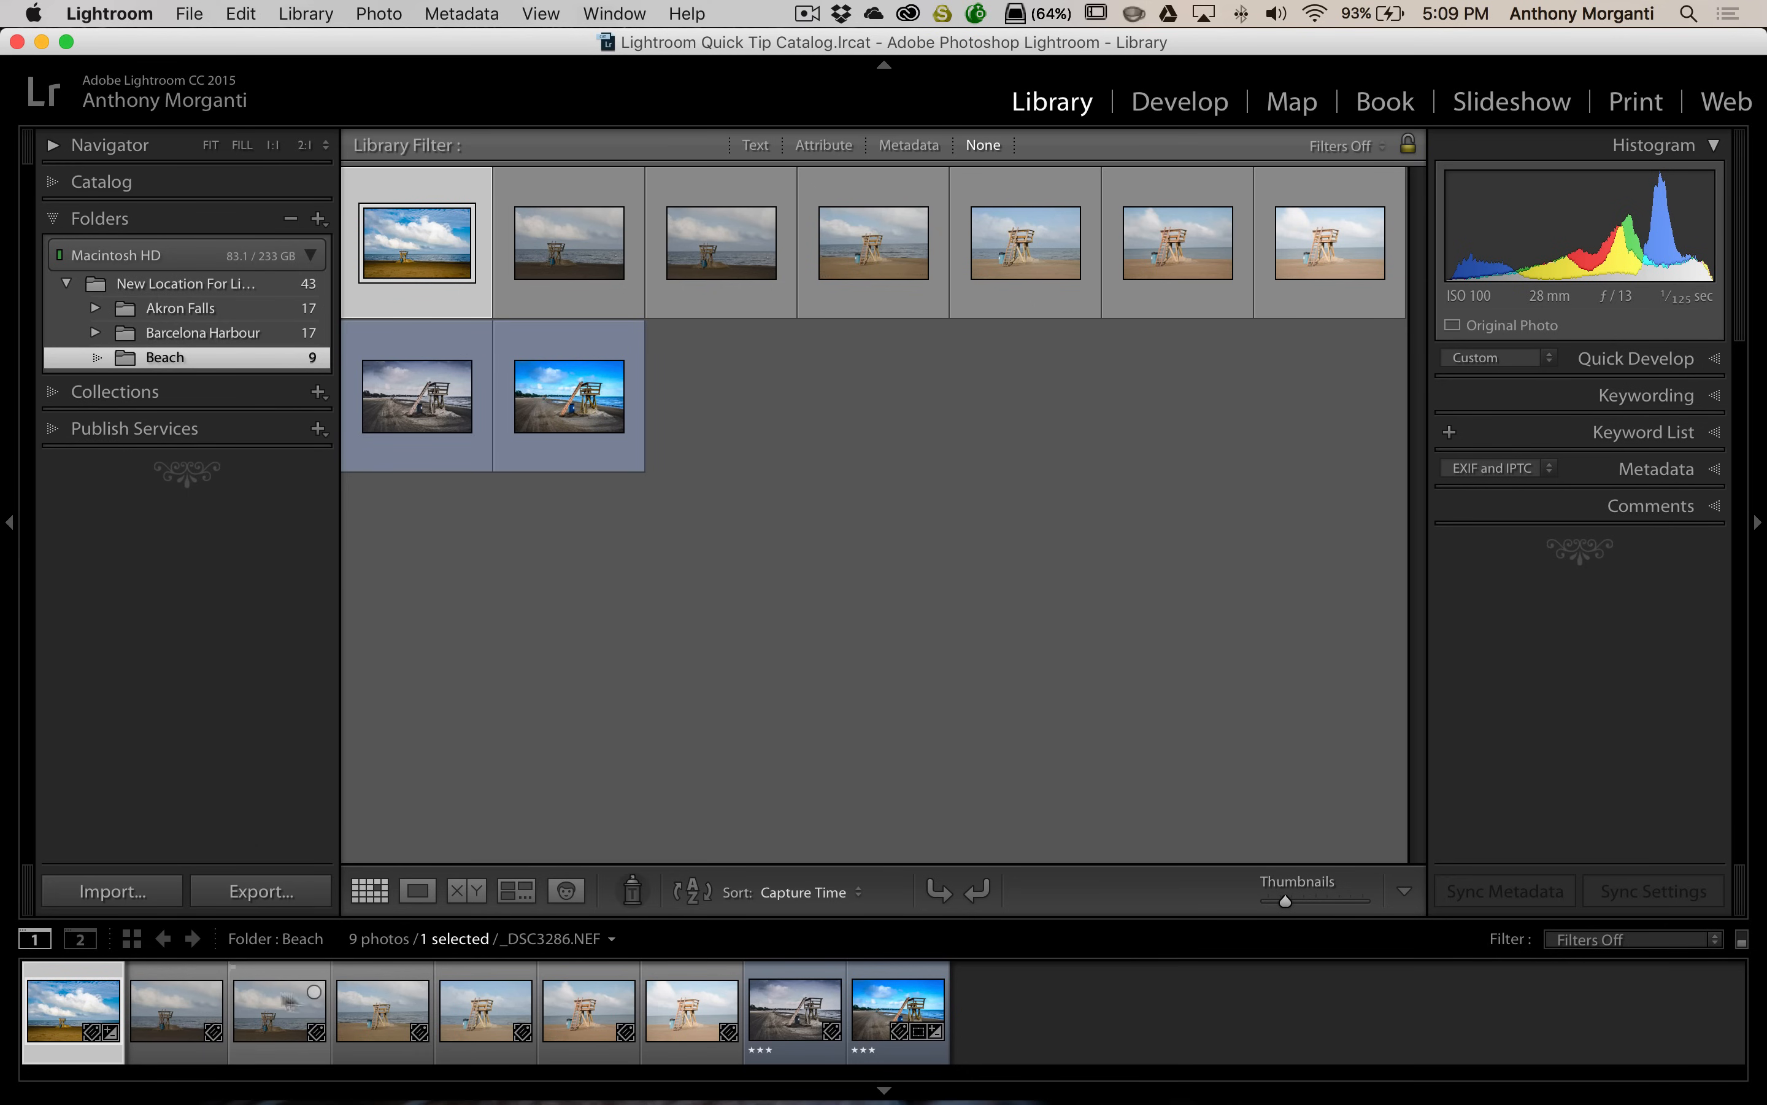
{"action": "mouse_move", "coordinate": [284, 1000]}
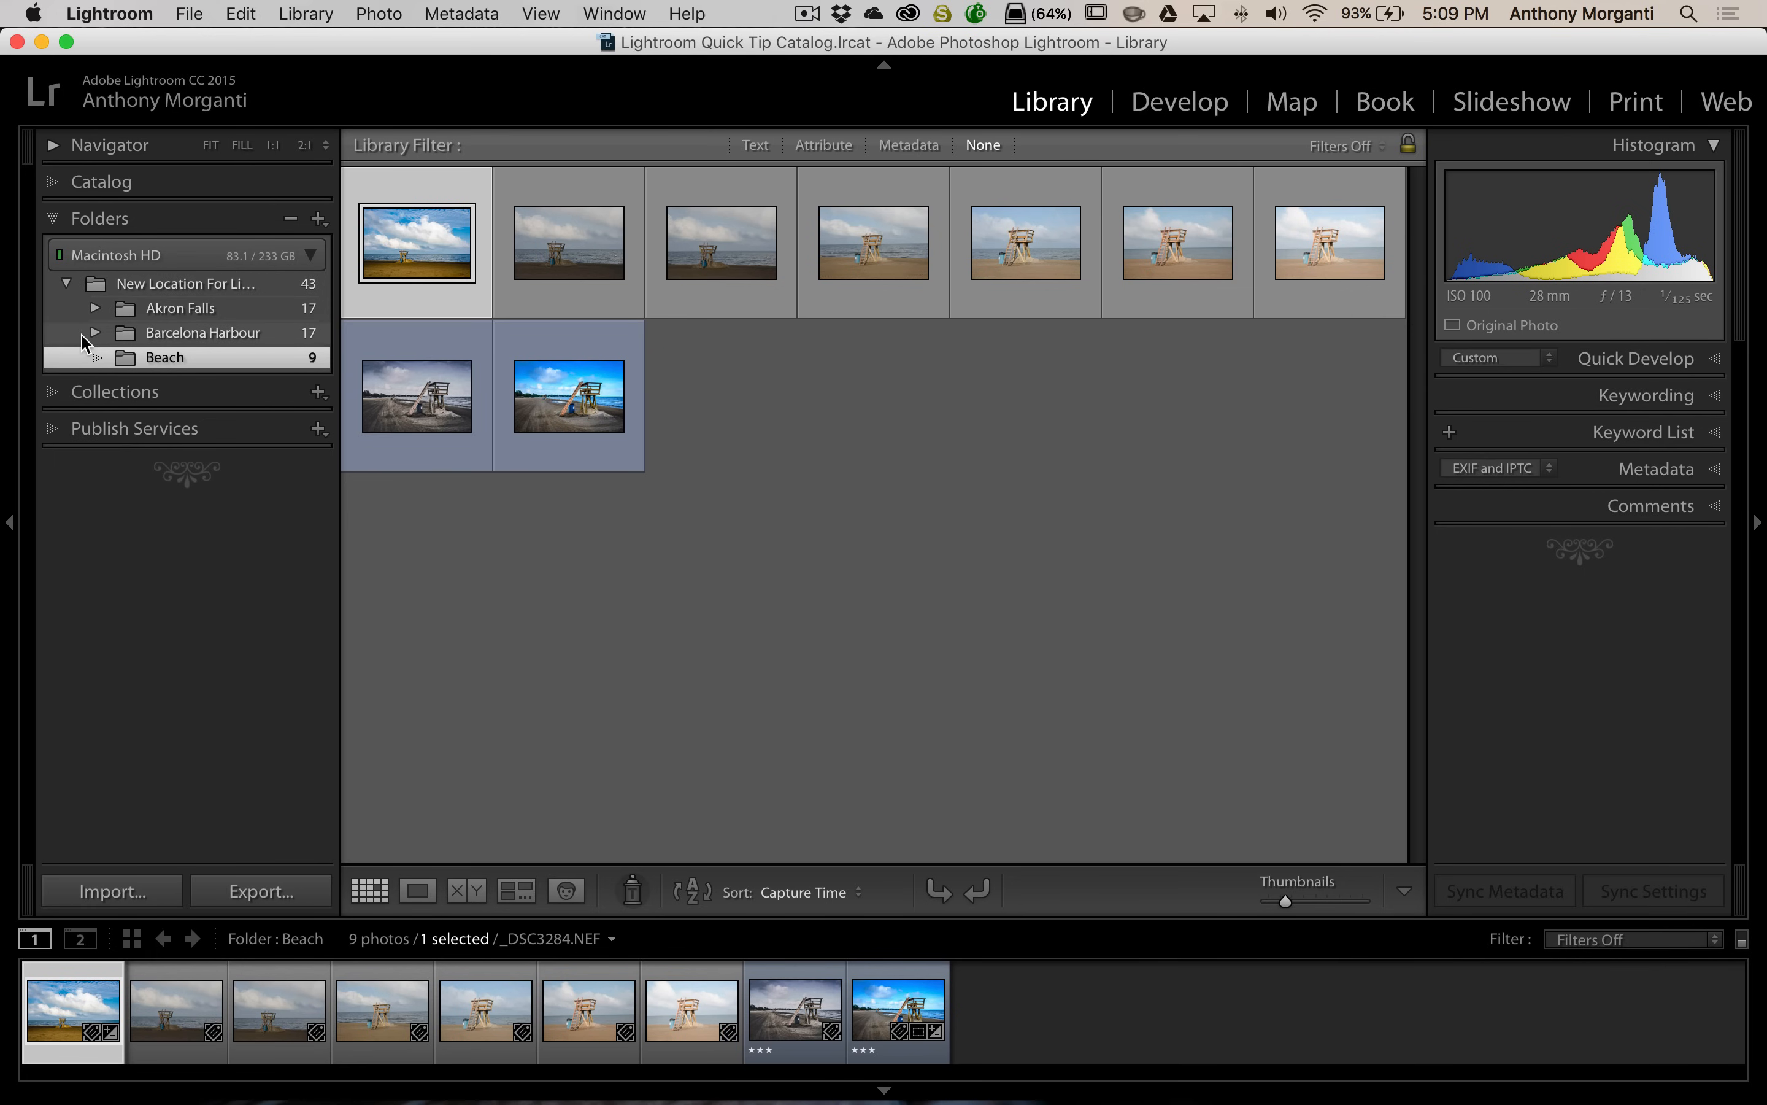
{"action": "left_click", "coordinate": [96, 333]}
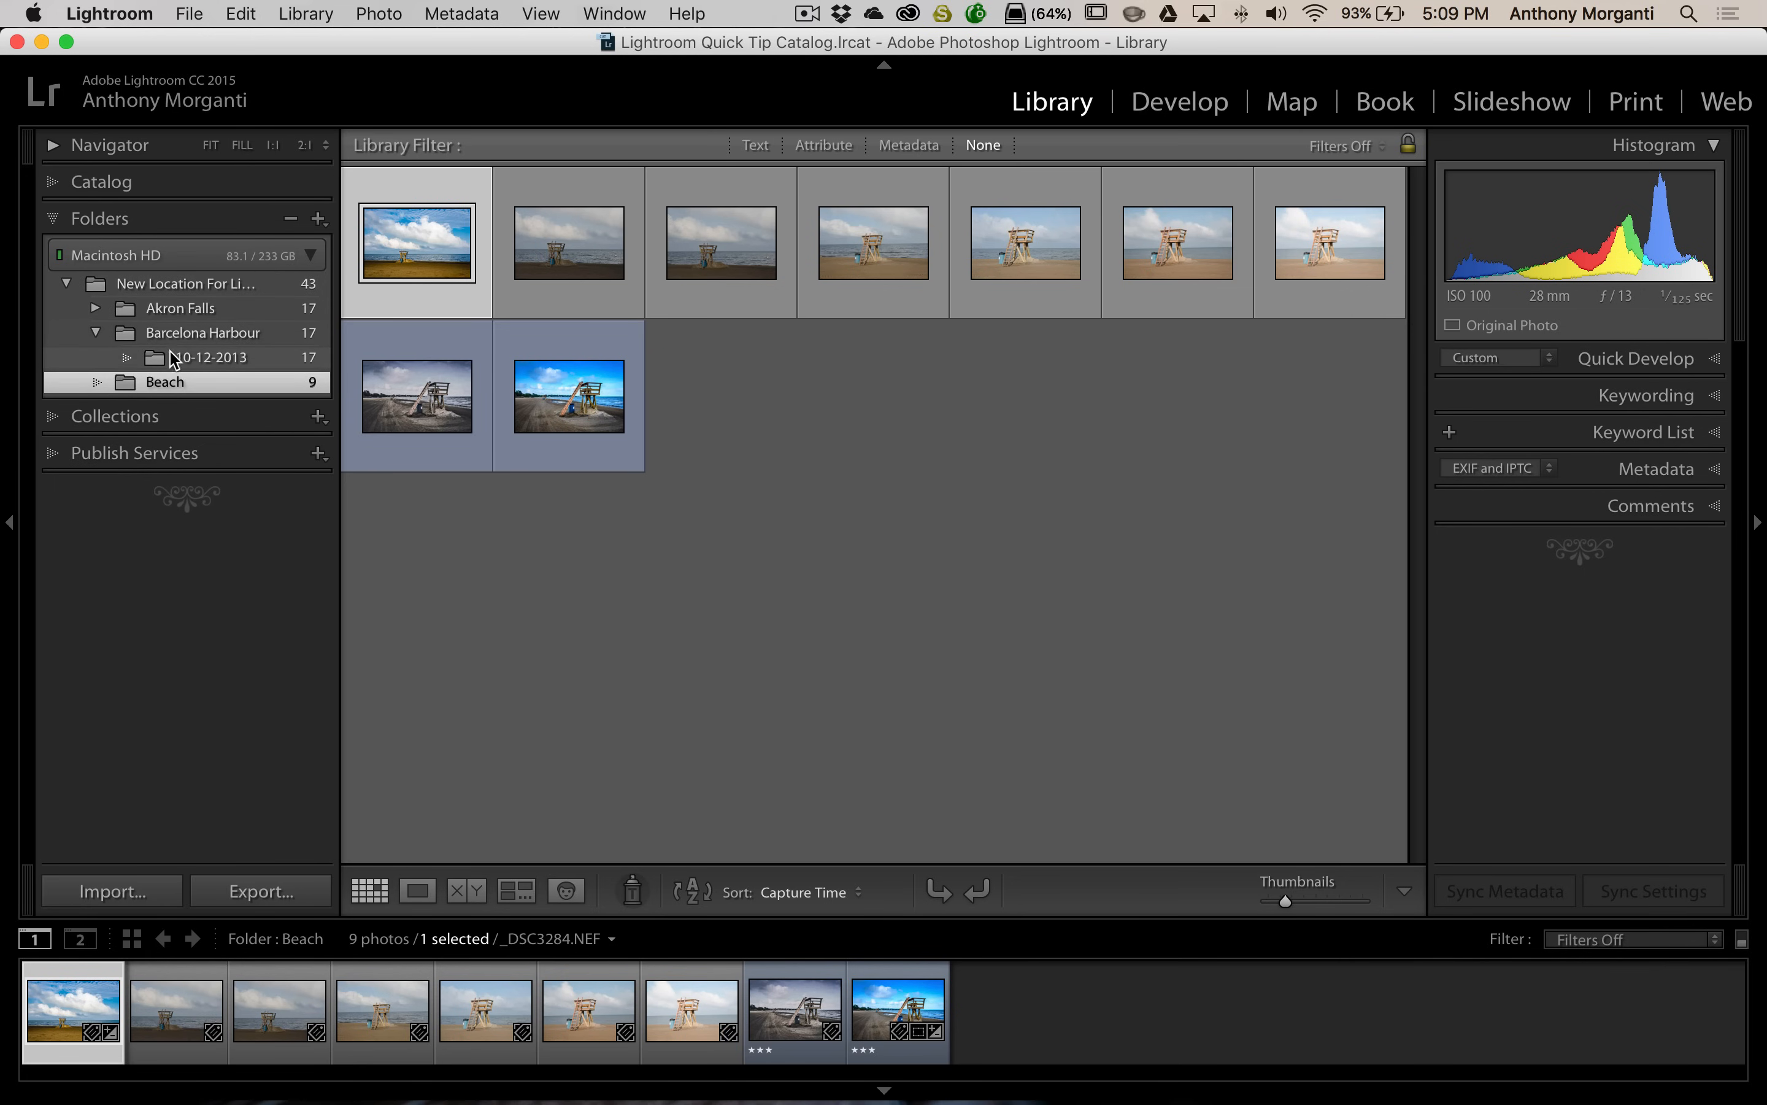
{"action": "mouse_move", "coordinate": [267, 366]}
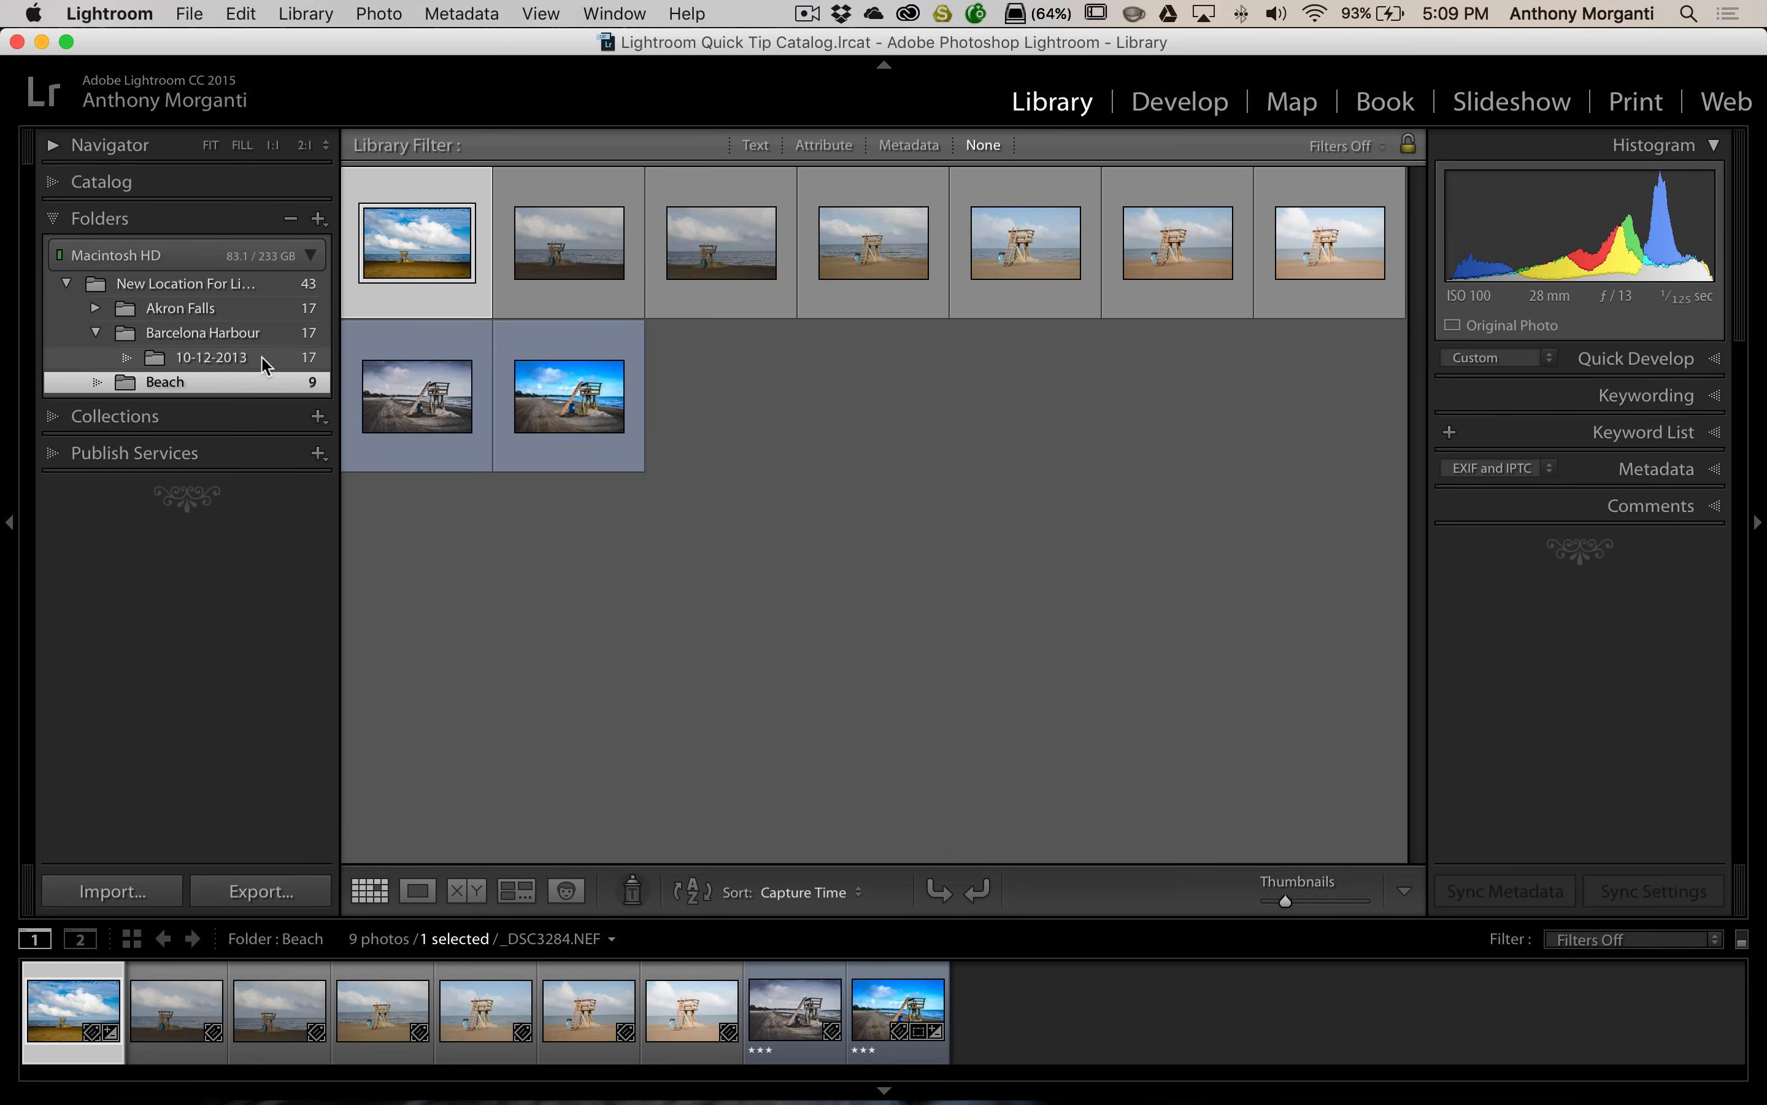
{"action": "mouse_move", "coordinate": [209, 595]}
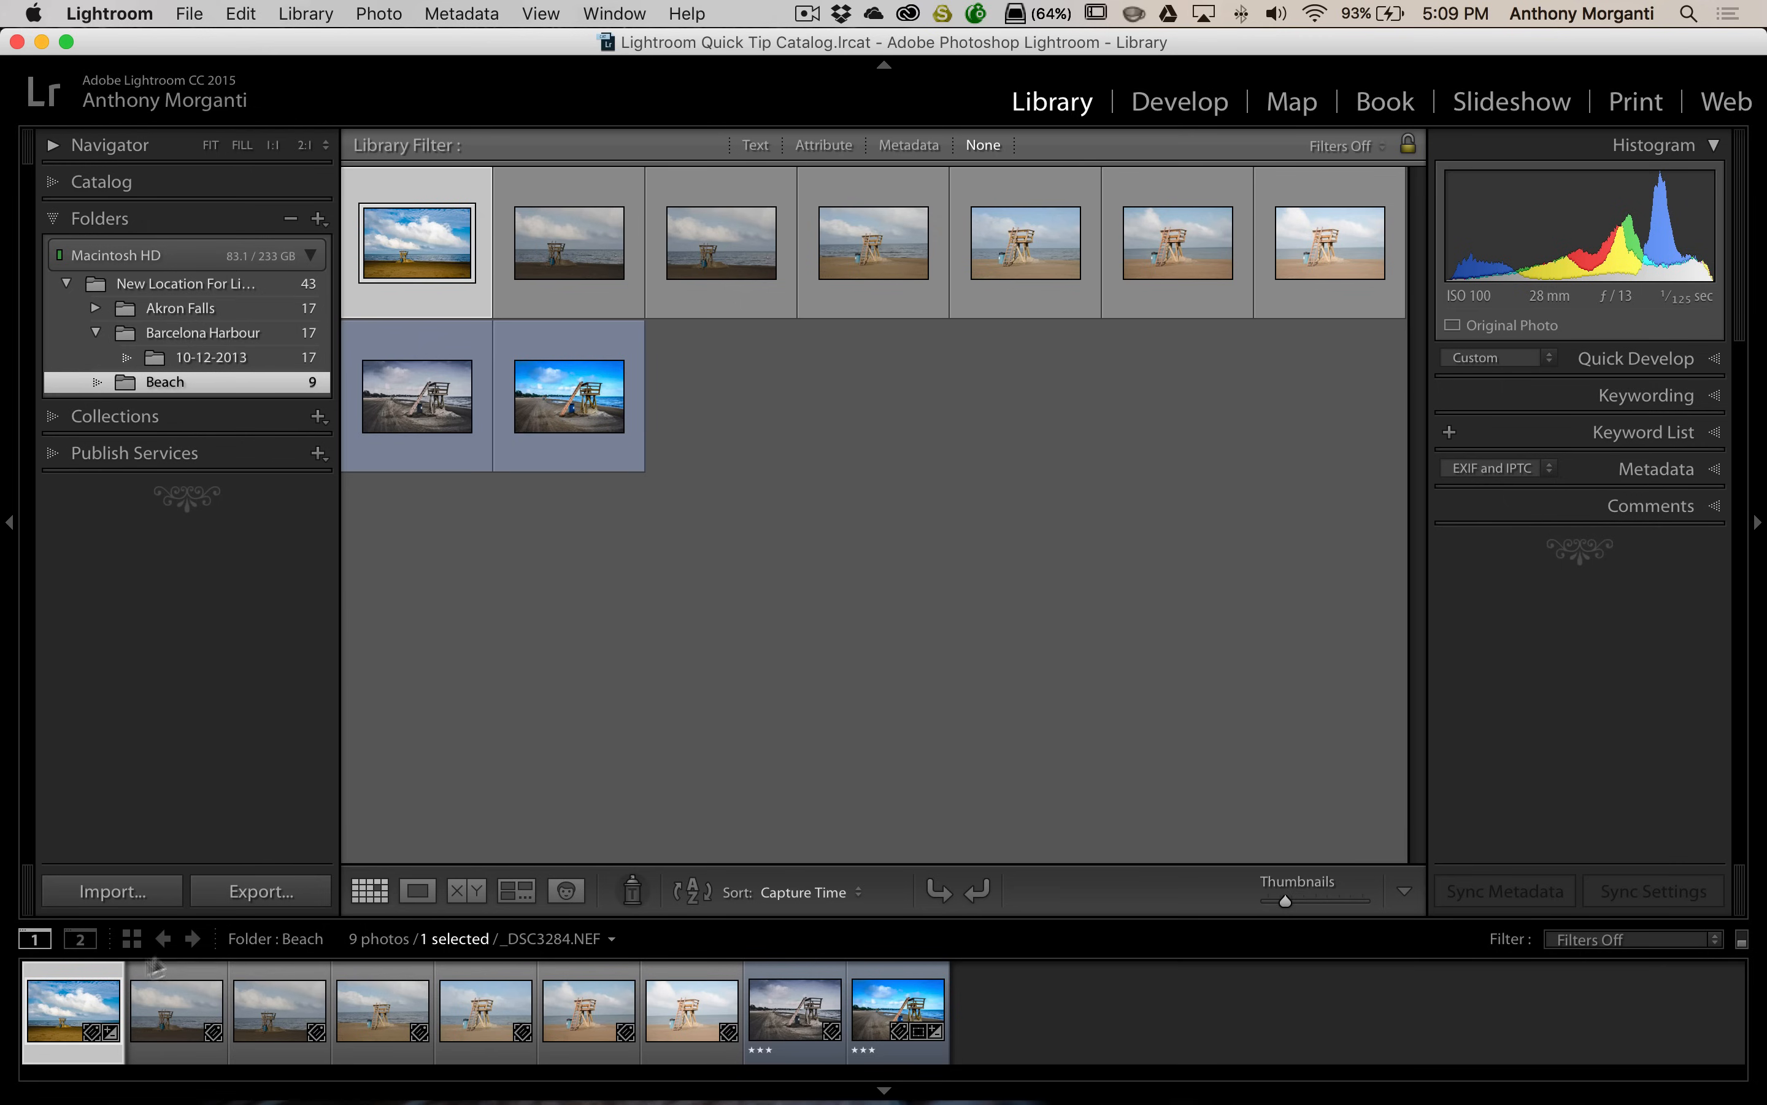
{"action": "mouse_move", "coordinate": [646, 196]}
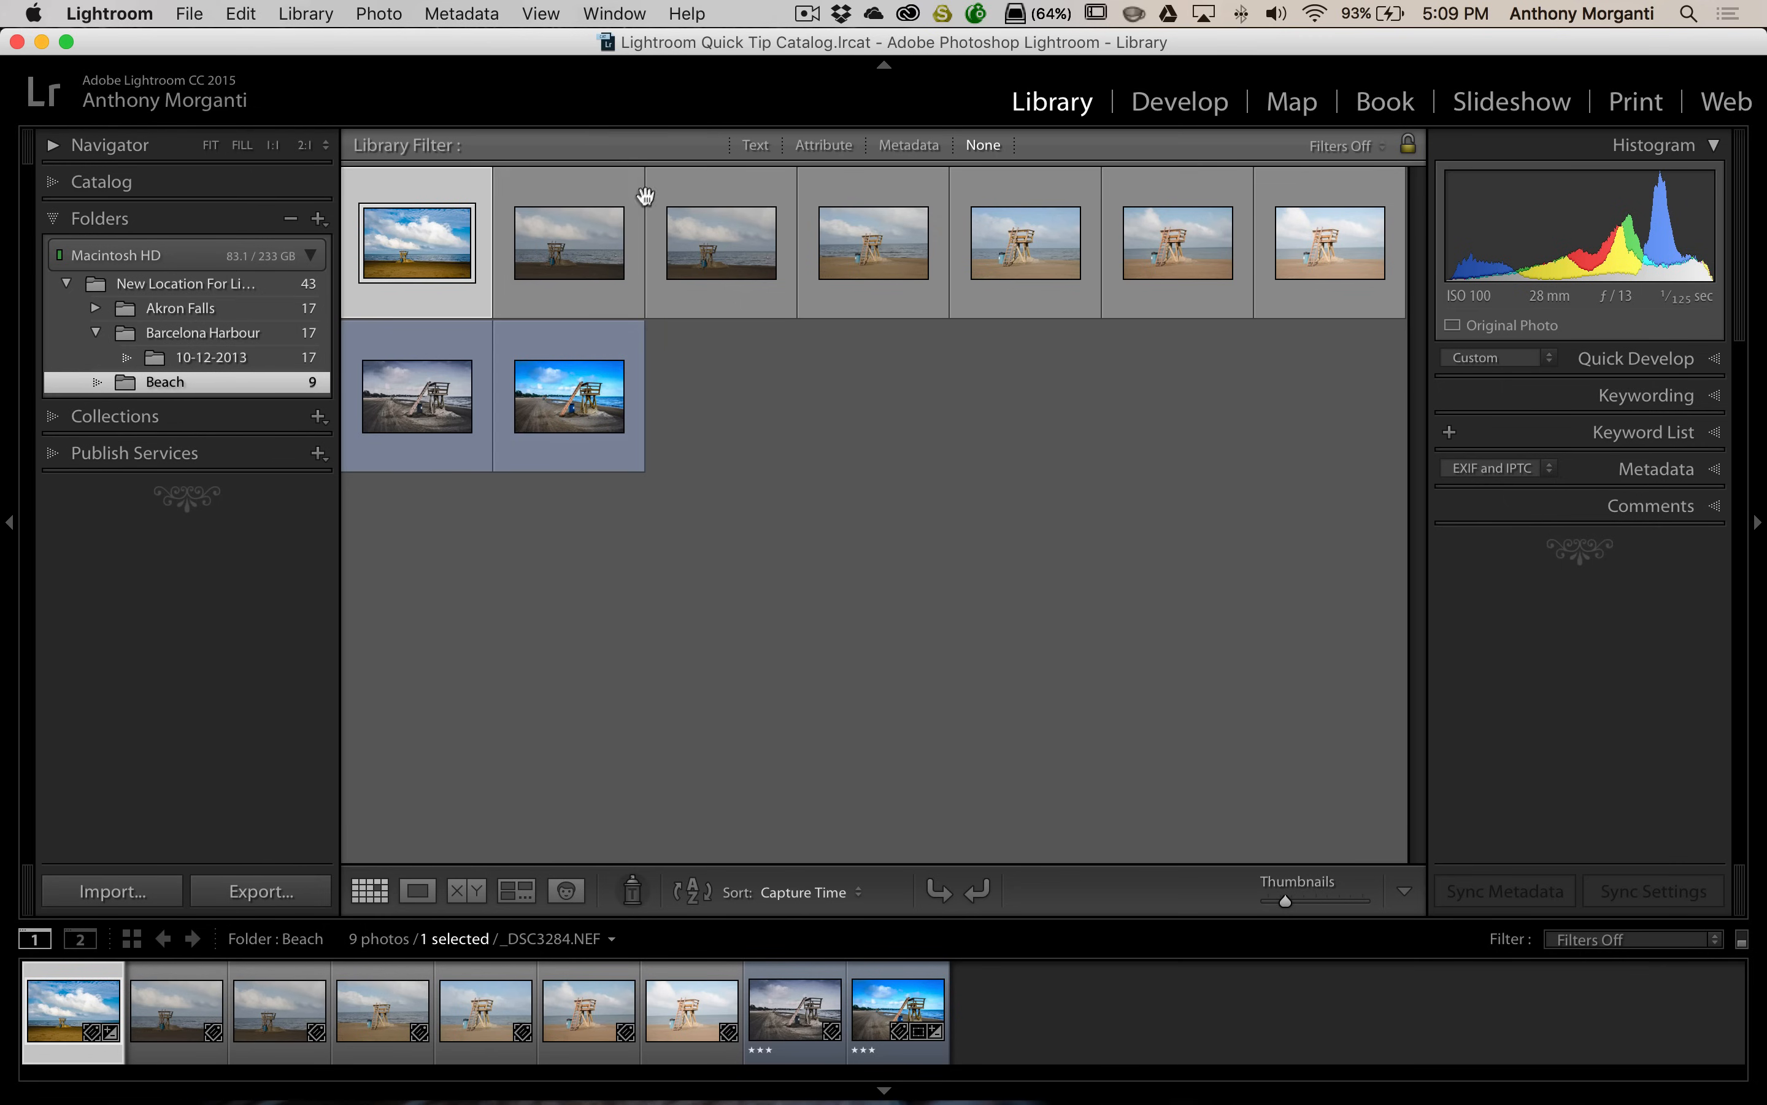
{"action": "mouse_move", "coordinate": [731, 227]}
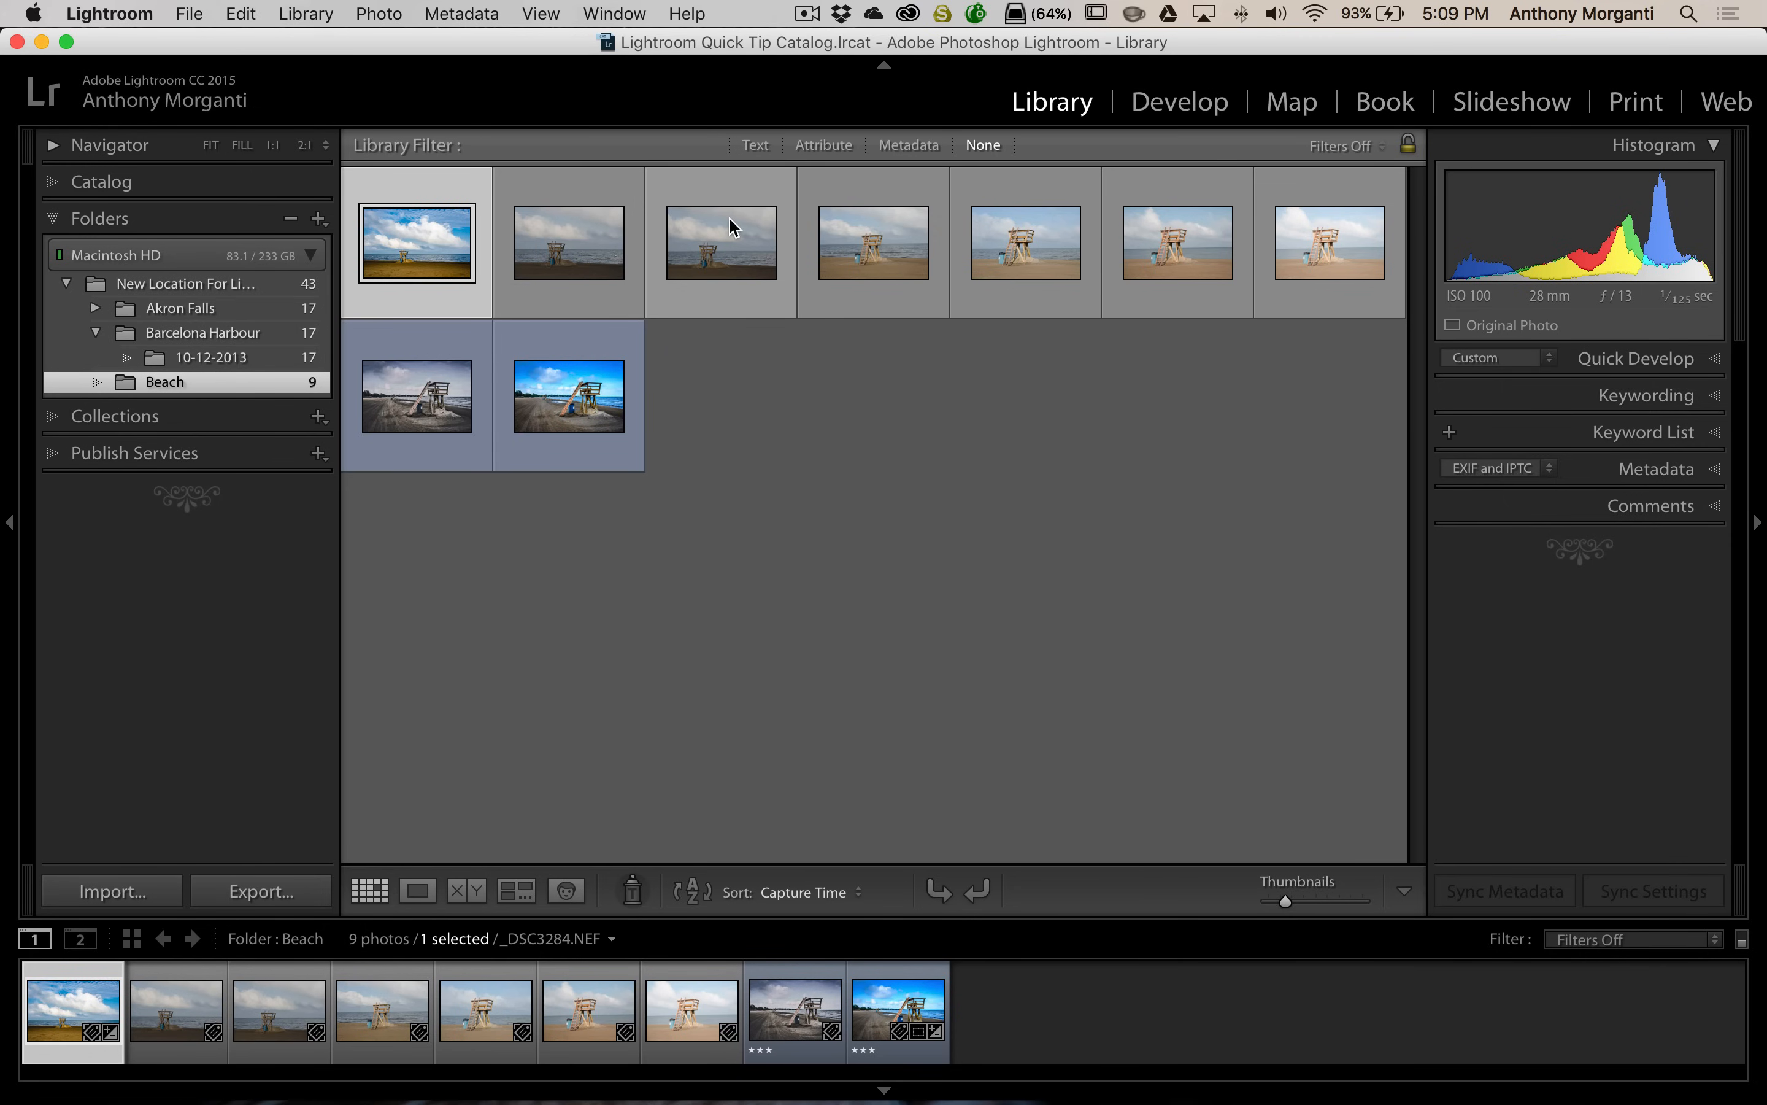
{"action": "mouse_move", "coordinate": [726, 221]}
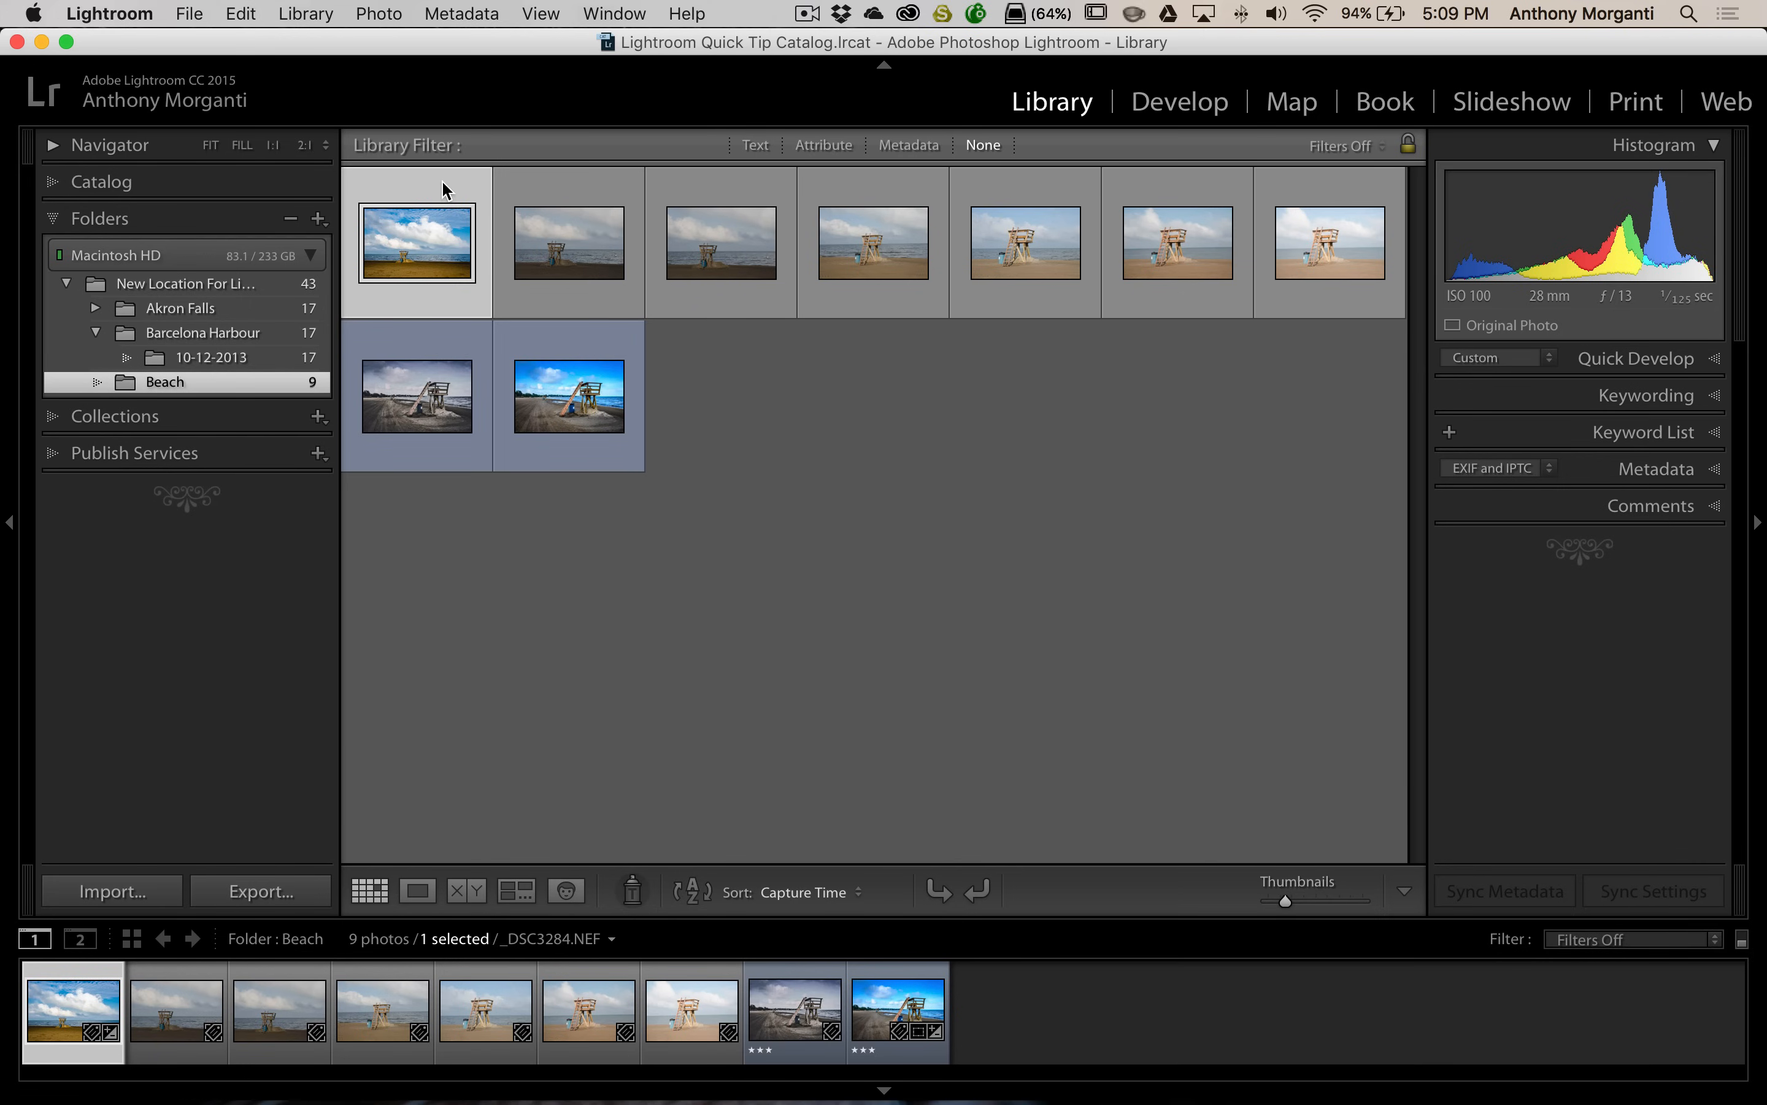
{"action": "left_click", "coordinate": [721, 241]}
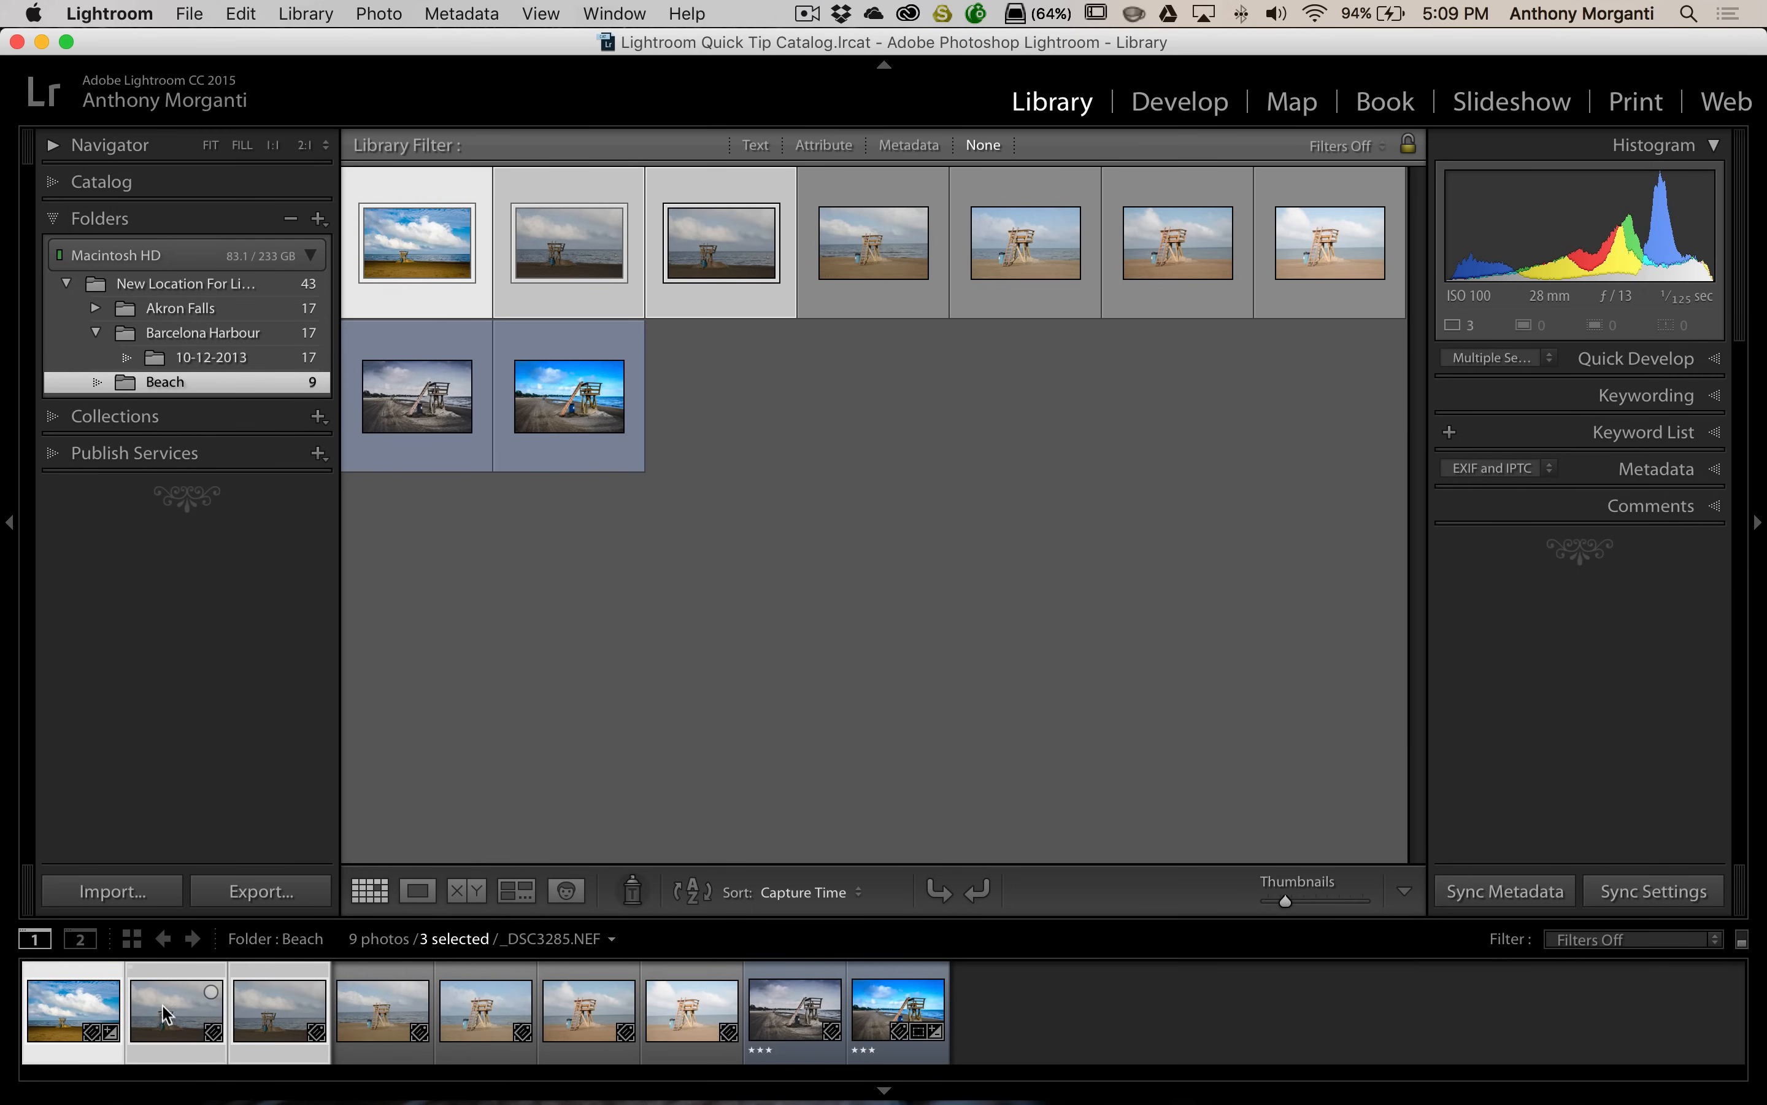
{"action": "mouse_move", "coordinate": [191, 1026]}
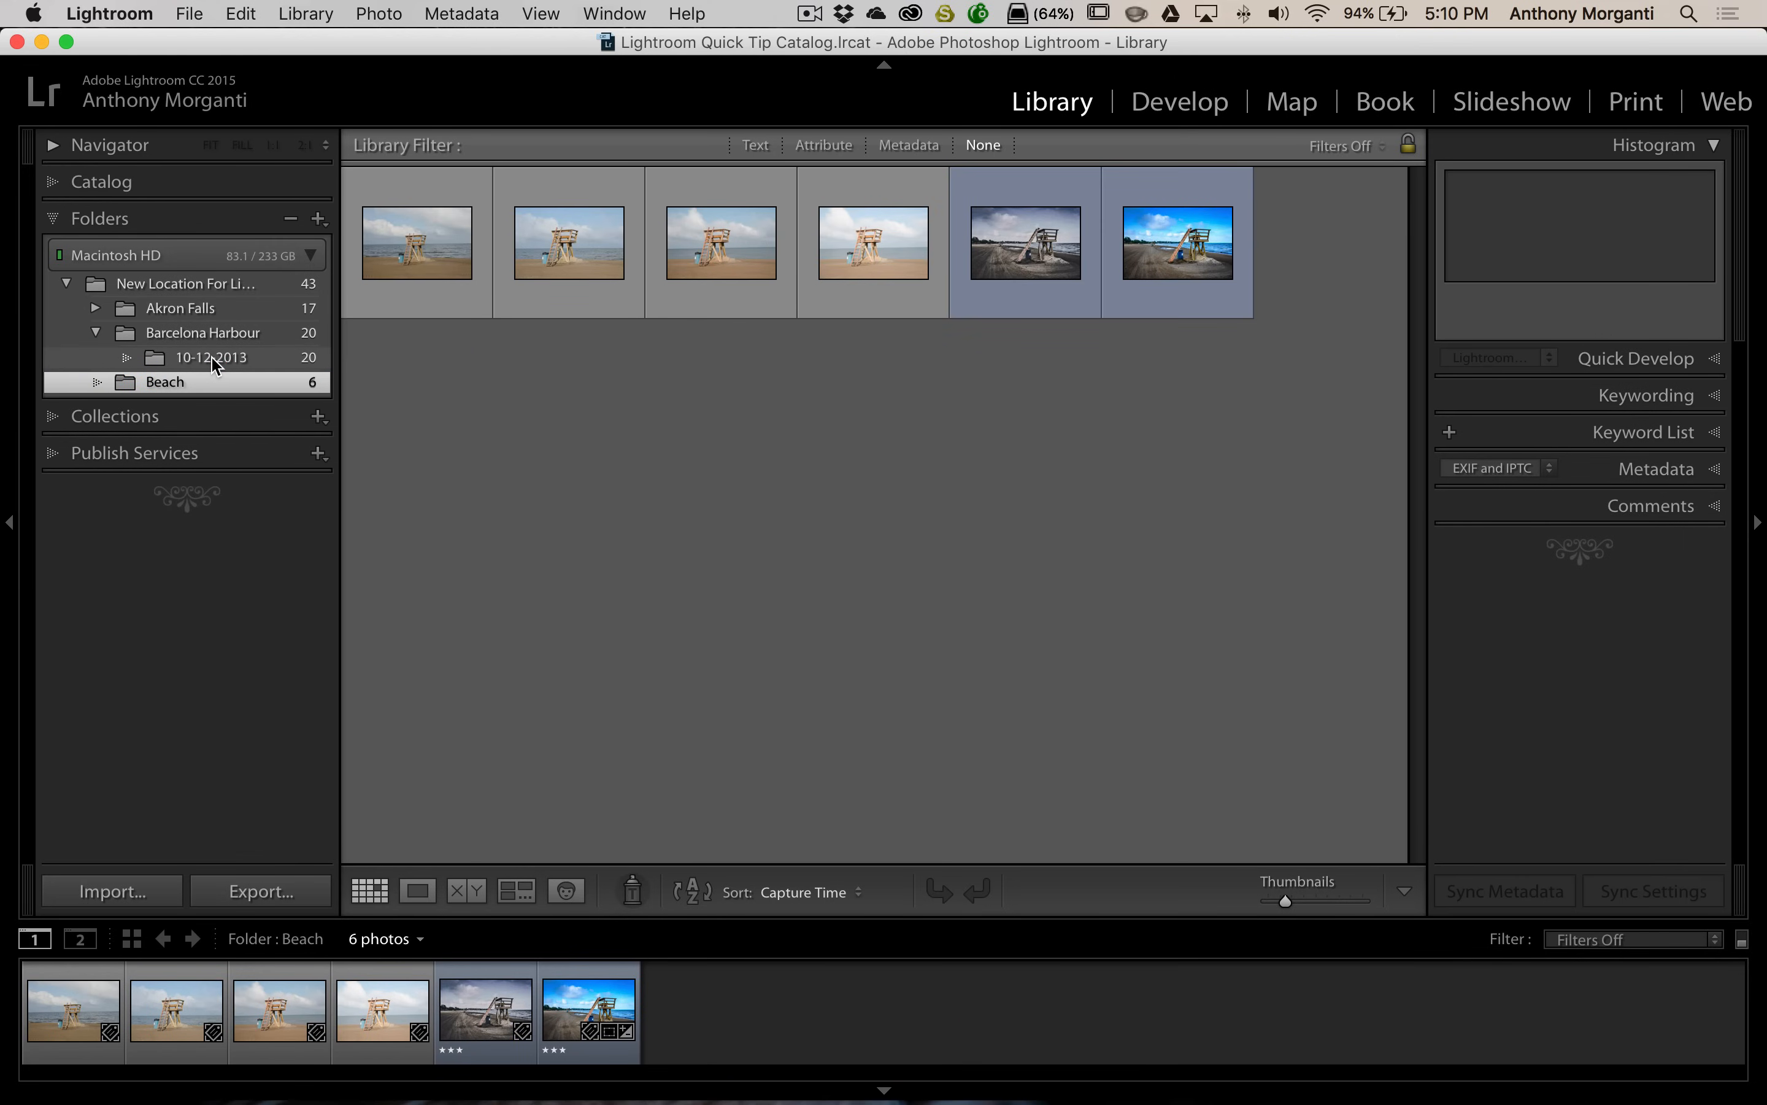
{"action": "left_click", "coordinate": [209, 357]}
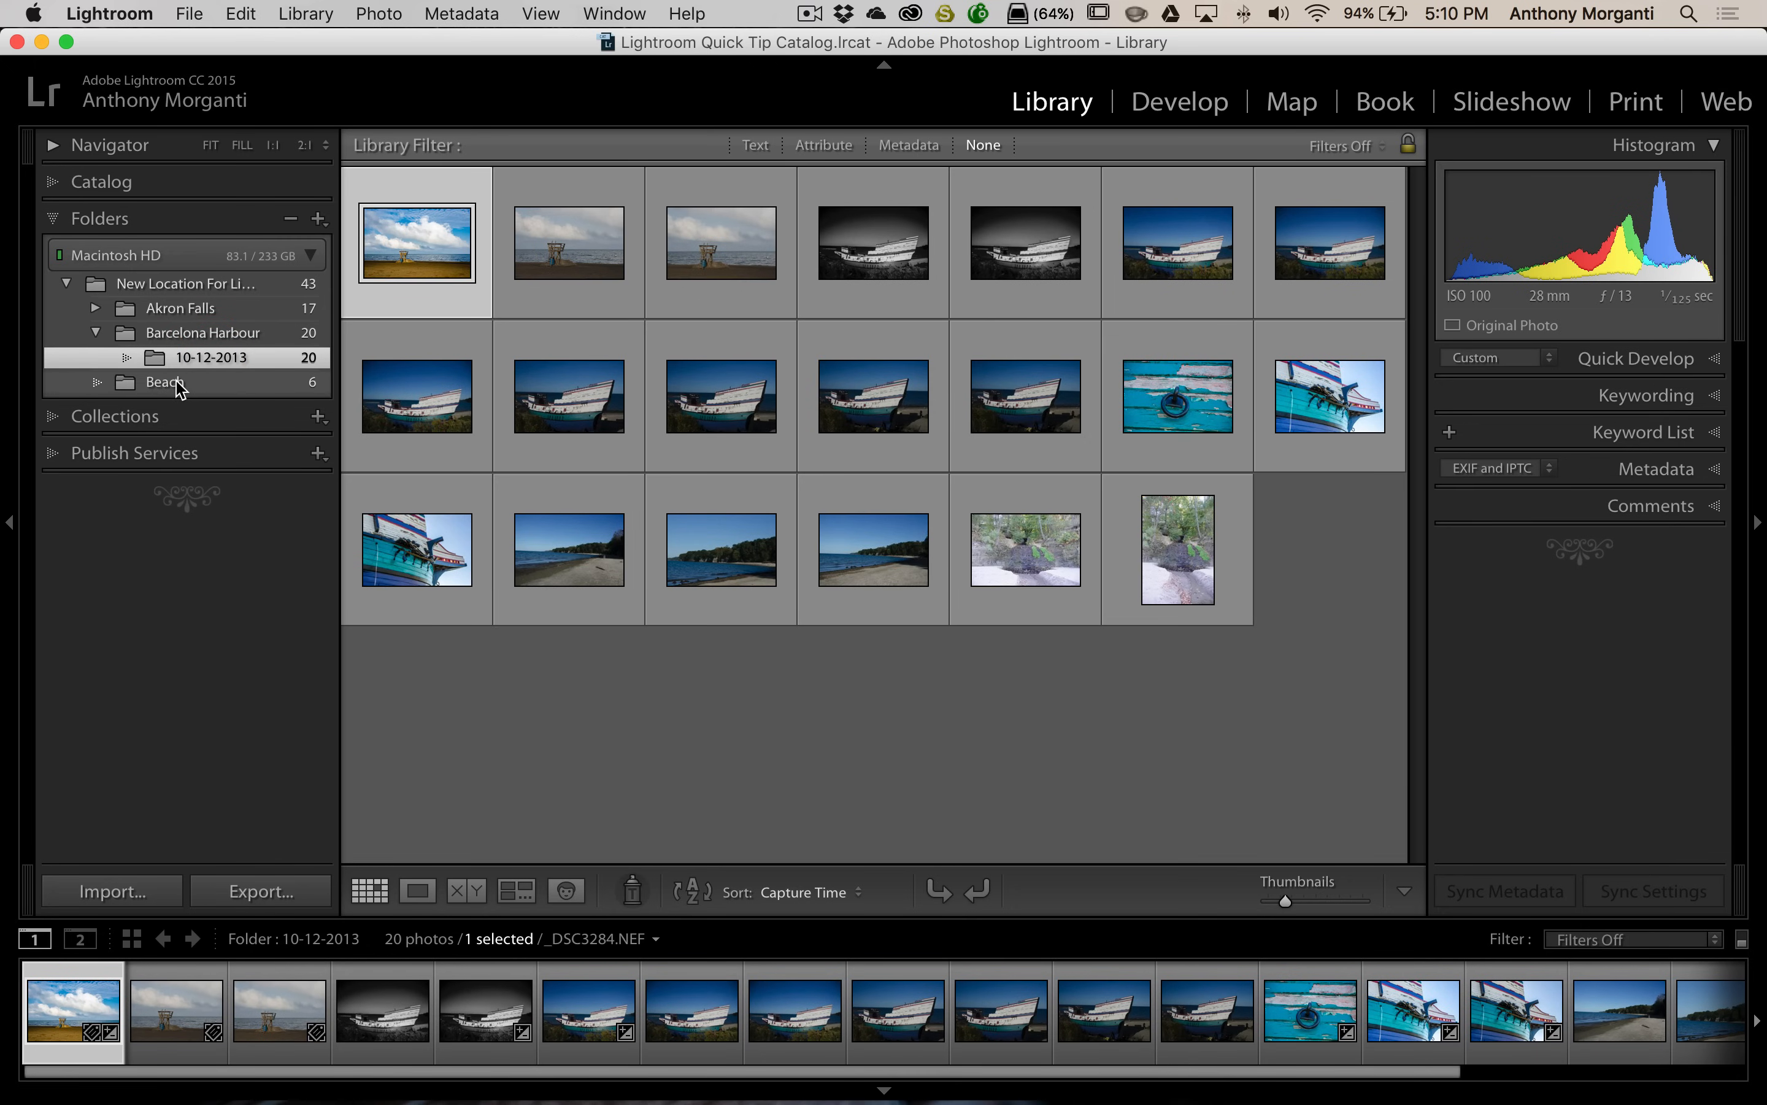
{"action": "mouse_move", "coordinate": [215, 363]}
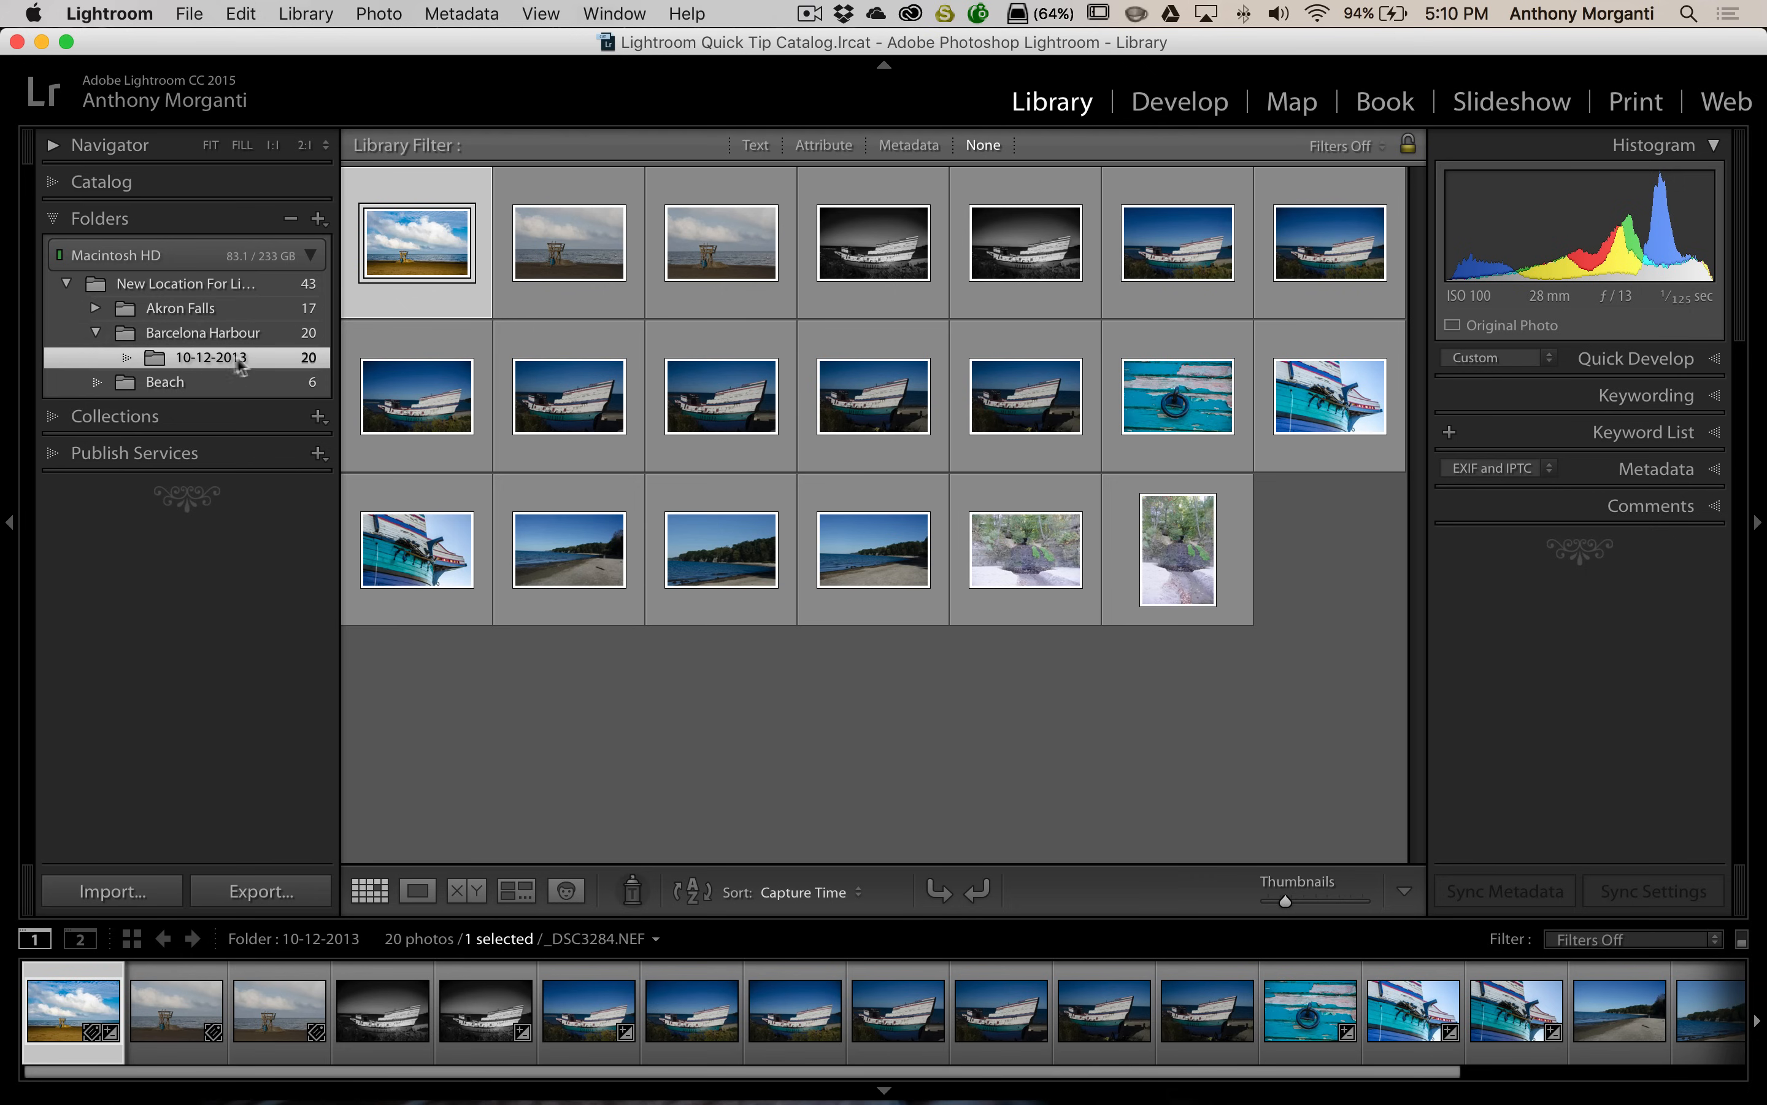
{"action": "mouse_move", "coordinate": [208, 332]}
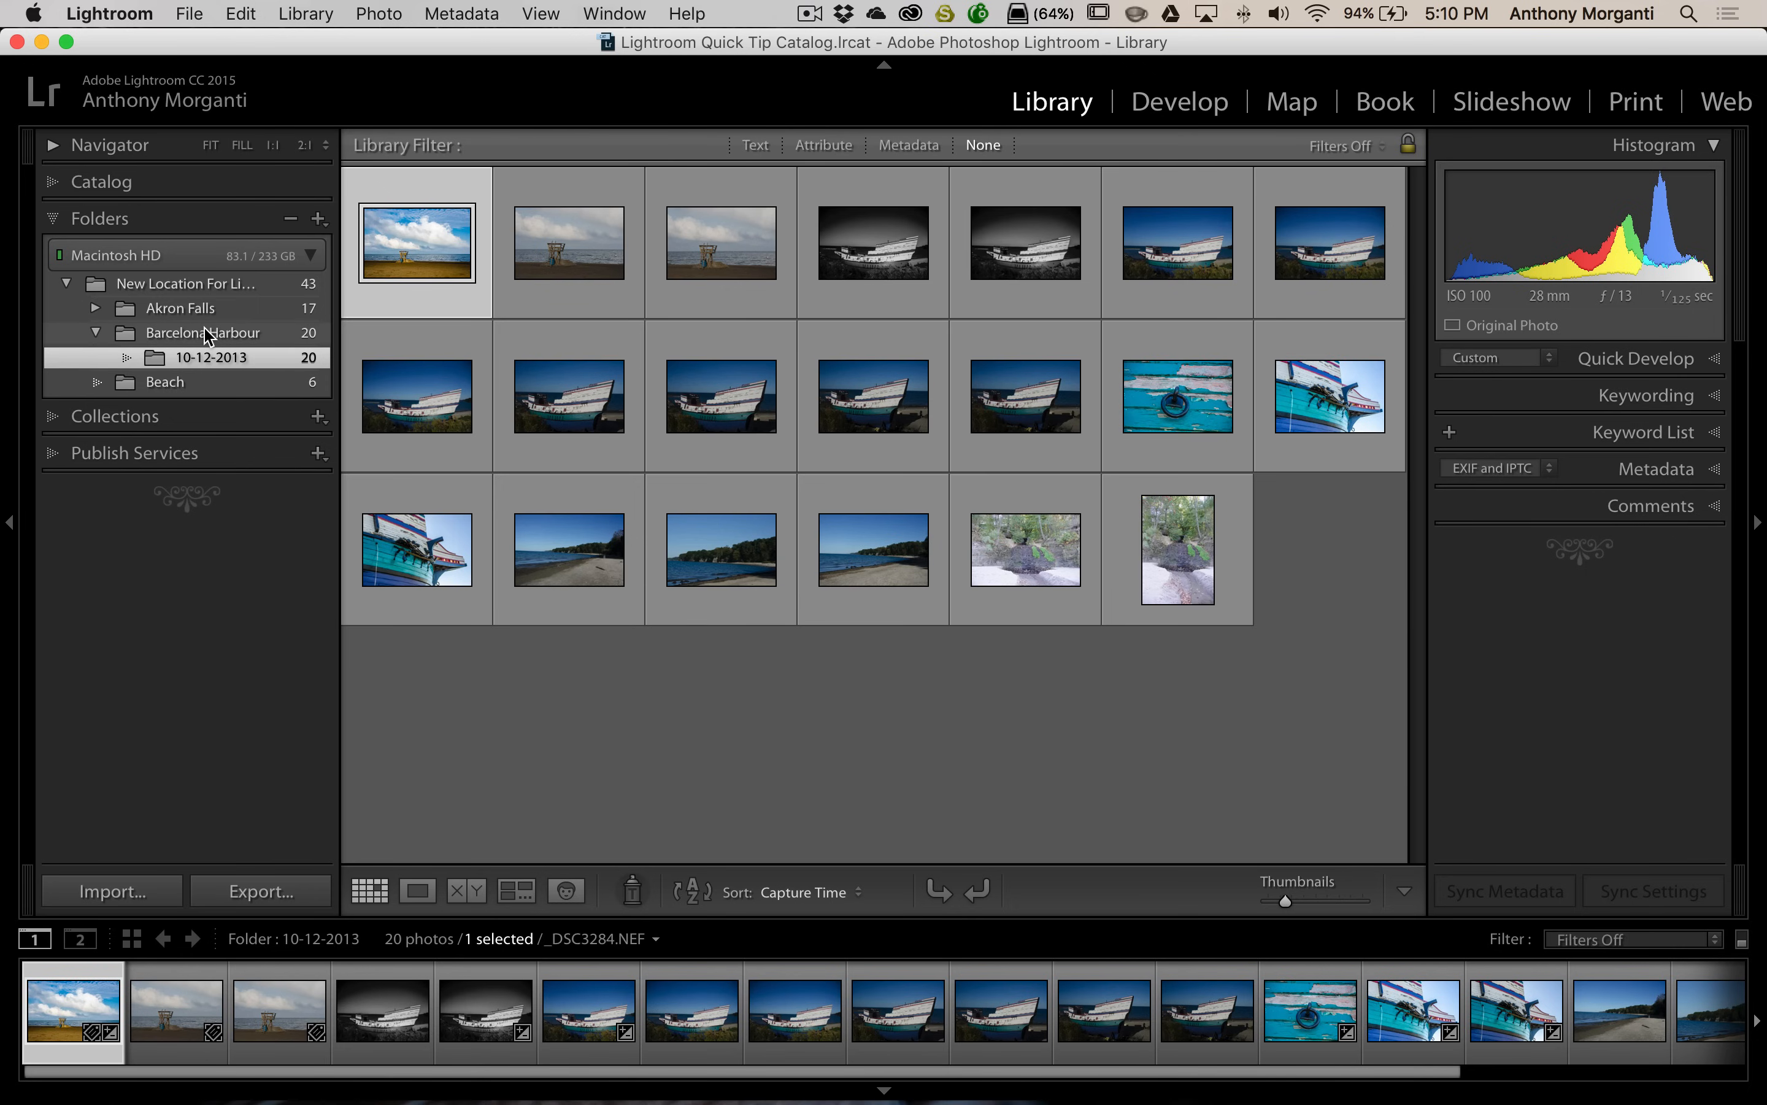
{"action": "mouse_move", "coordinate": [196, 357]}
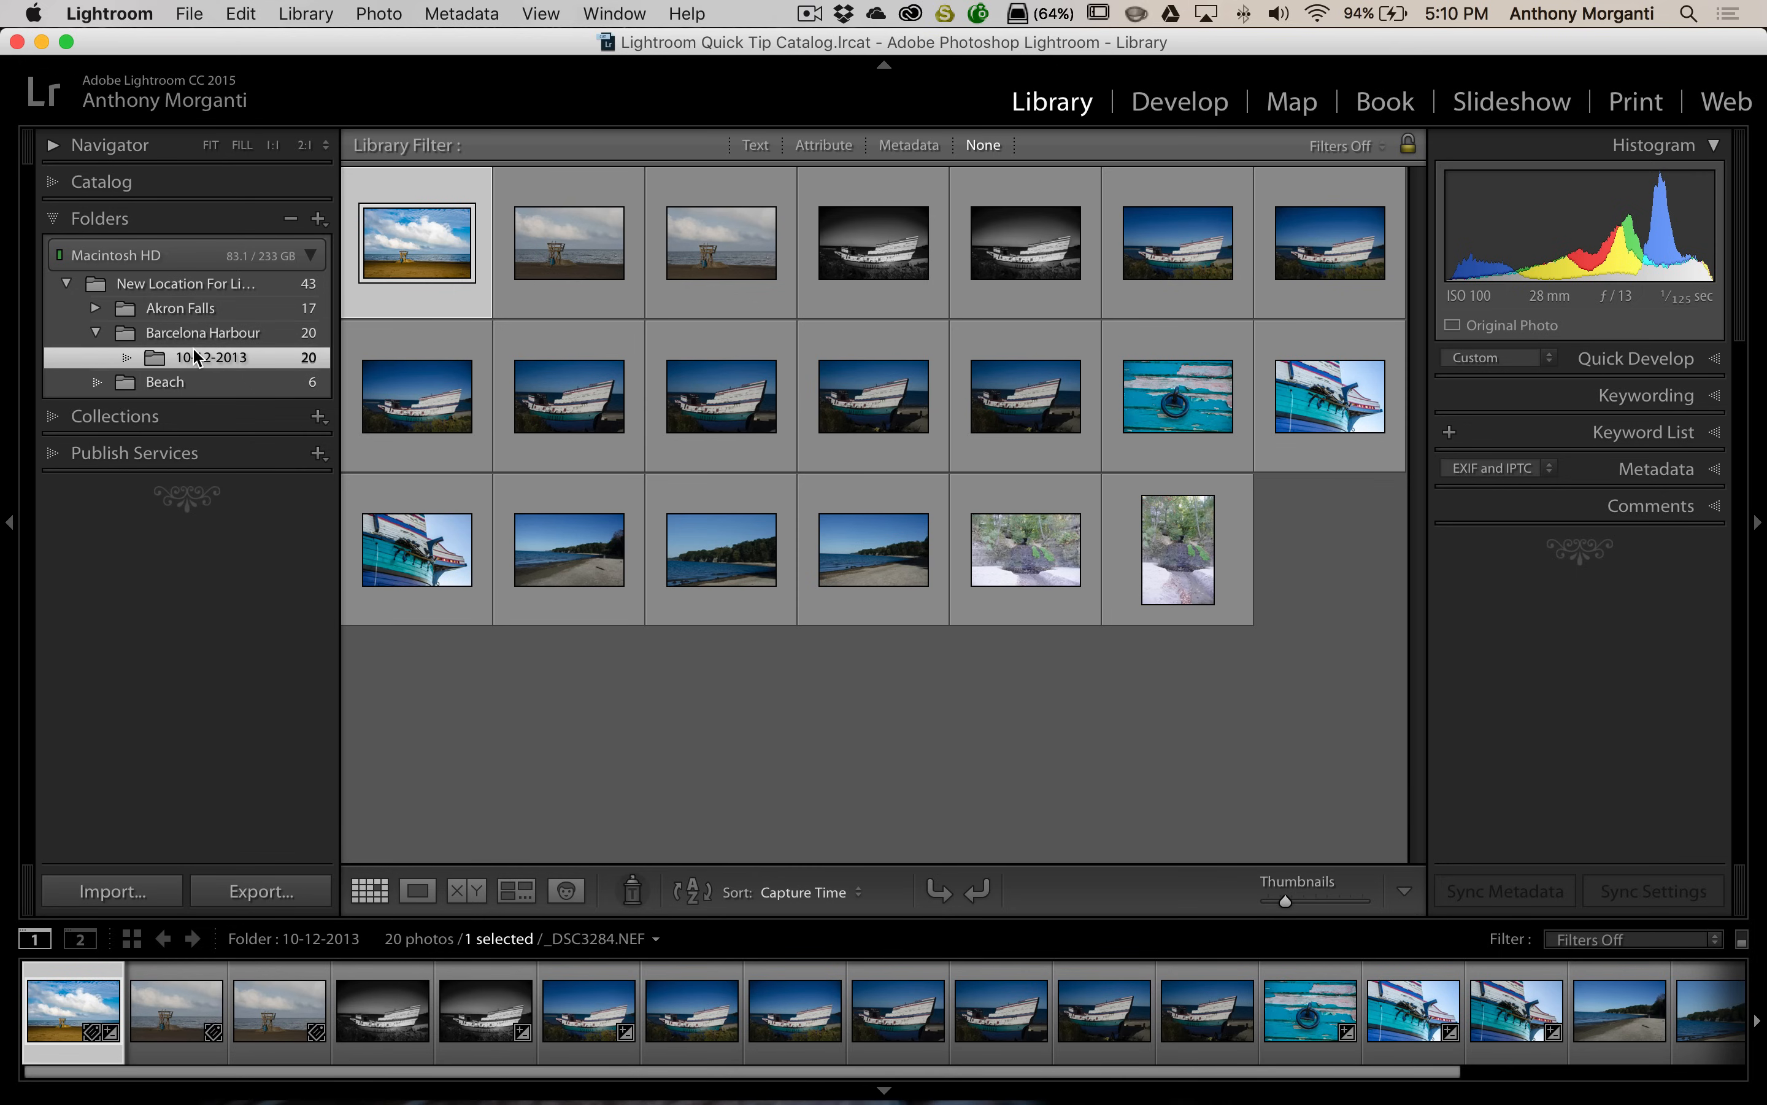
{"action": "mouse_move", "coordinate": [164, 381]}
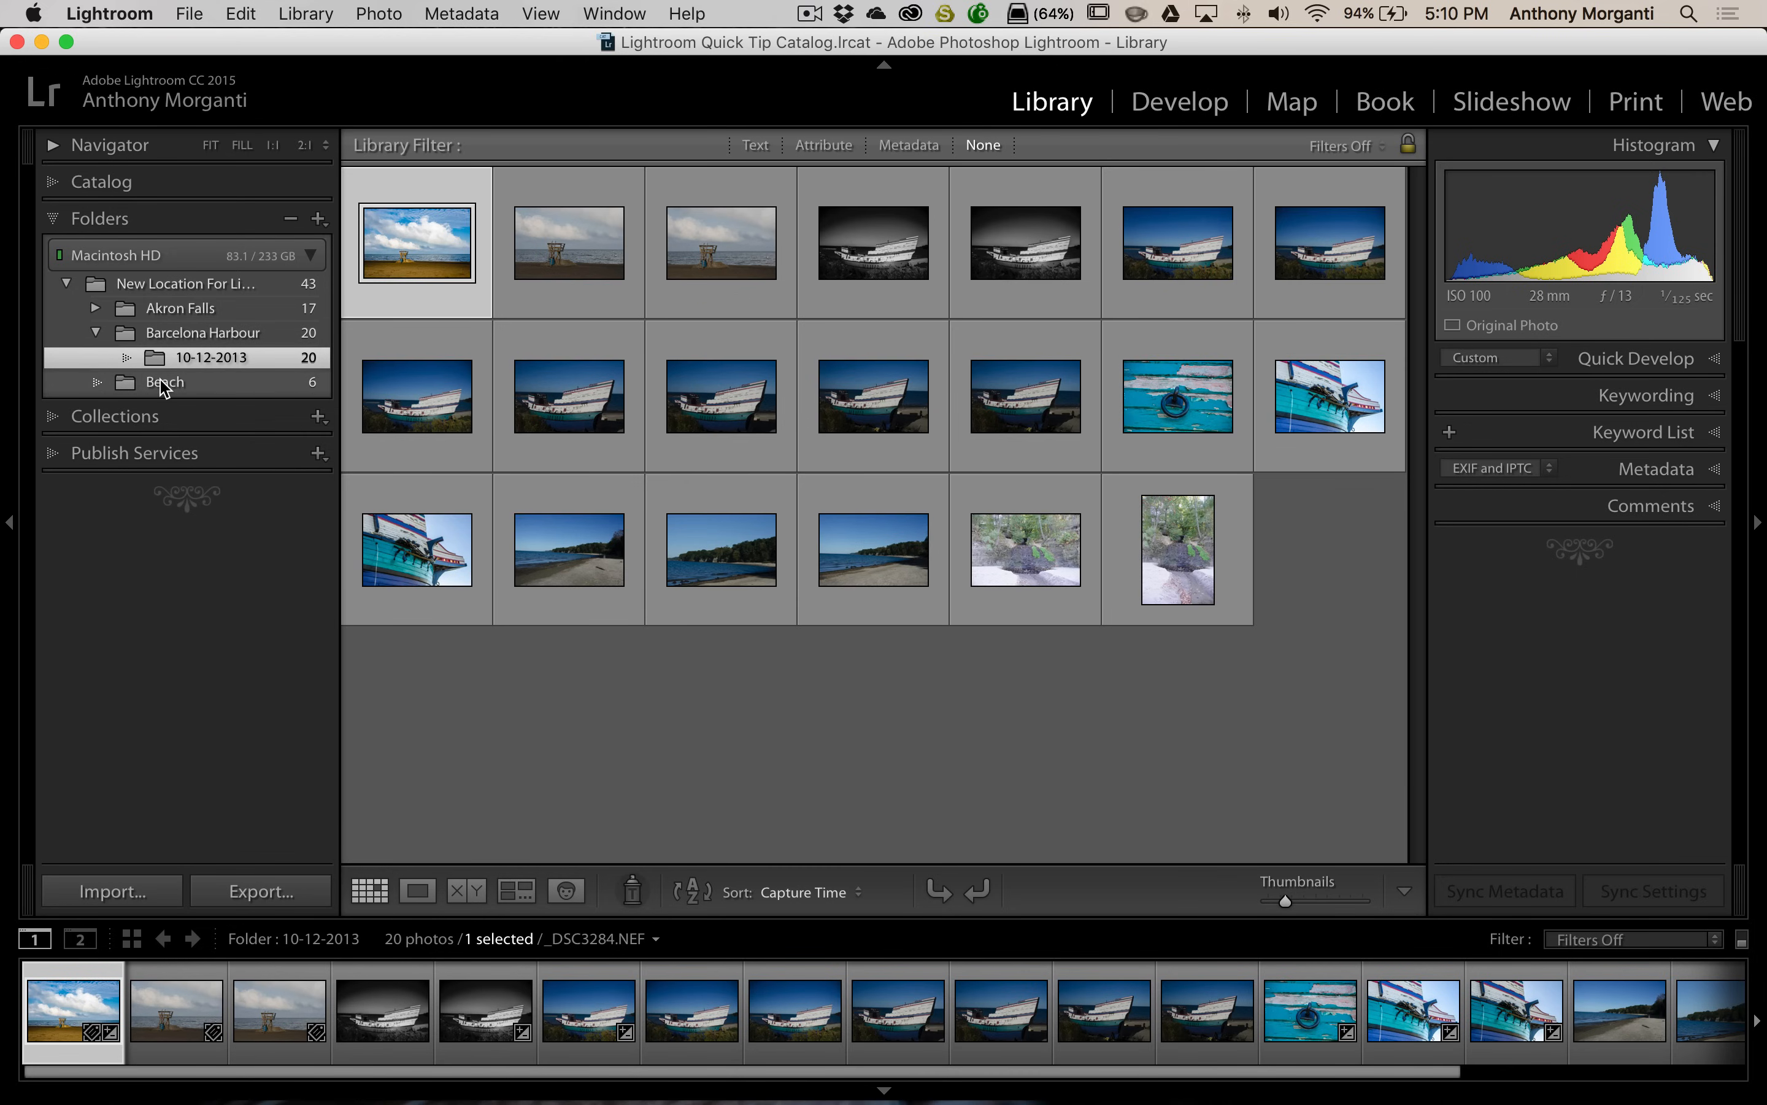
{"action": "left_click", "coordinate": [164, 381]}
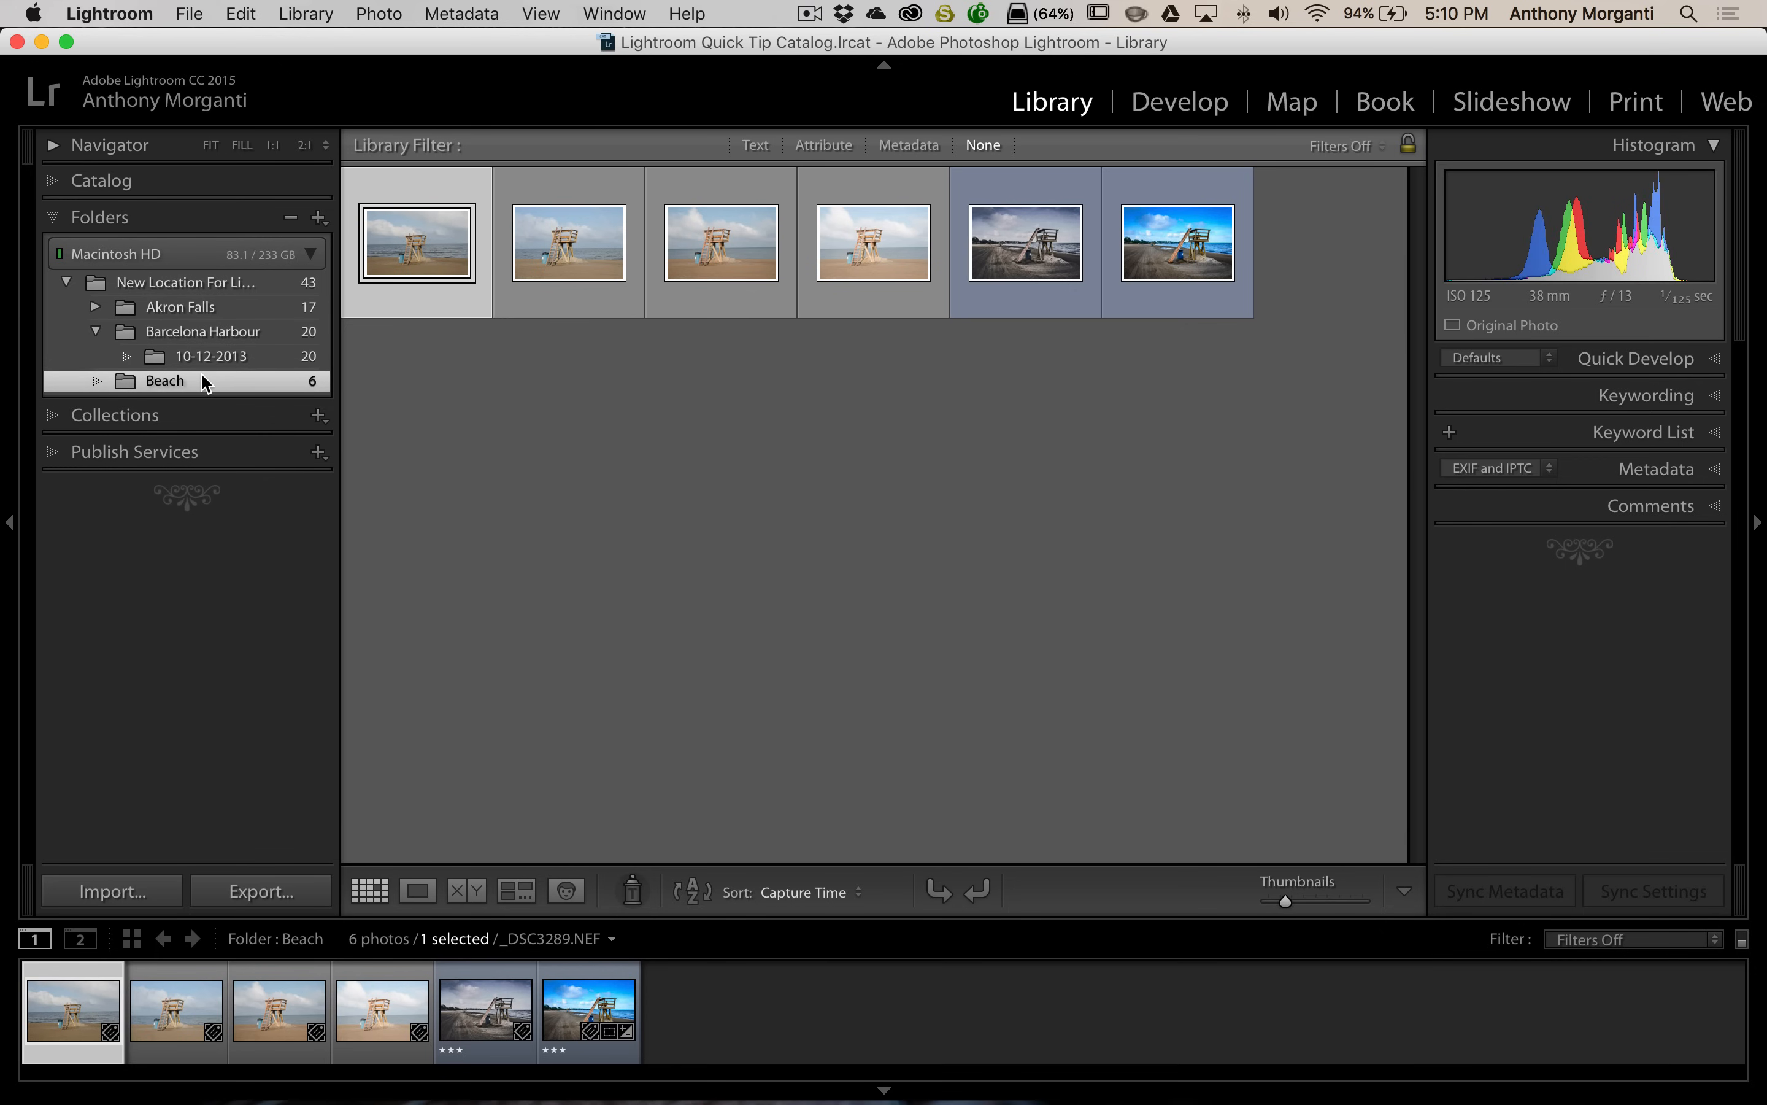
Create folder 2015-09-23 inside Beach with Include selected photos kept on
{"action": "right_click", "coordinate": [163, 380]}
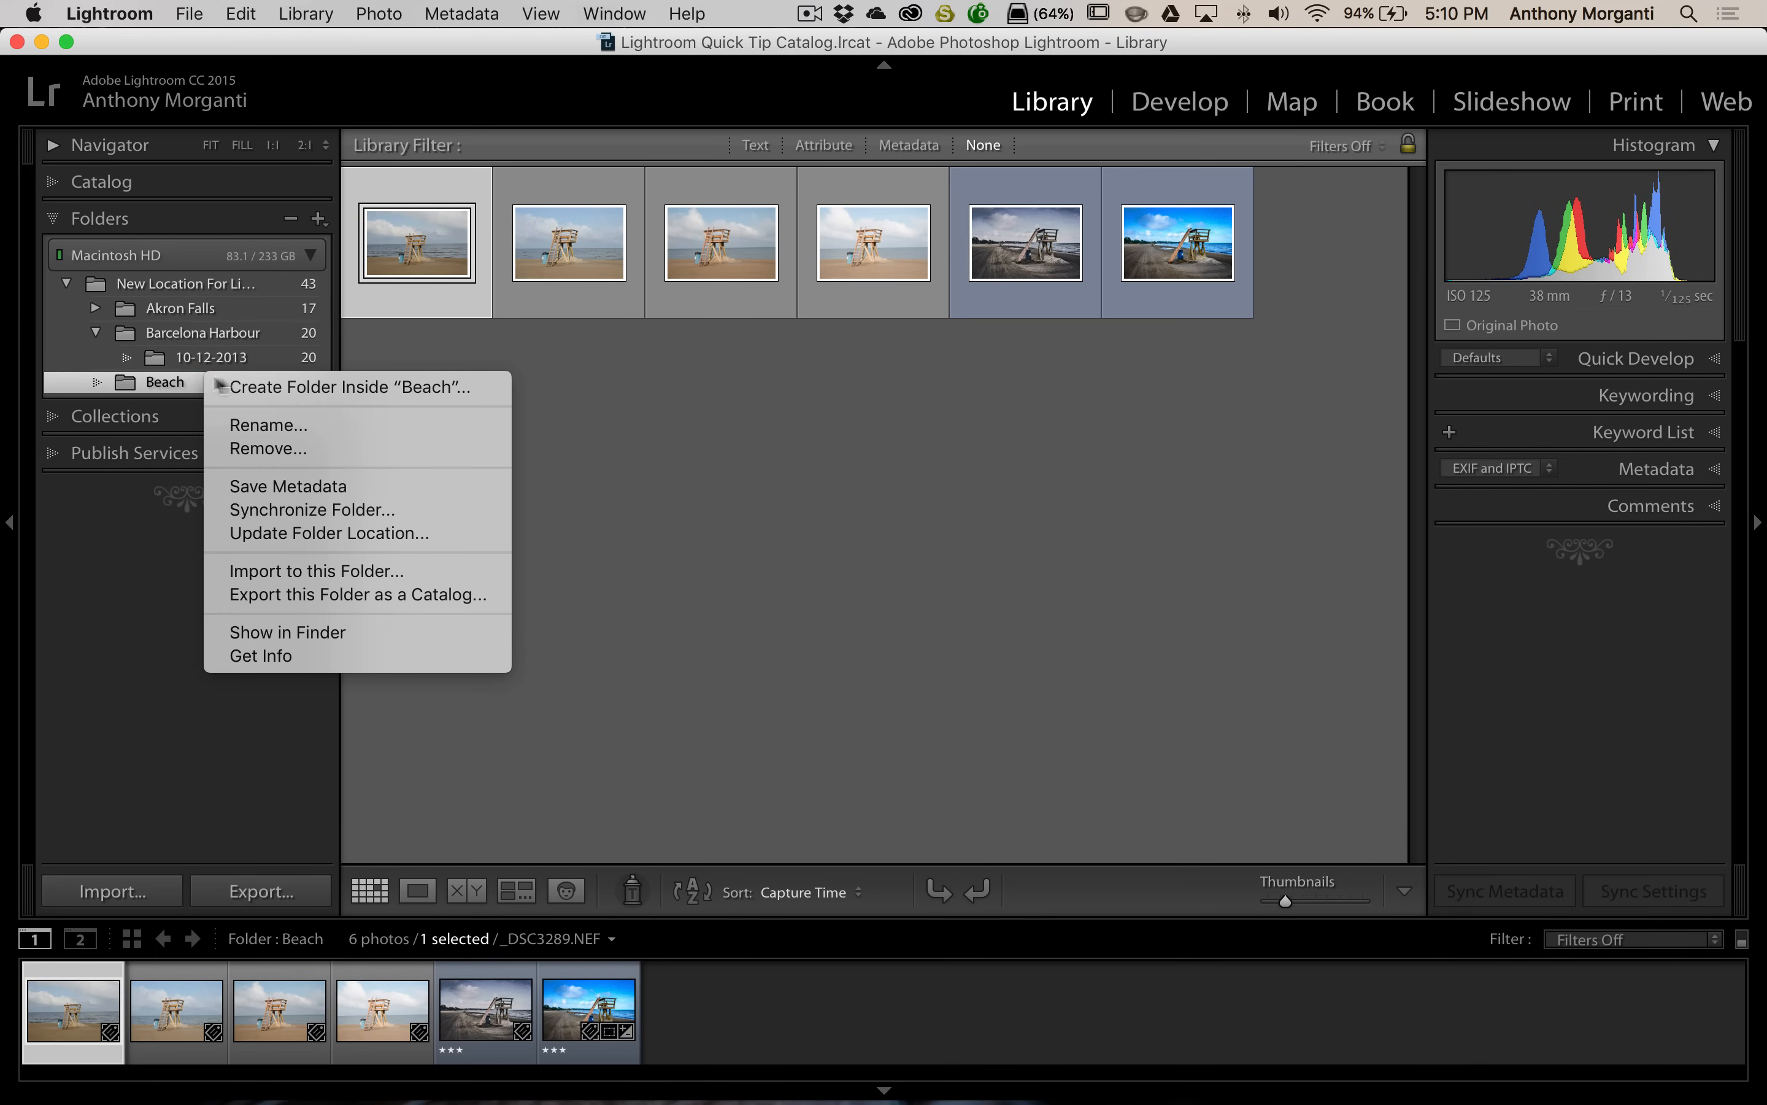
{"action": "mouse_move", "coordinate": [356, 387]}
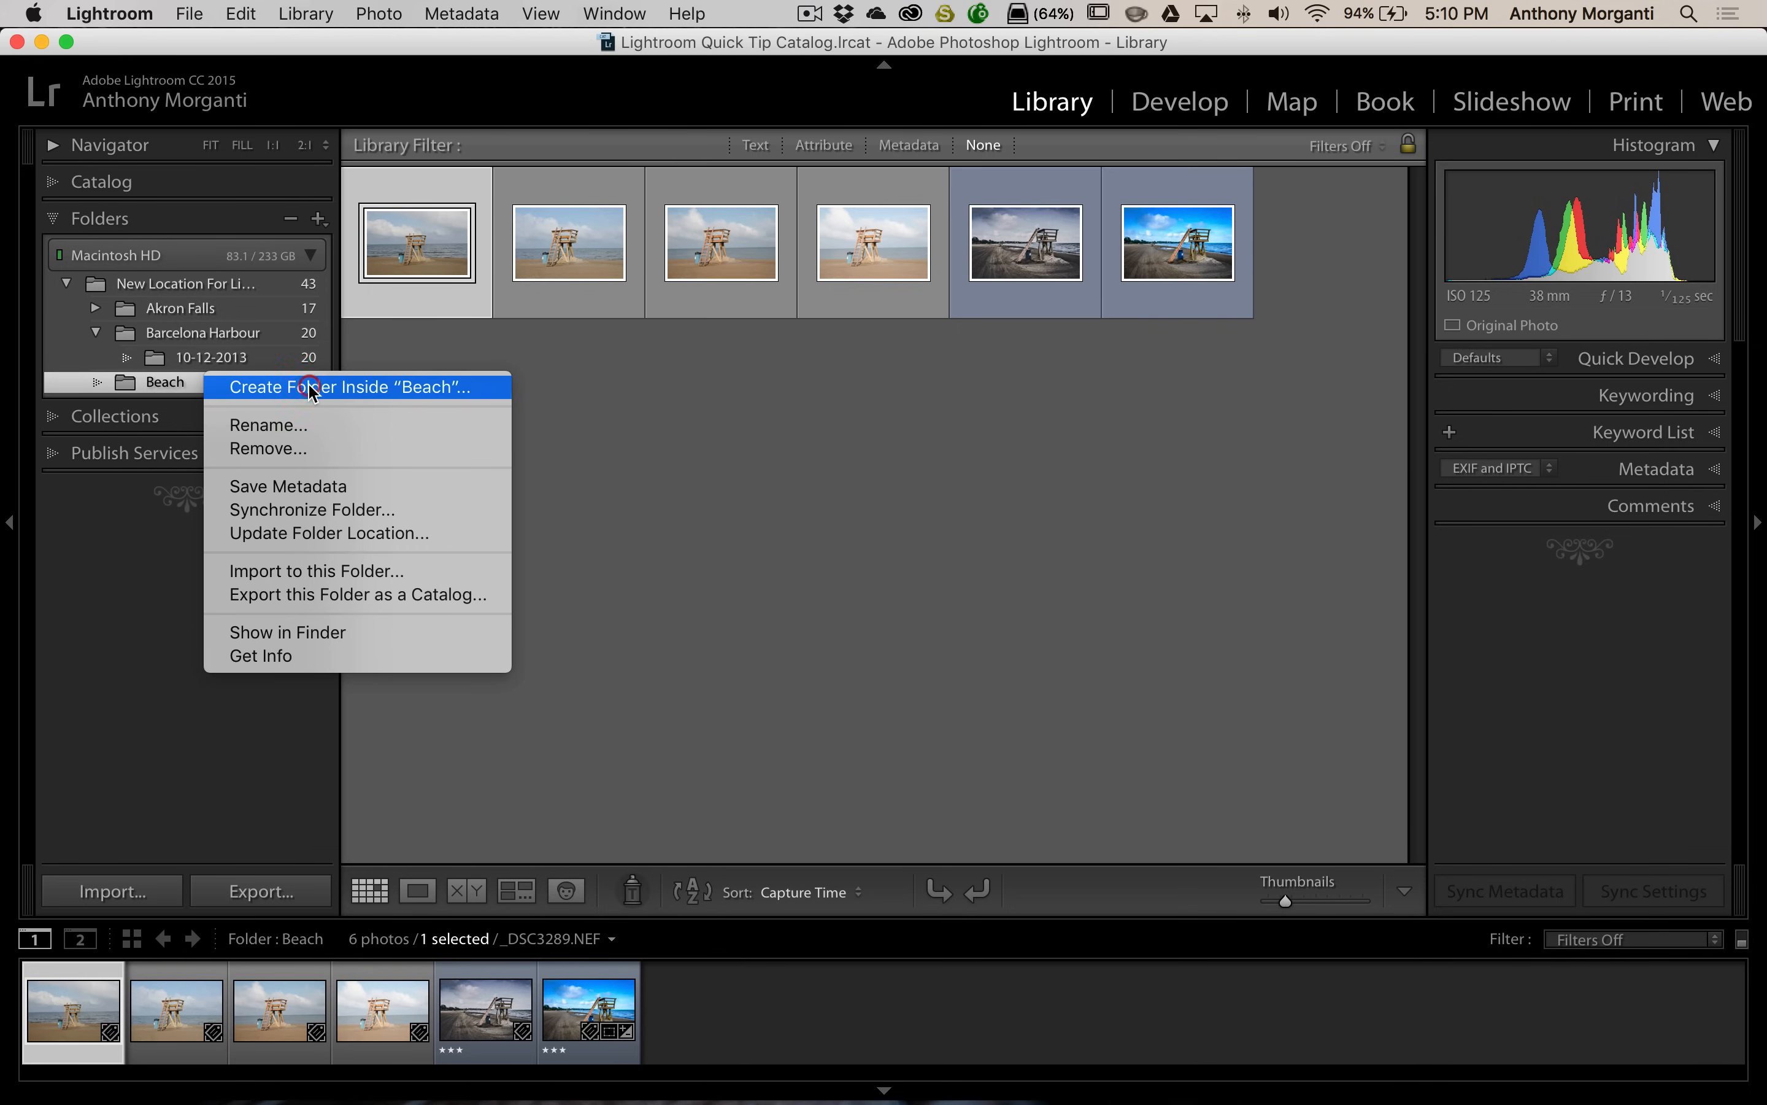
{"action": "left_click", "coordinate": [350, 387]}
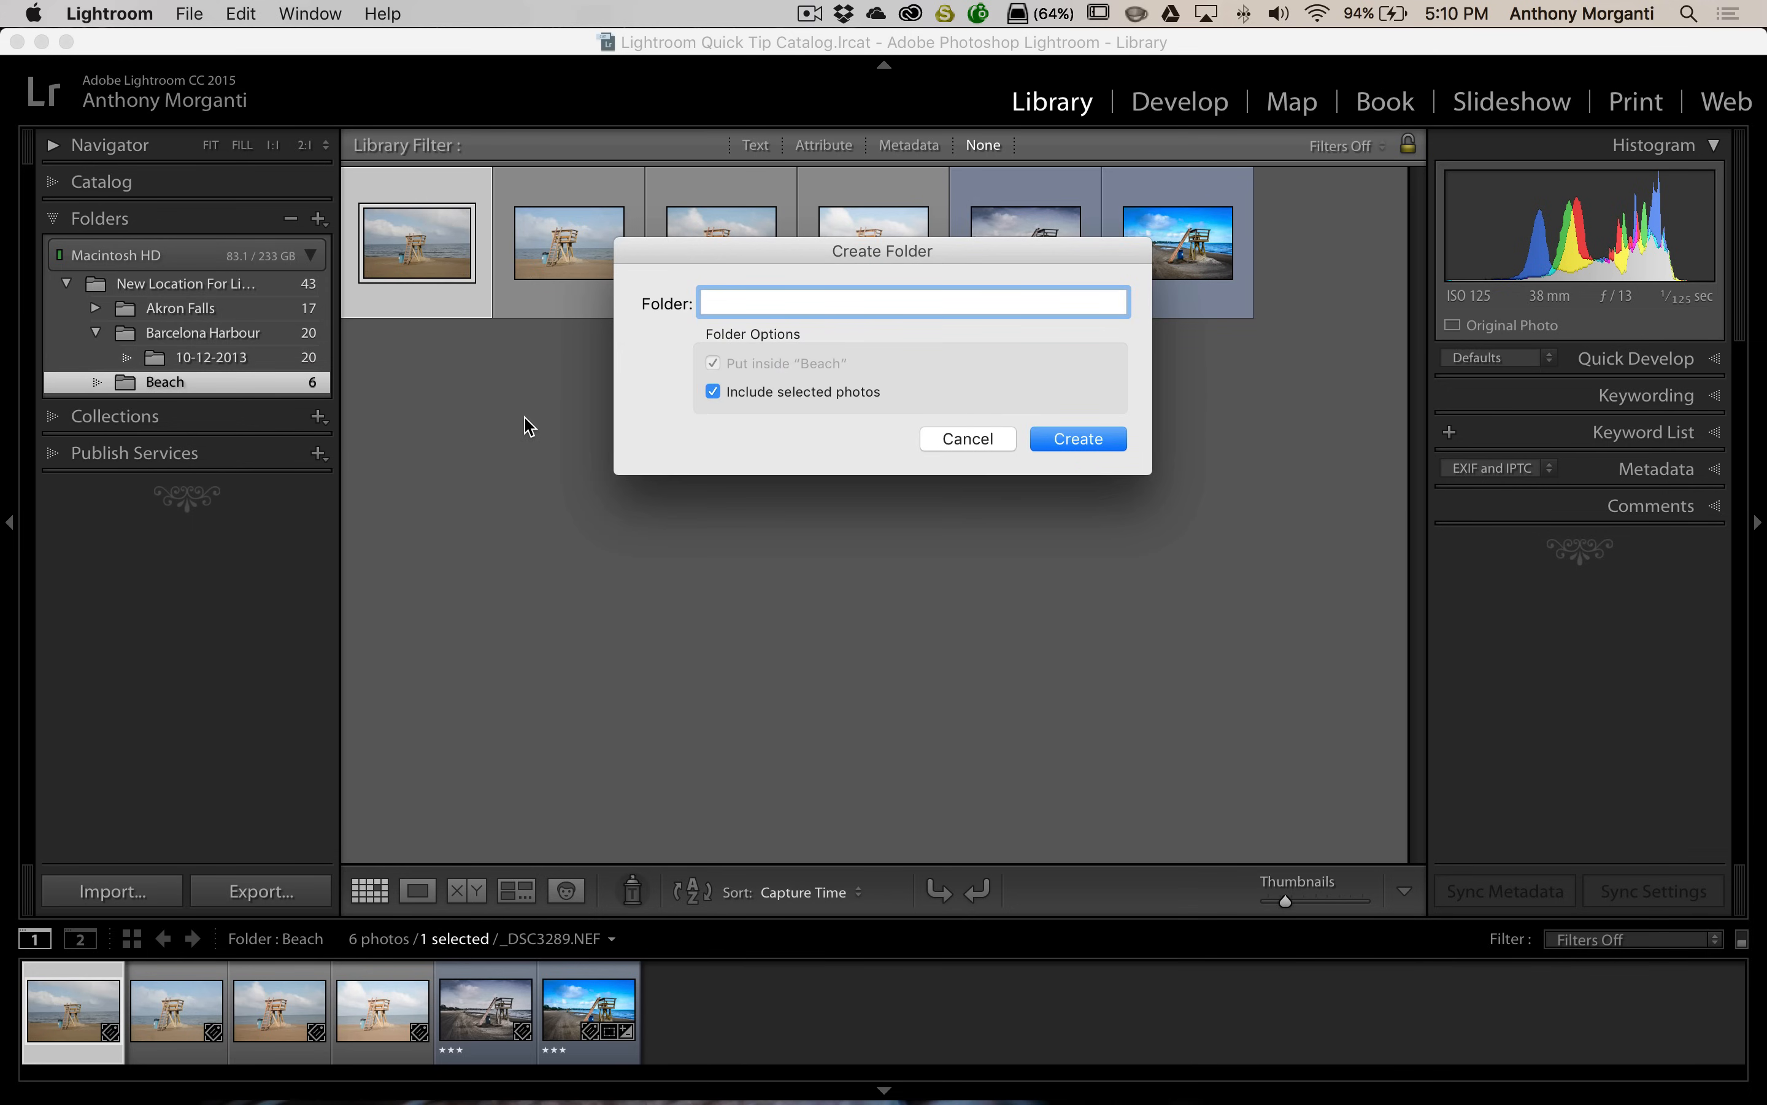
{"action": "type", "text": "2015"}
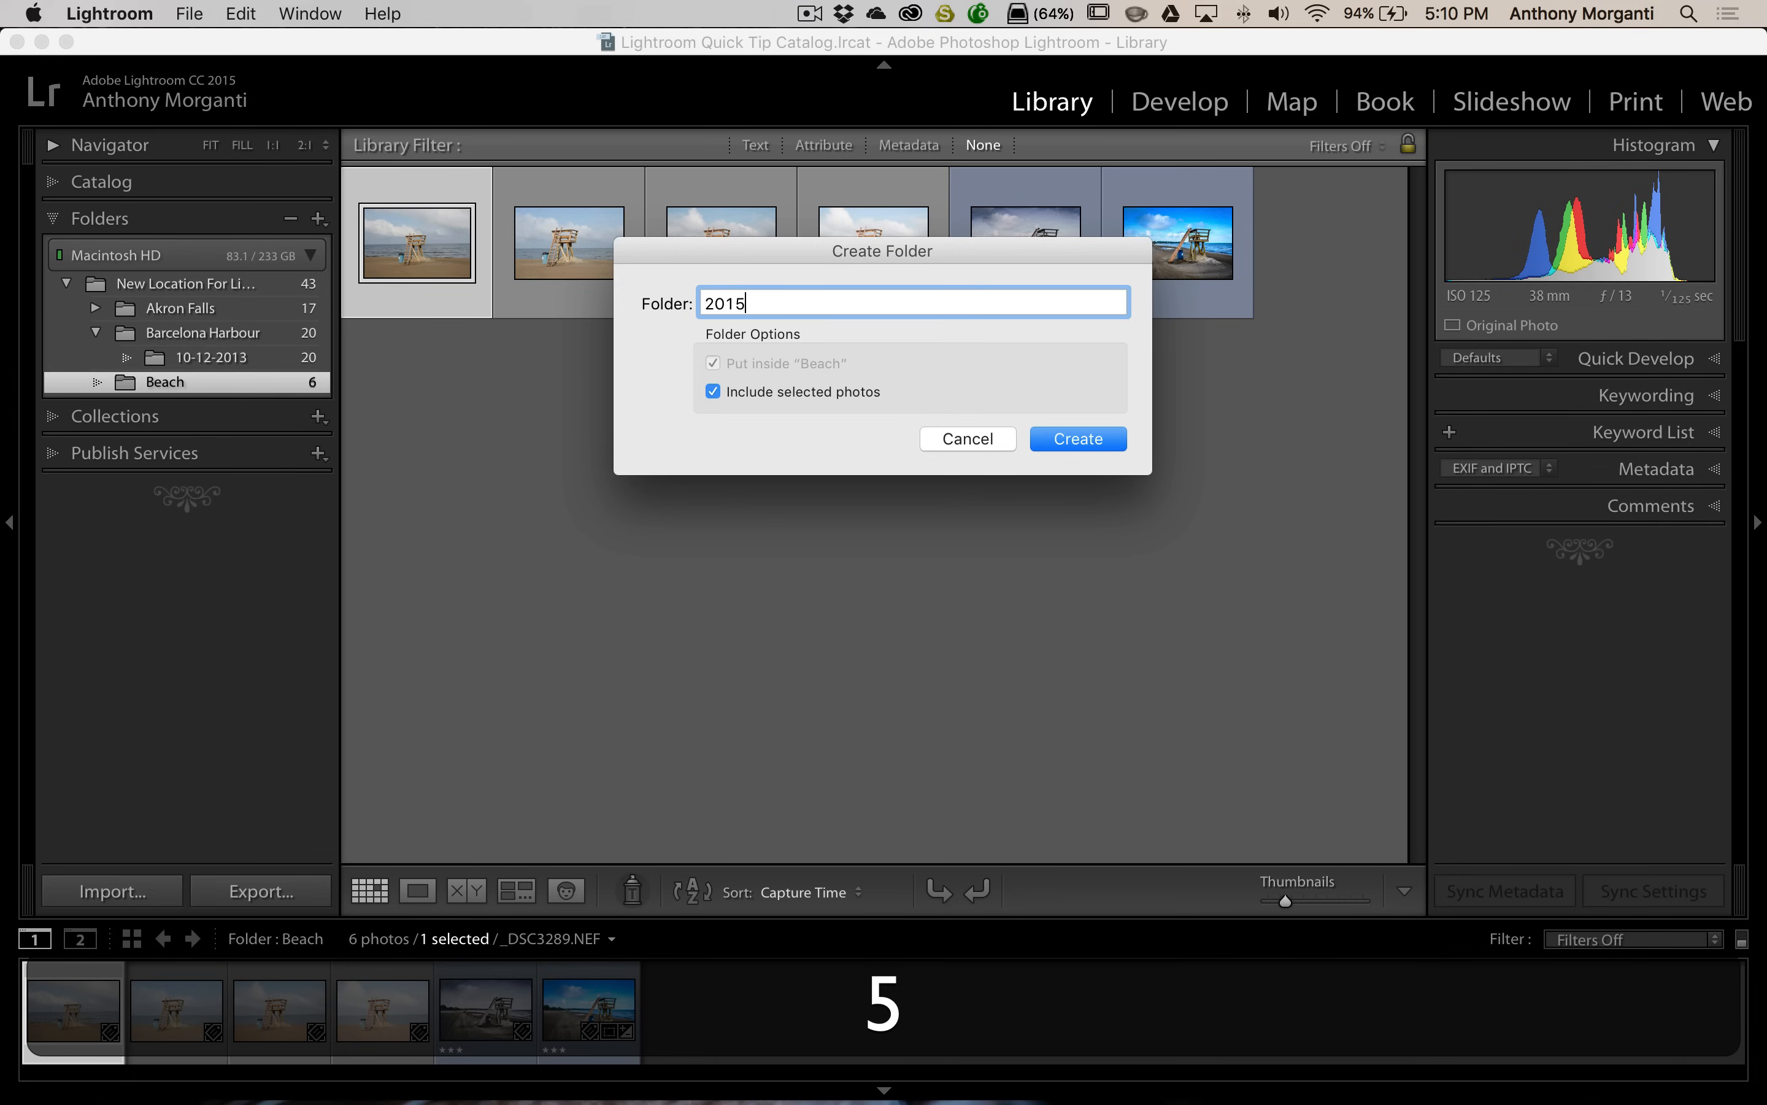
{"action": "type", "text": "-"}
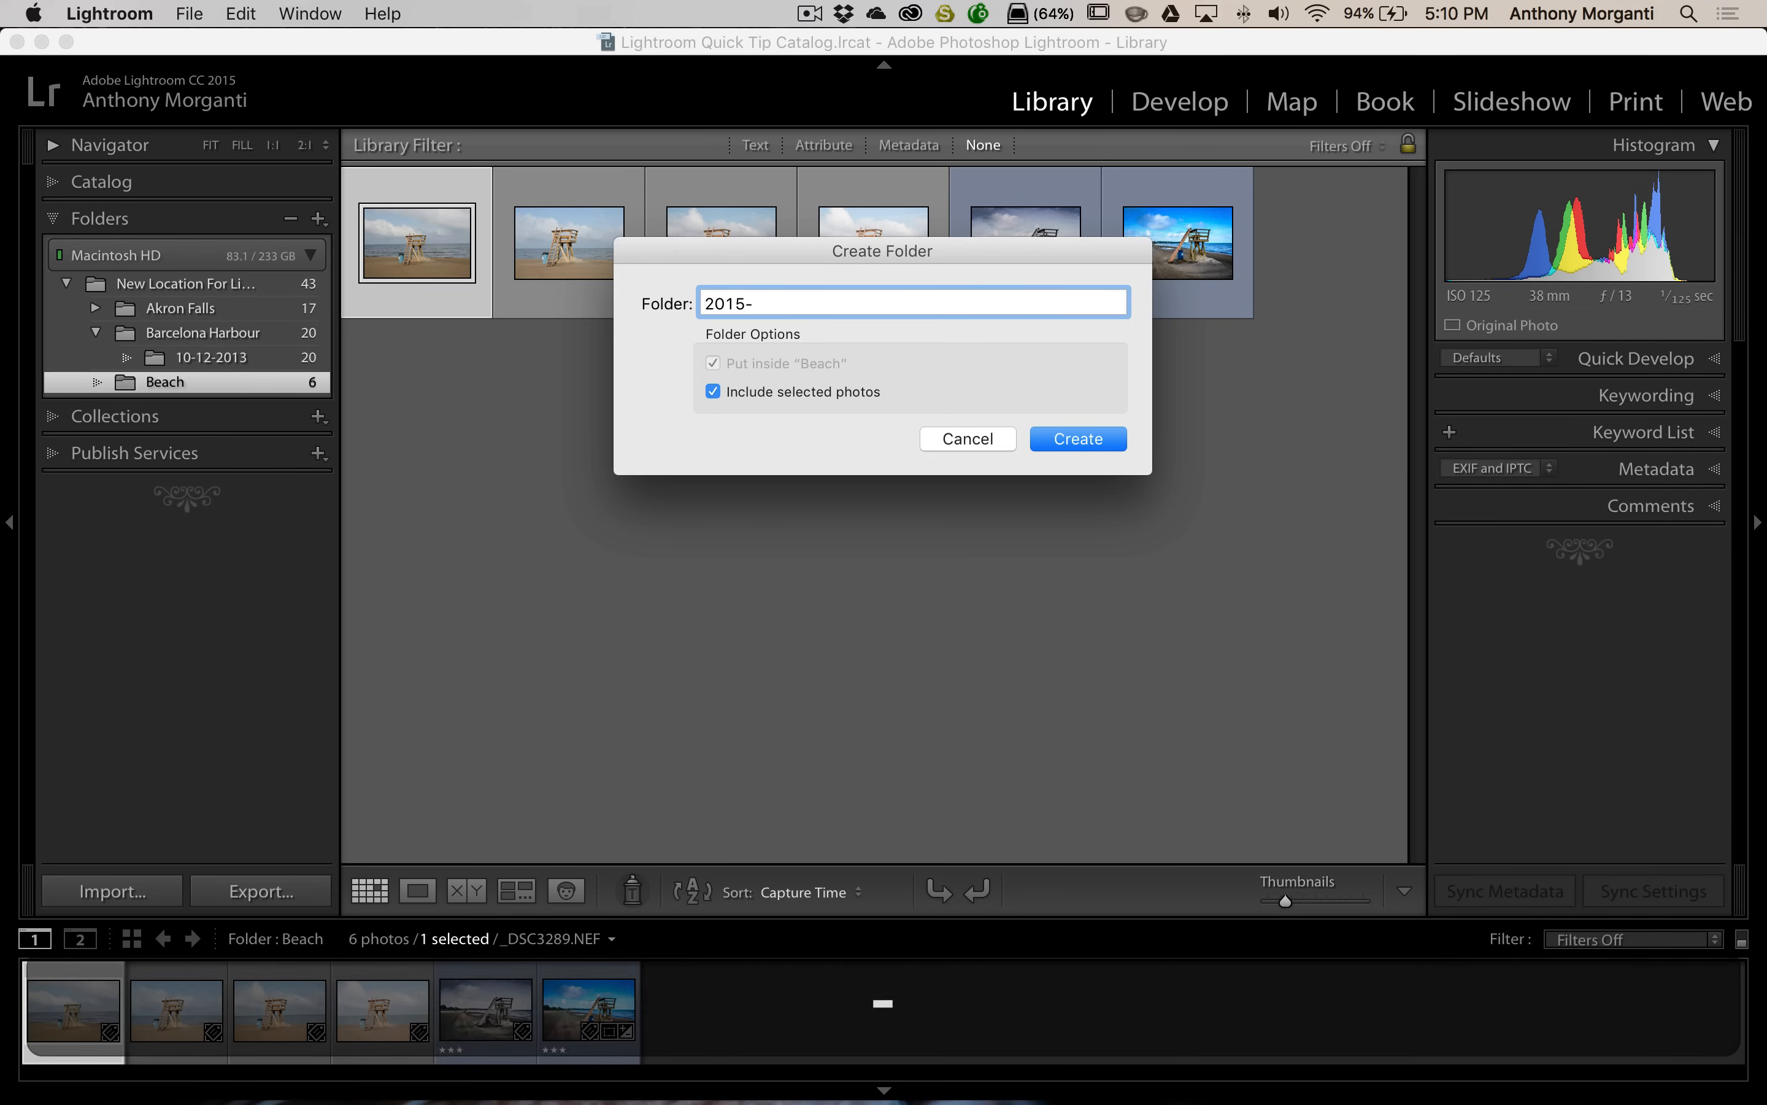
{"action": "type", "text": "09-"}
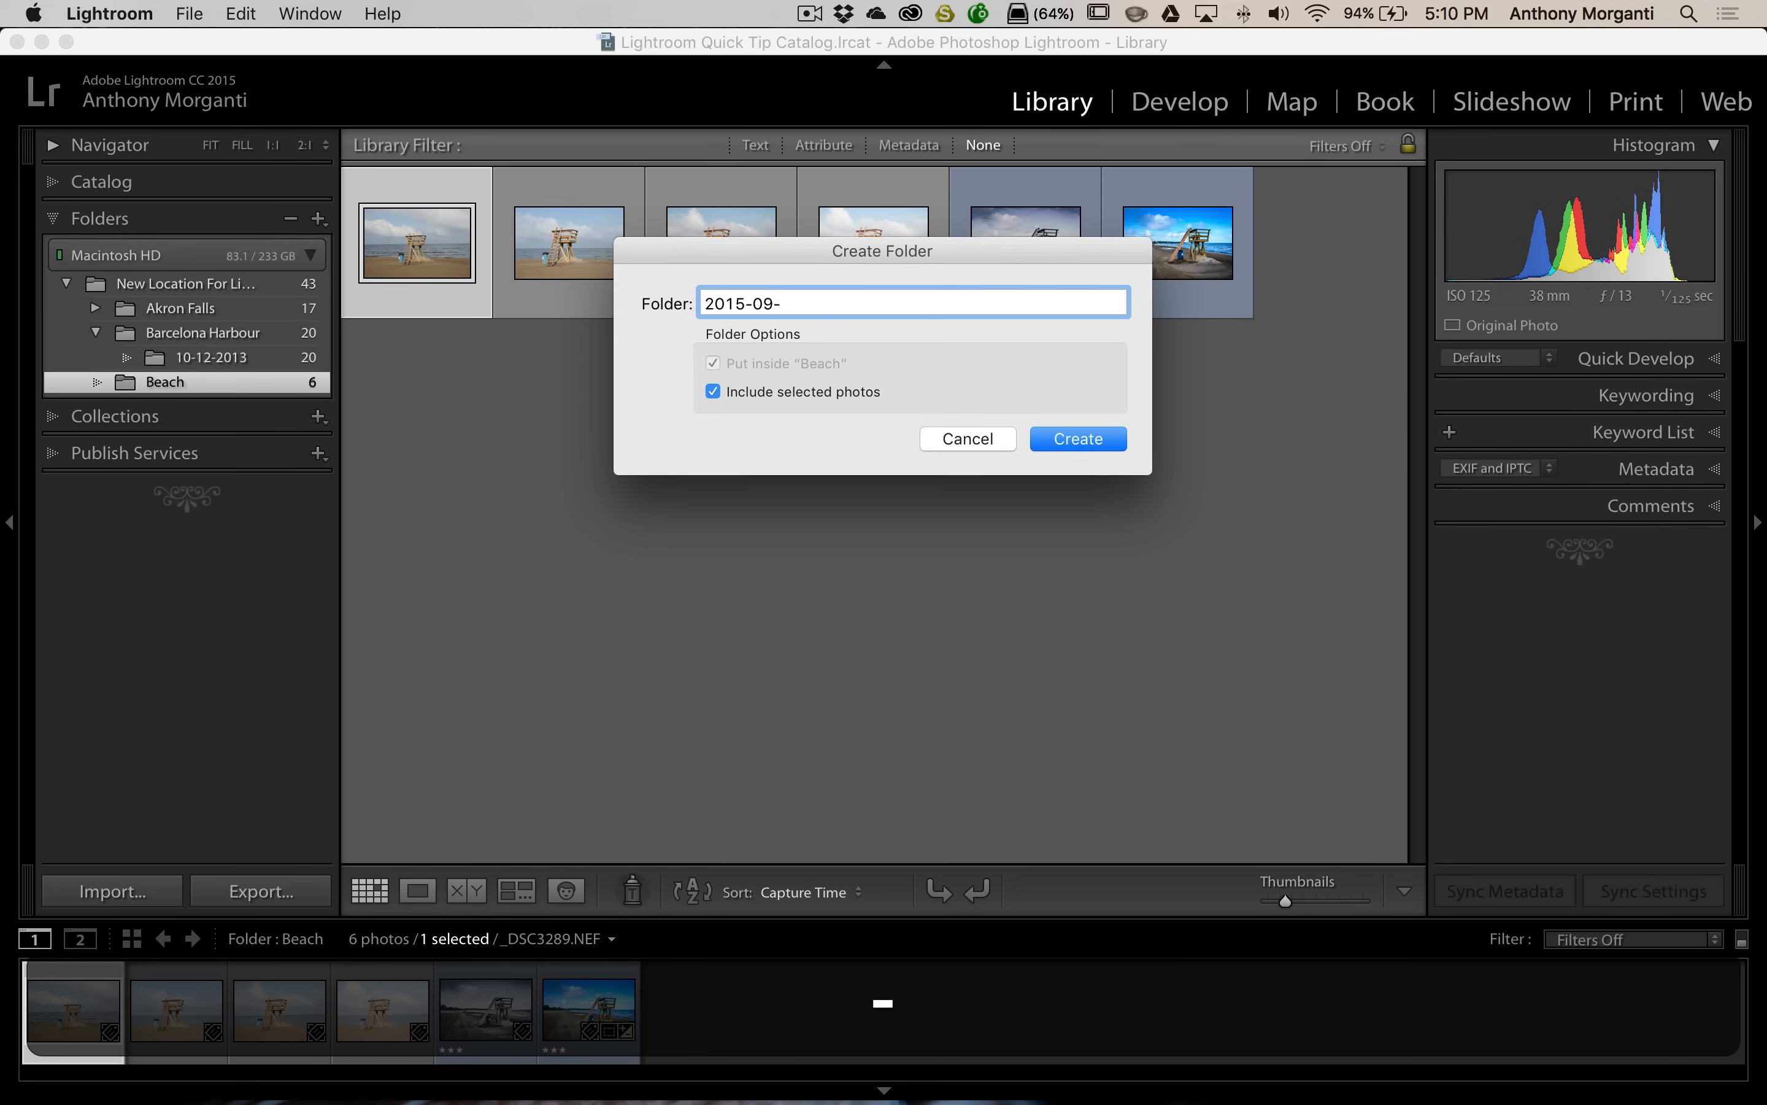
{"action": "type", "text": "23"}
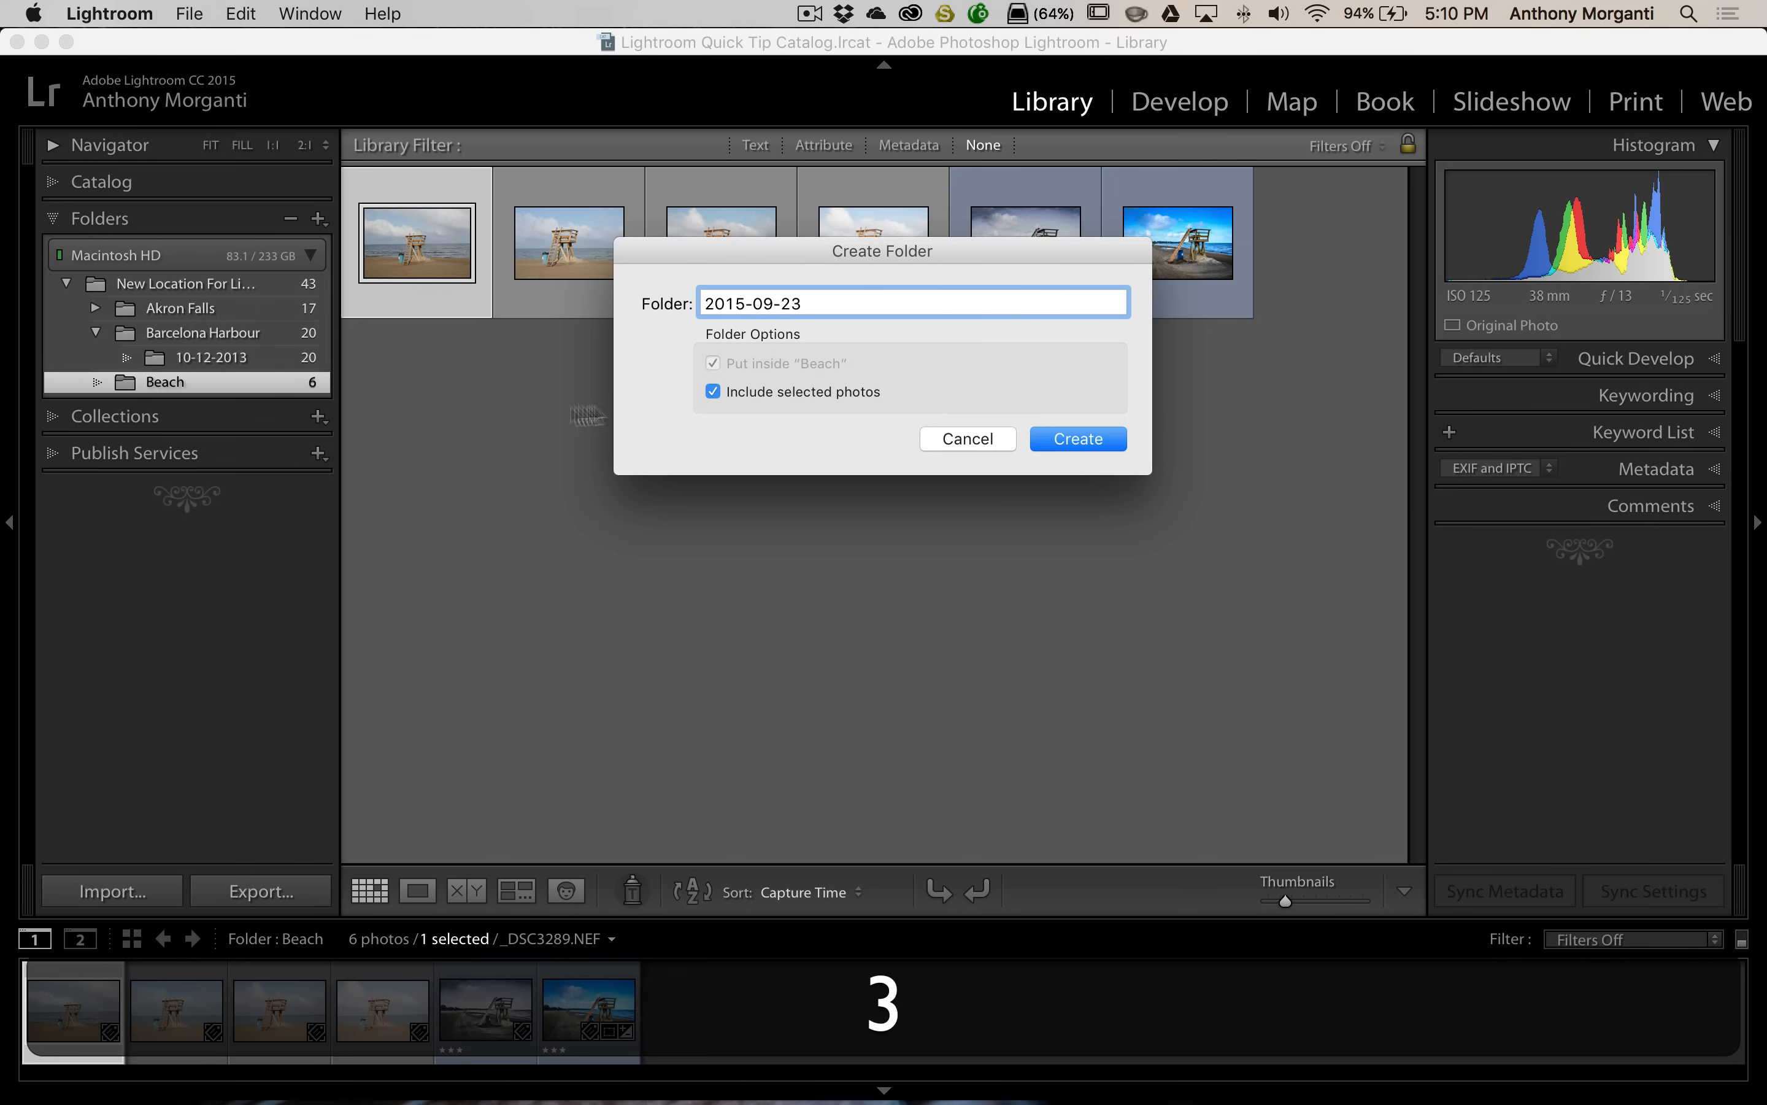
{"action": "left_click", "coordinate": [1075, 438]}
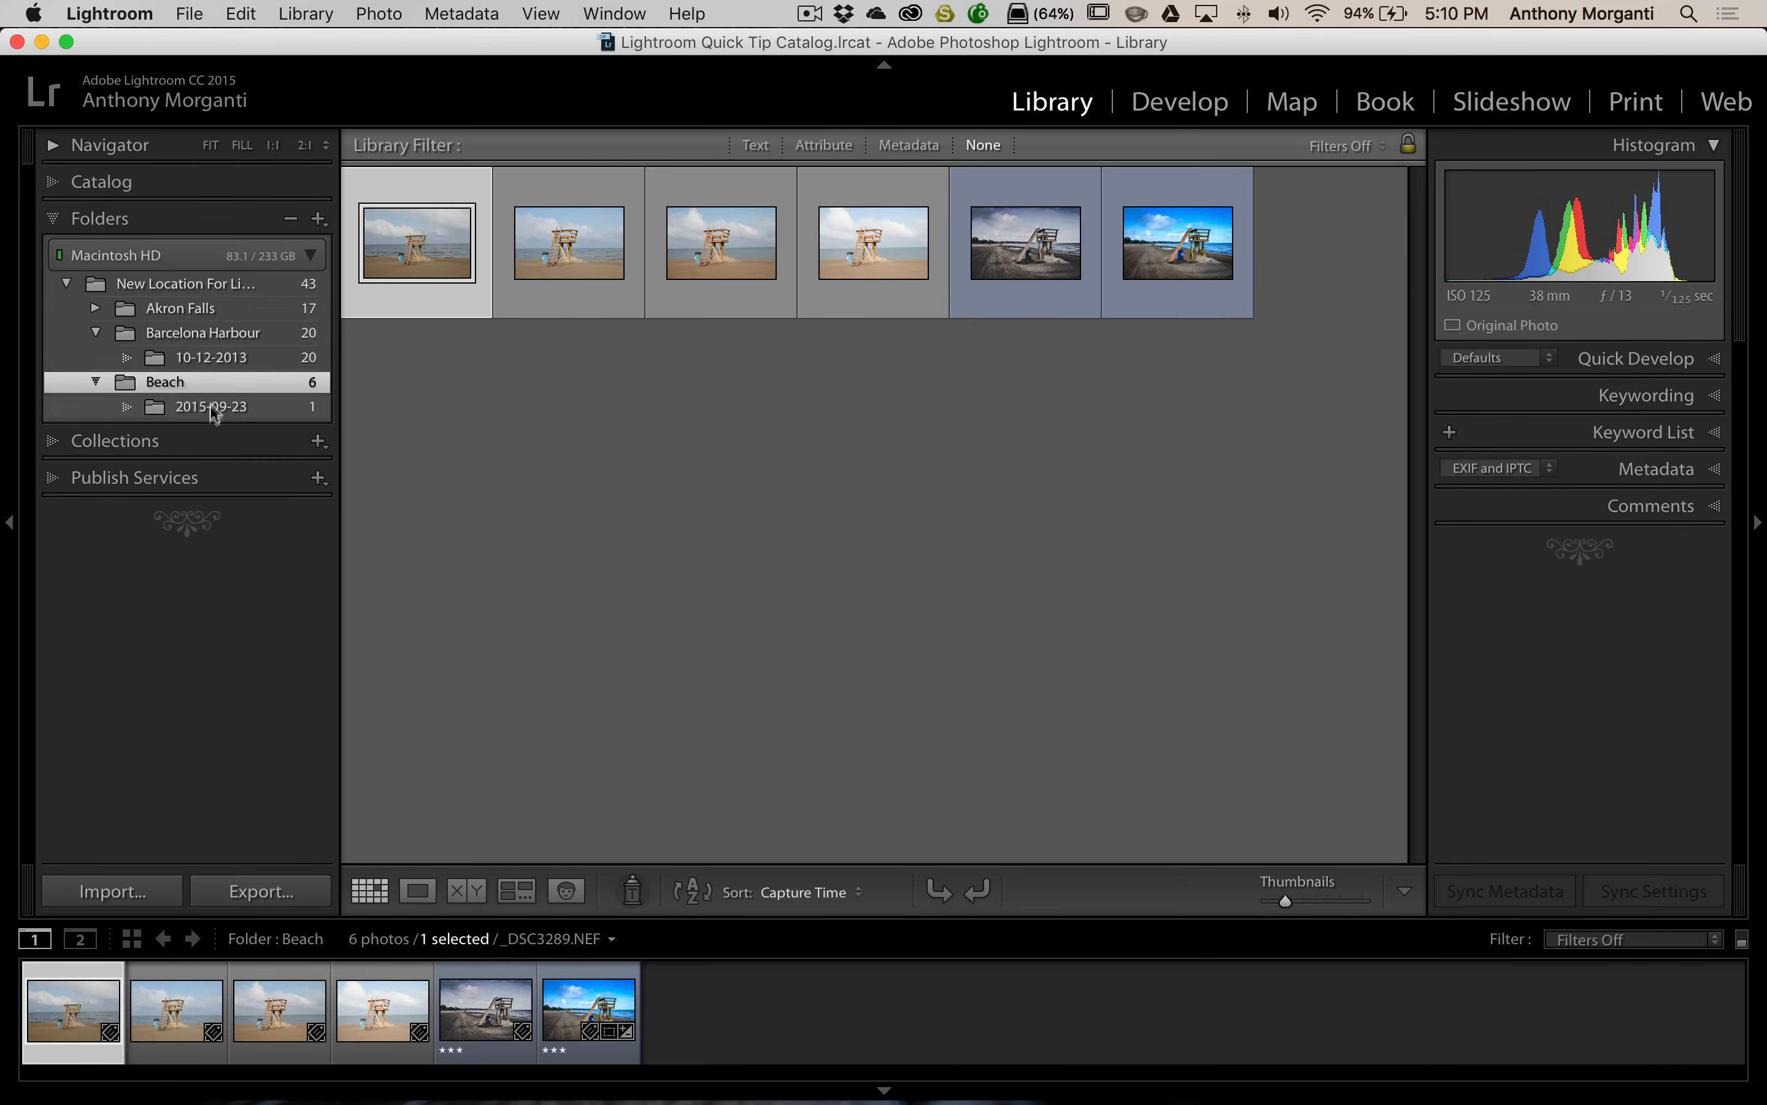
View 2015-09-23 with its single photo, start another Create Folder Inside Beach and cancel it
{"action": "left_click", "coordinate": [210, 406]}
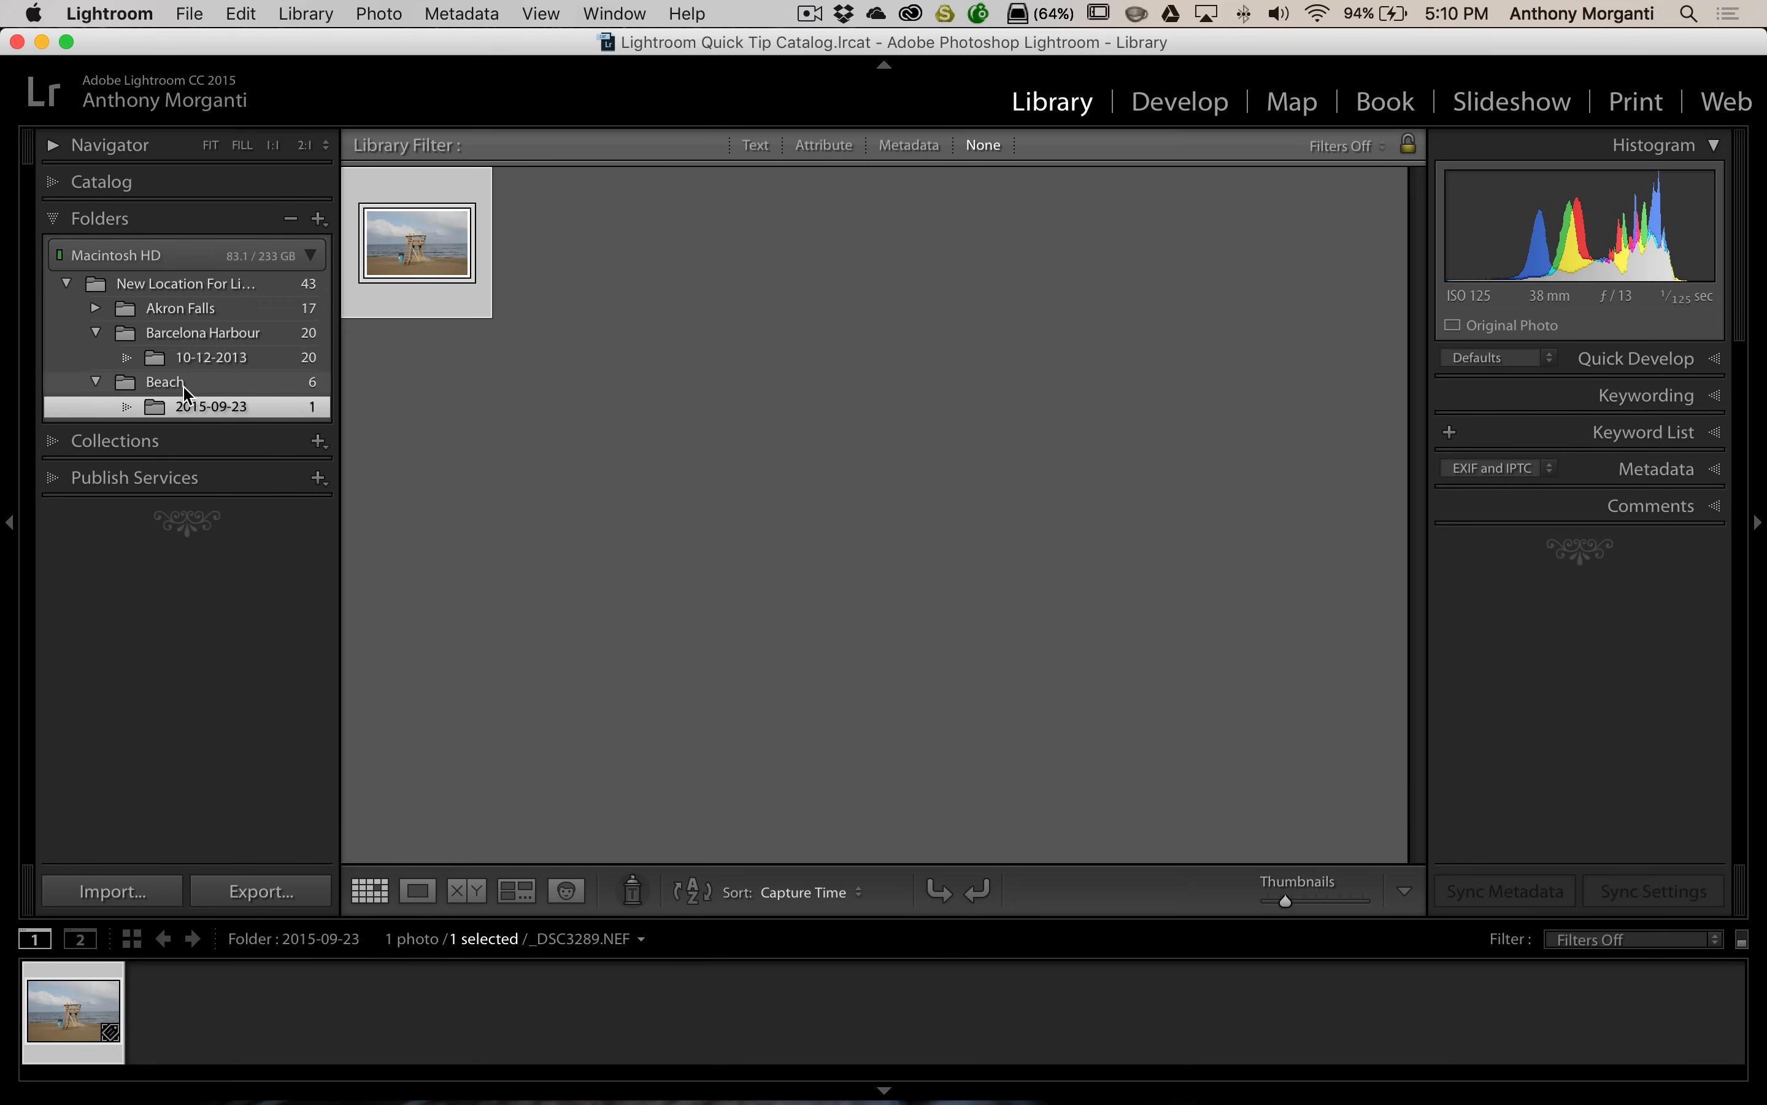
{"action": "left_click", "coordinate": [164, 380]}
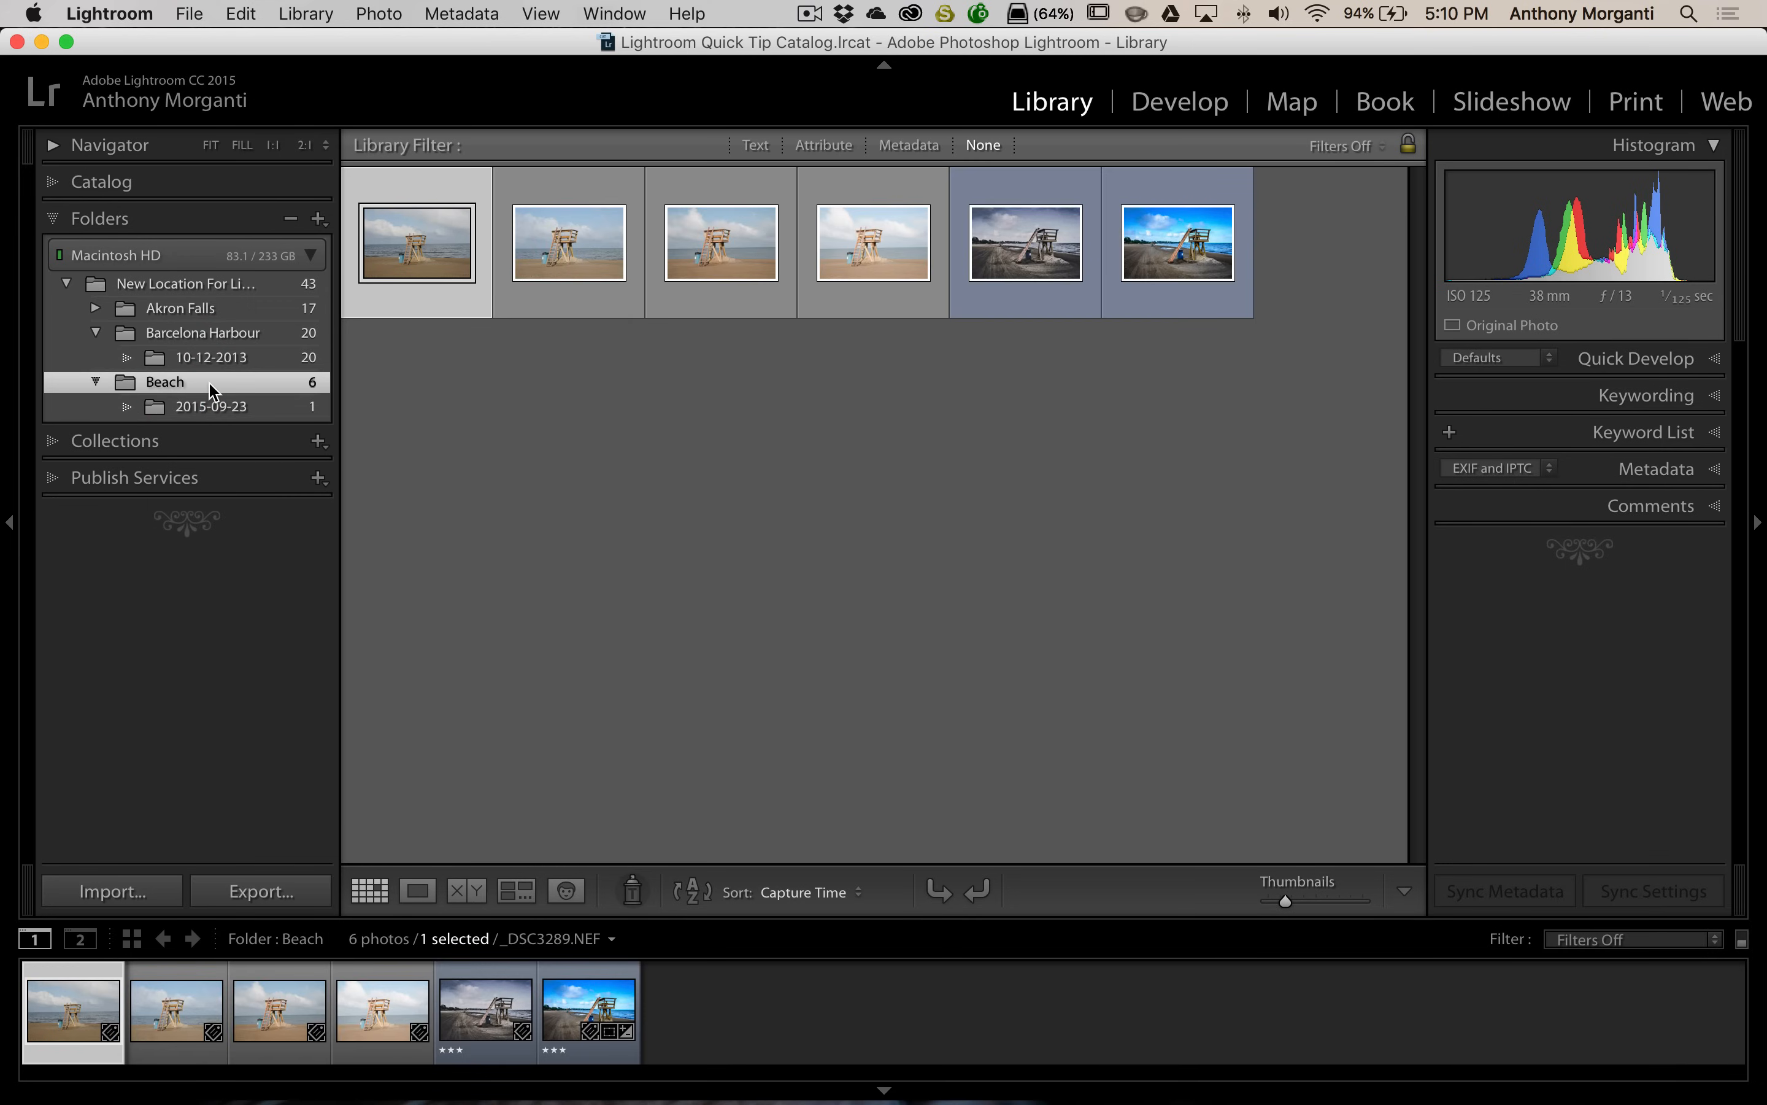
{"action": "right_click", "coordinate": [165, 381]}
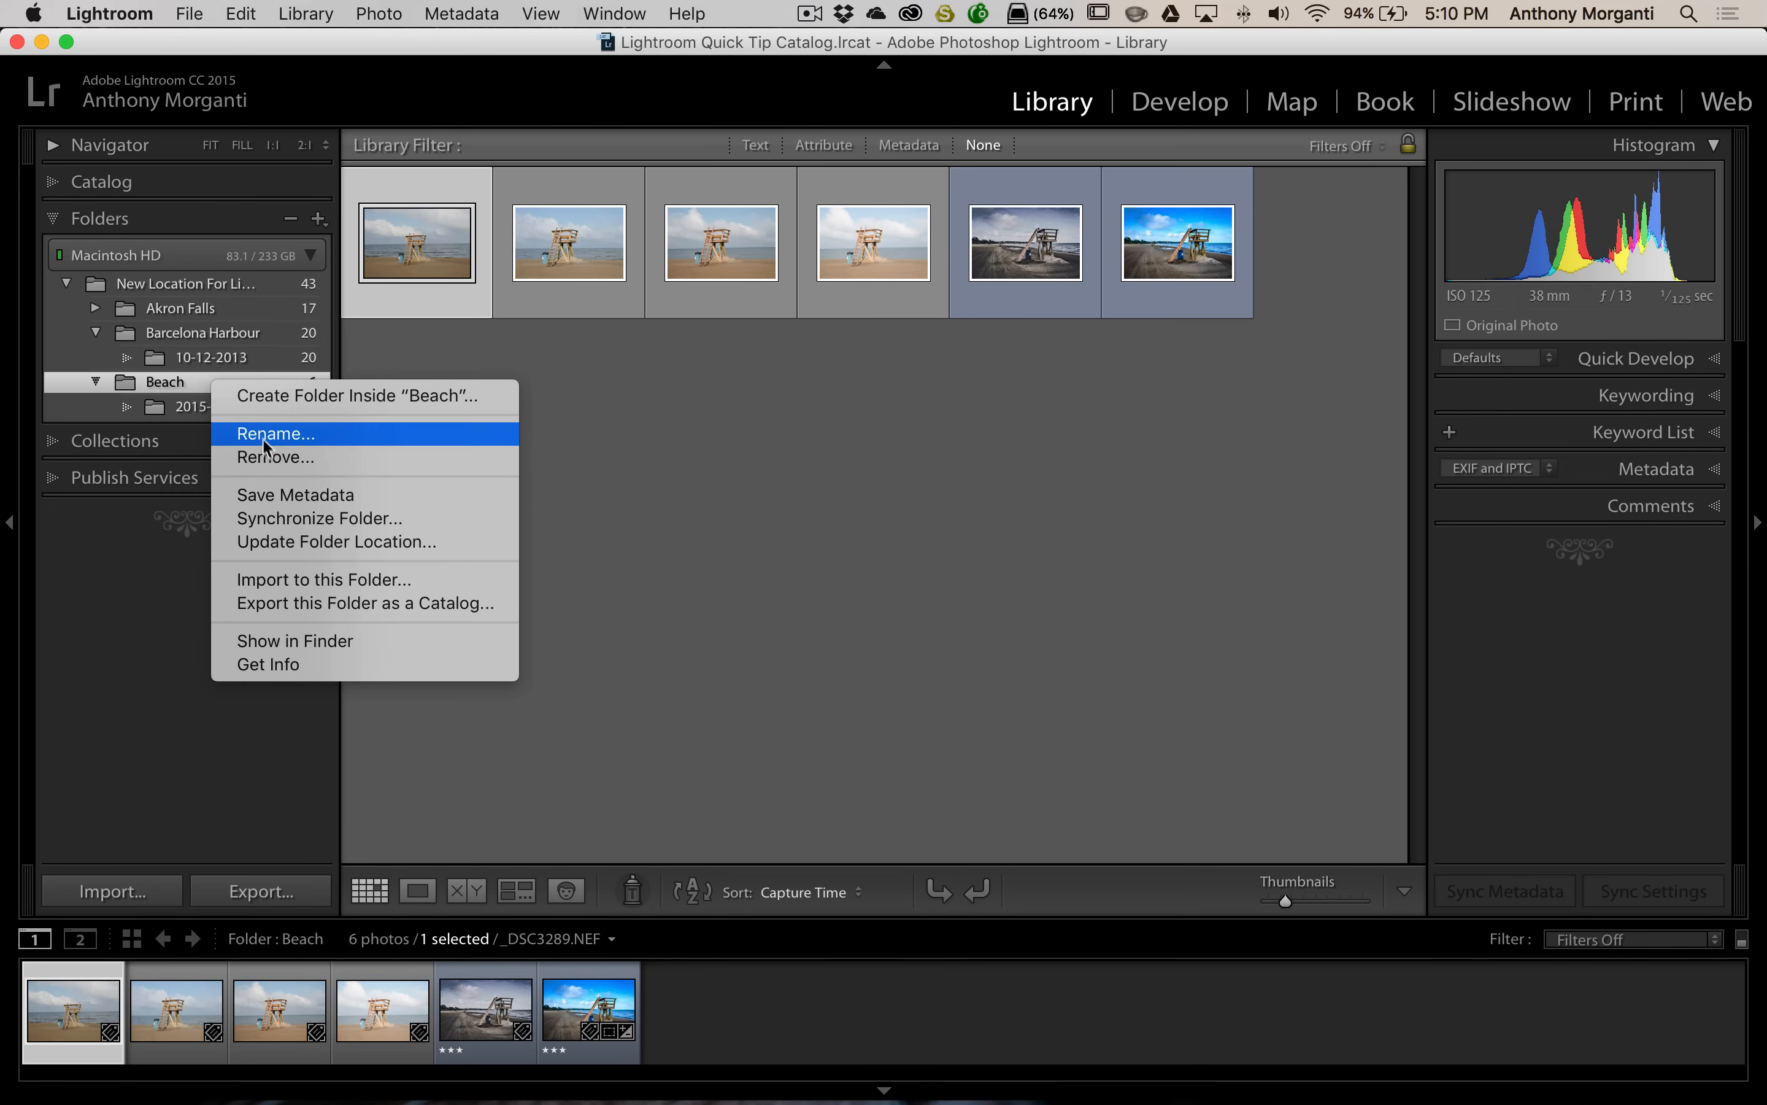
{"action": "mouse_move", "coordinate": [277, 502]}
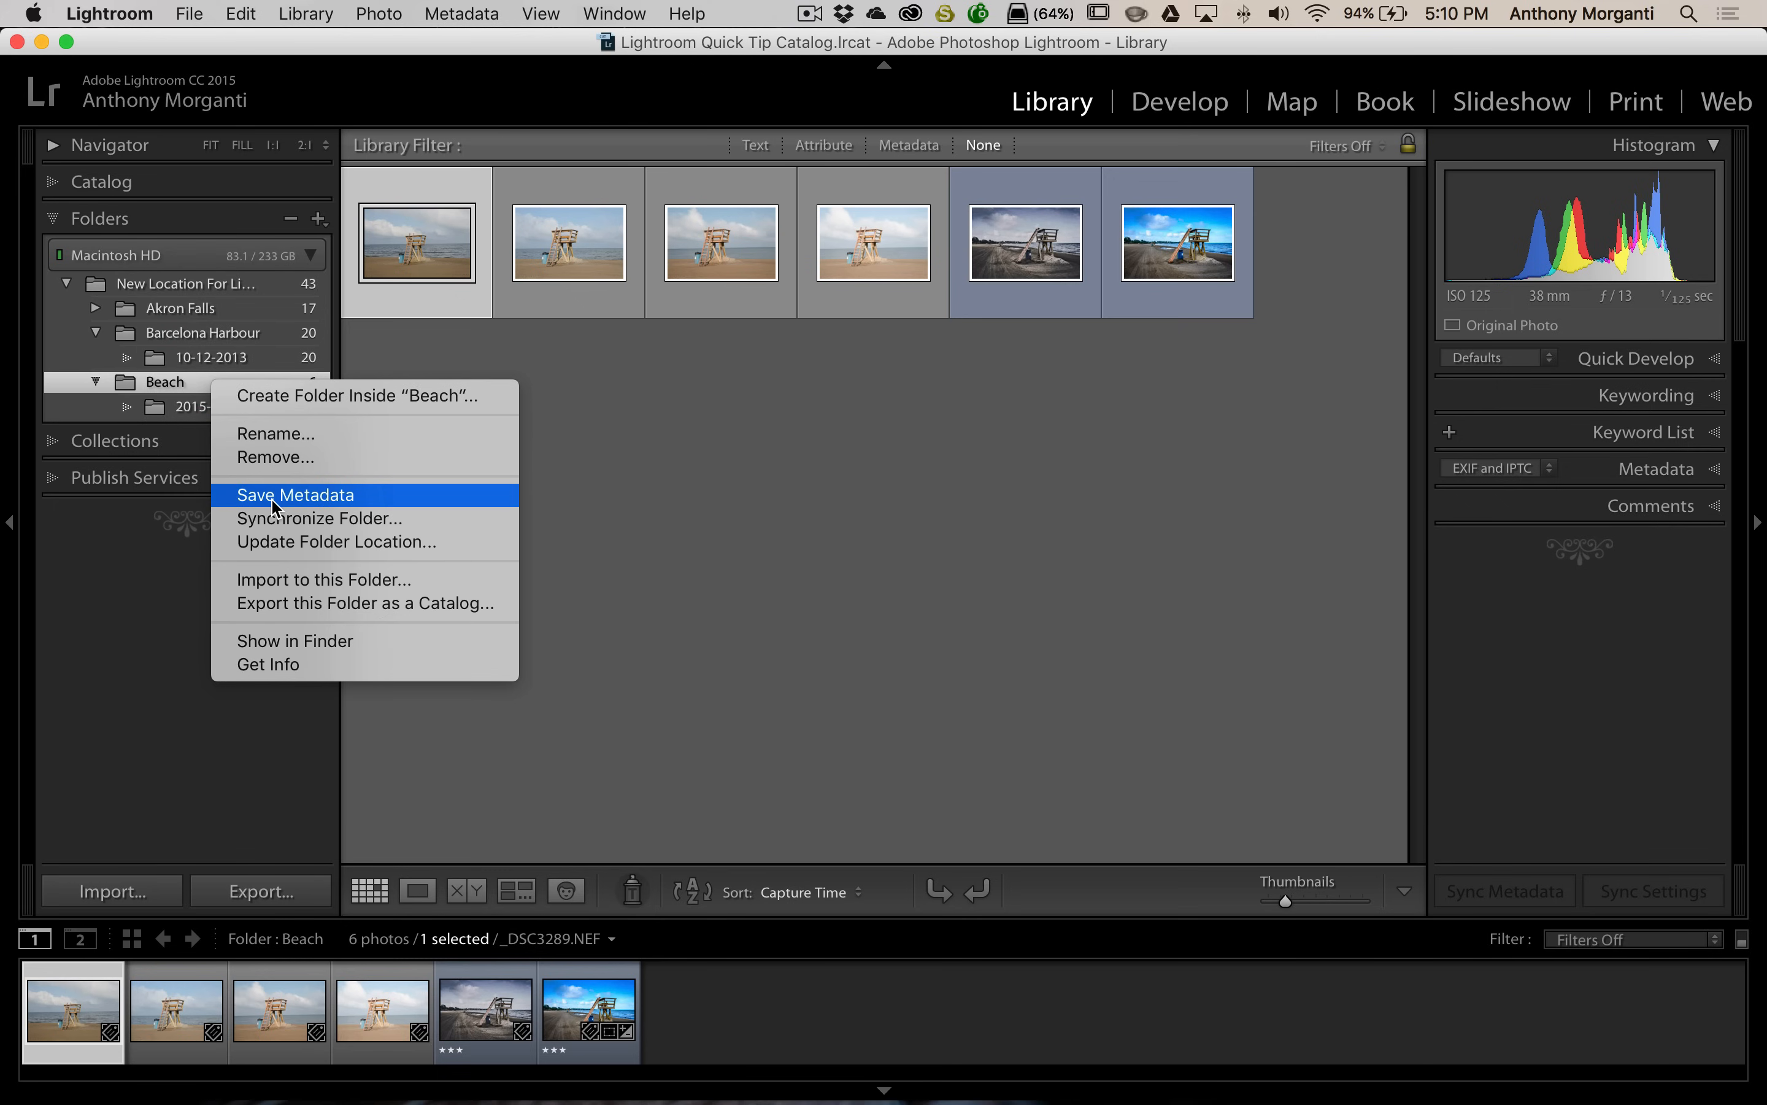
{"action": "left_click", "coordinate": [356, 396]}
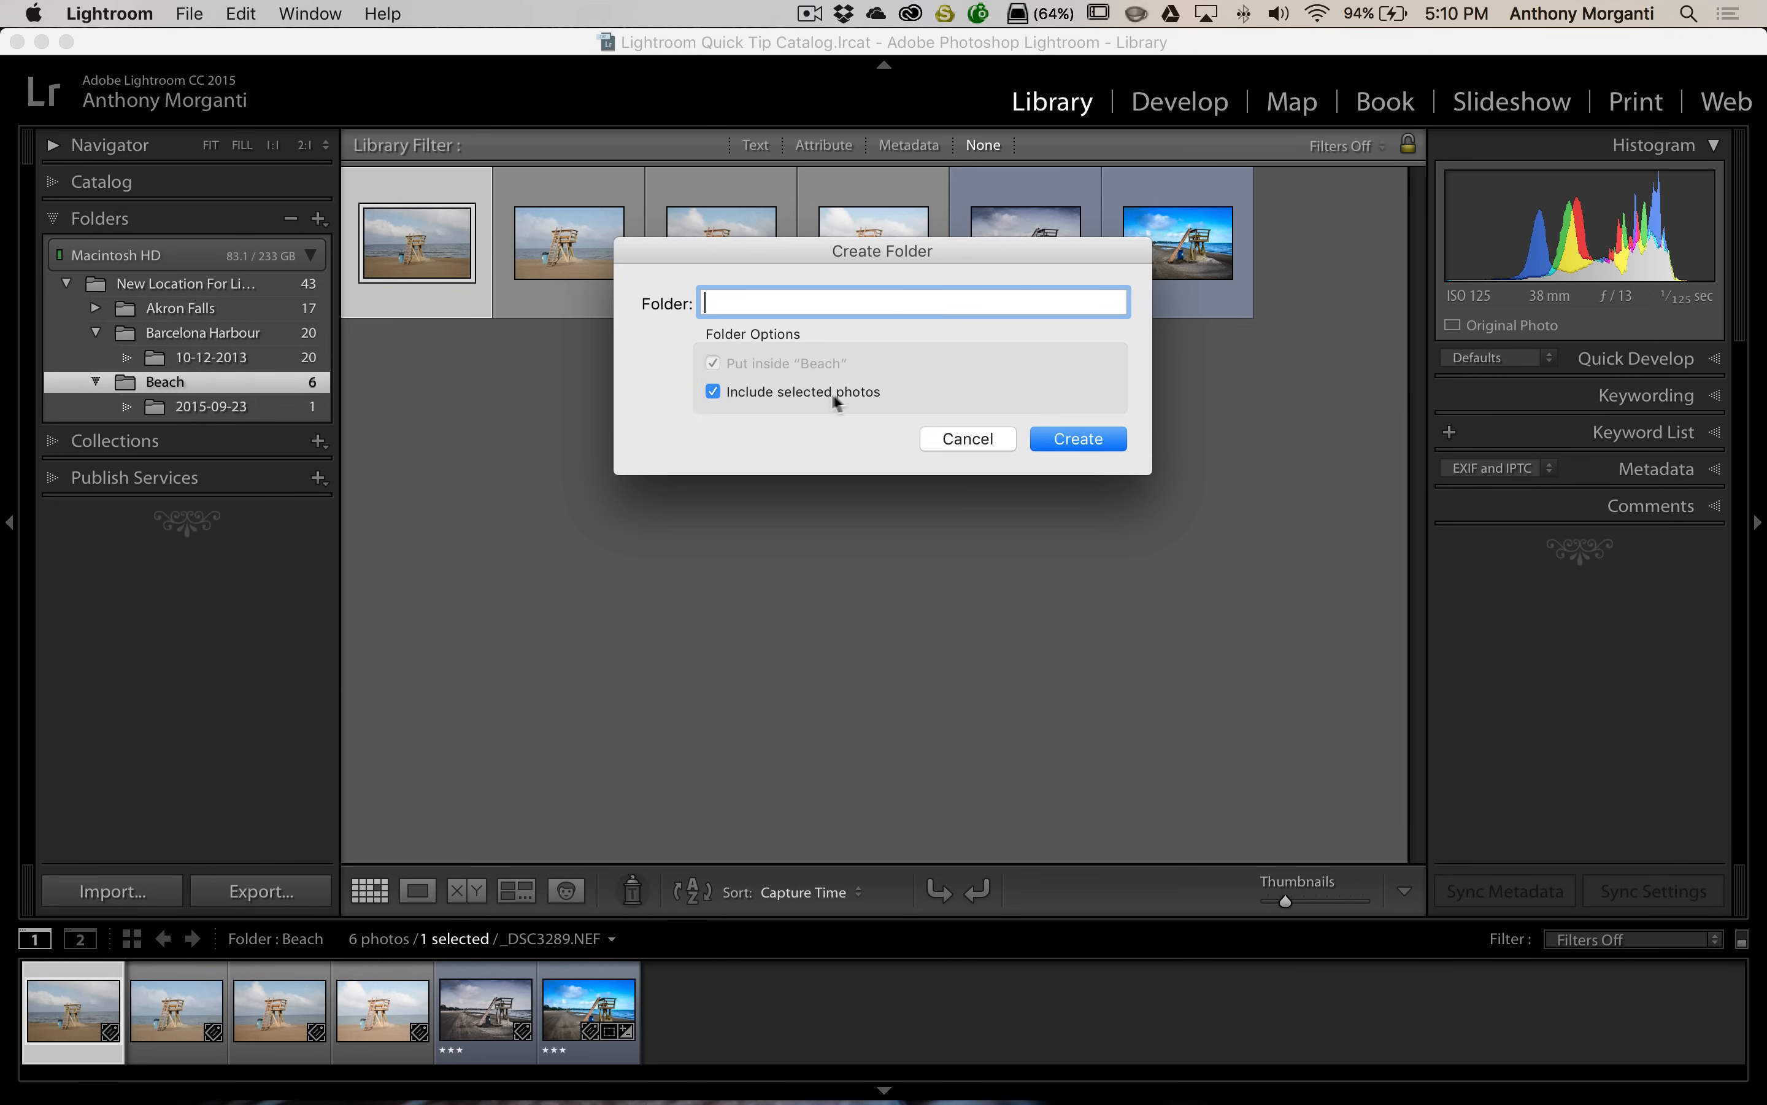
{"action": "mouse_move", "coordinate": [941, 454]}
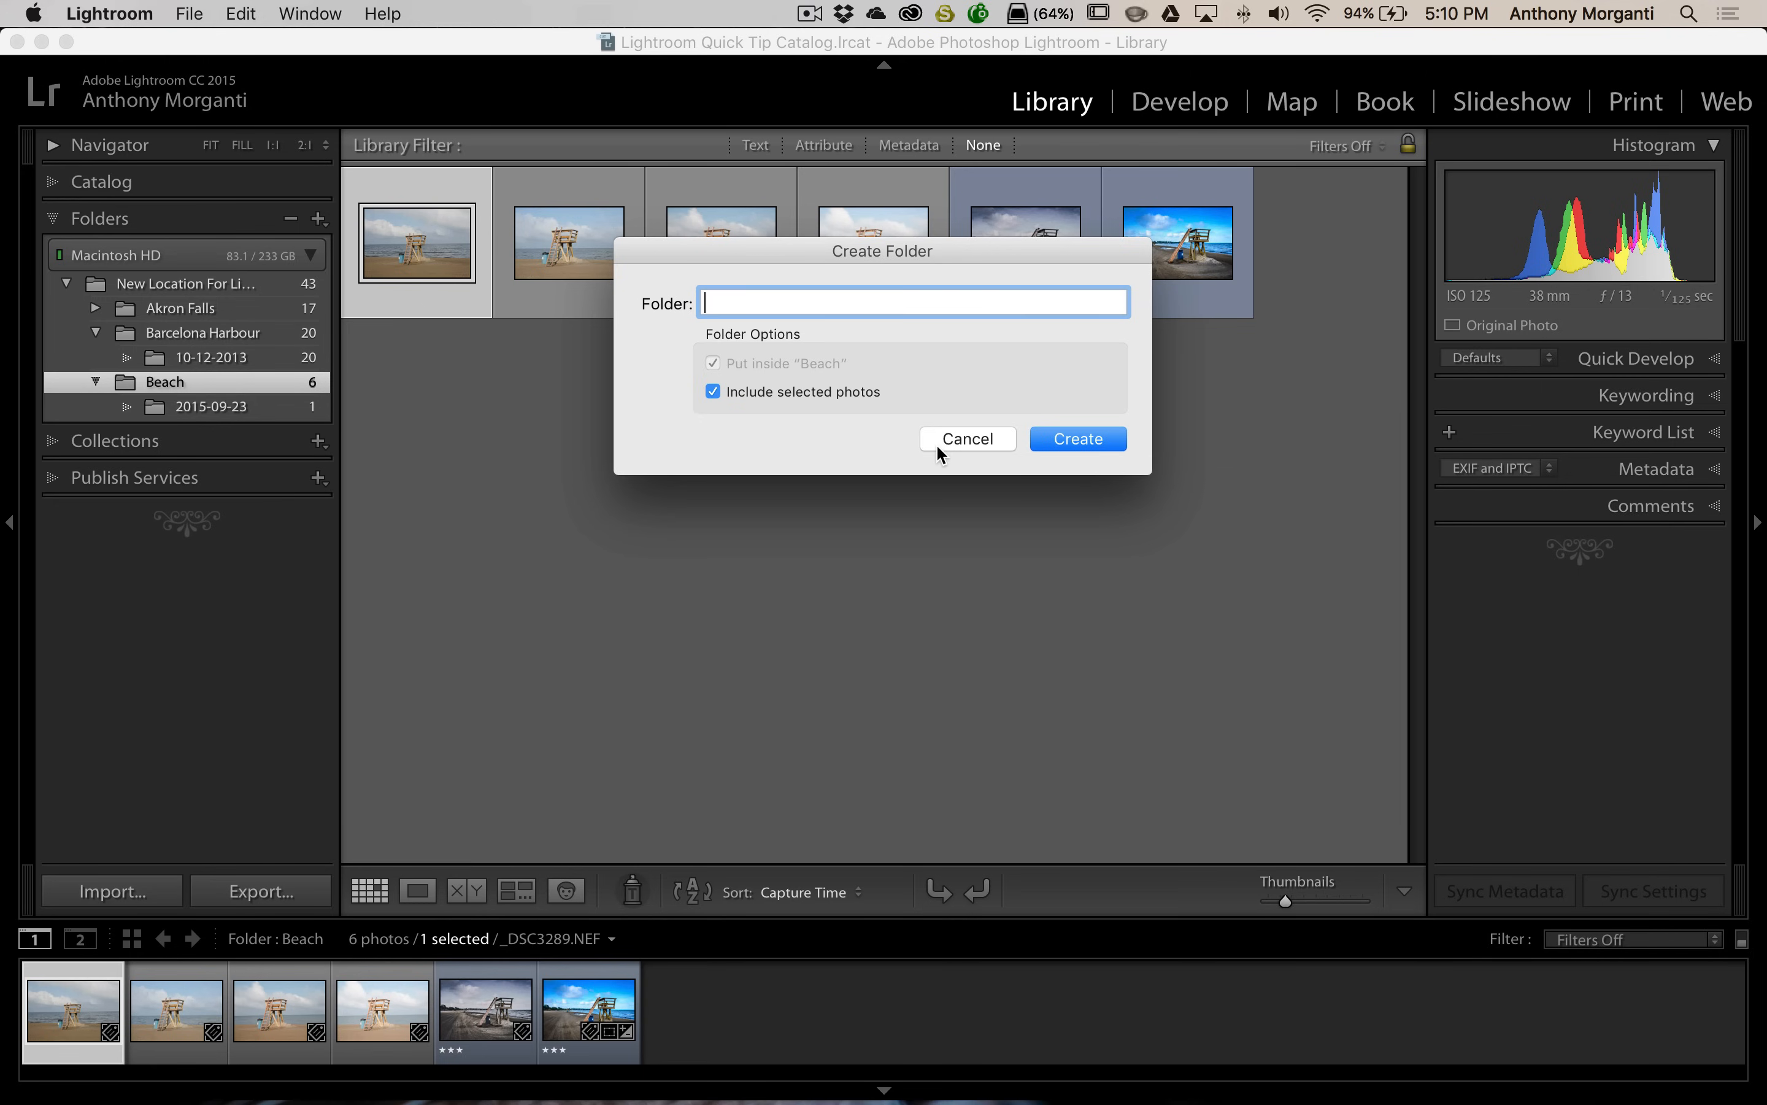
{"action": "left_click", "coordinate": [1074, 438]}
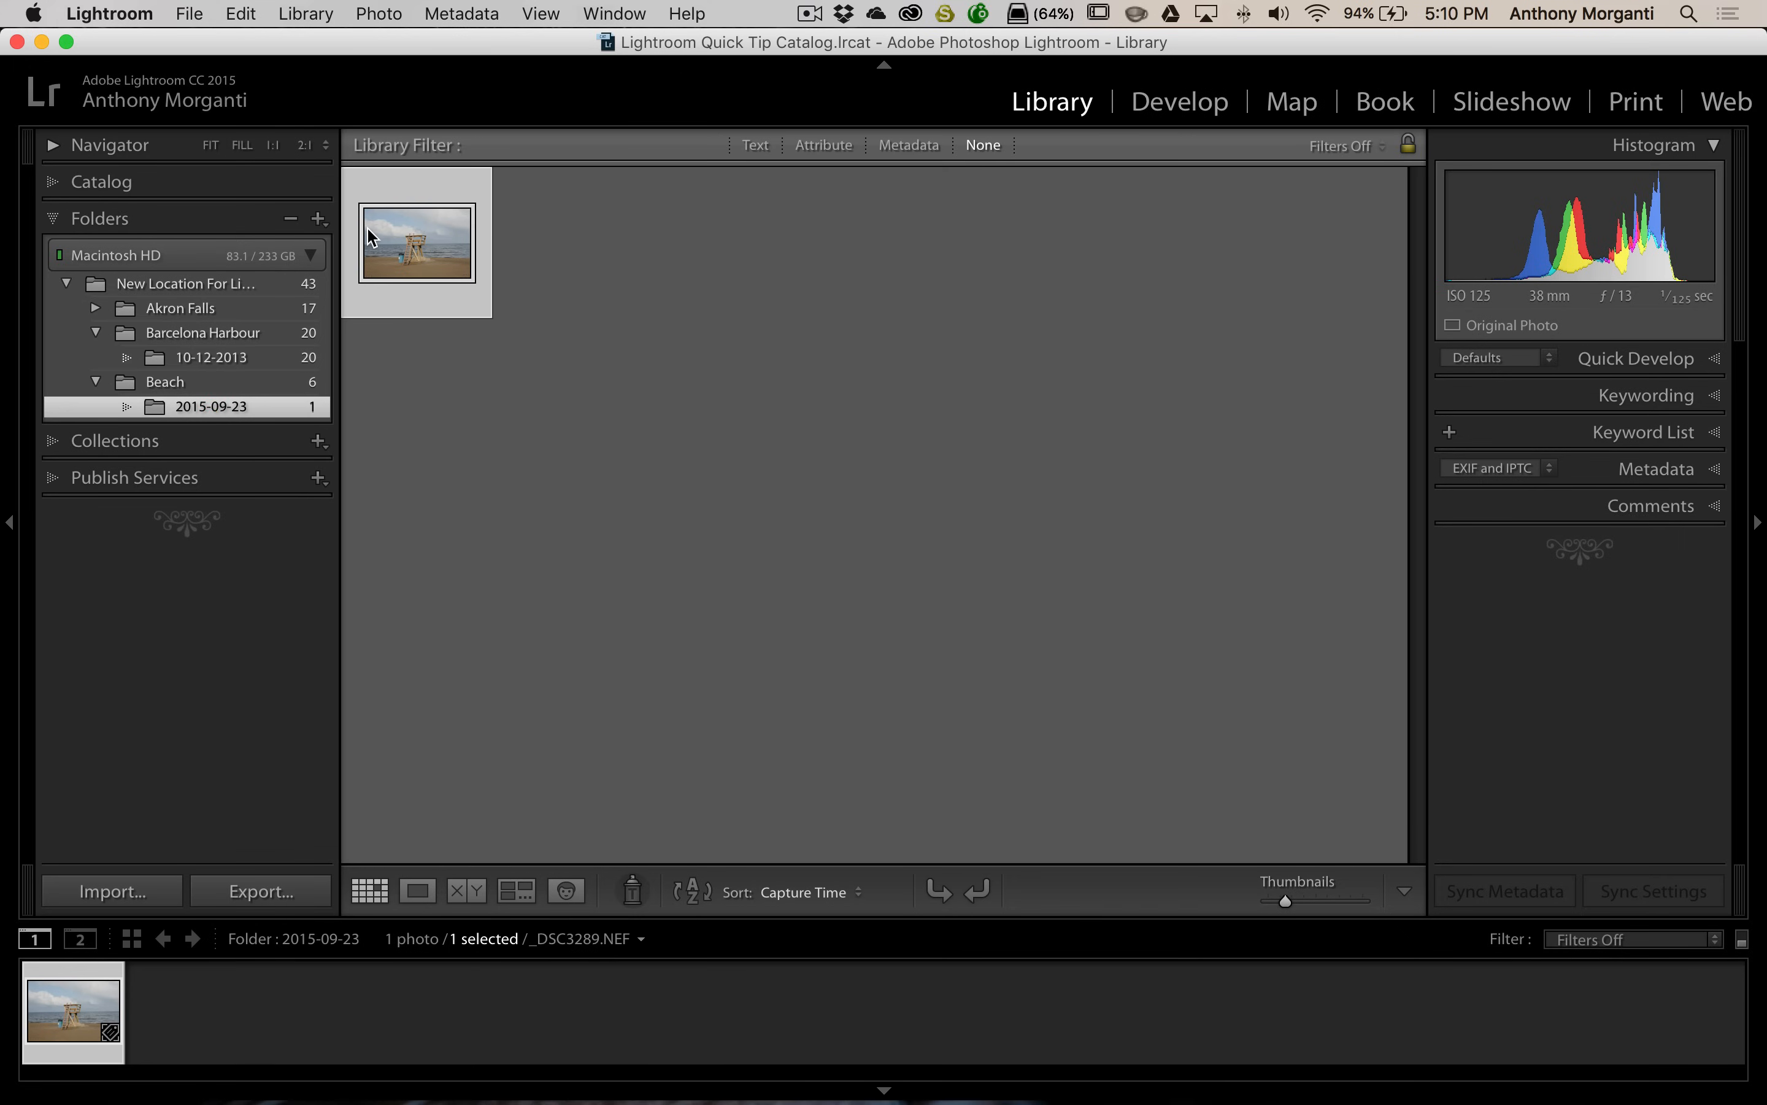
{"action": "mouse_move", "coordinate": [213, 358]}
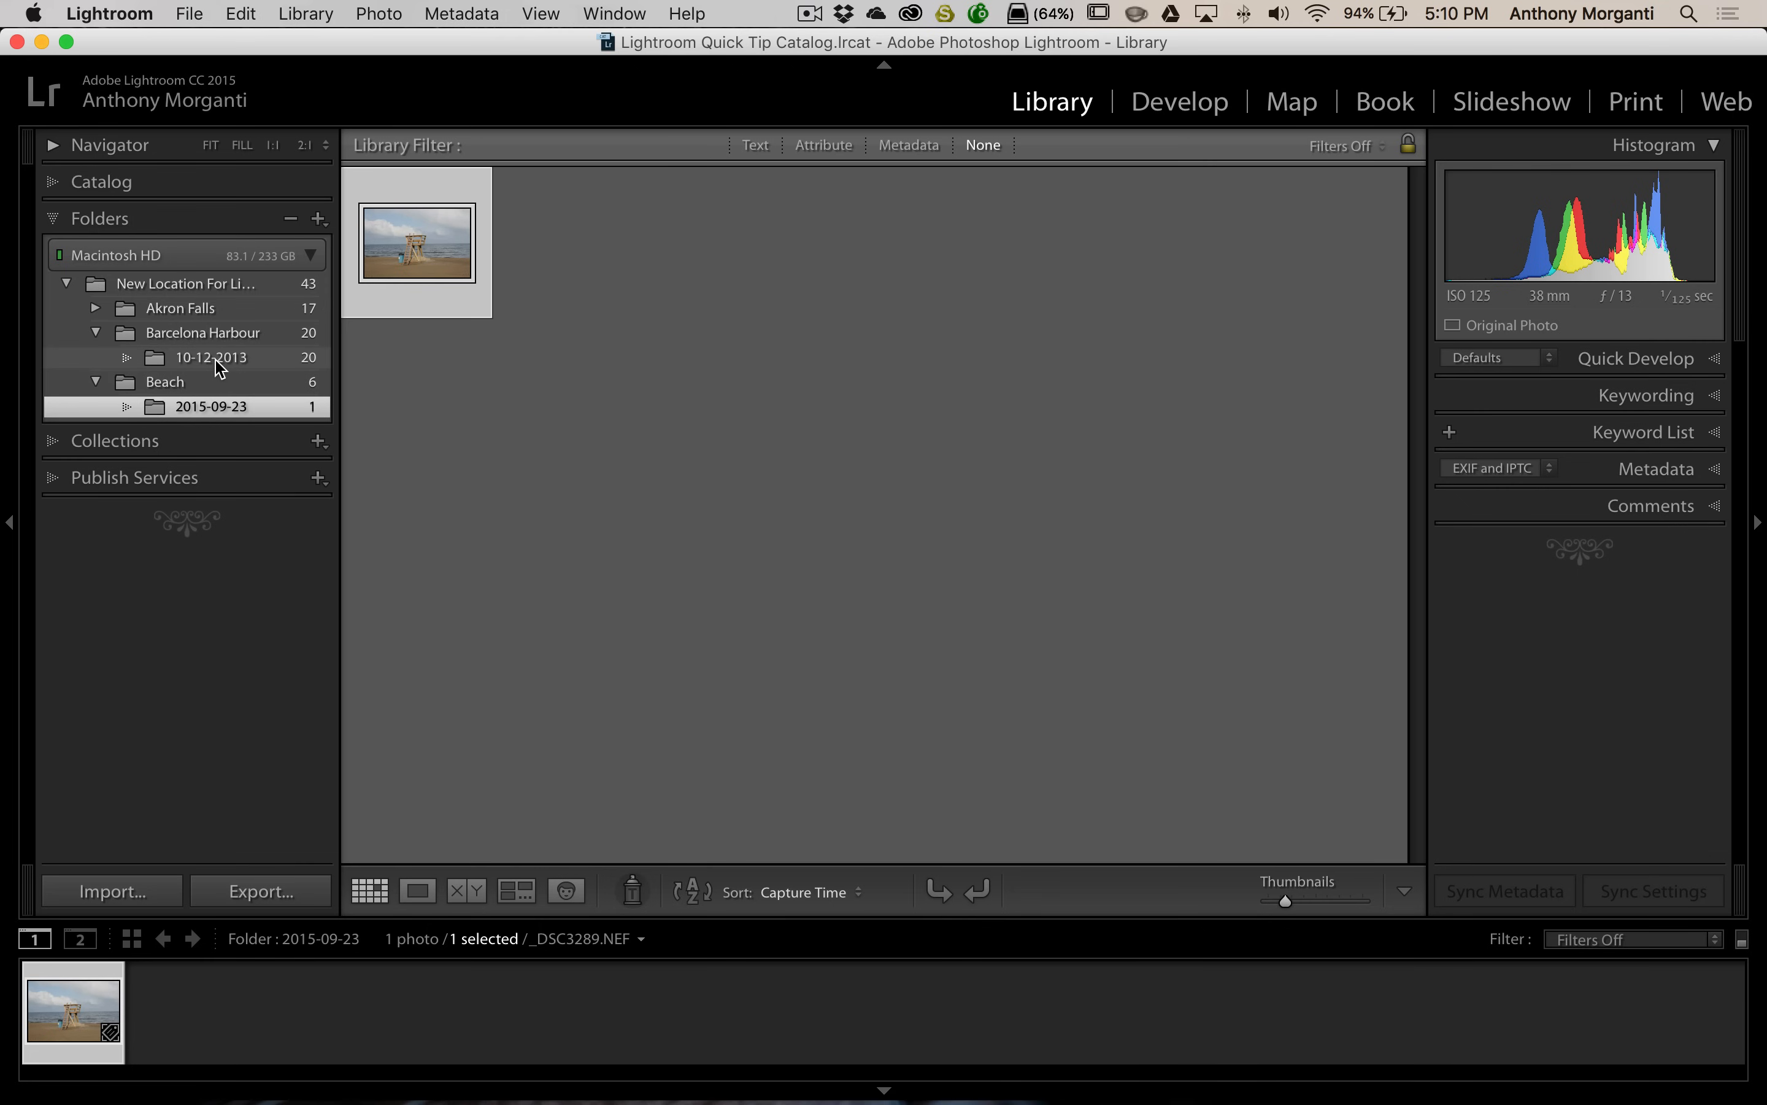
{"action": "mouse_move", "coordinate": [197, 364]}
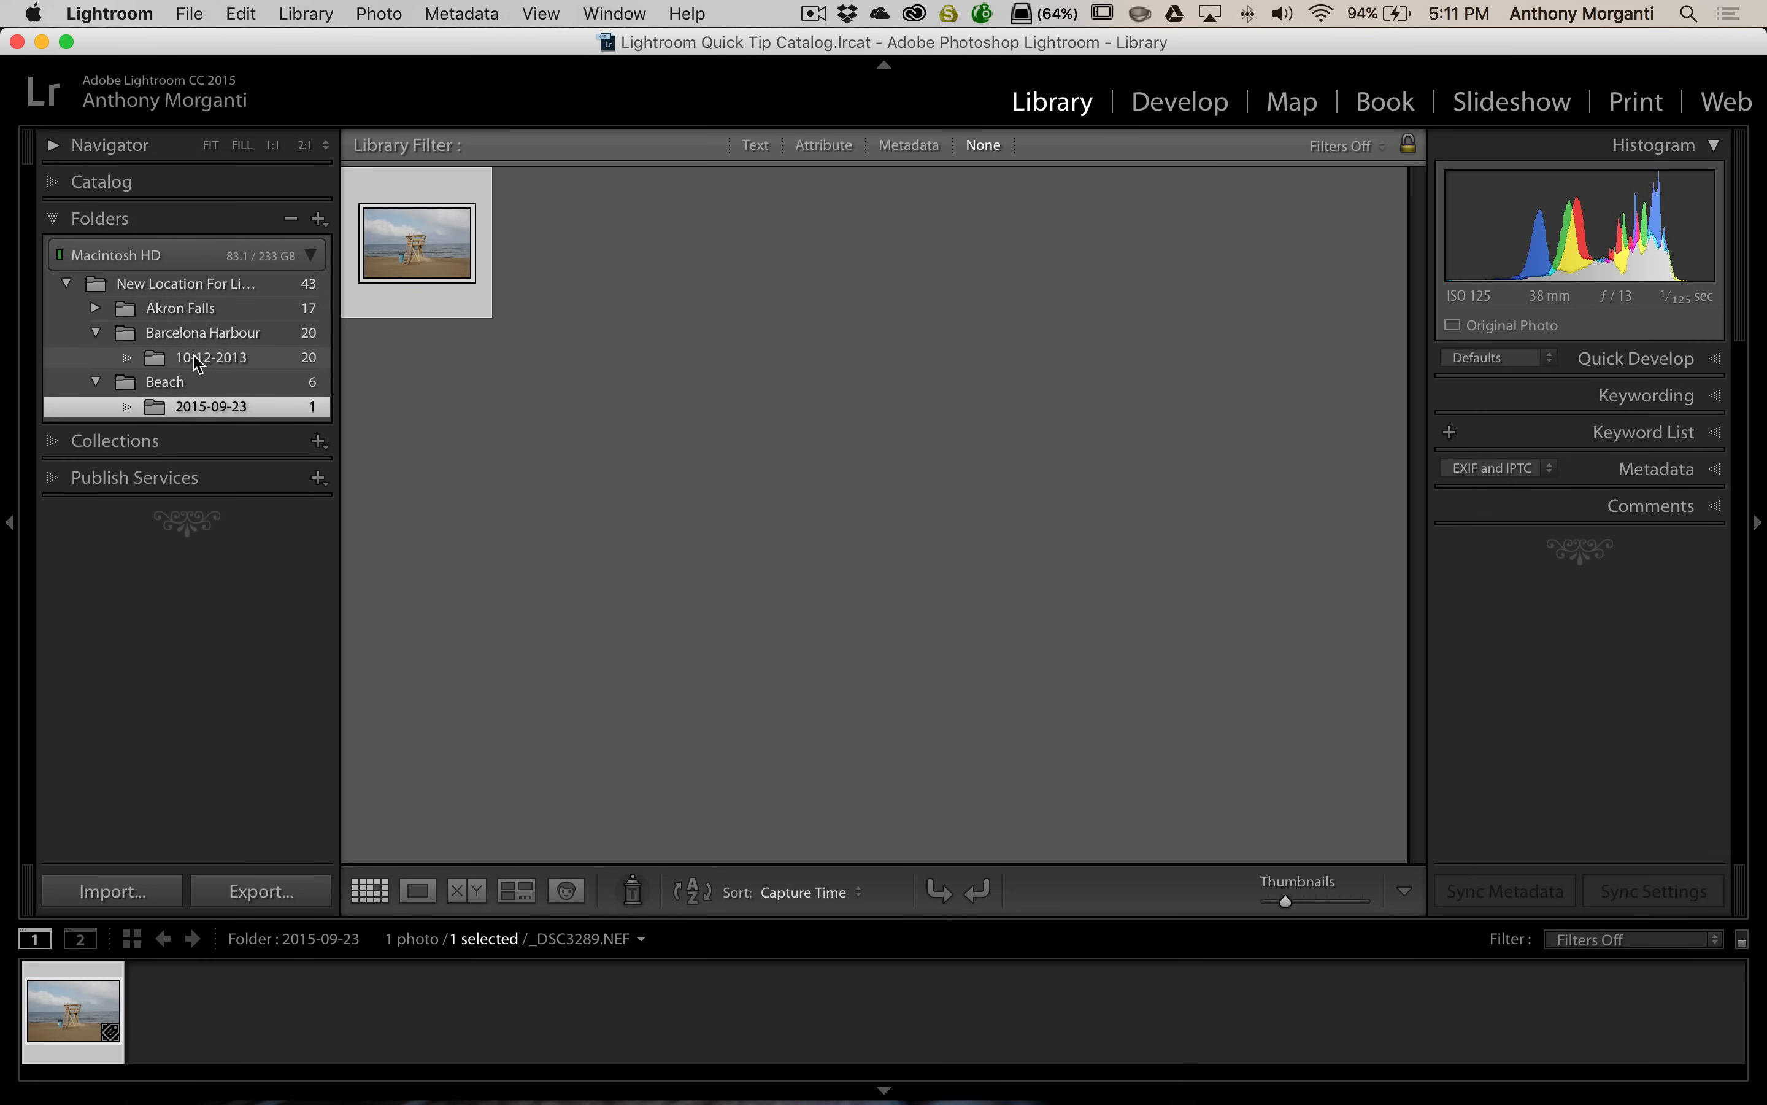
Drag the three beach shots from 10-12-2013 onto 2015-09-23, which then shows 4 photos
{"action": "left_click", "coordinate": [208, 357]}
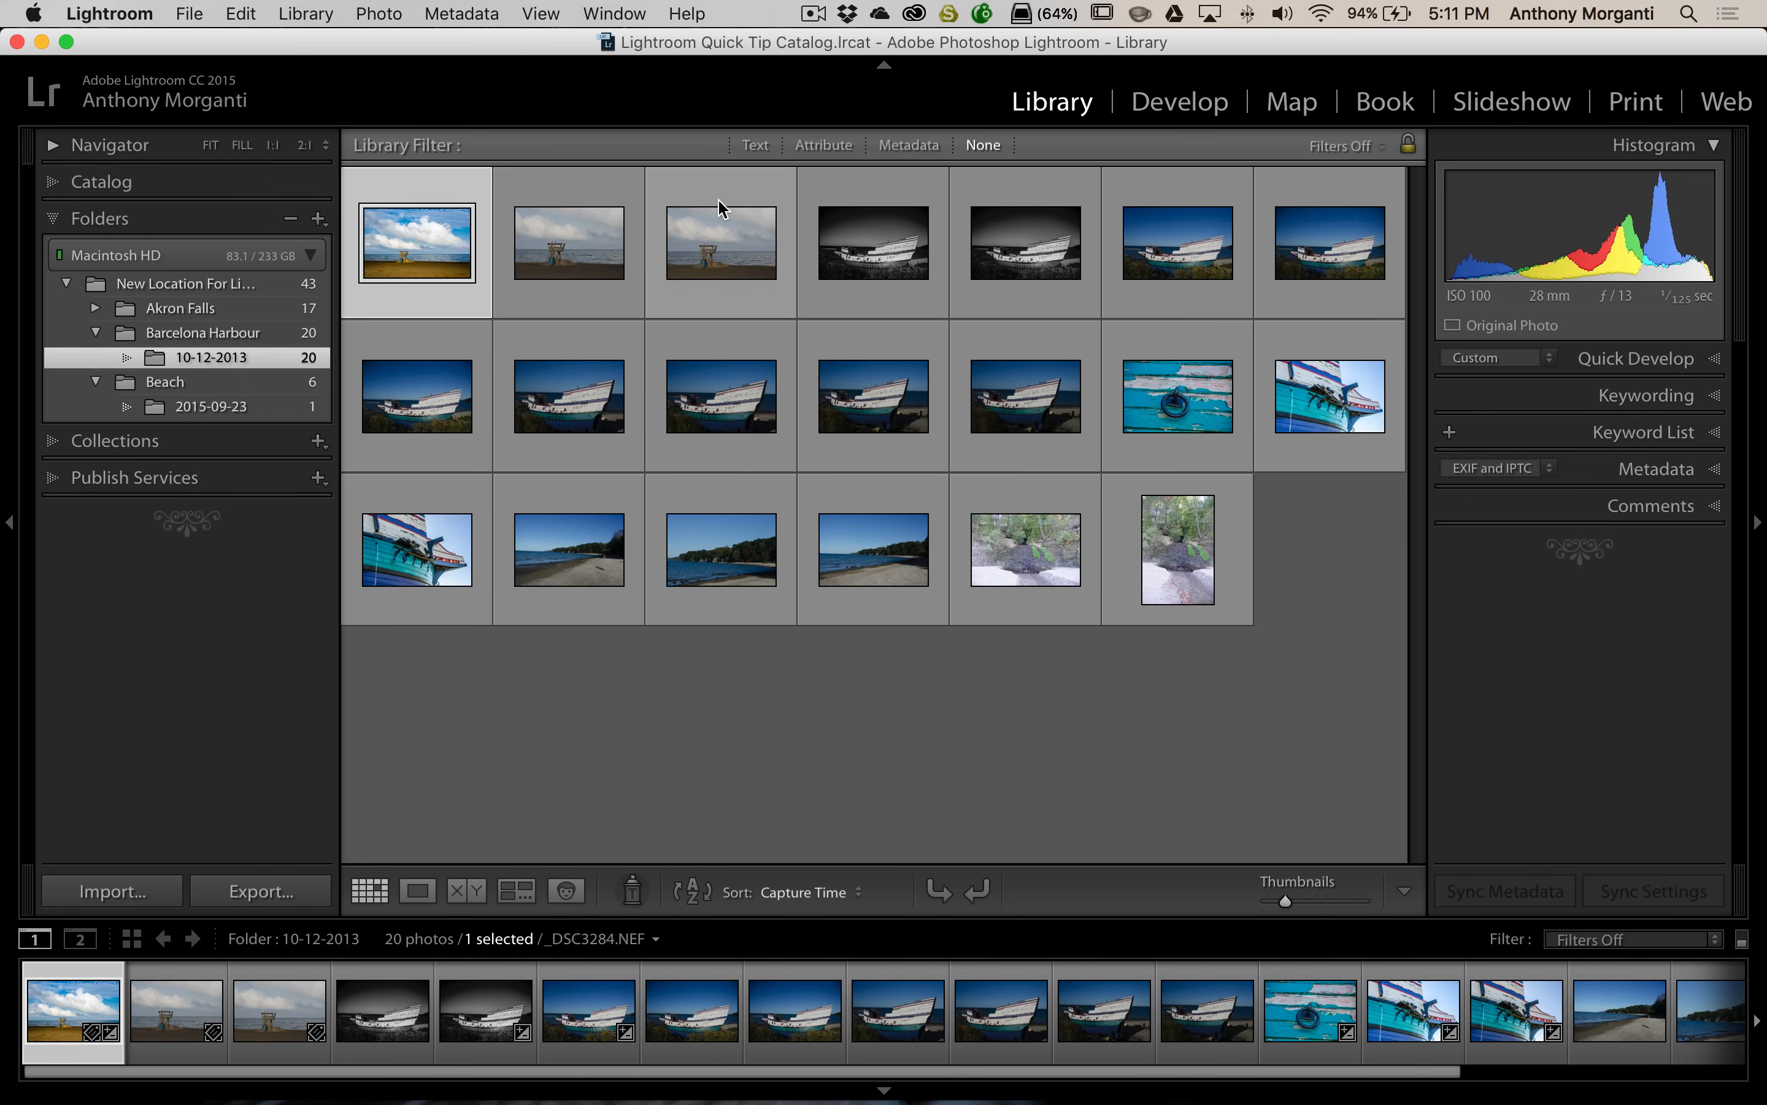
{"action": "left_click", "coordinate": [719, 241]}
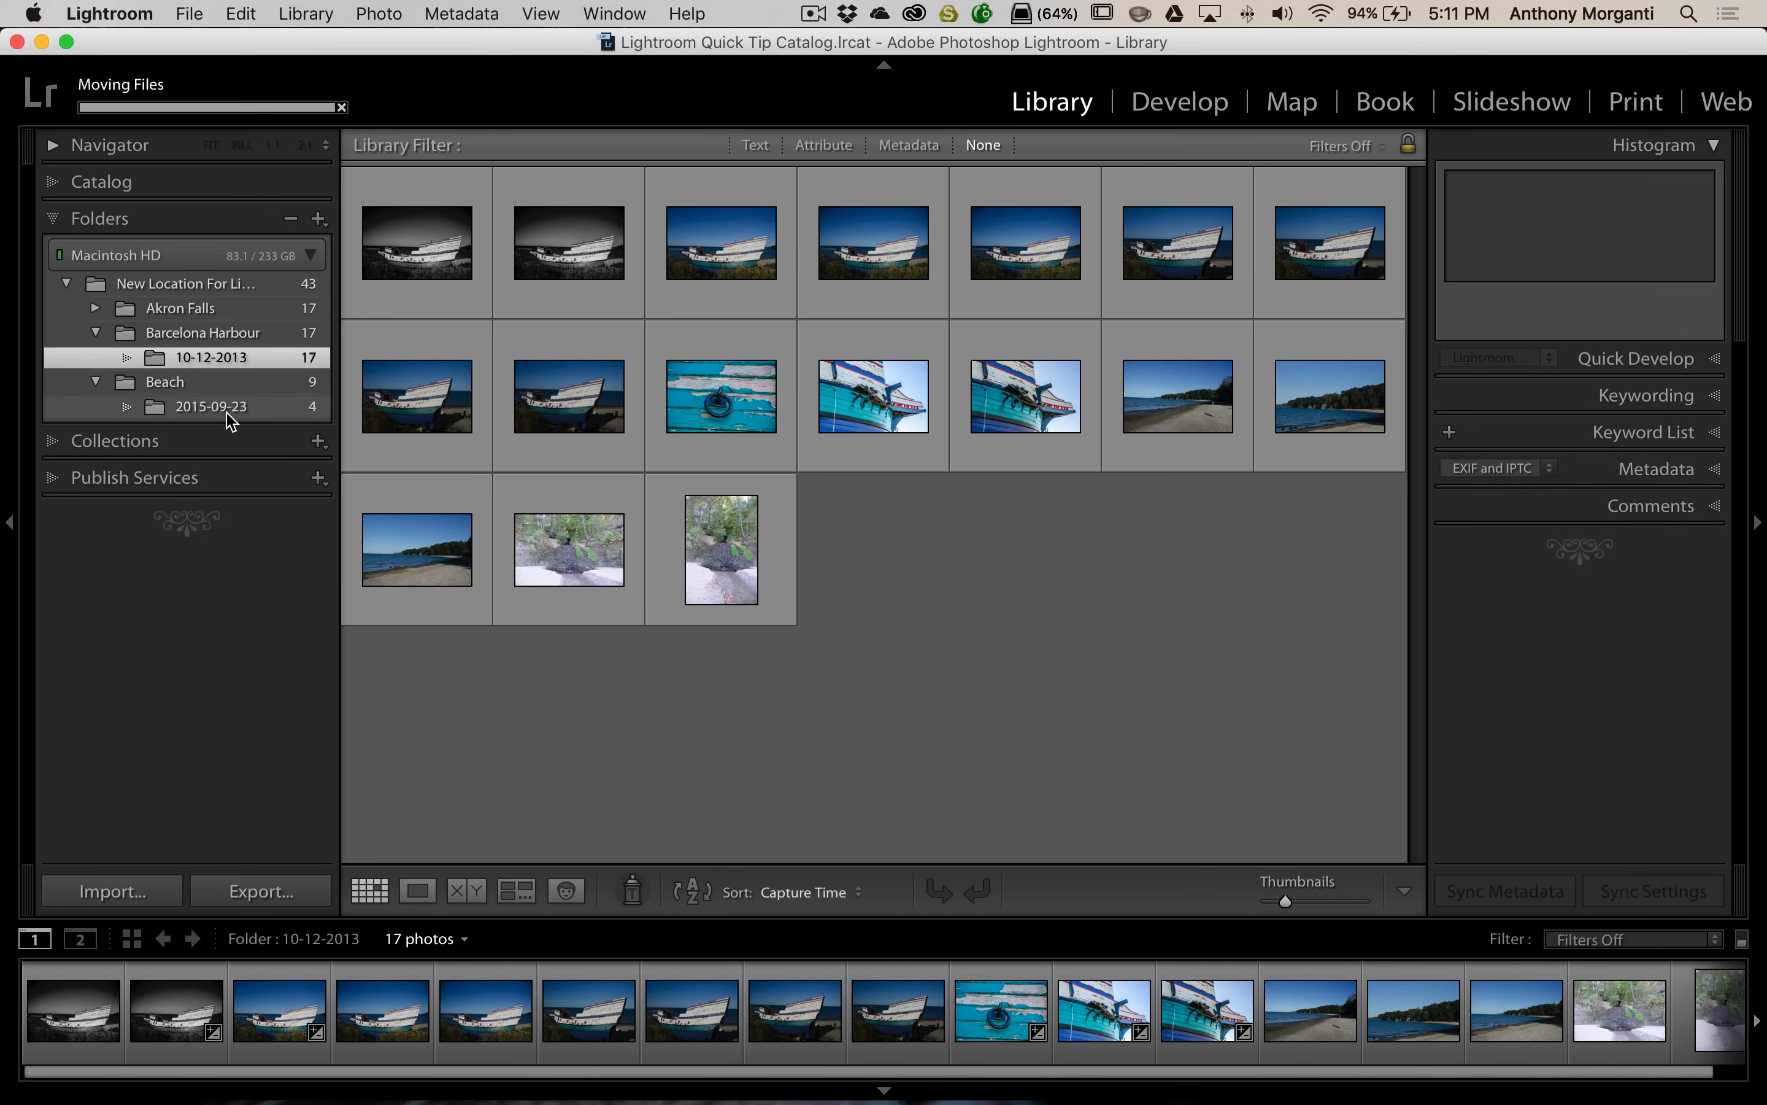
{"action": "left_click", "coordinate": [210, 406]}
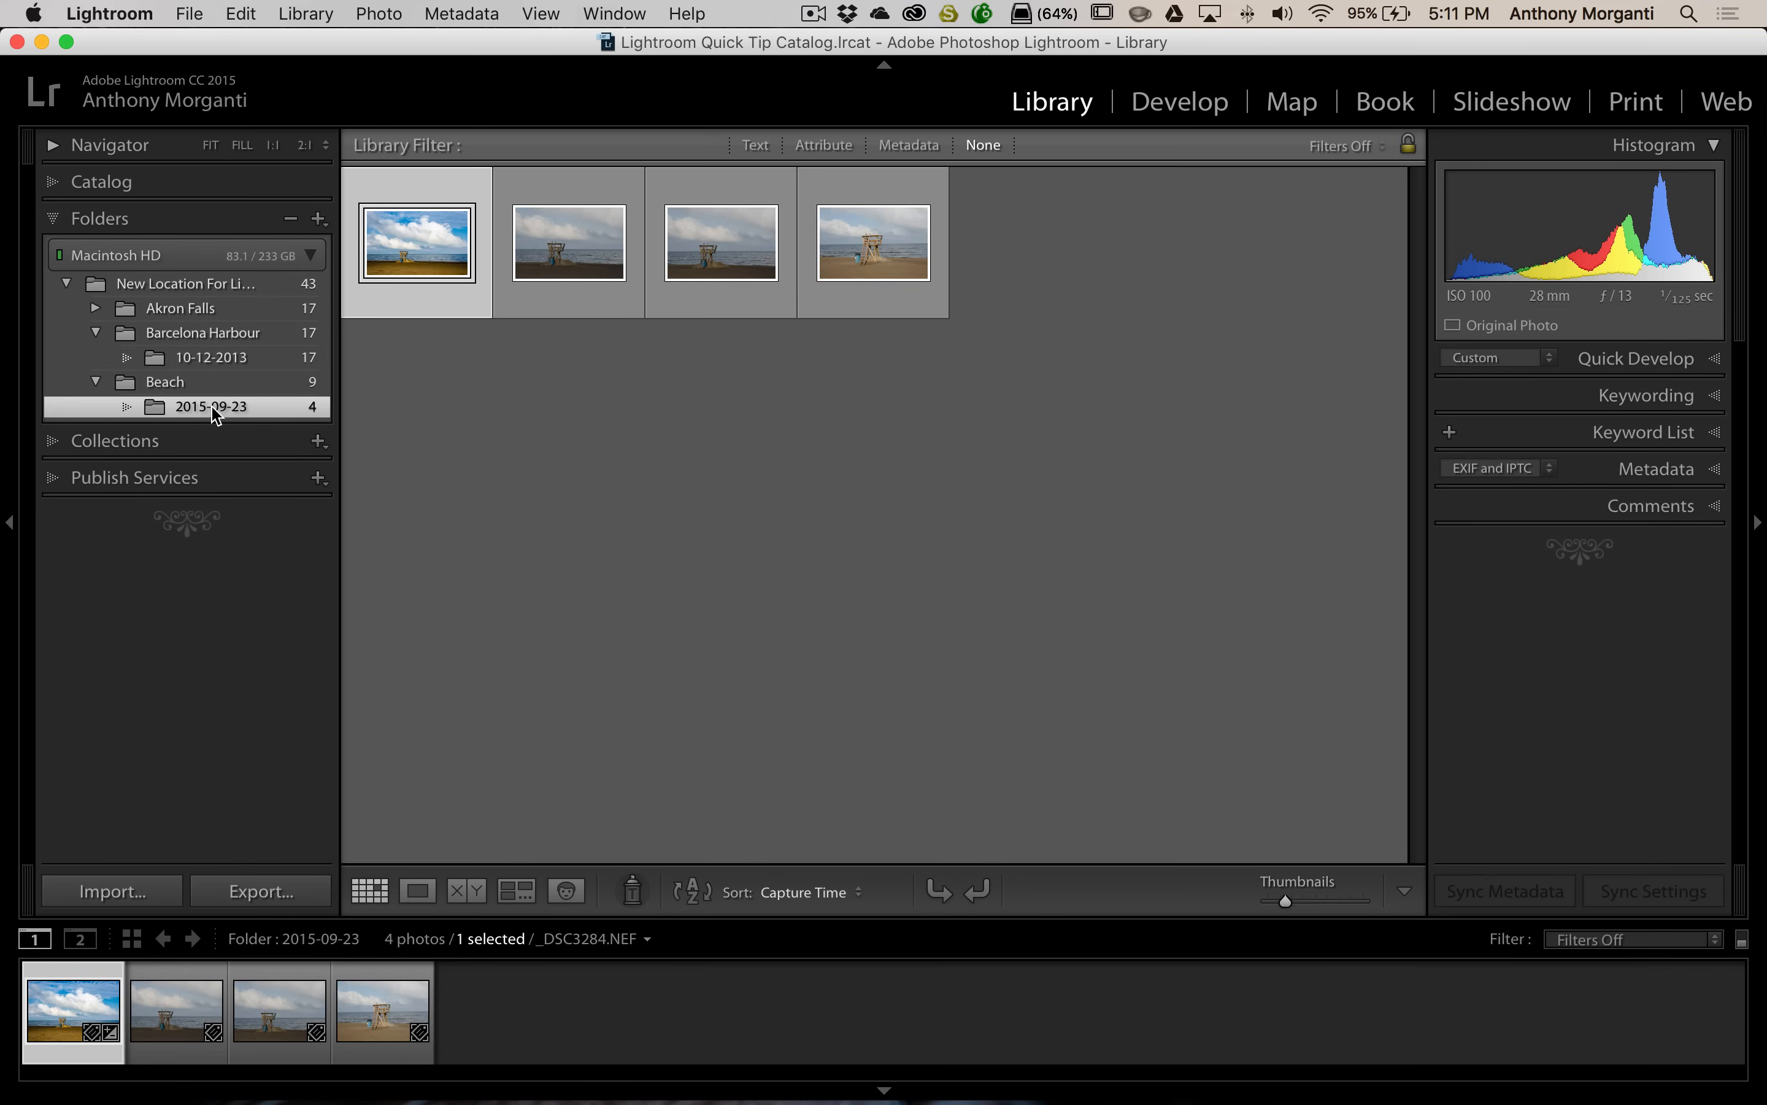
{"action": "mouse_move", "coordinate": [569, 242]}
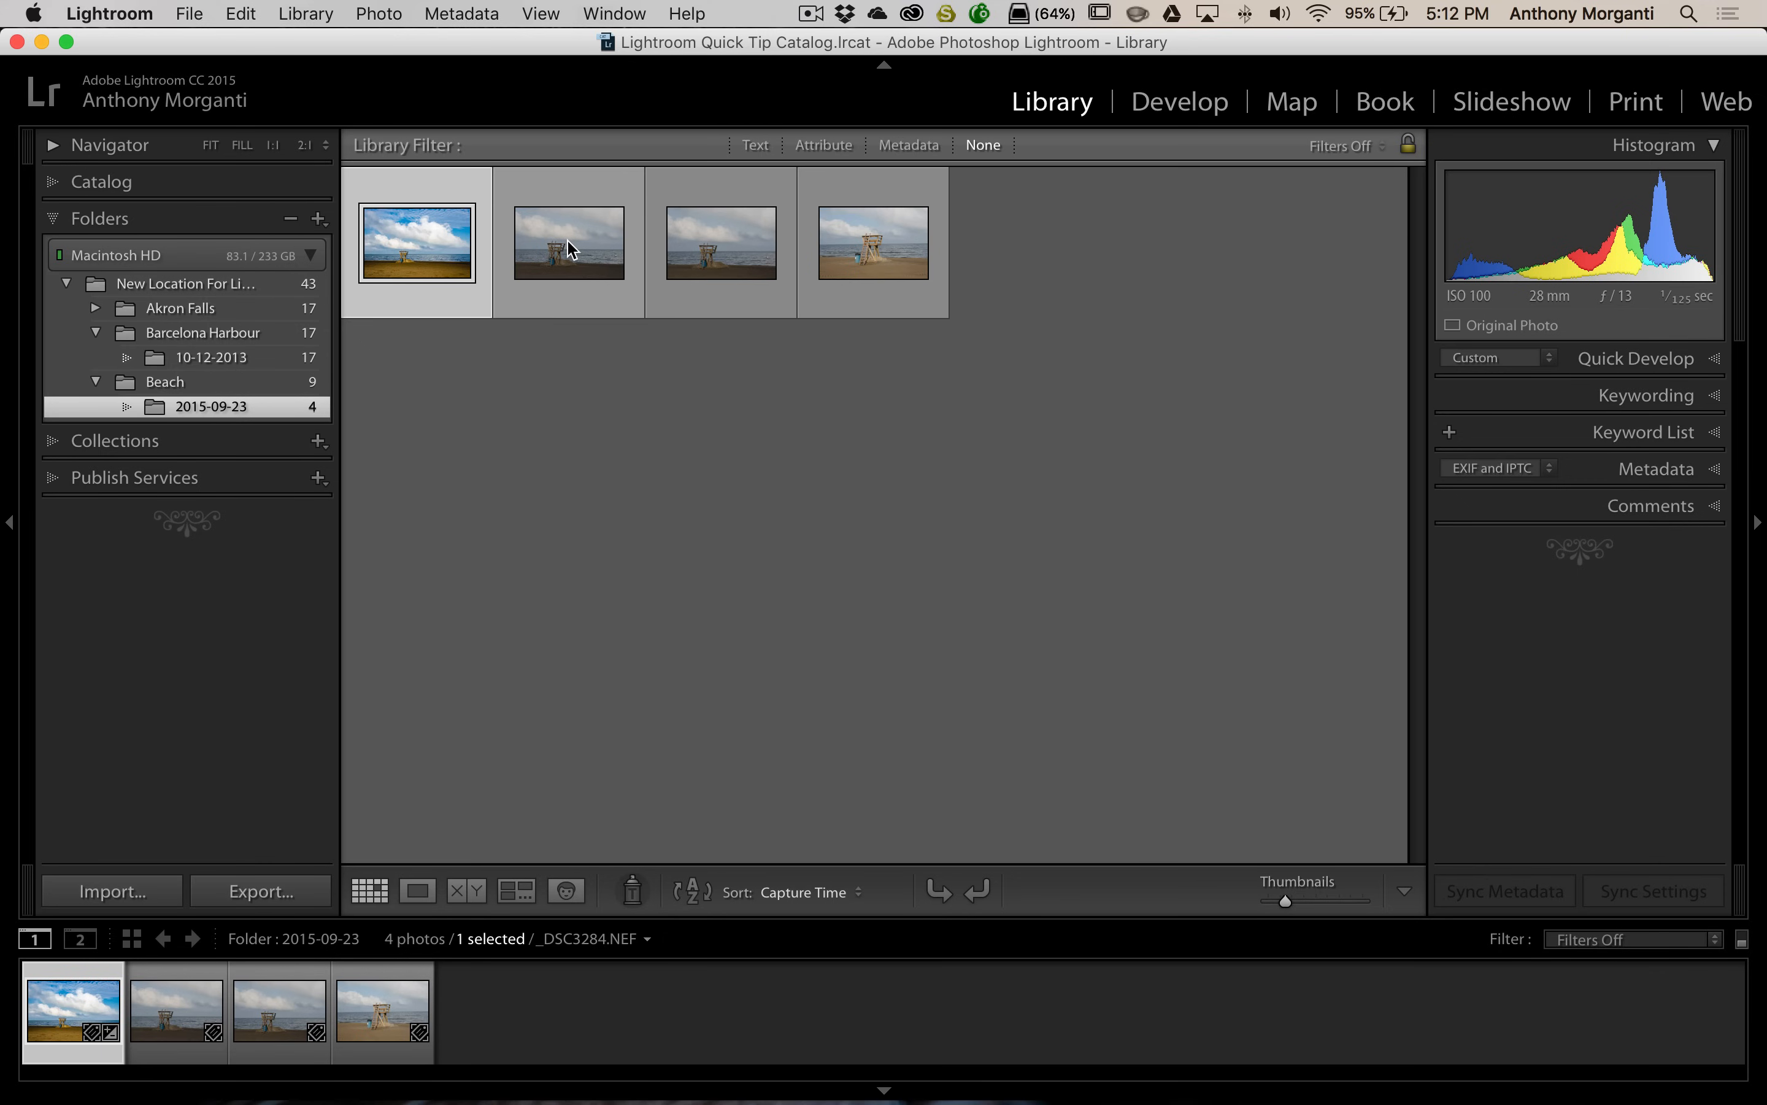
{"action": "mouse_move", "coordinate": [519, 378]}
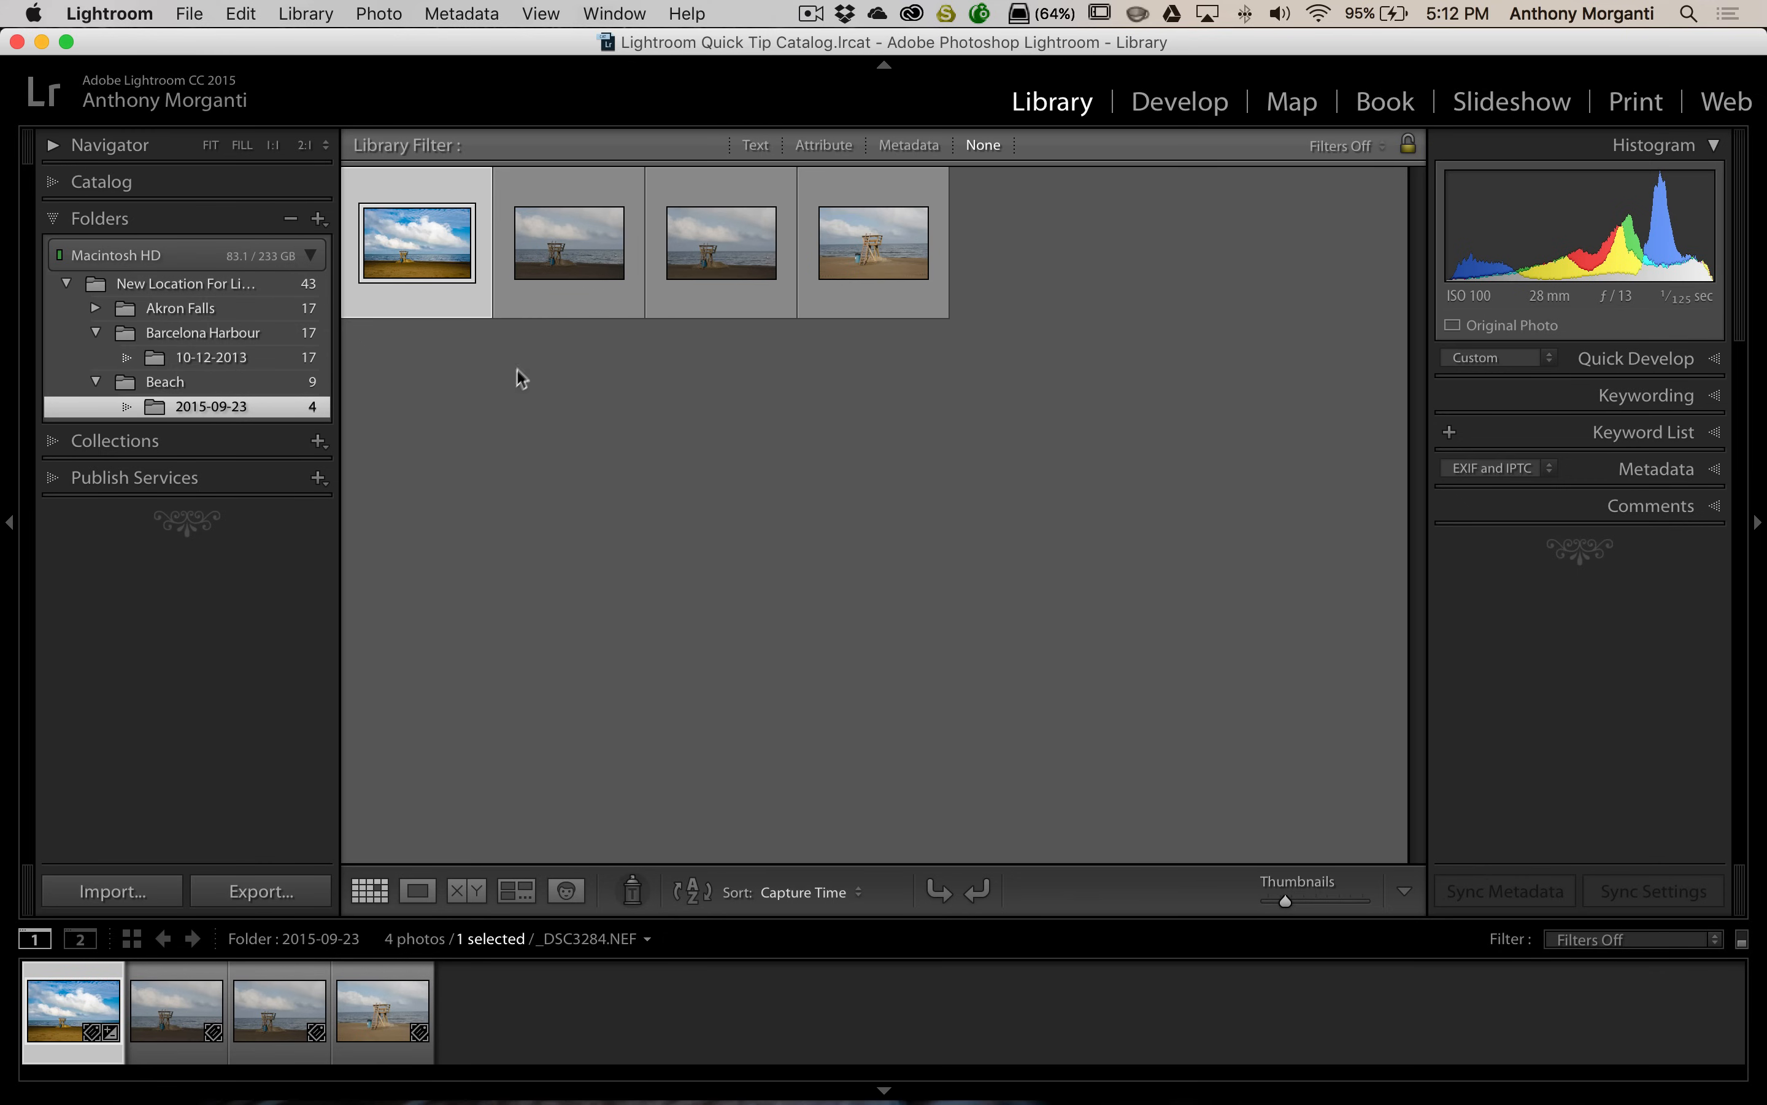
{"action": "left_click", "coordinate": [568, 242]}
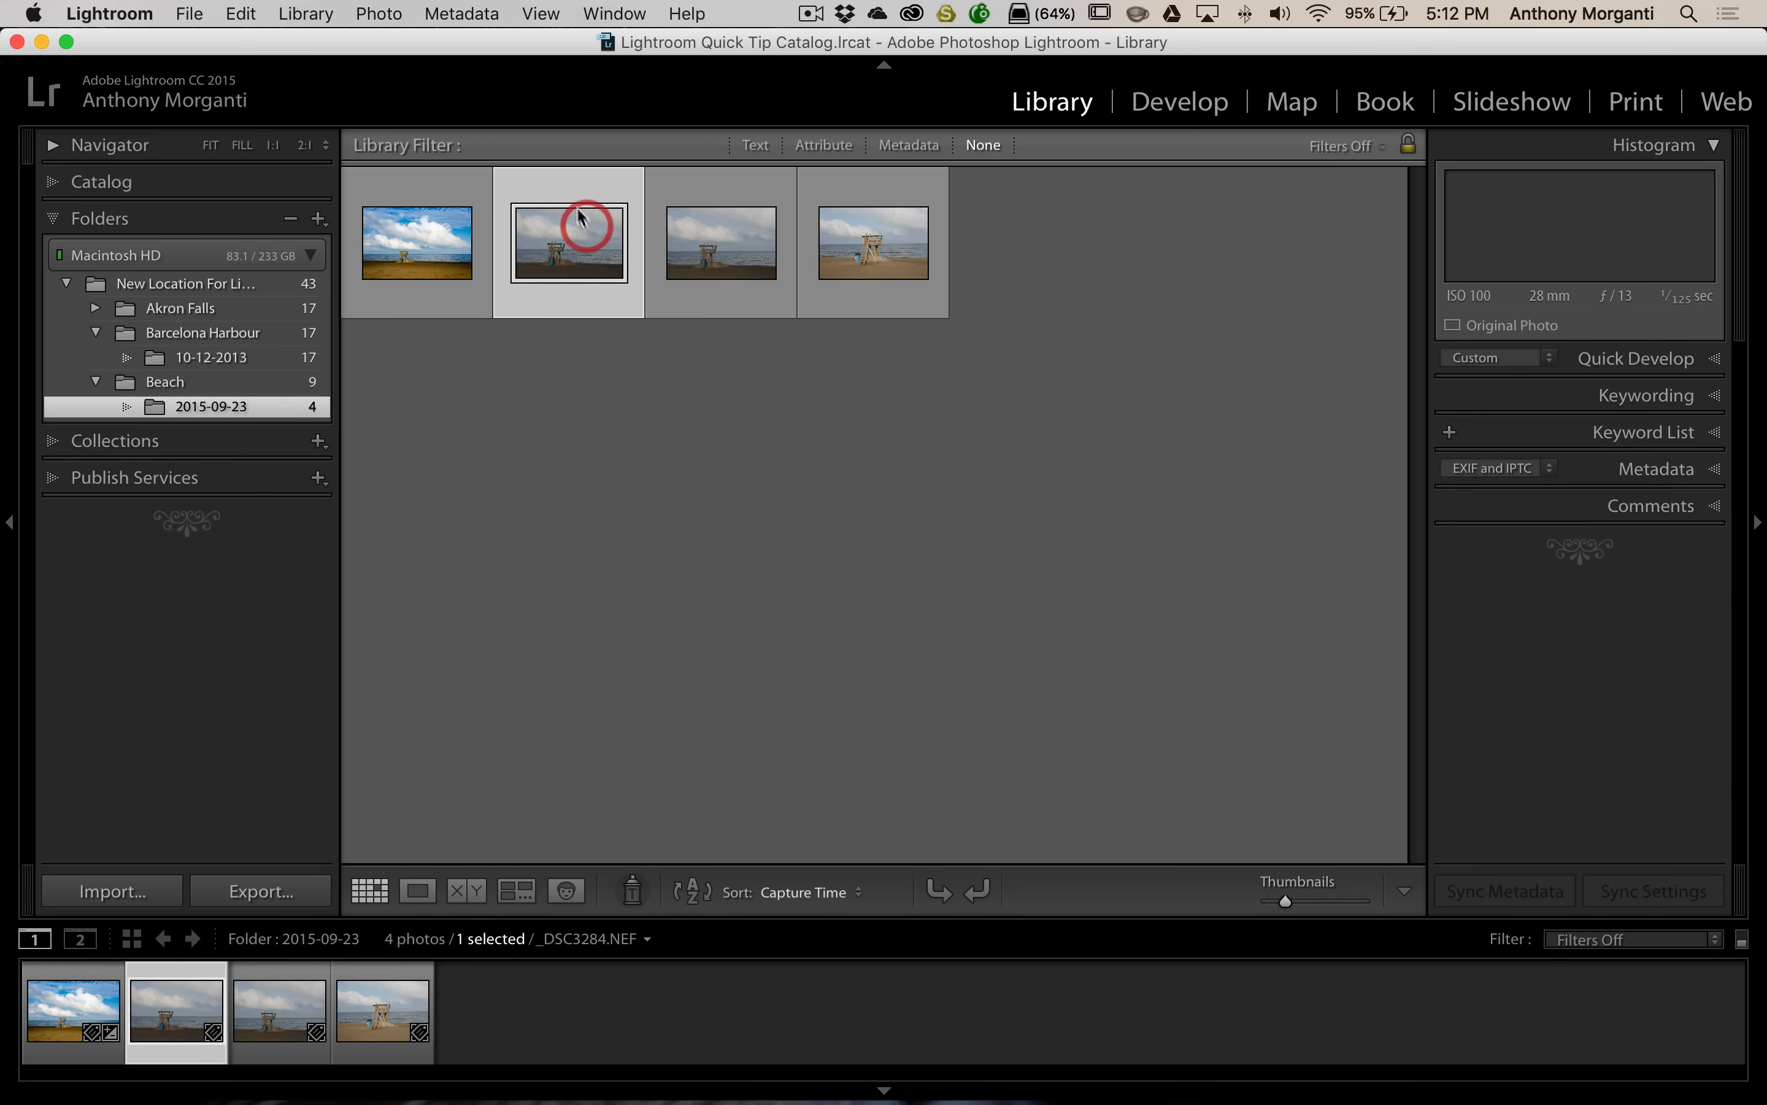
{"action": "right_click", "coordinate": [569, 242]}
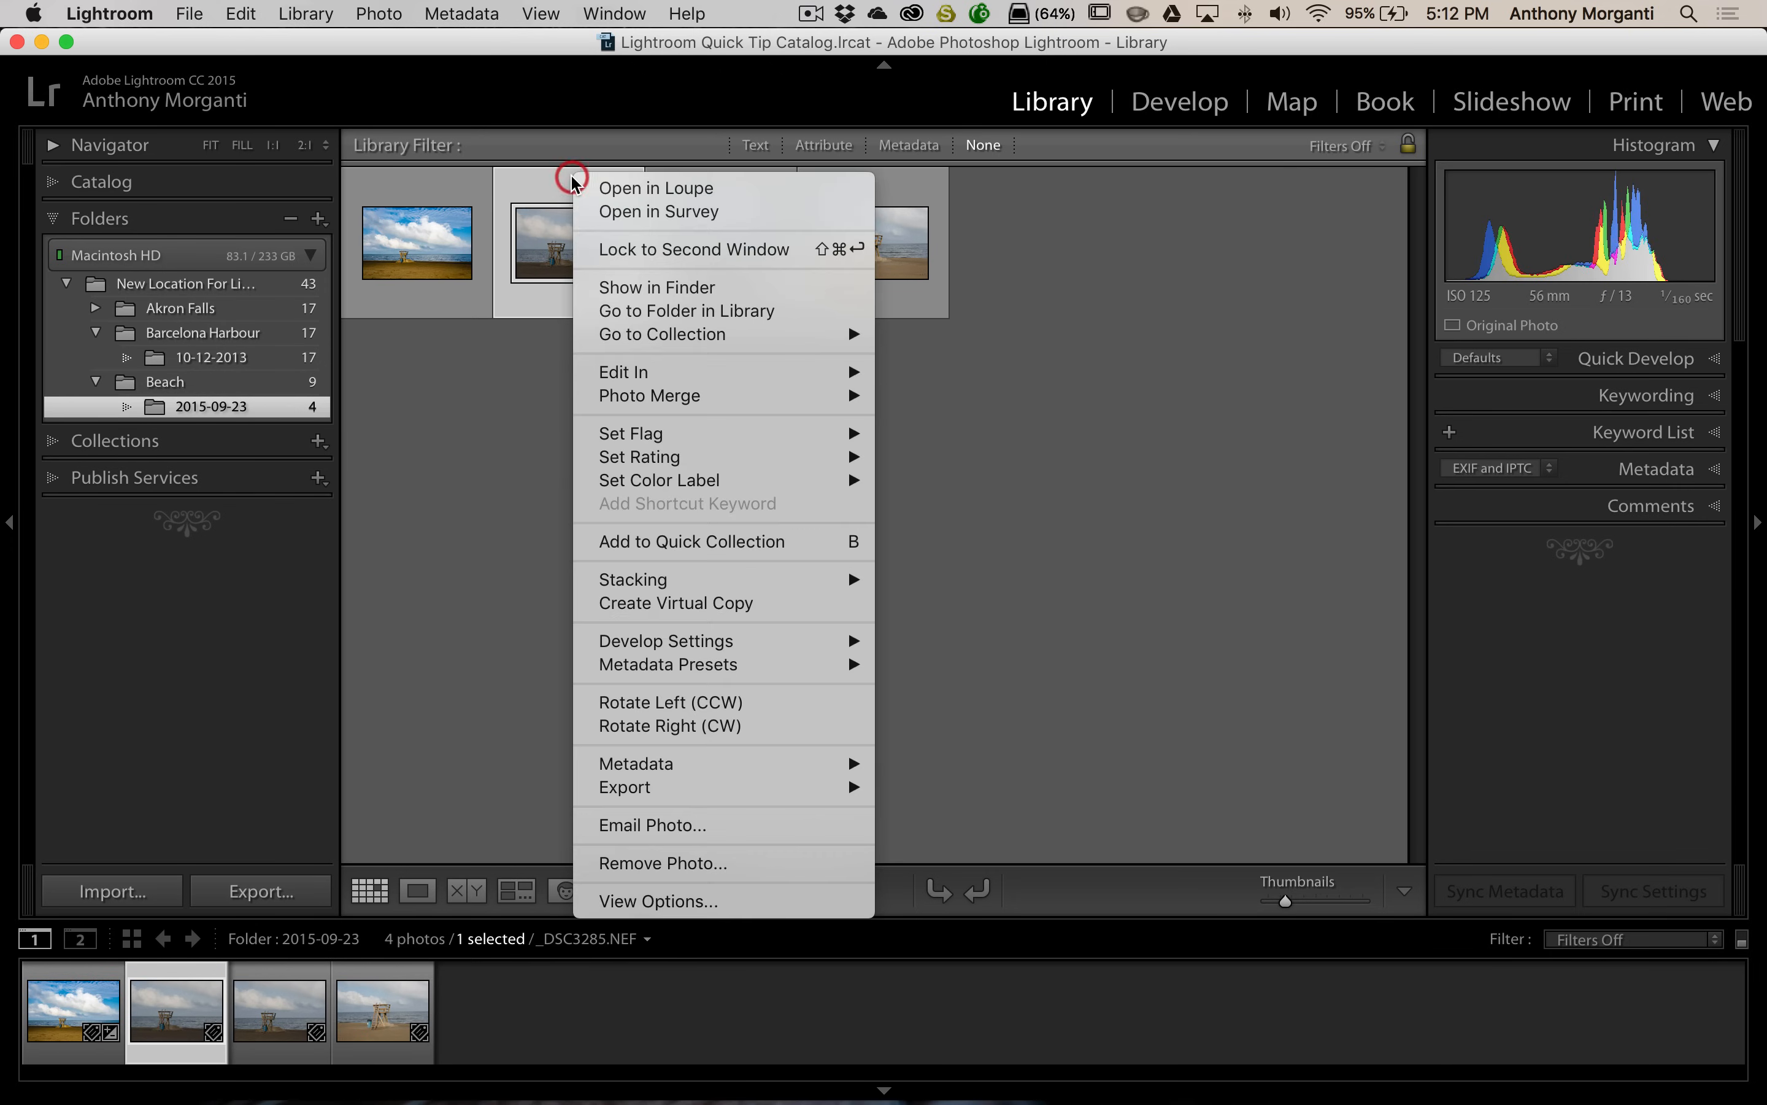
{"action": "mouse_move", "coordinate": [663, 862]}
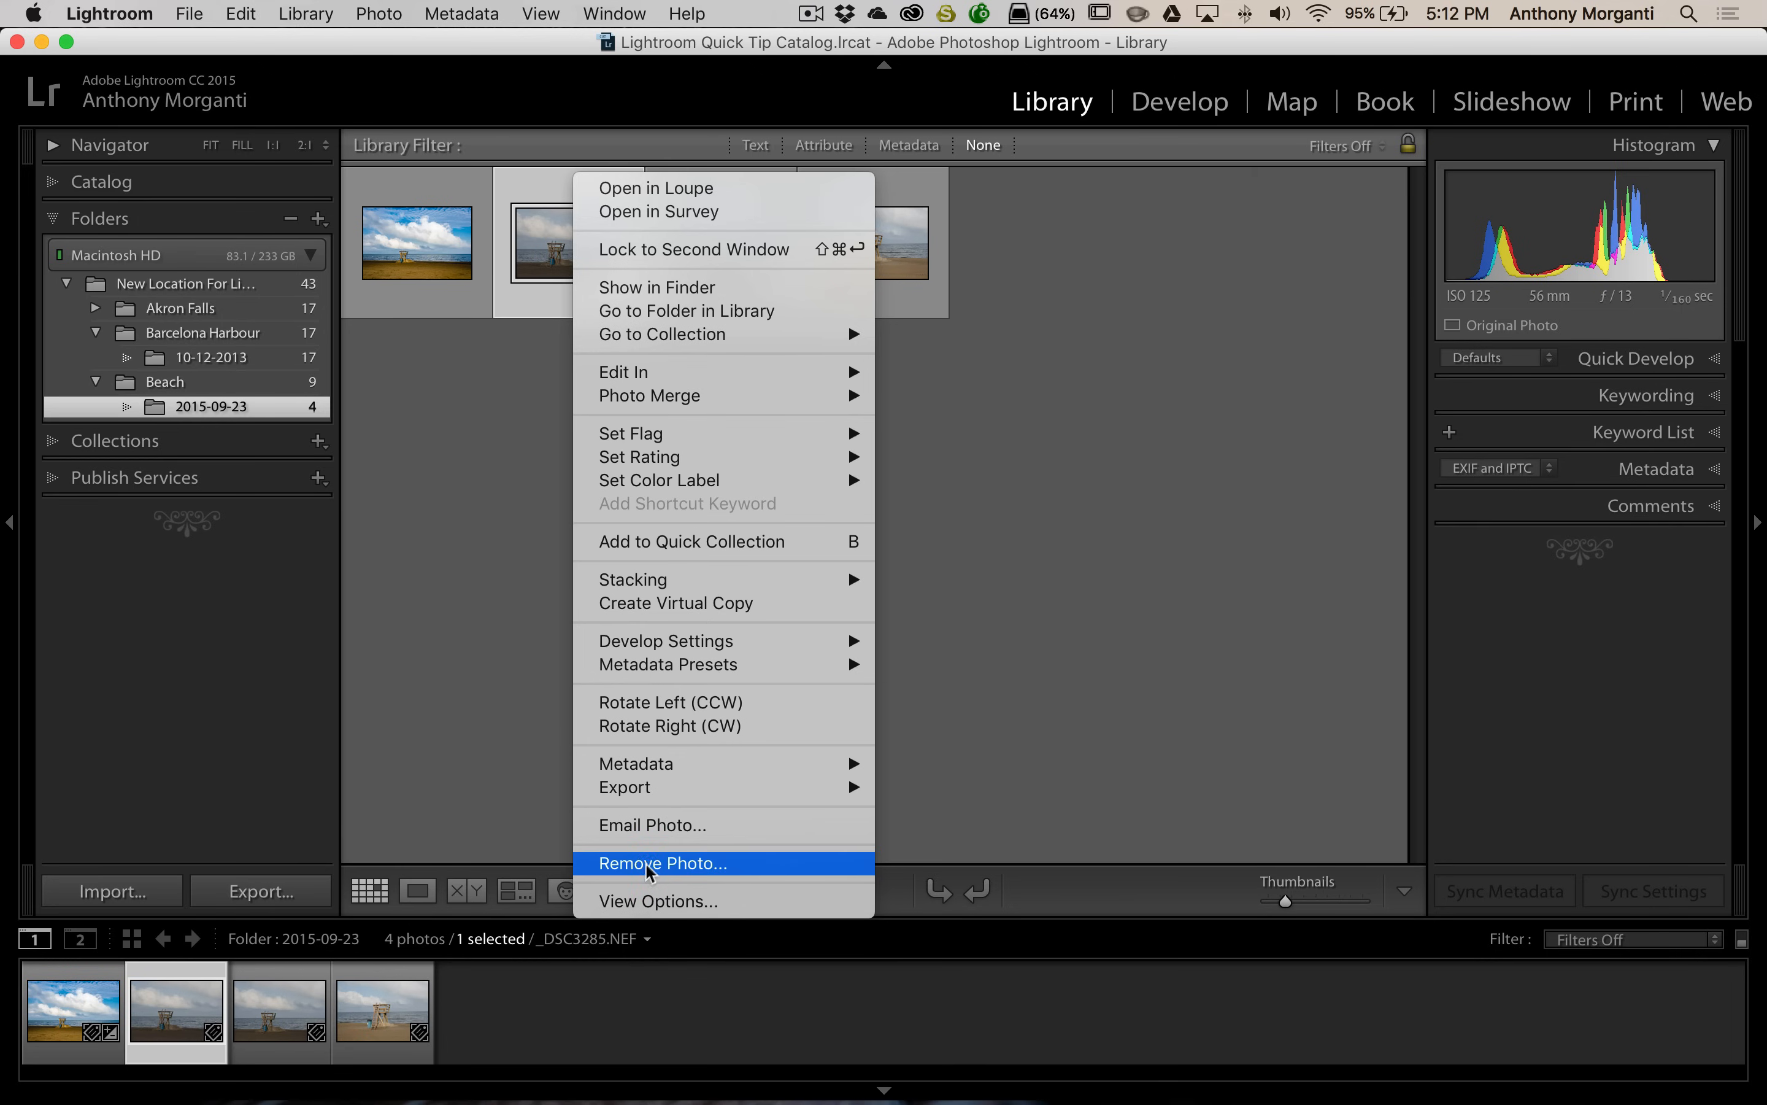
{"action": "left_click", "coordinate": [662, 862]}
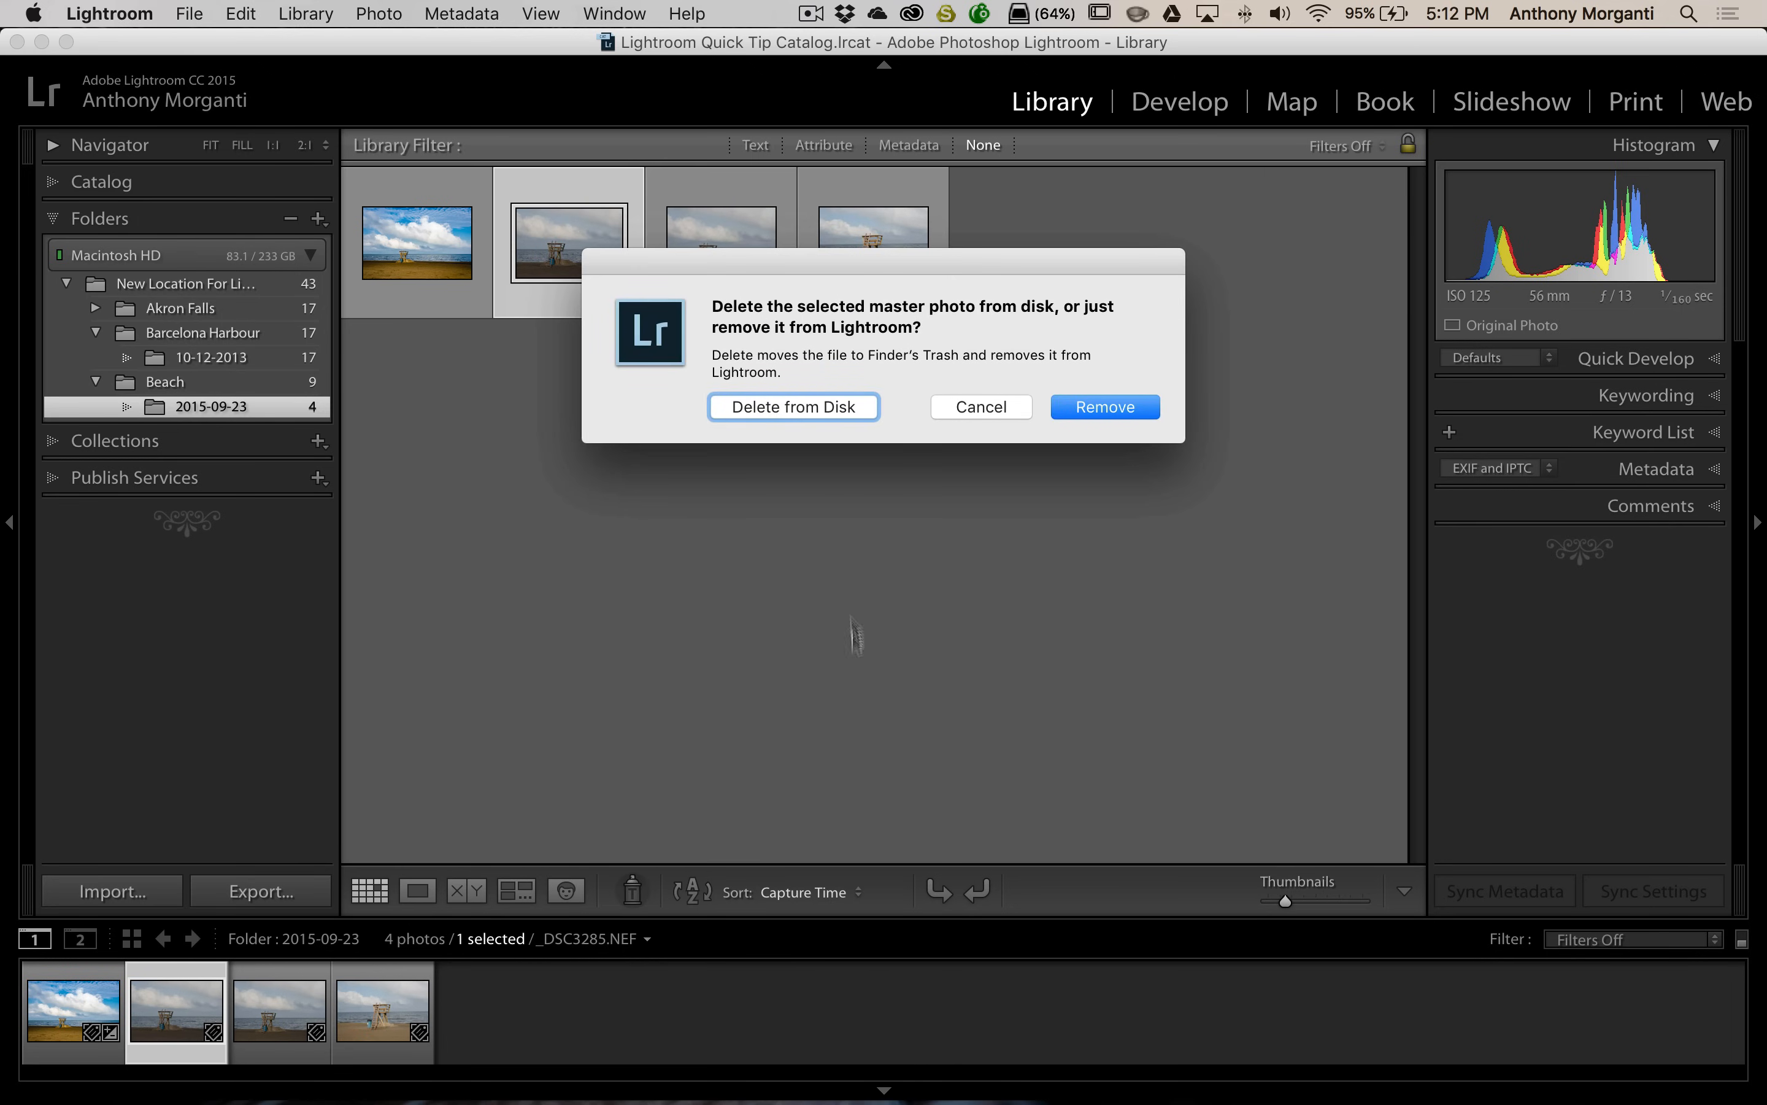
{"action": "mouse_move", "coordinate": [945, 560]}
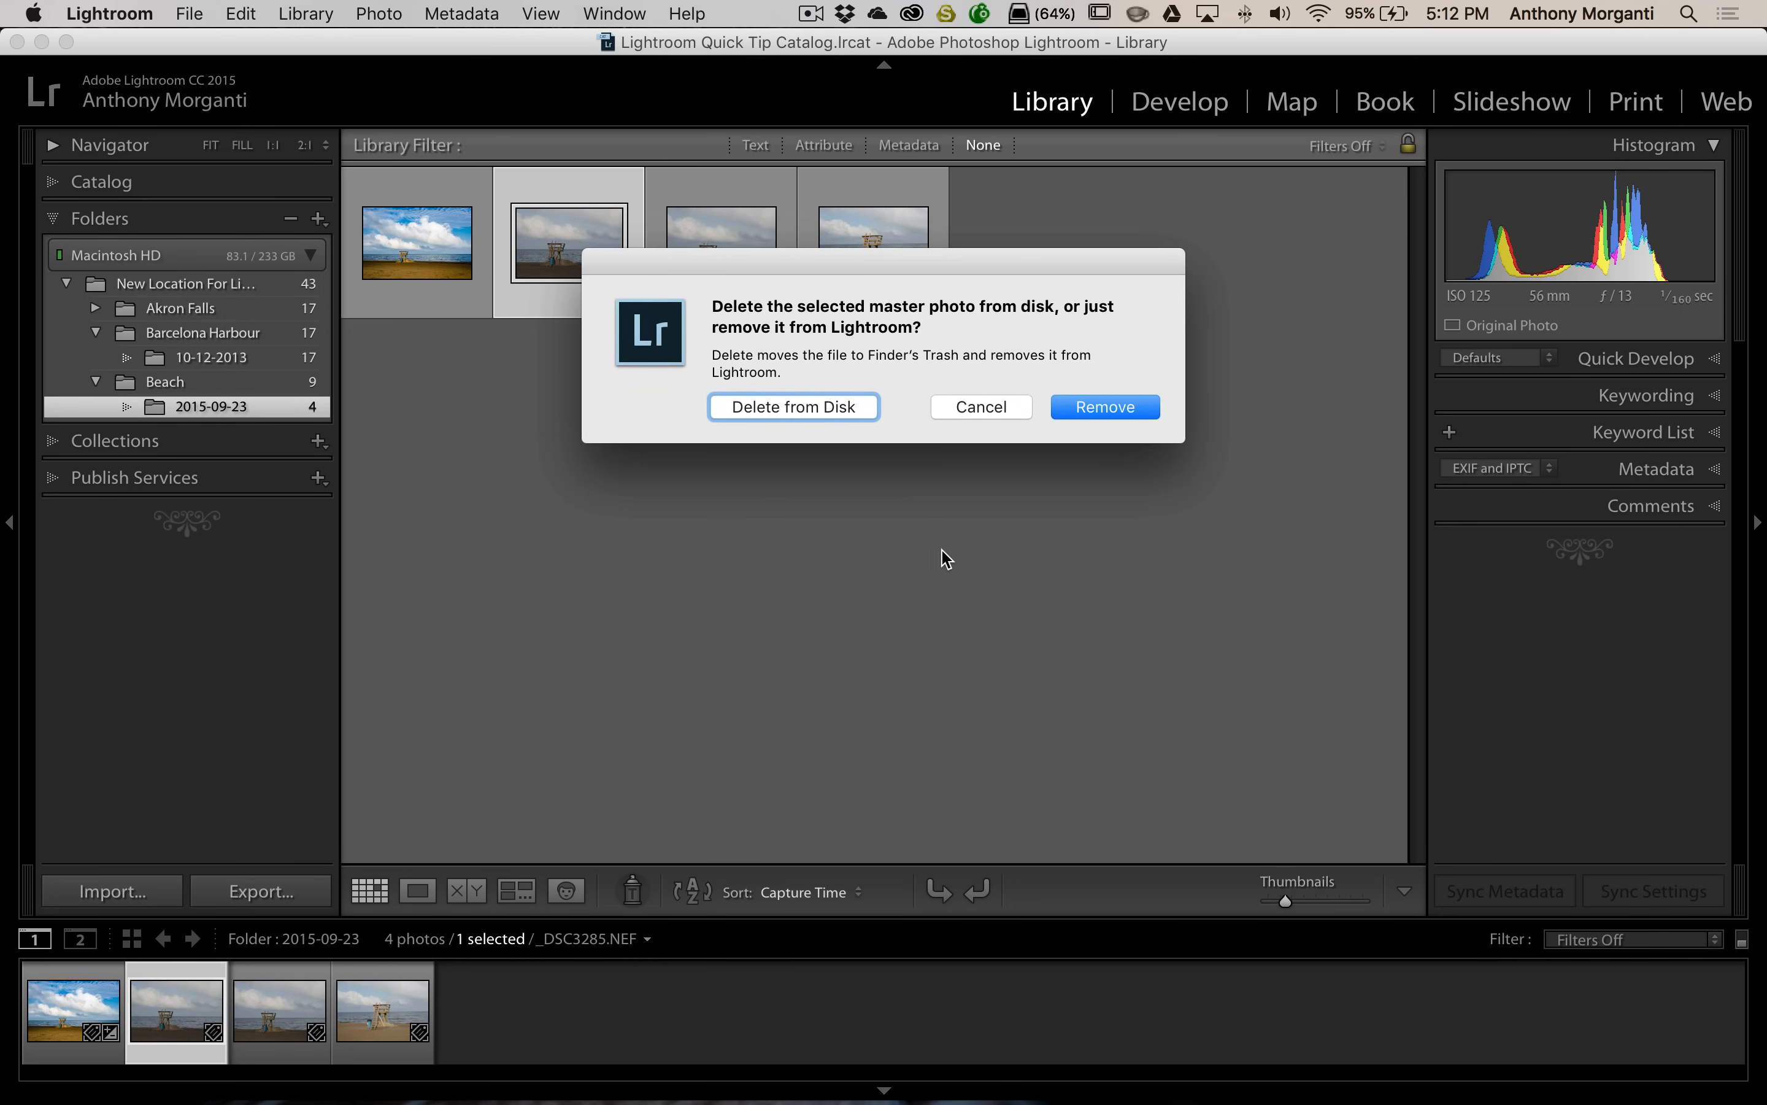
{"action": "mouse_move", "coordinate": [1105, 407]}
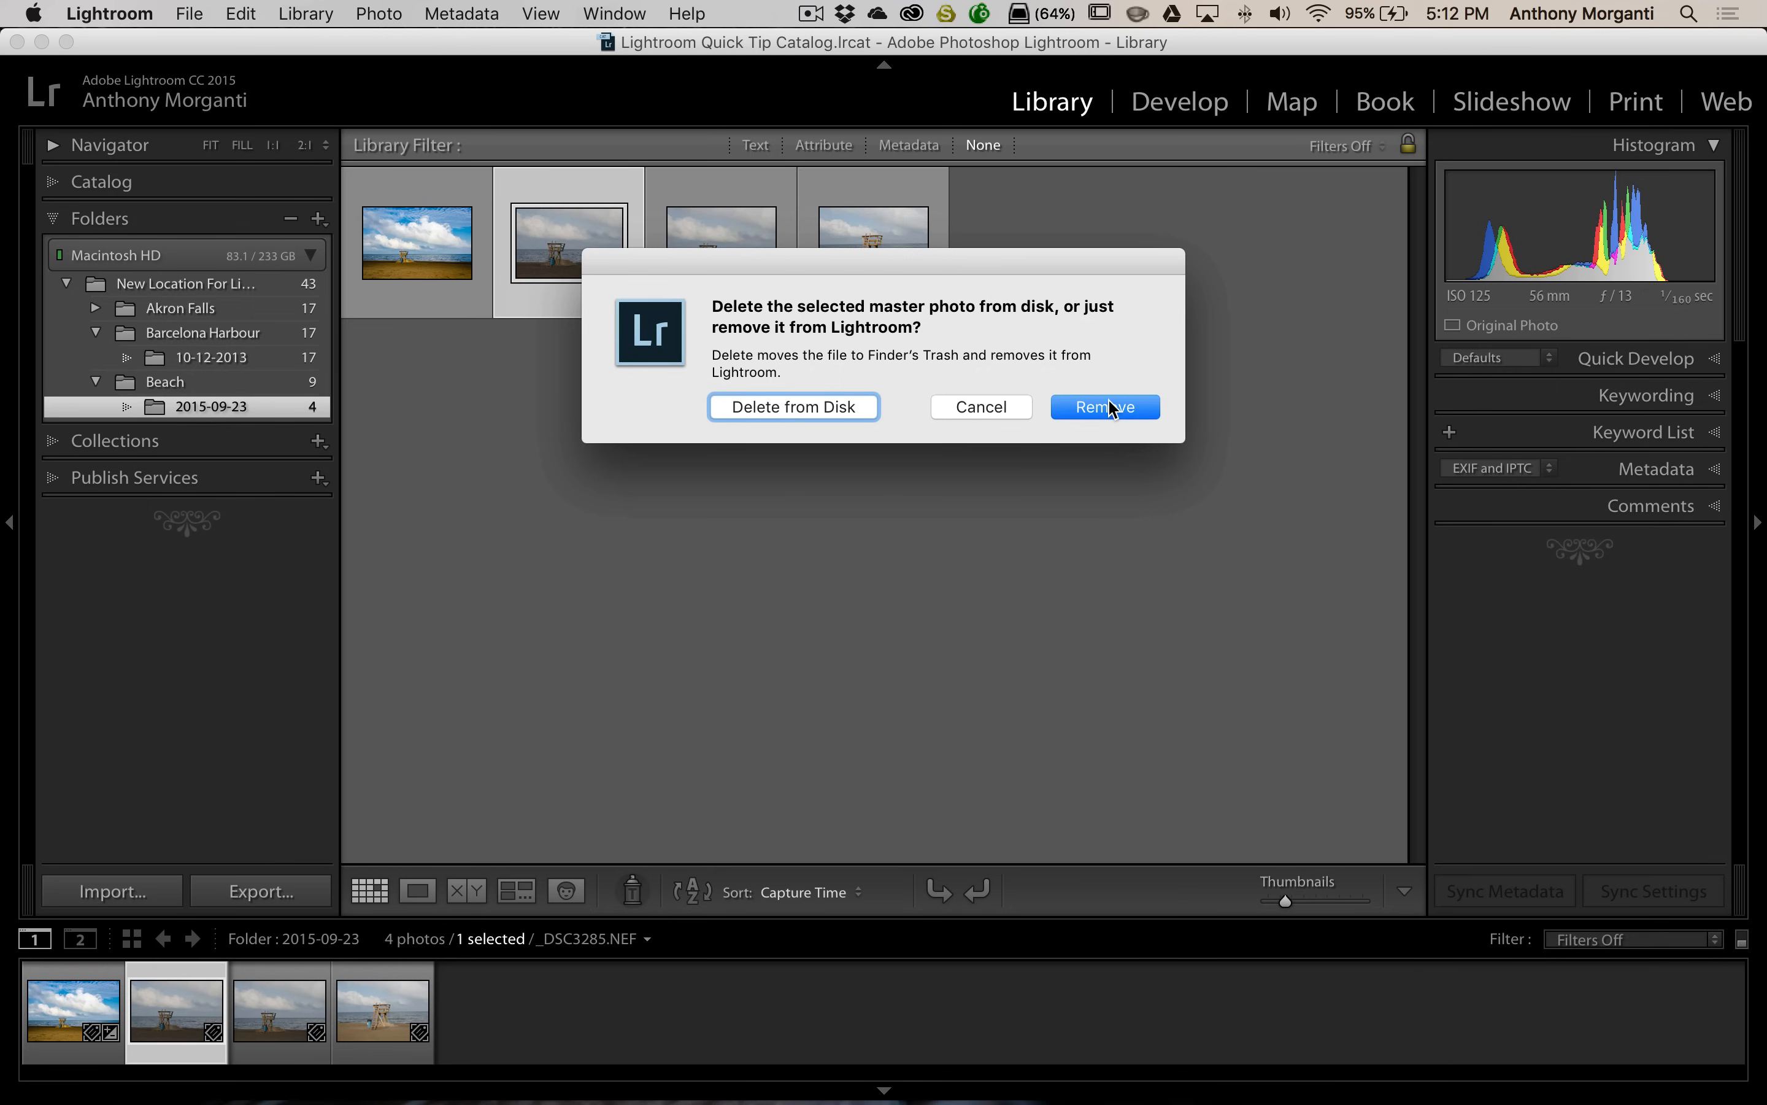
{"action": "mouse_move", "coordinate": [1112, 422]}
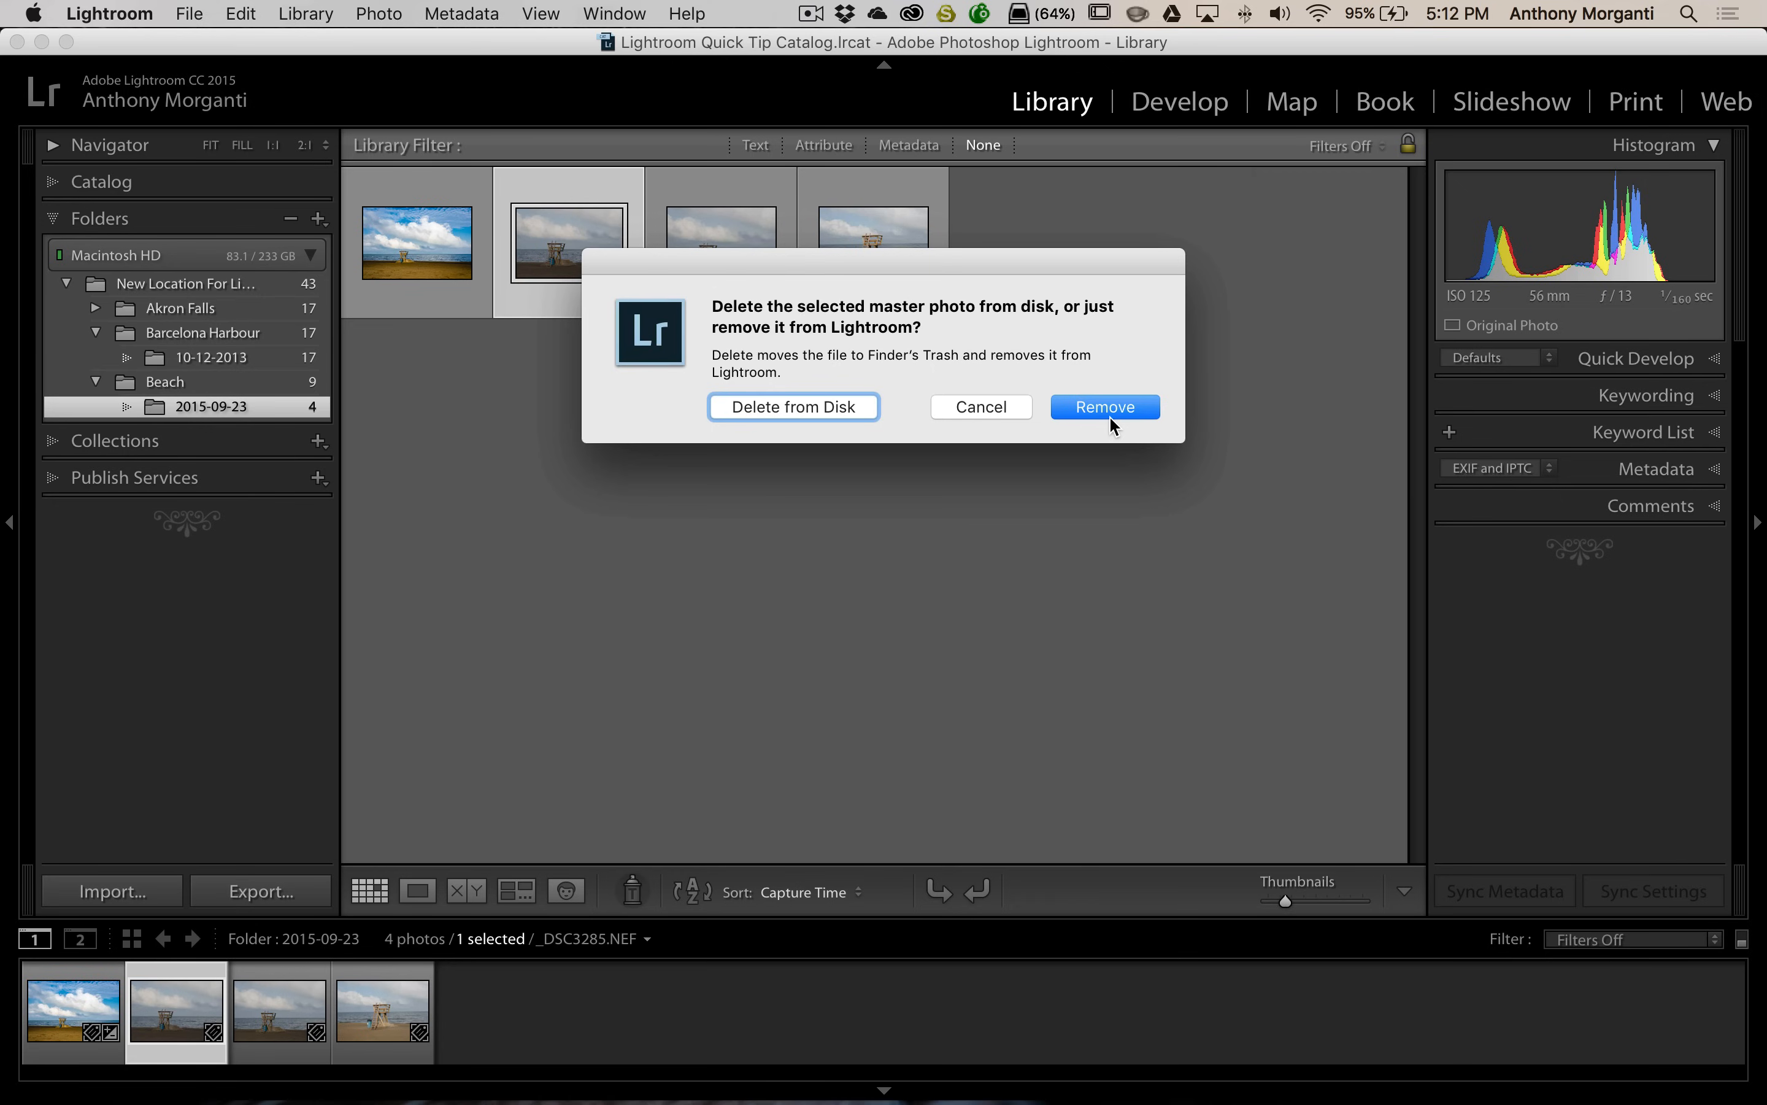
{"action": "mouse_move", "coordinate": [789, 407]}
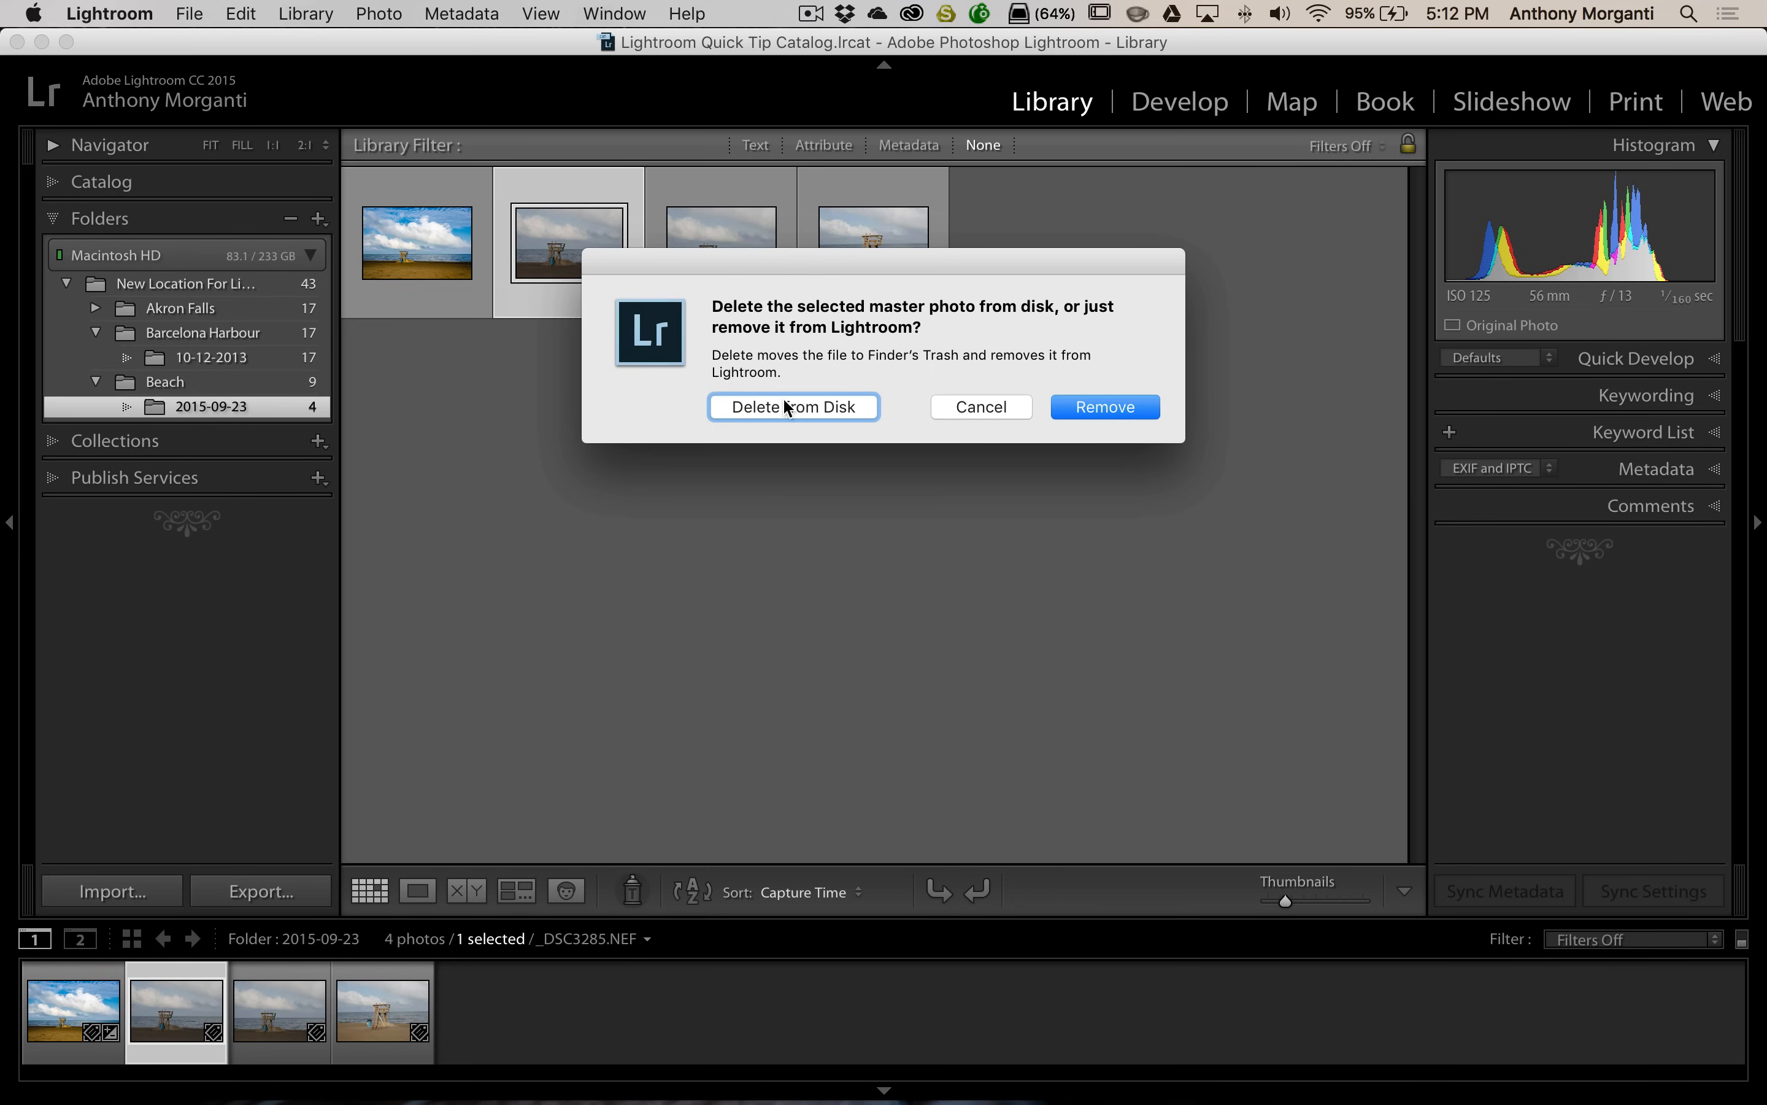
{"action": "mouse_move", "coordinate": [853, 421]}
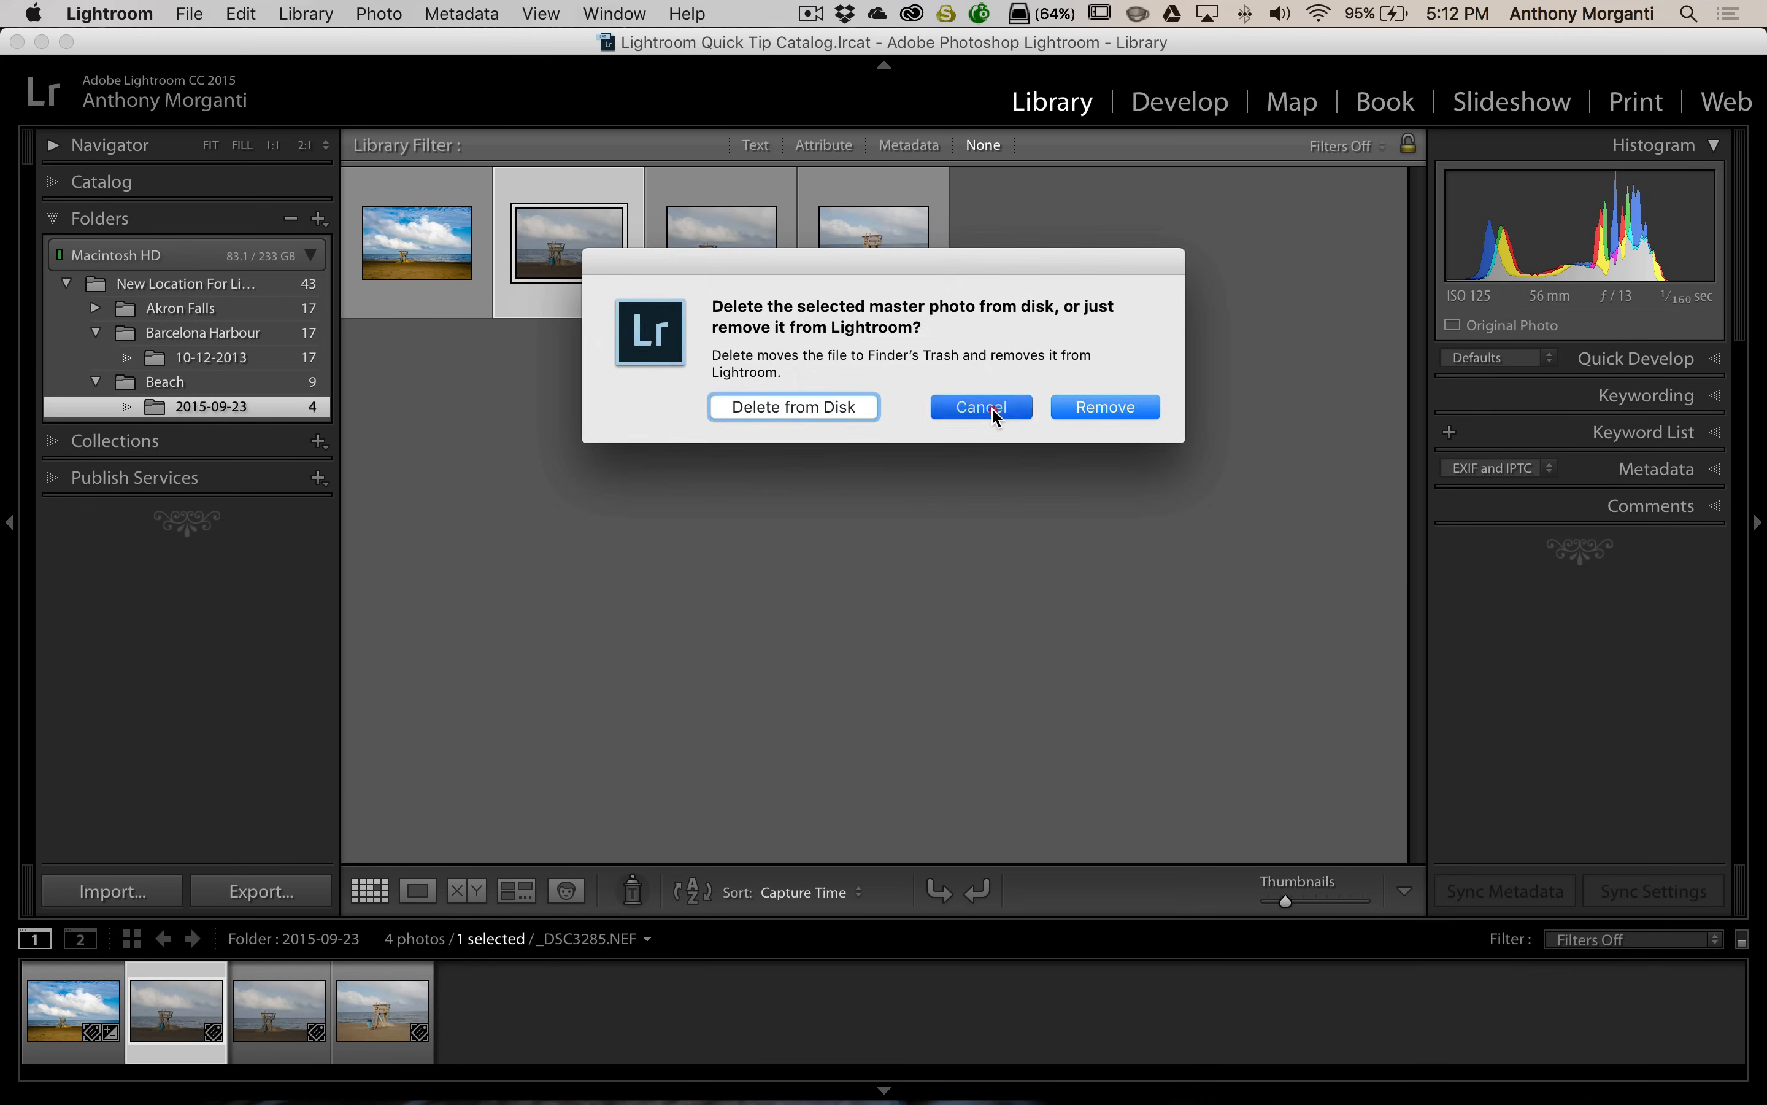
{"action": "left_click", "coordinate": [980, 408]}
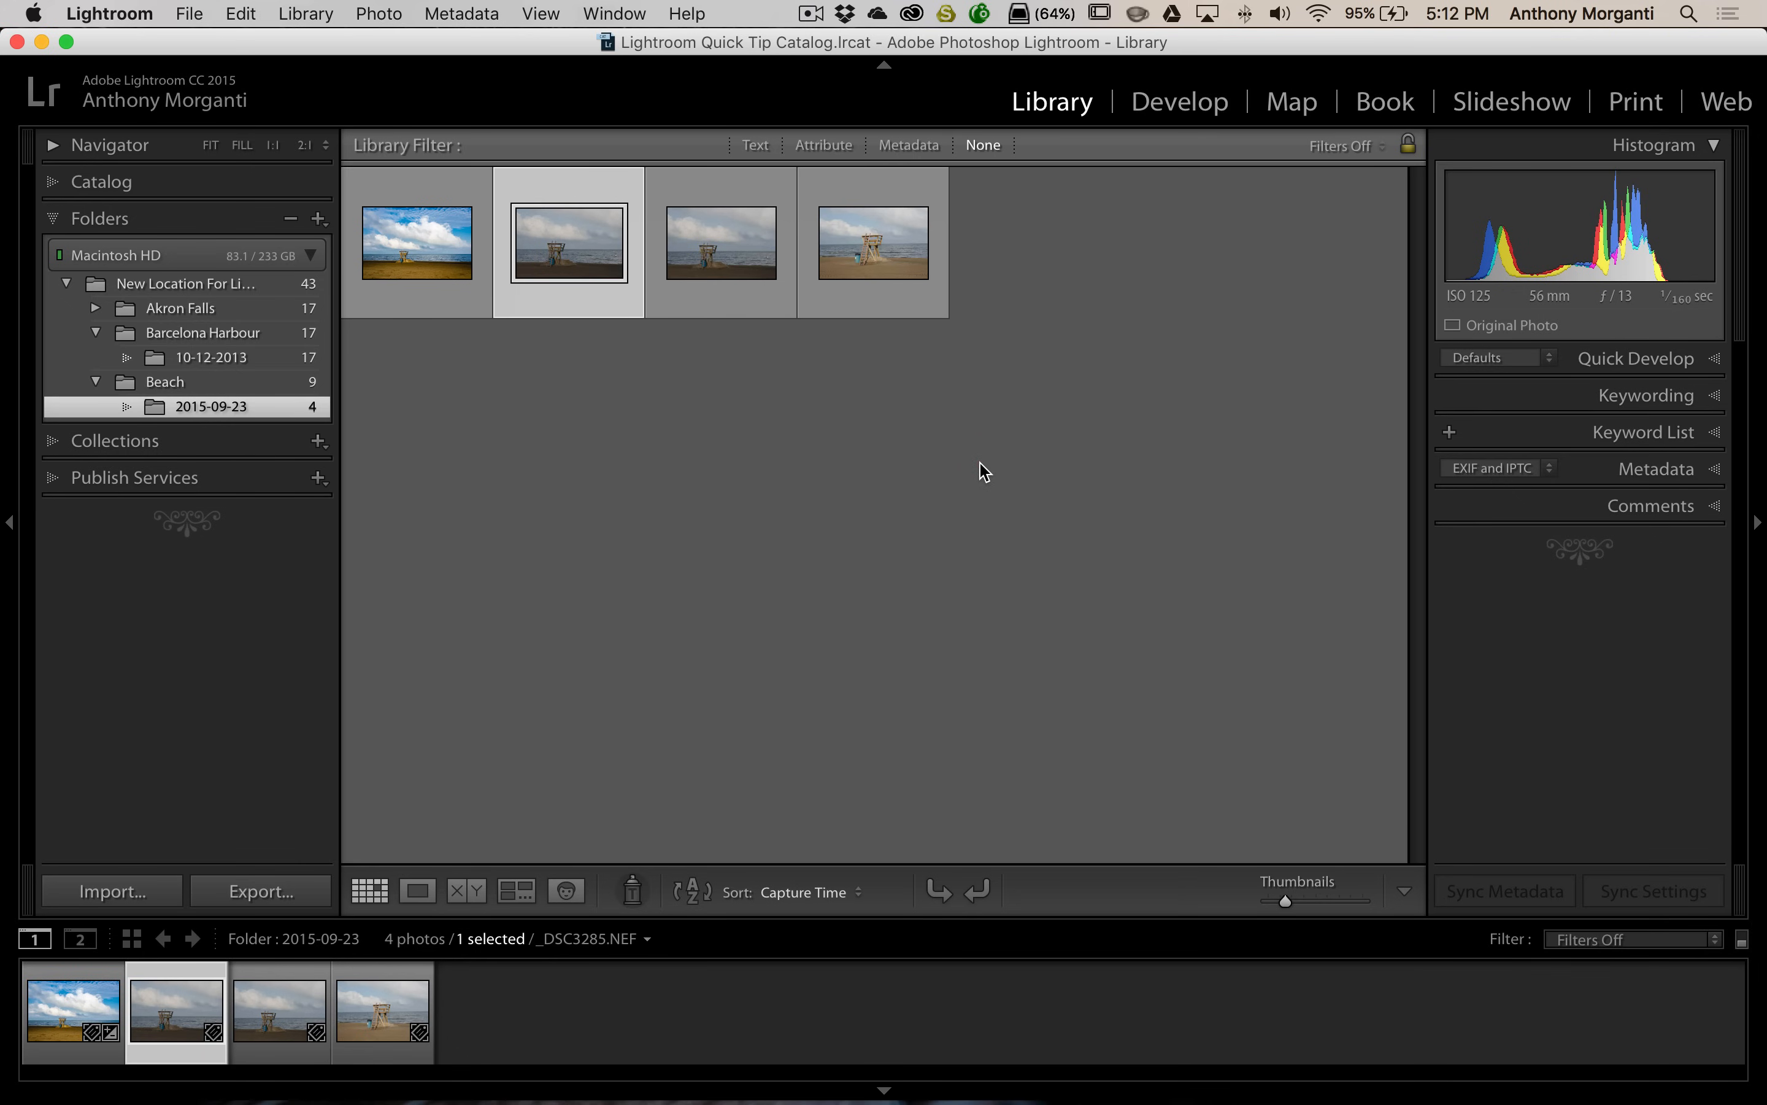